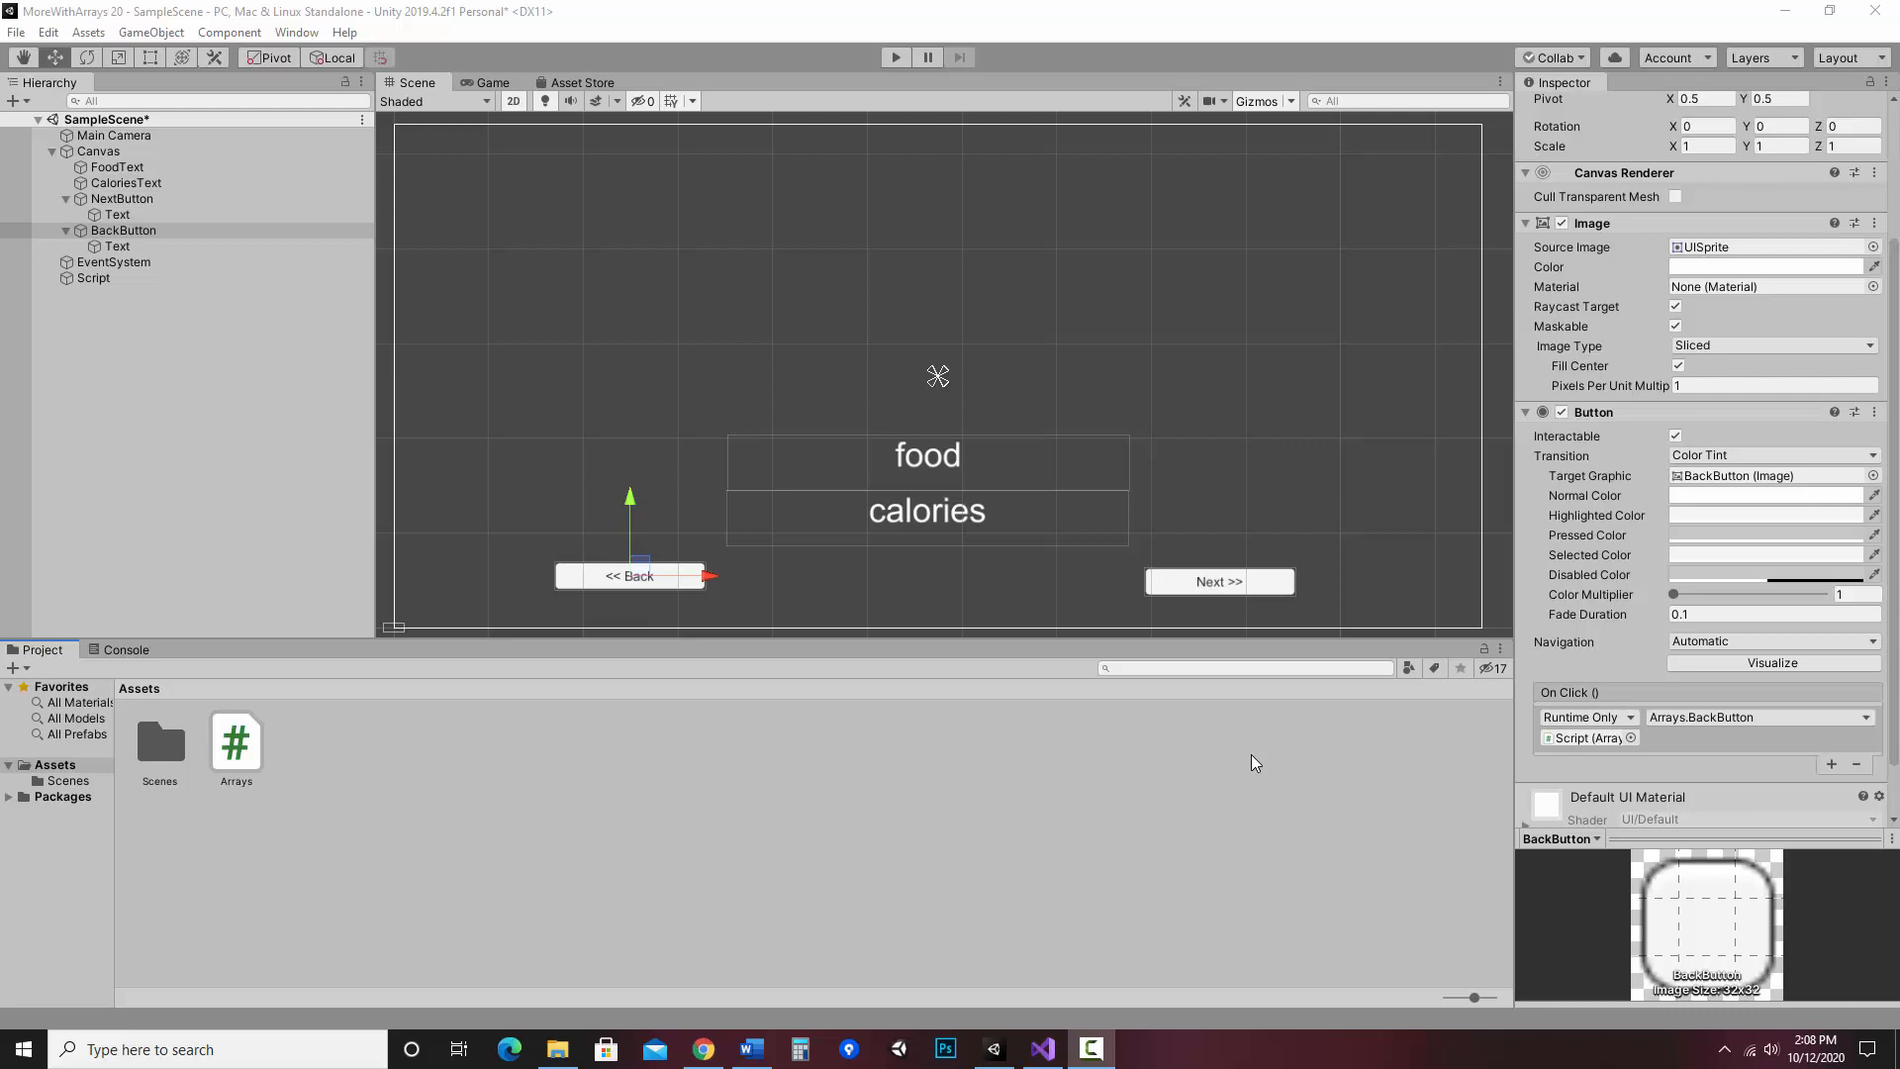
mouse_move(993, 663)
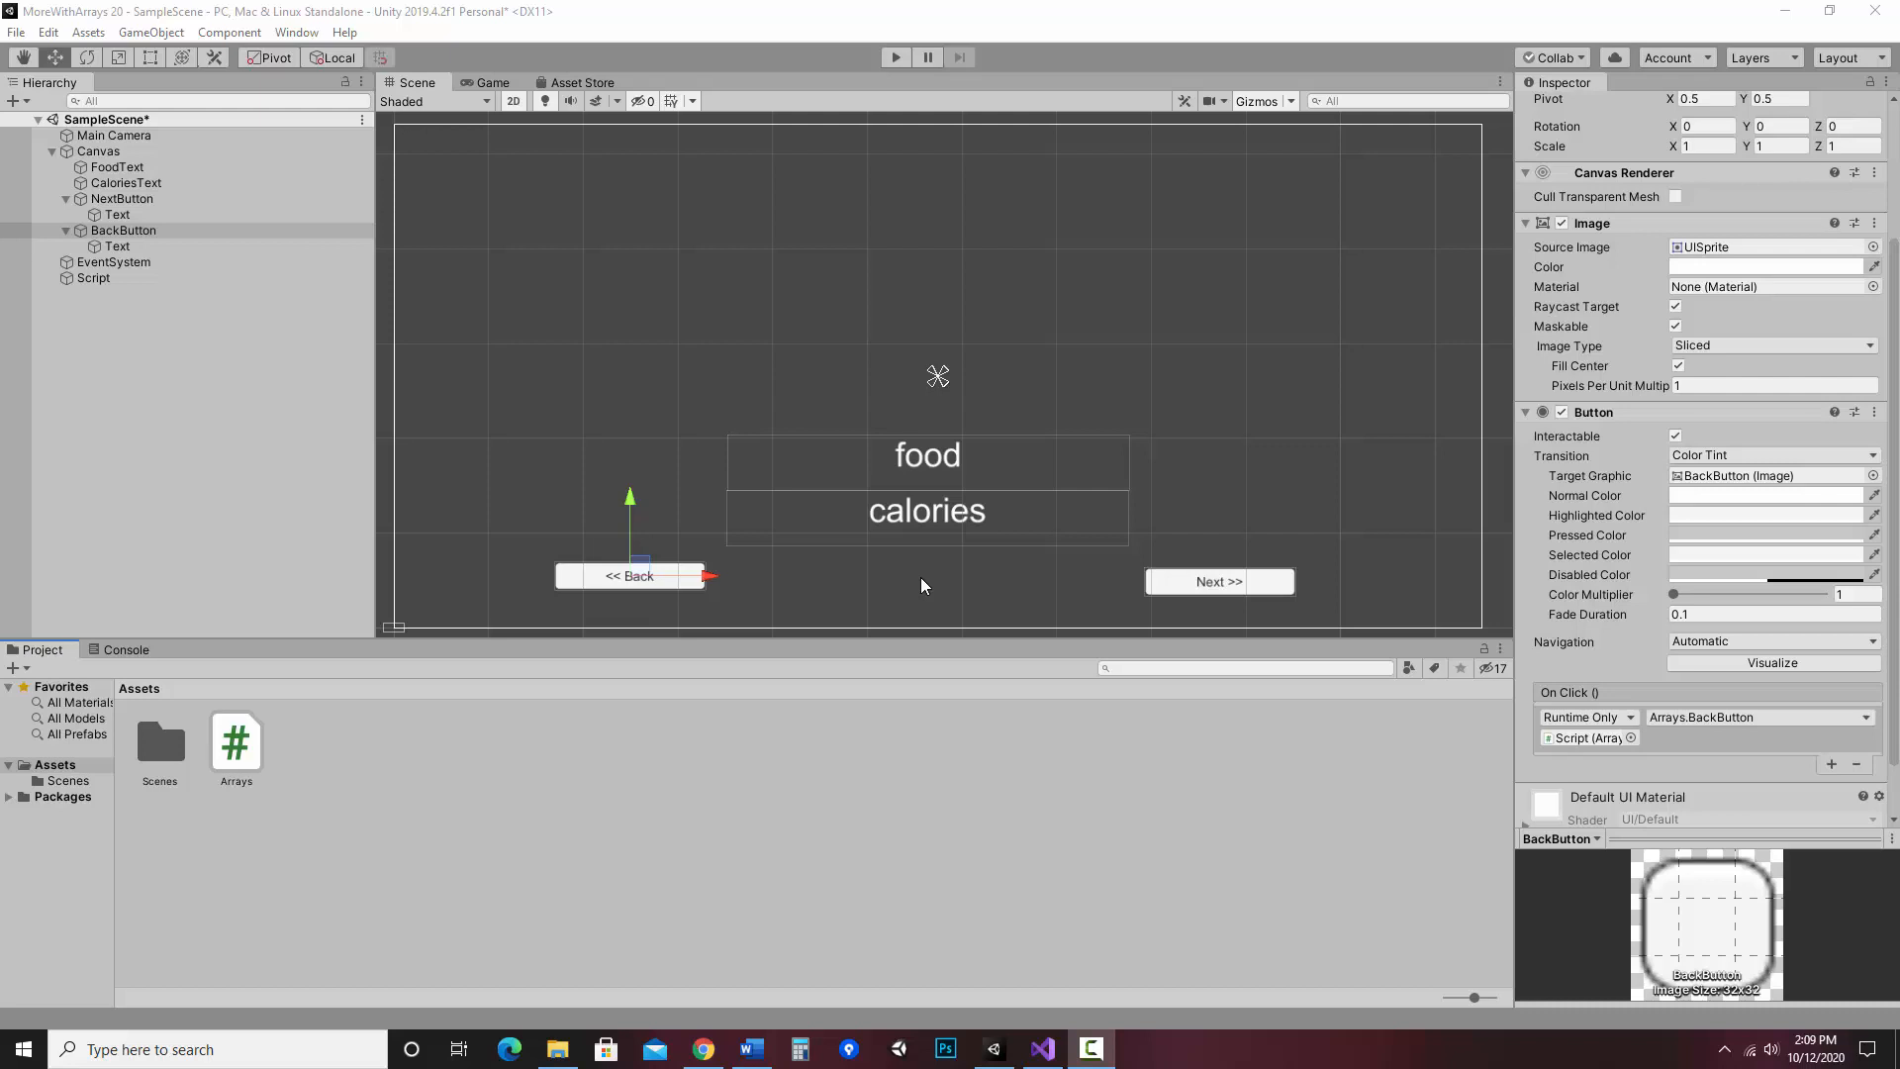
mouse_move(1002, 295)
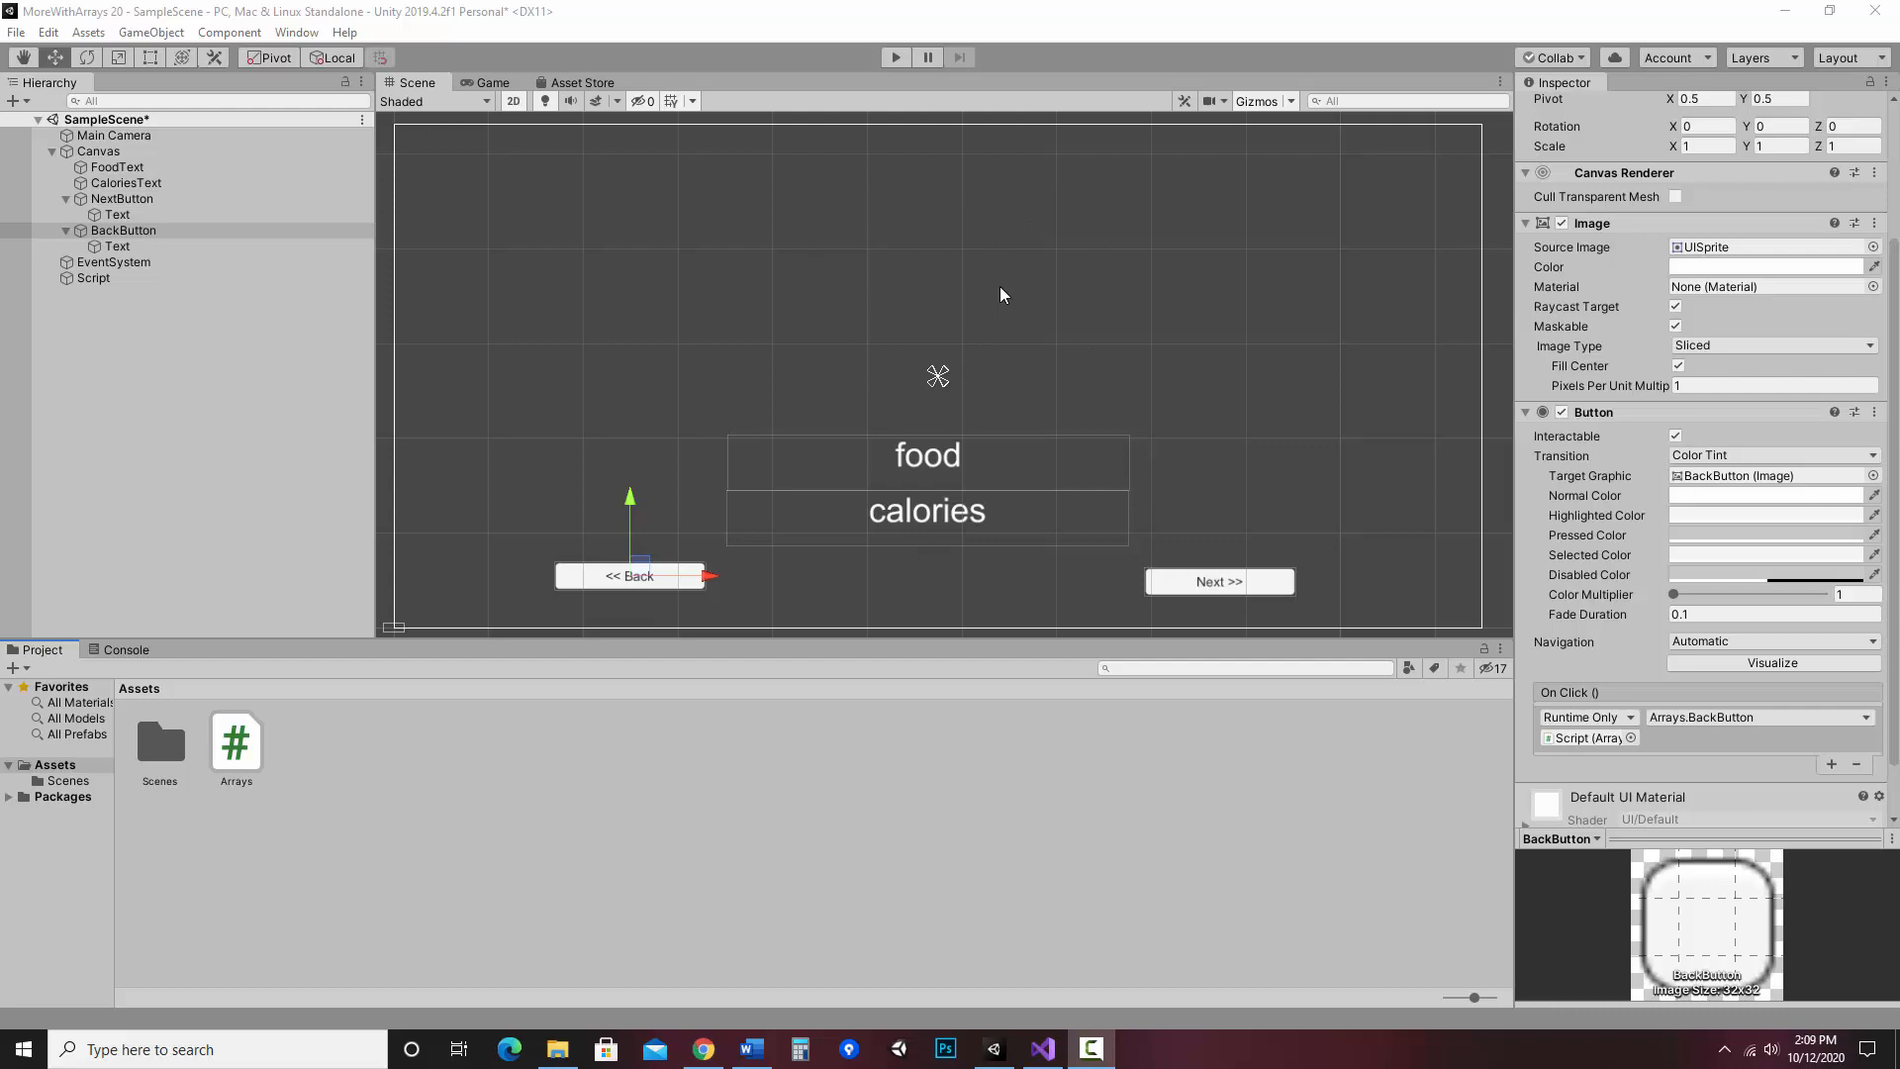
mouse_move(891, 473)
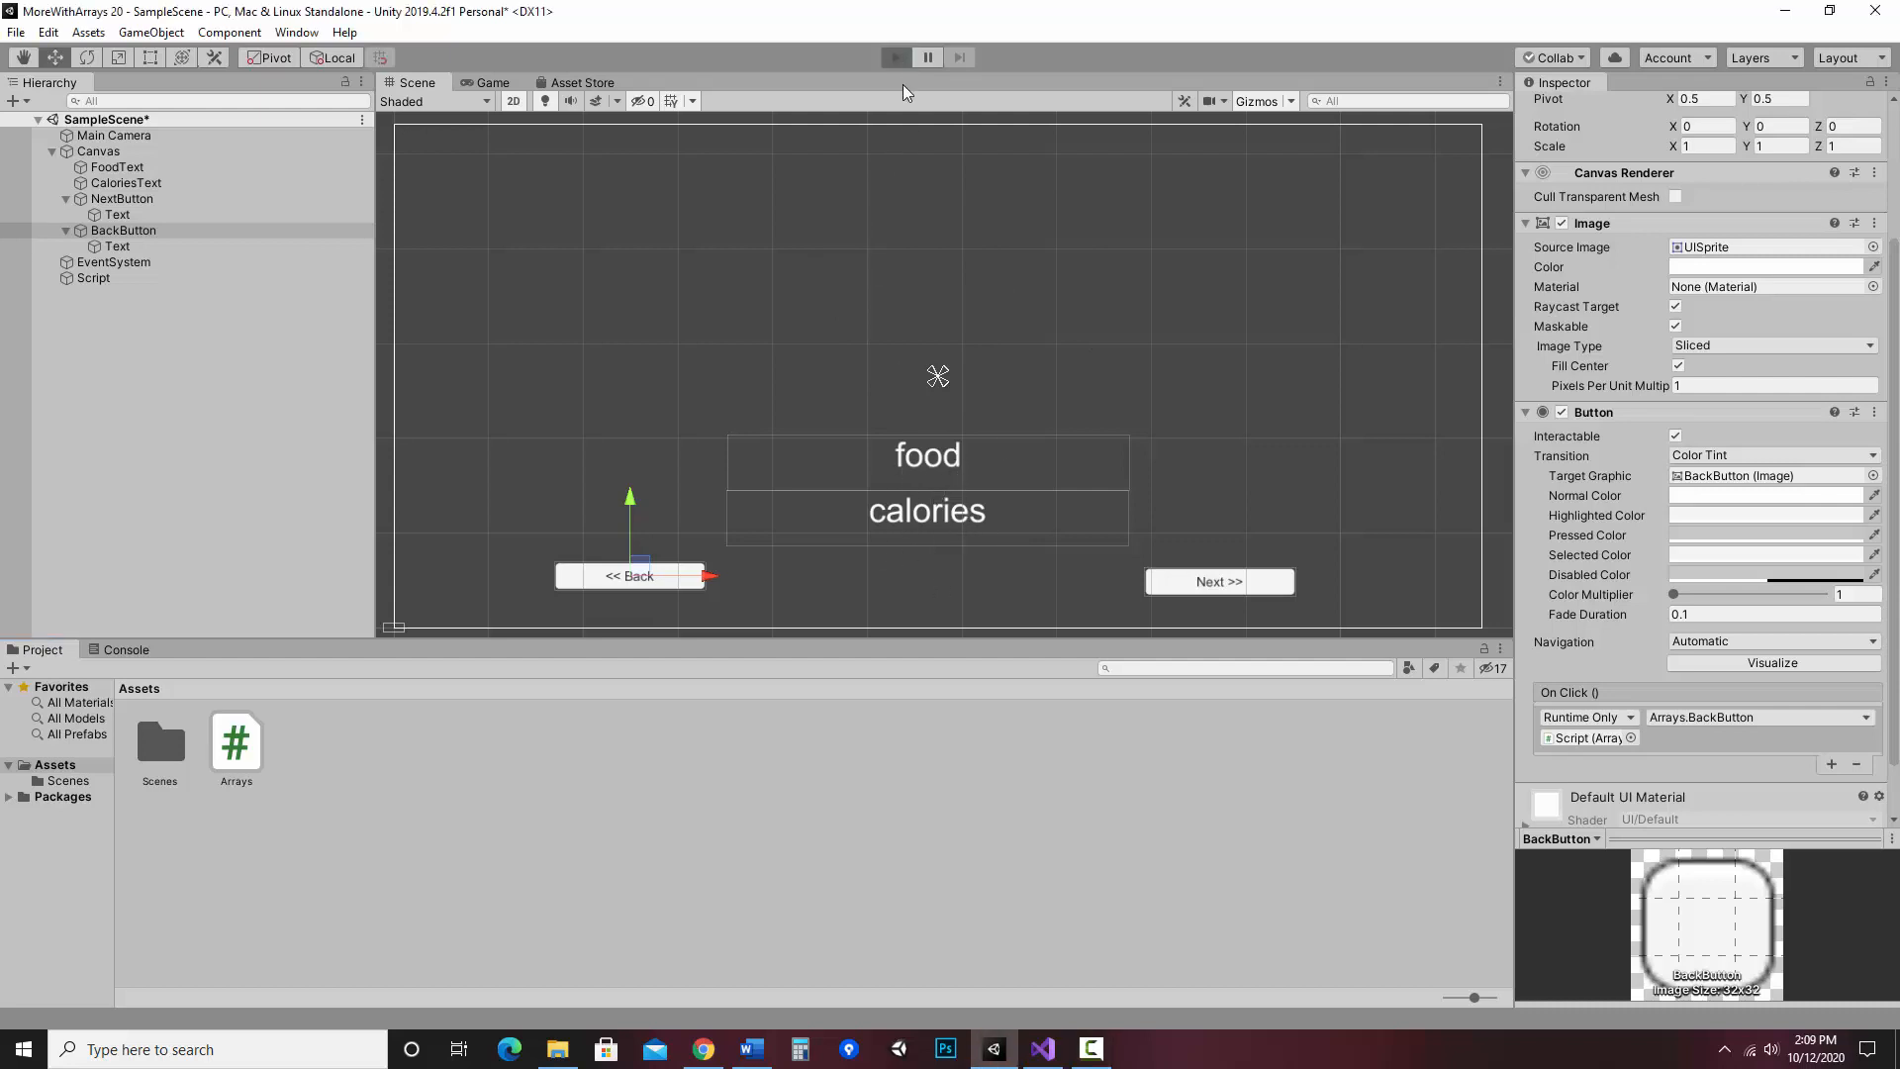
- Play-test the game once, advancing from pizza to the next food, then stop it
click(895, 57)
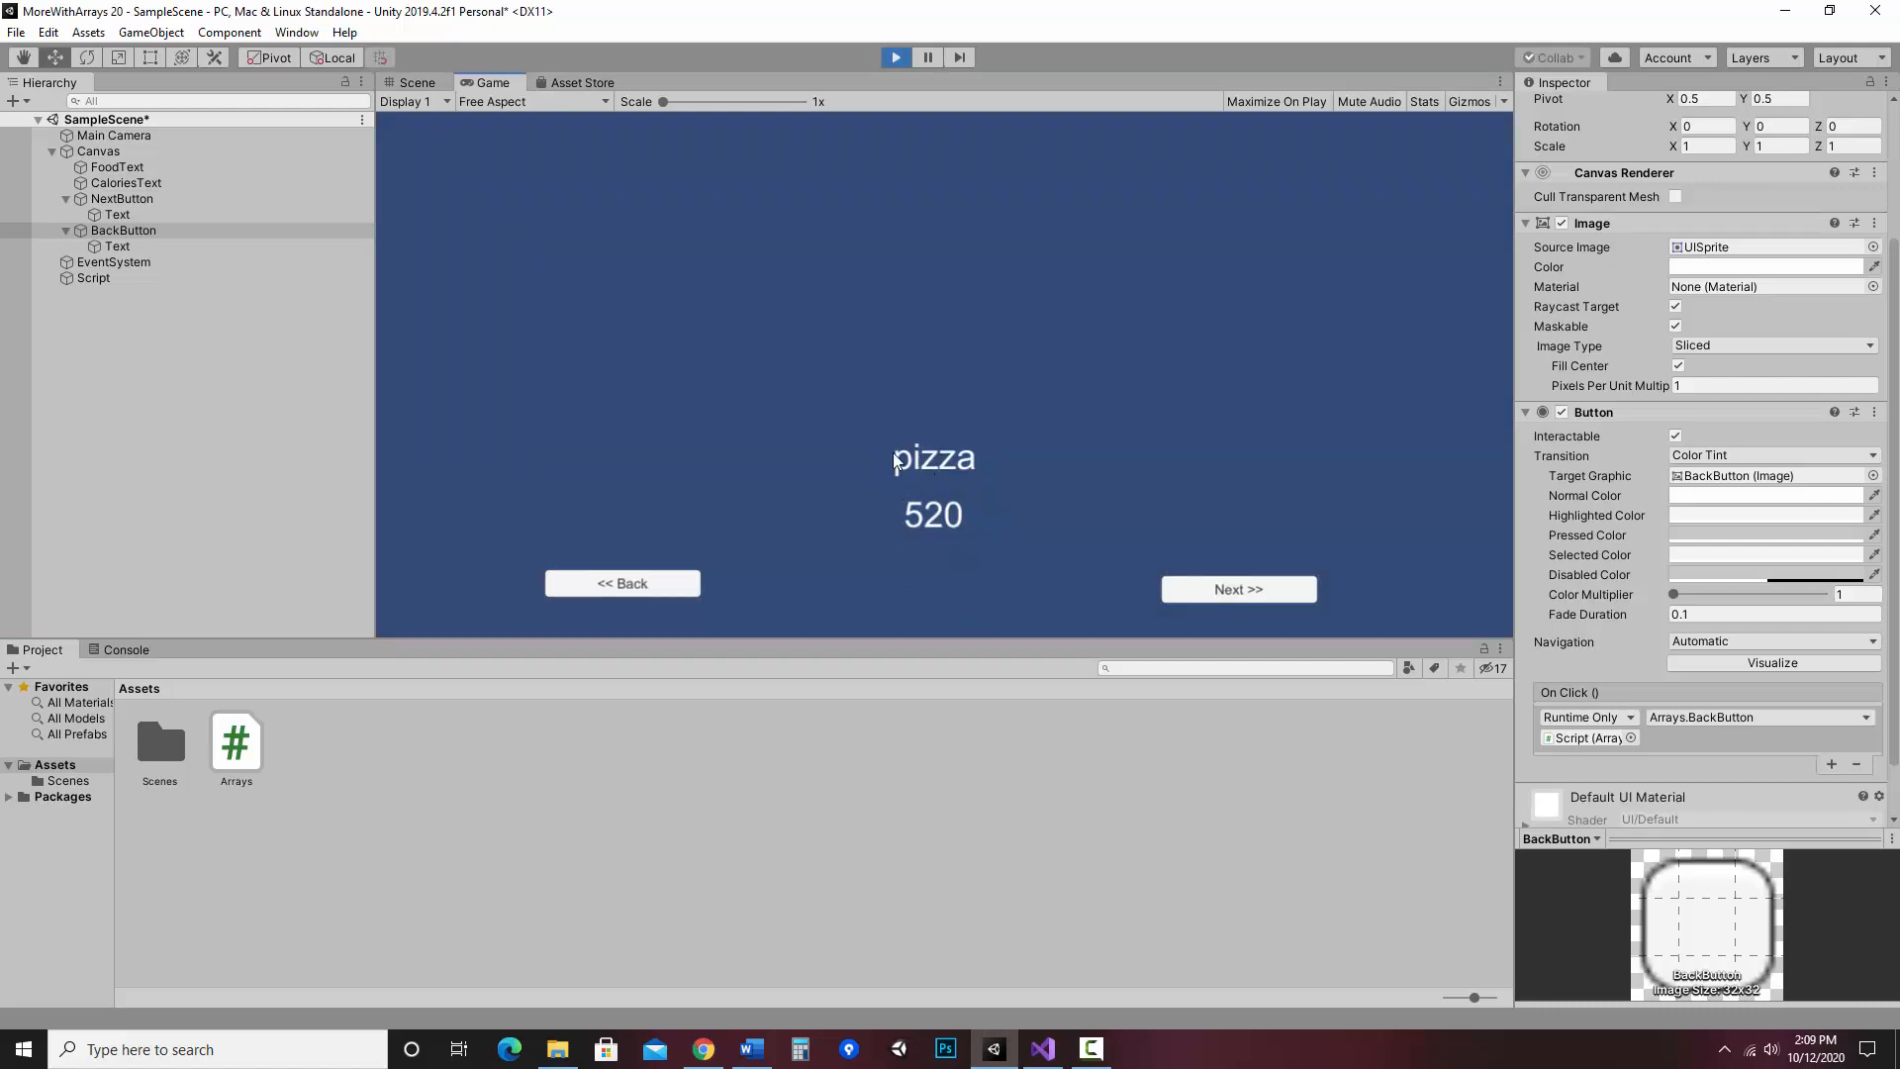
click(1237, 590)
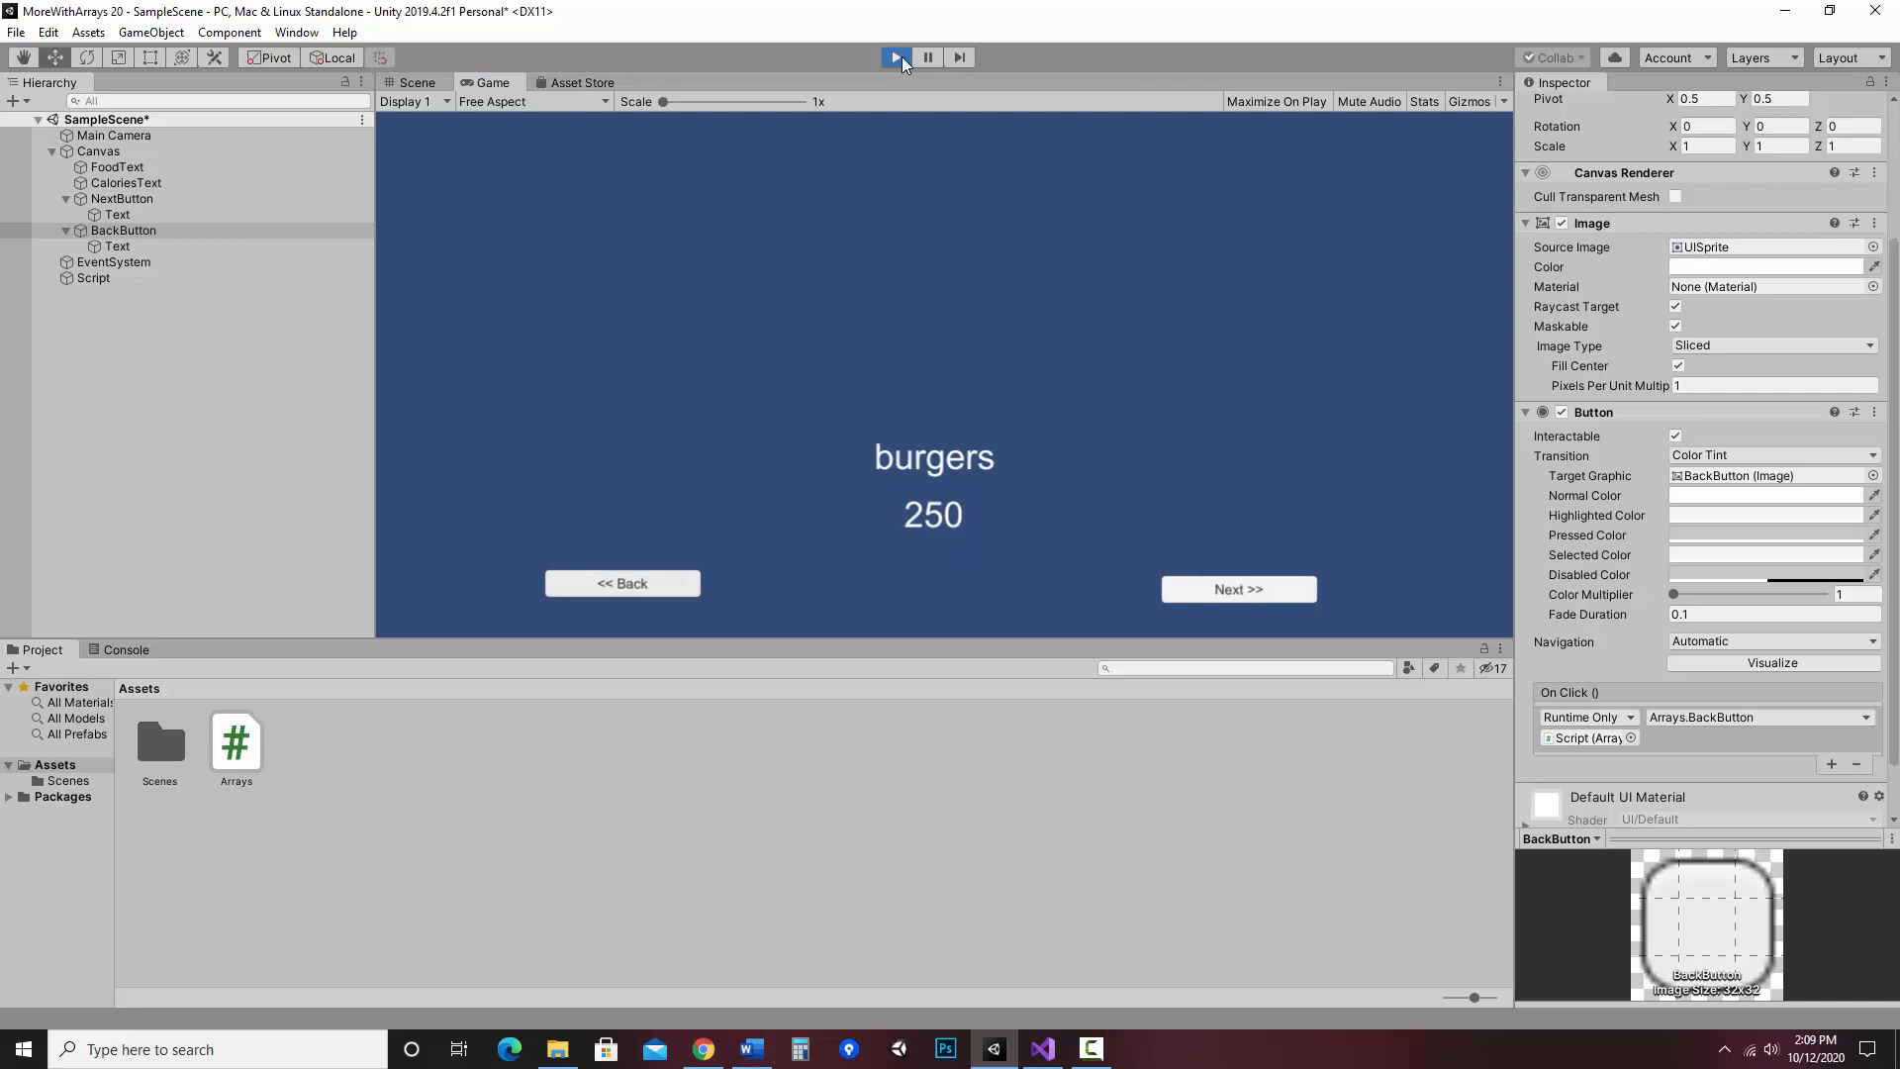
click(895, 57)
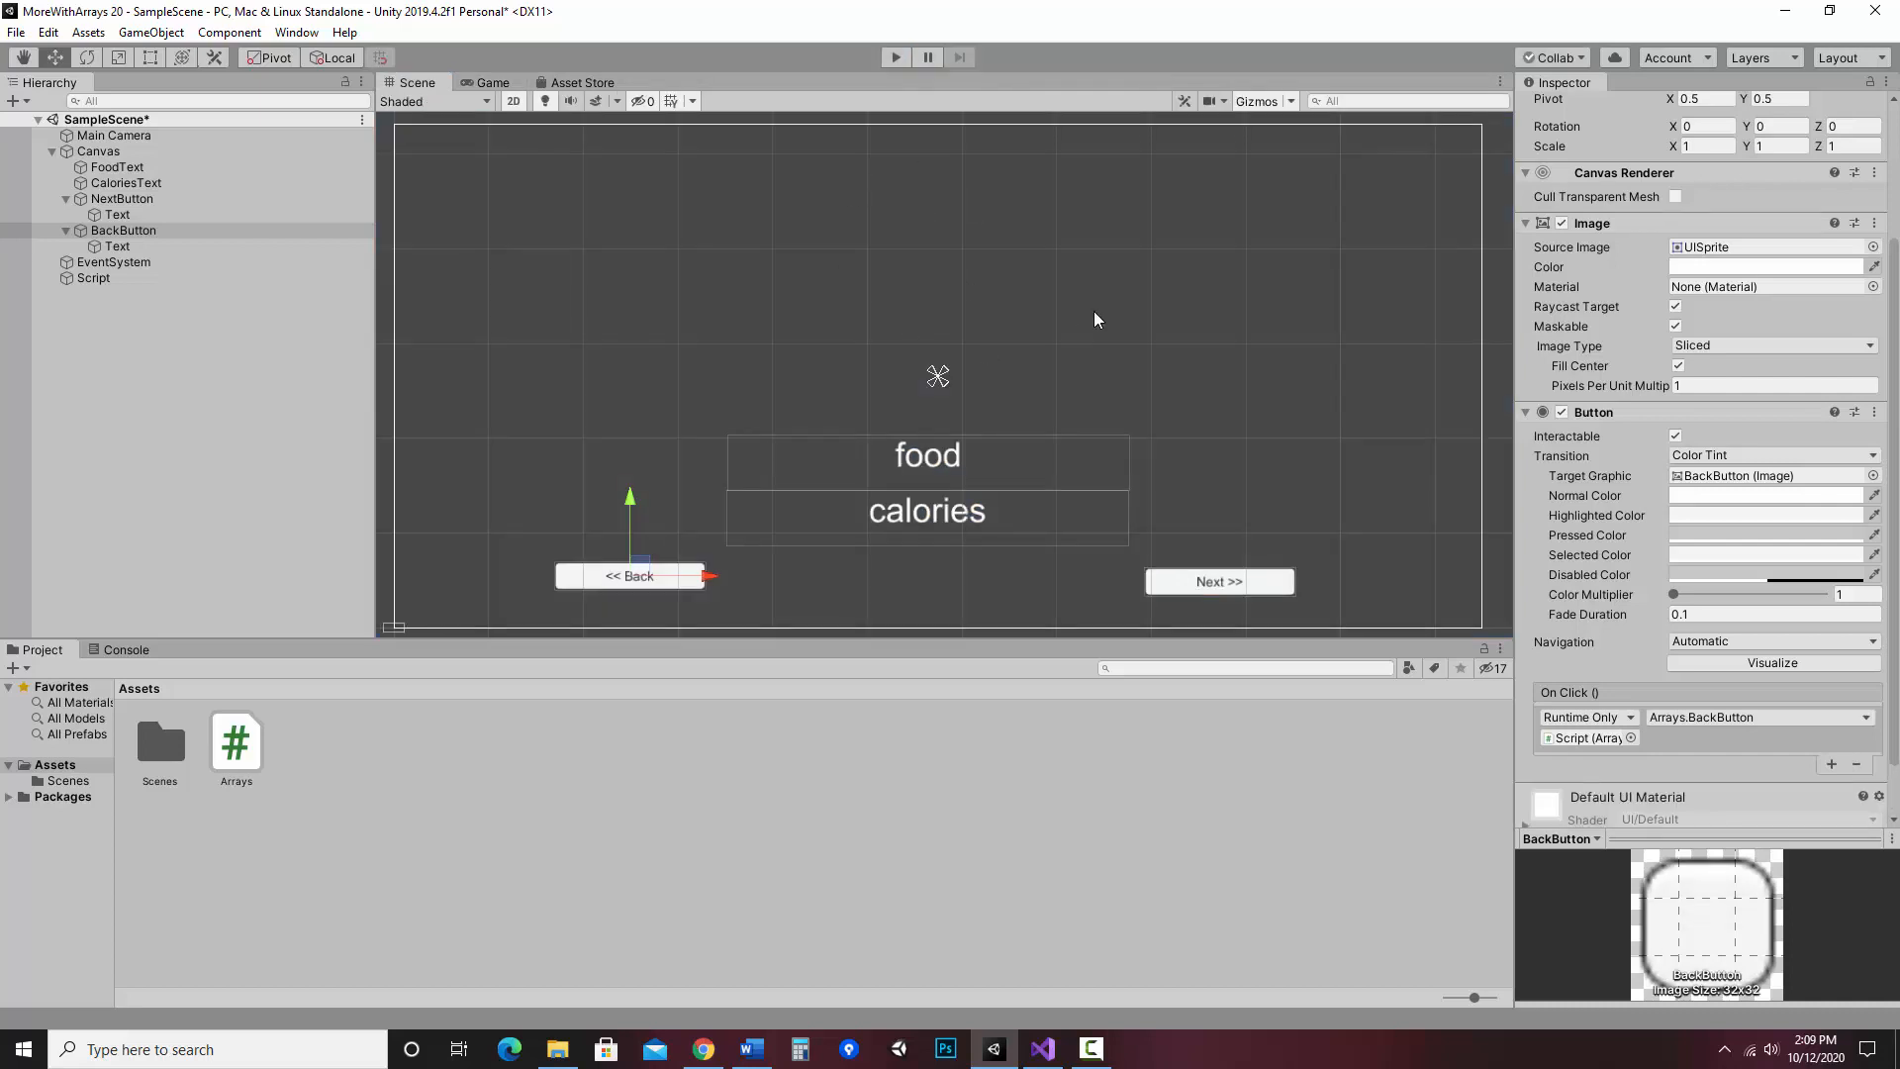
mouse_move(1035, 277)
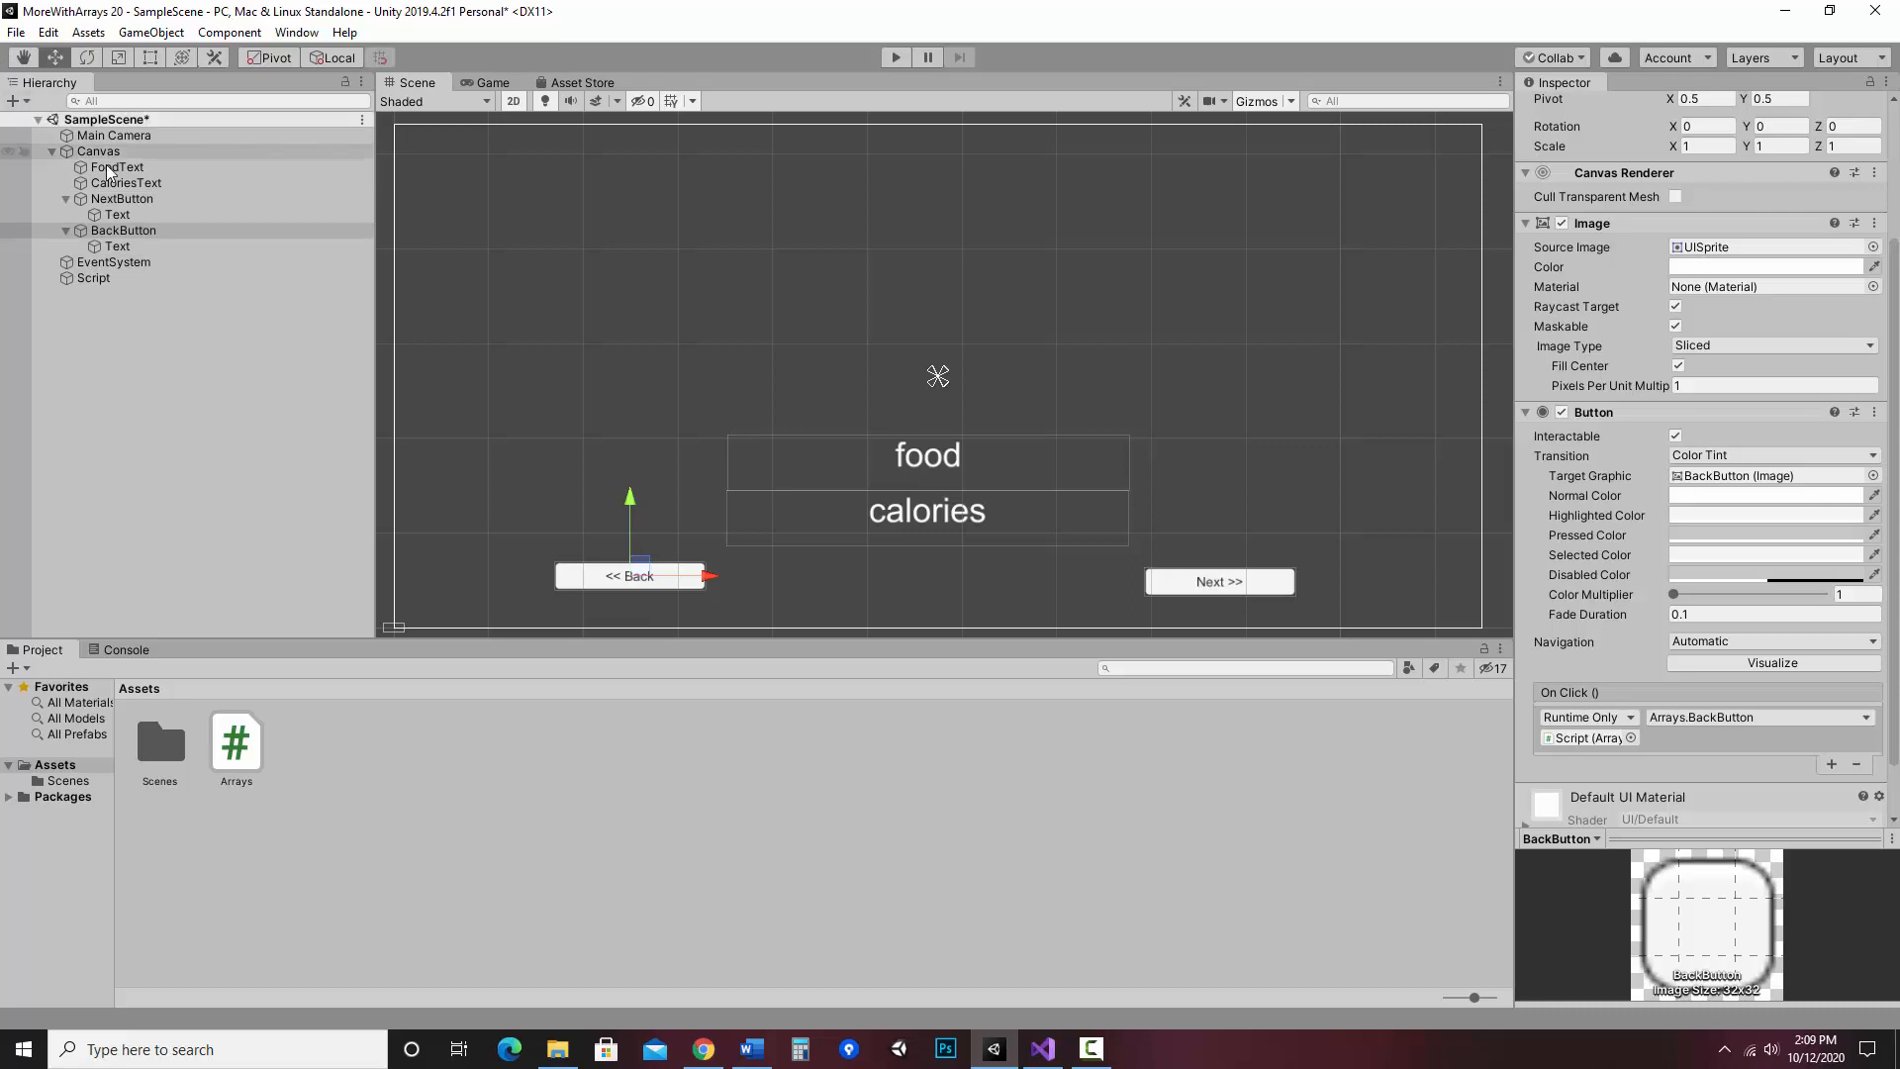
- Add a Raw Image to the Canvas and enlarge it into a big square above the food label
click(18, 100)
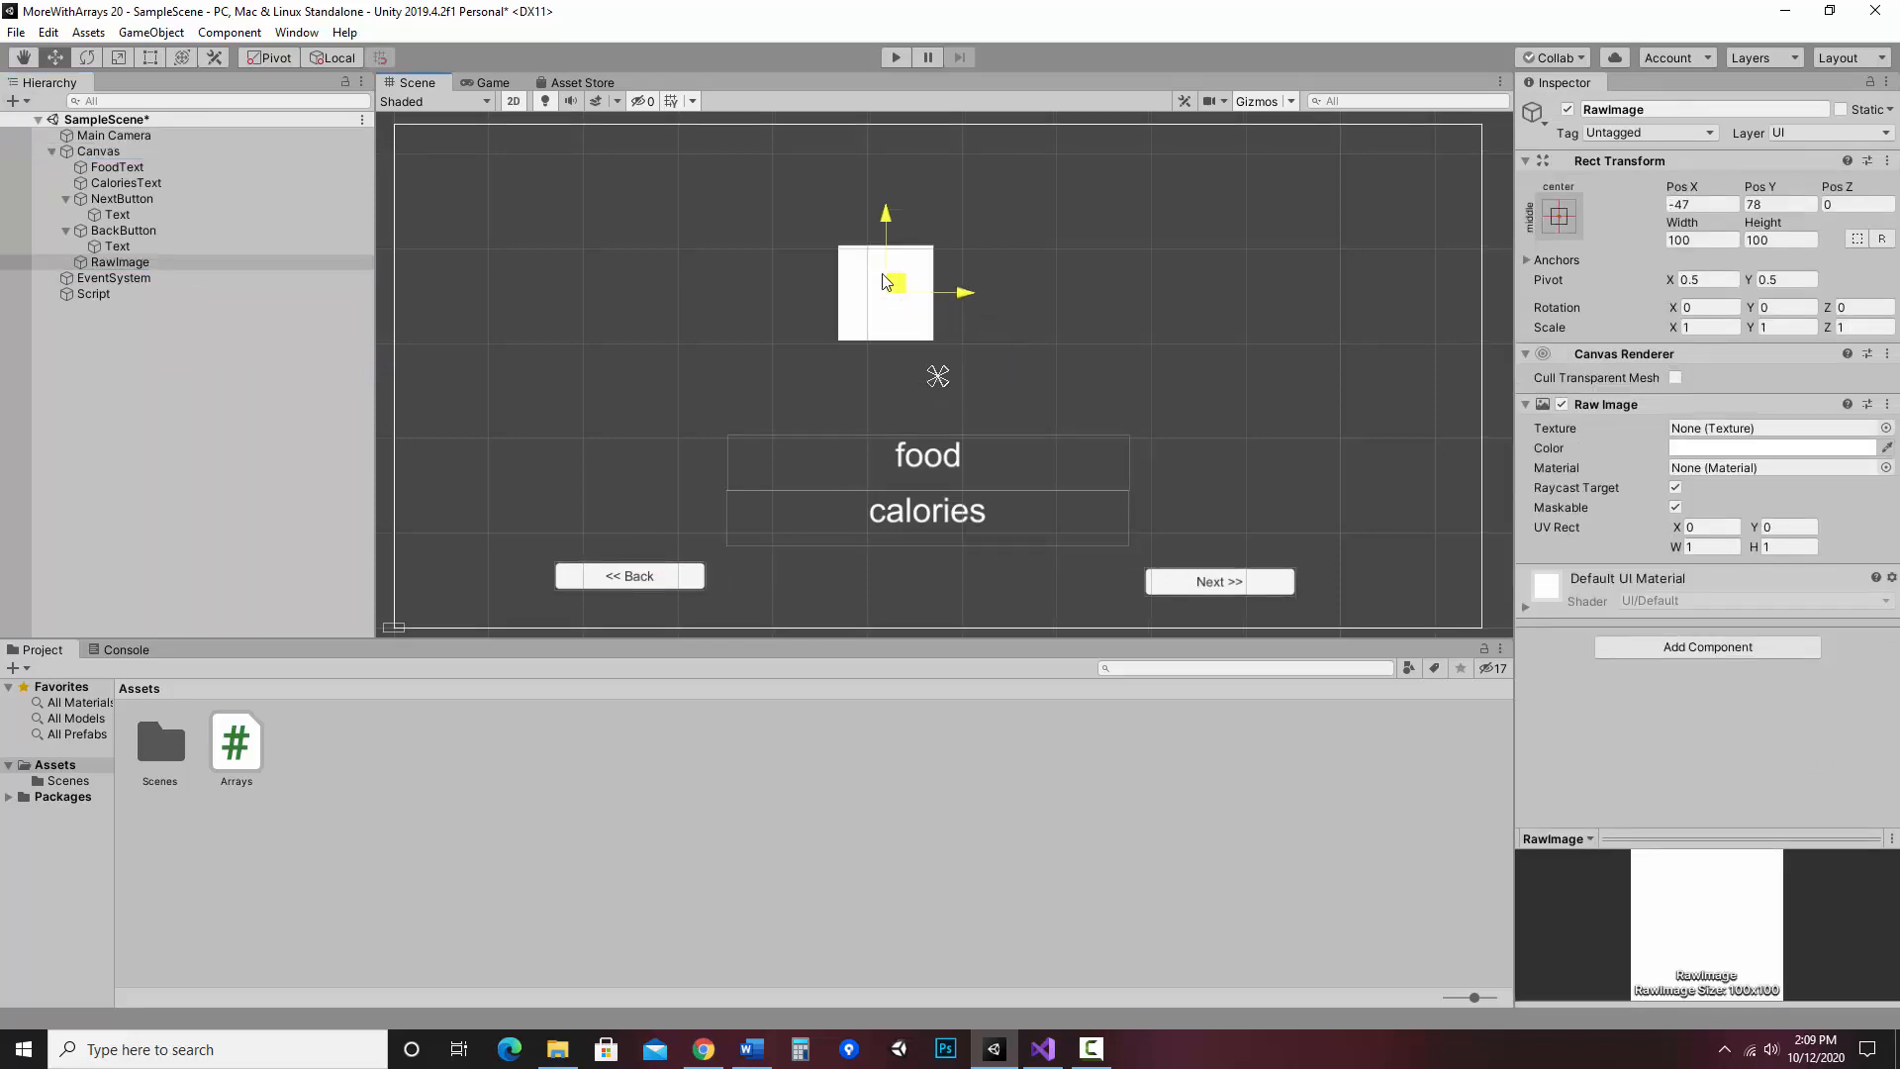
drag(884, 293, 818, 229)
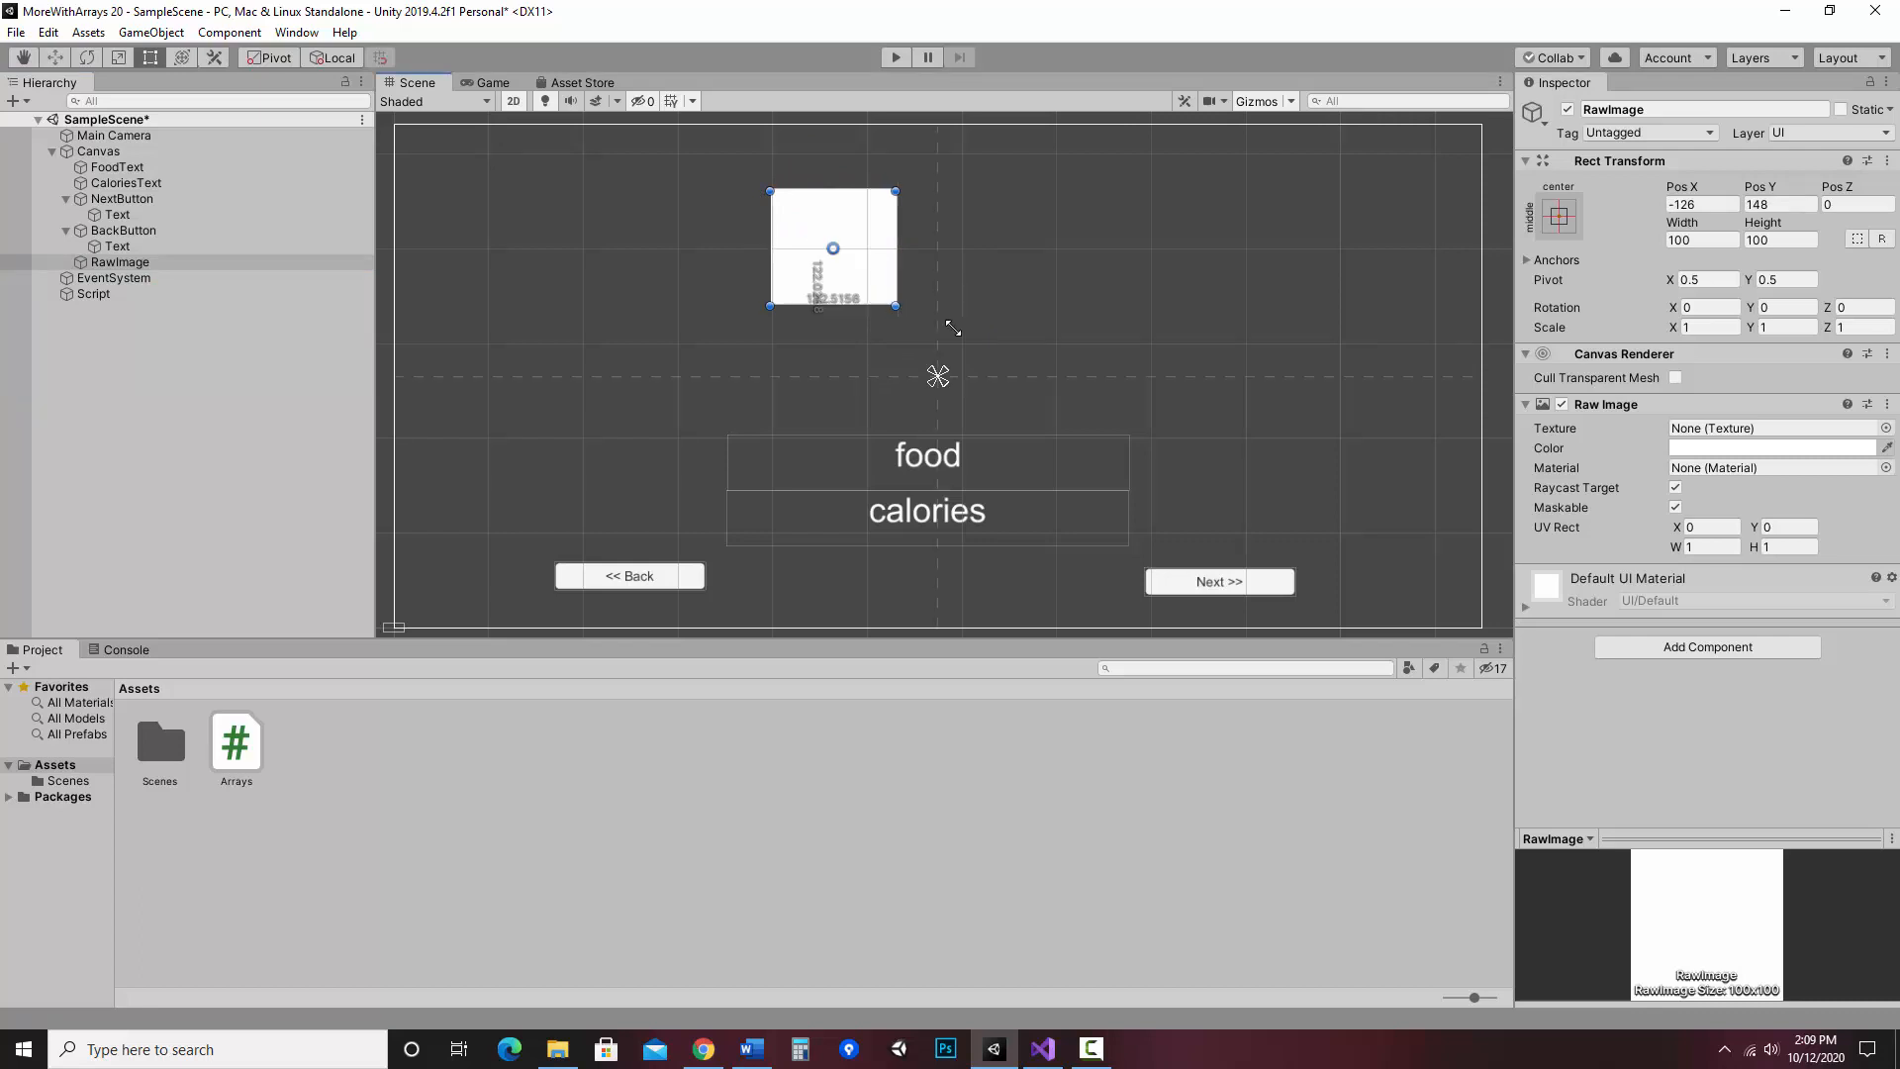
drag(899, 305, 1031, 451)
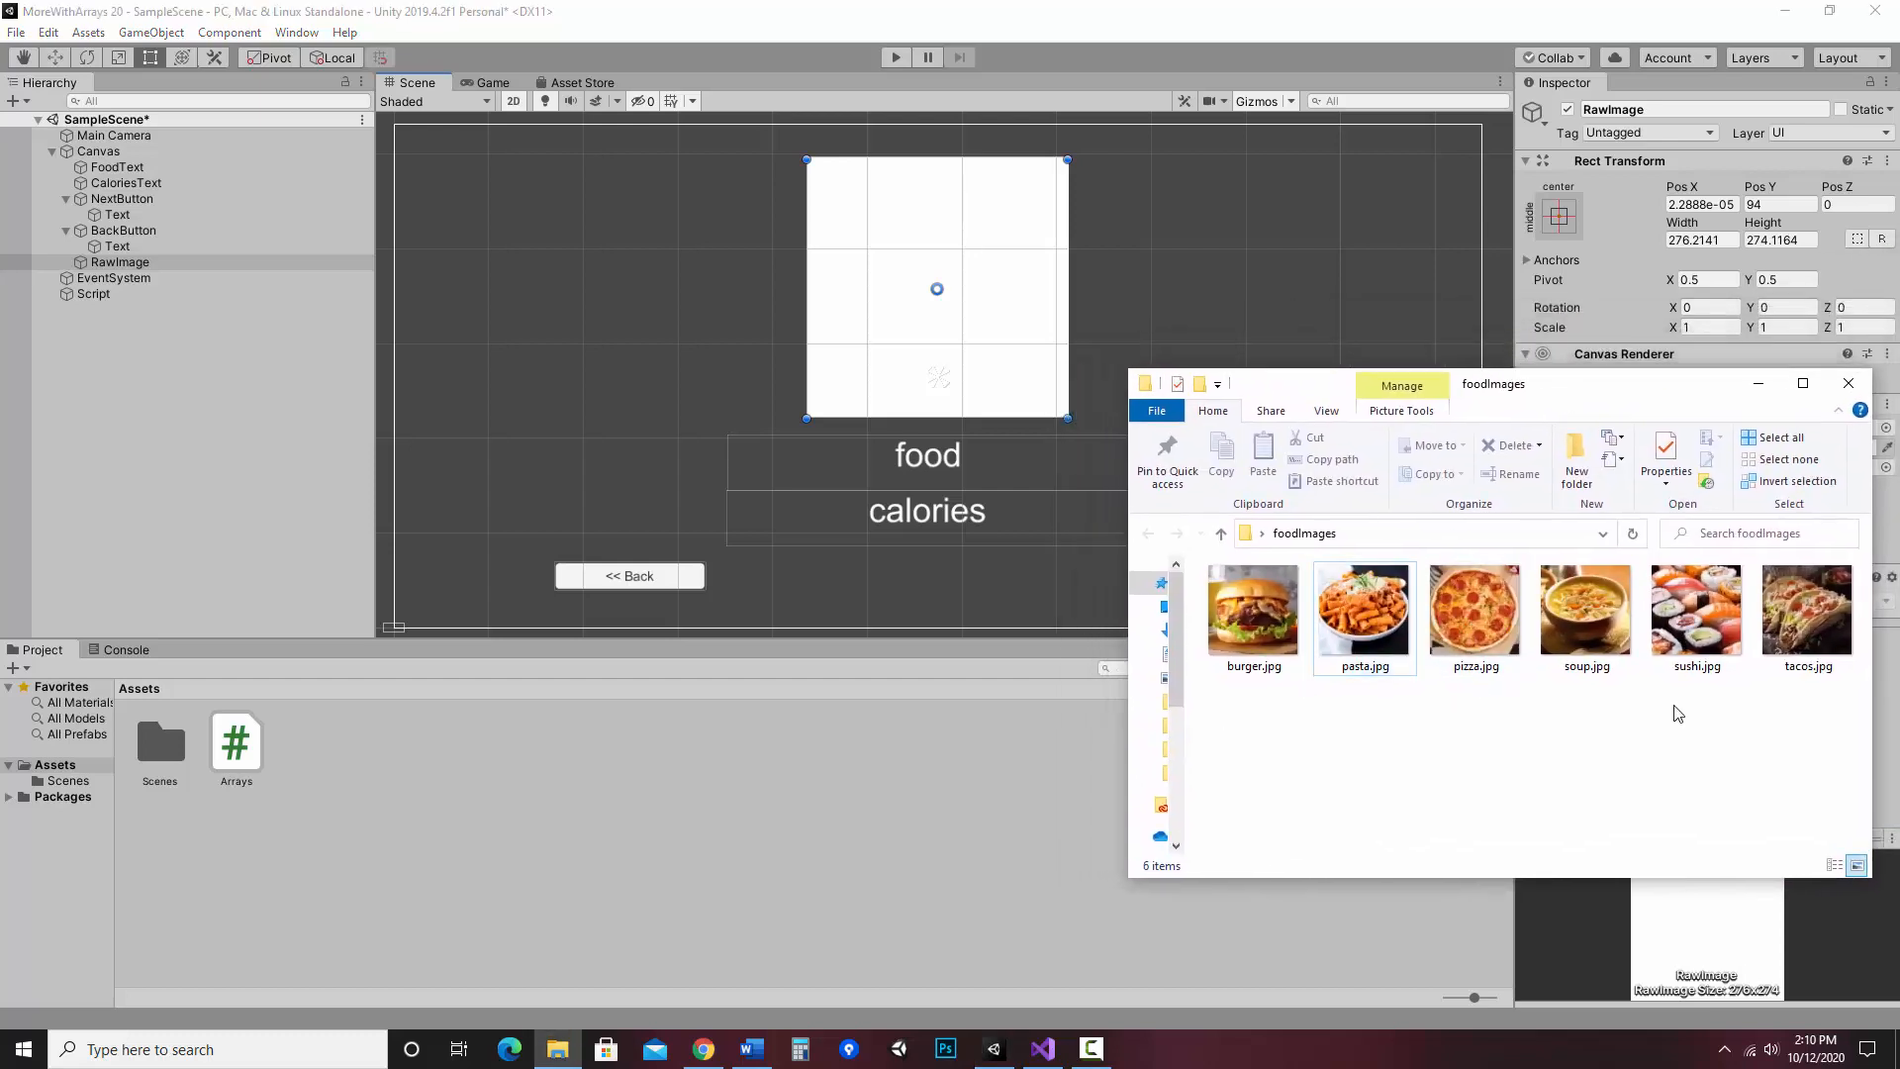
mouse_move(1807, 712)
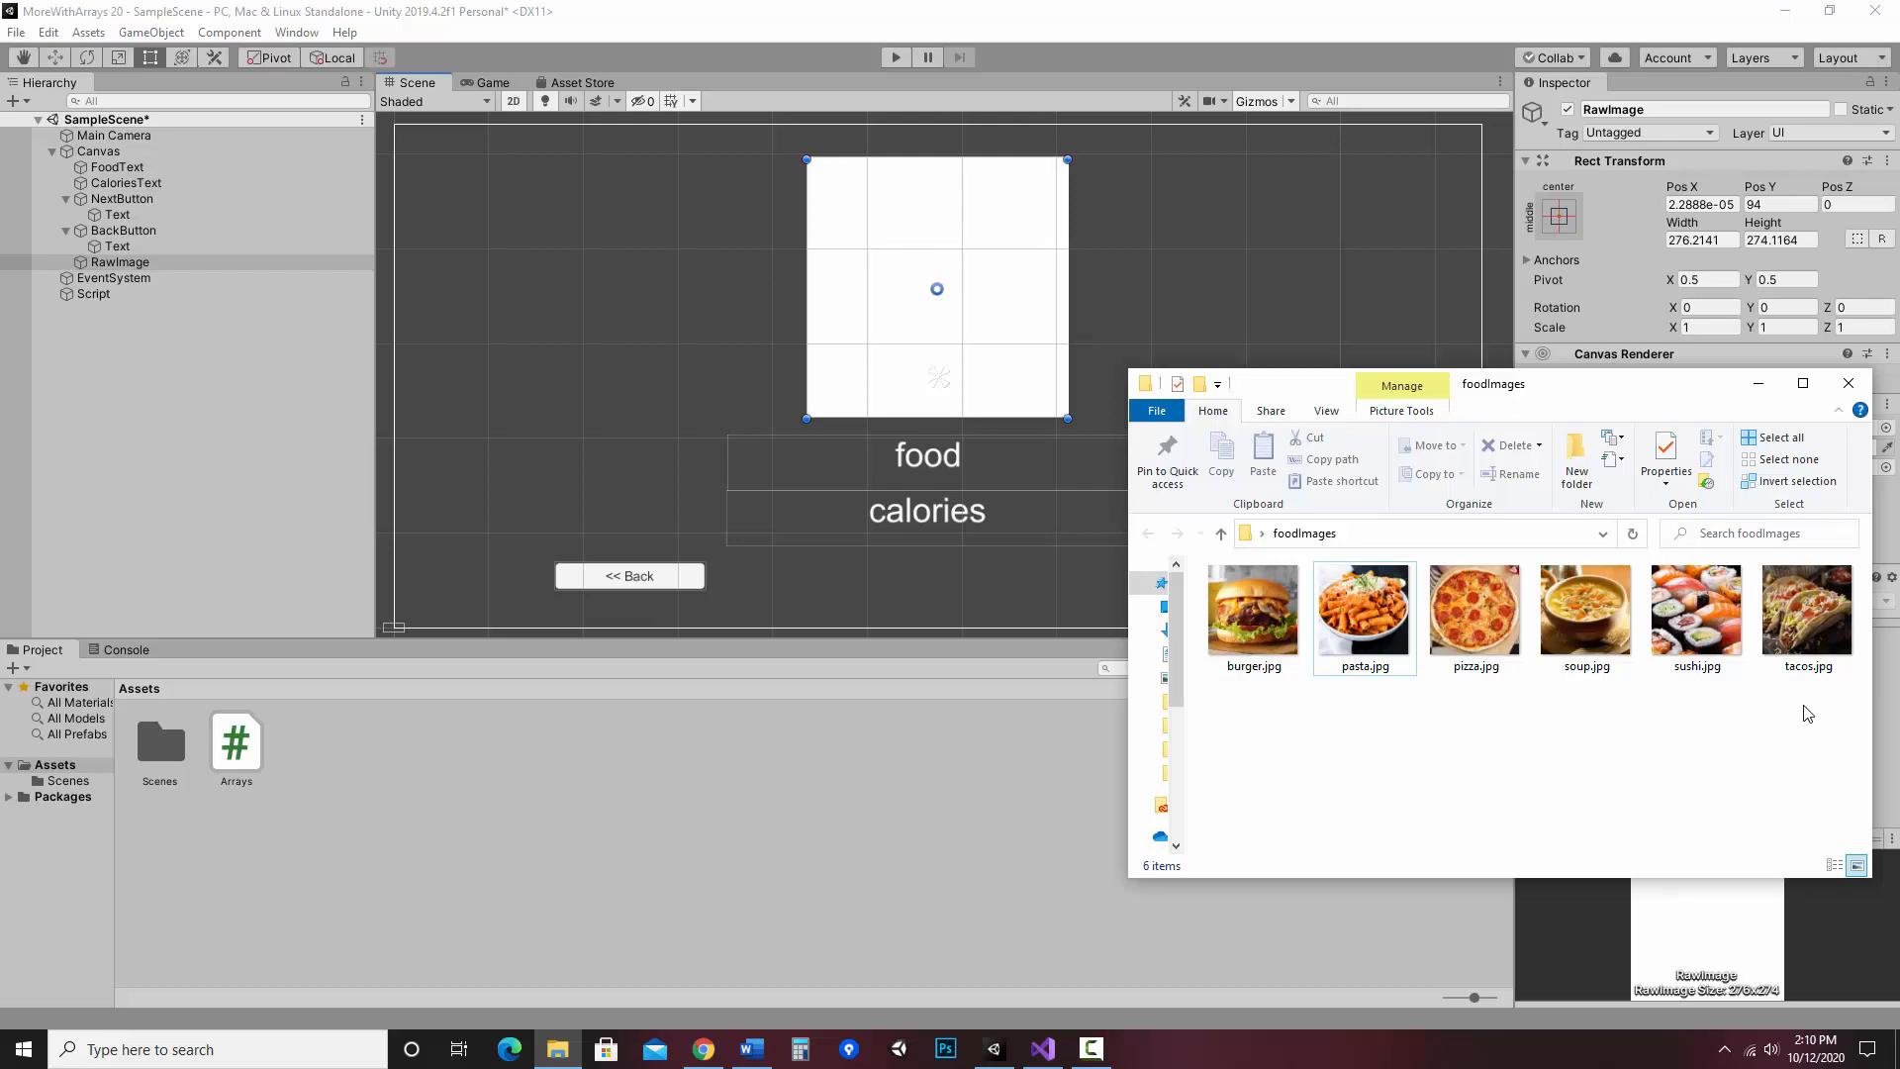
mouse_move(1251, 605)
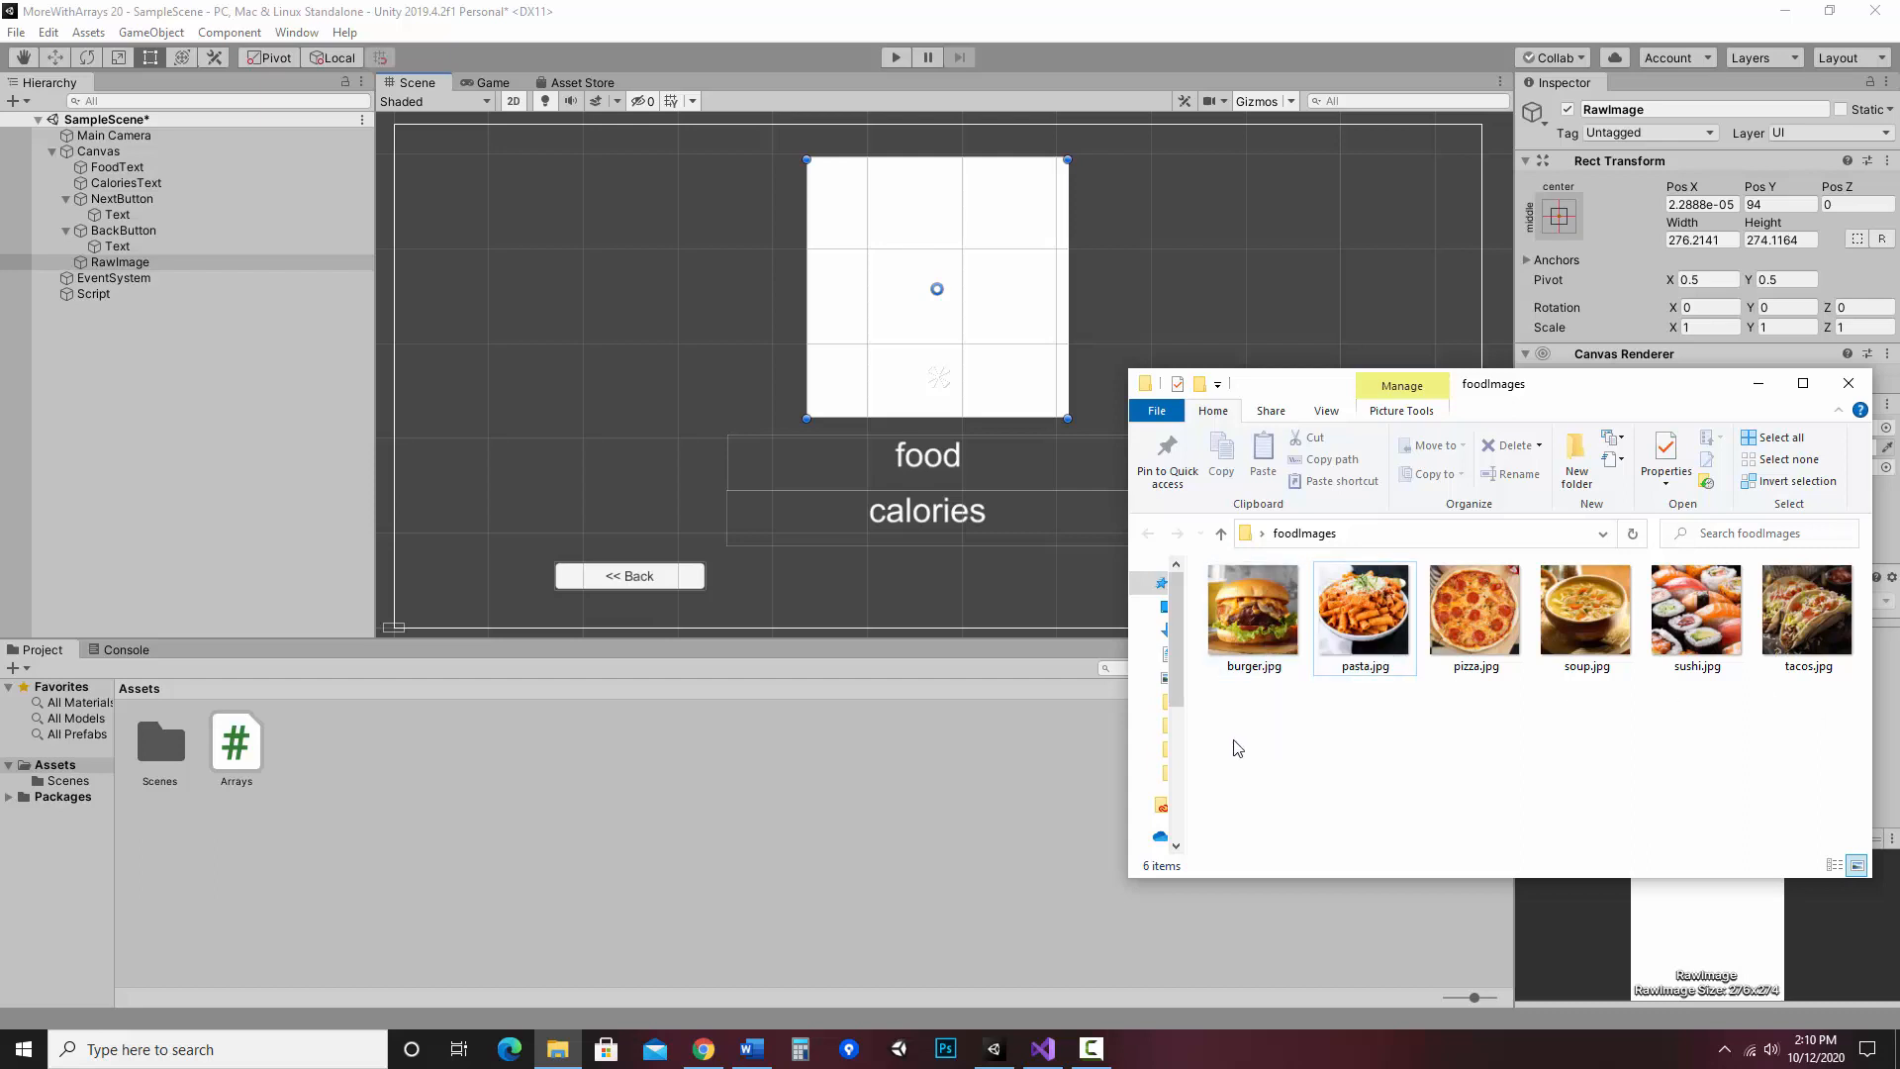
- Select all six food photos in the foodImages folder for import into the project assets
click(1778, 437)
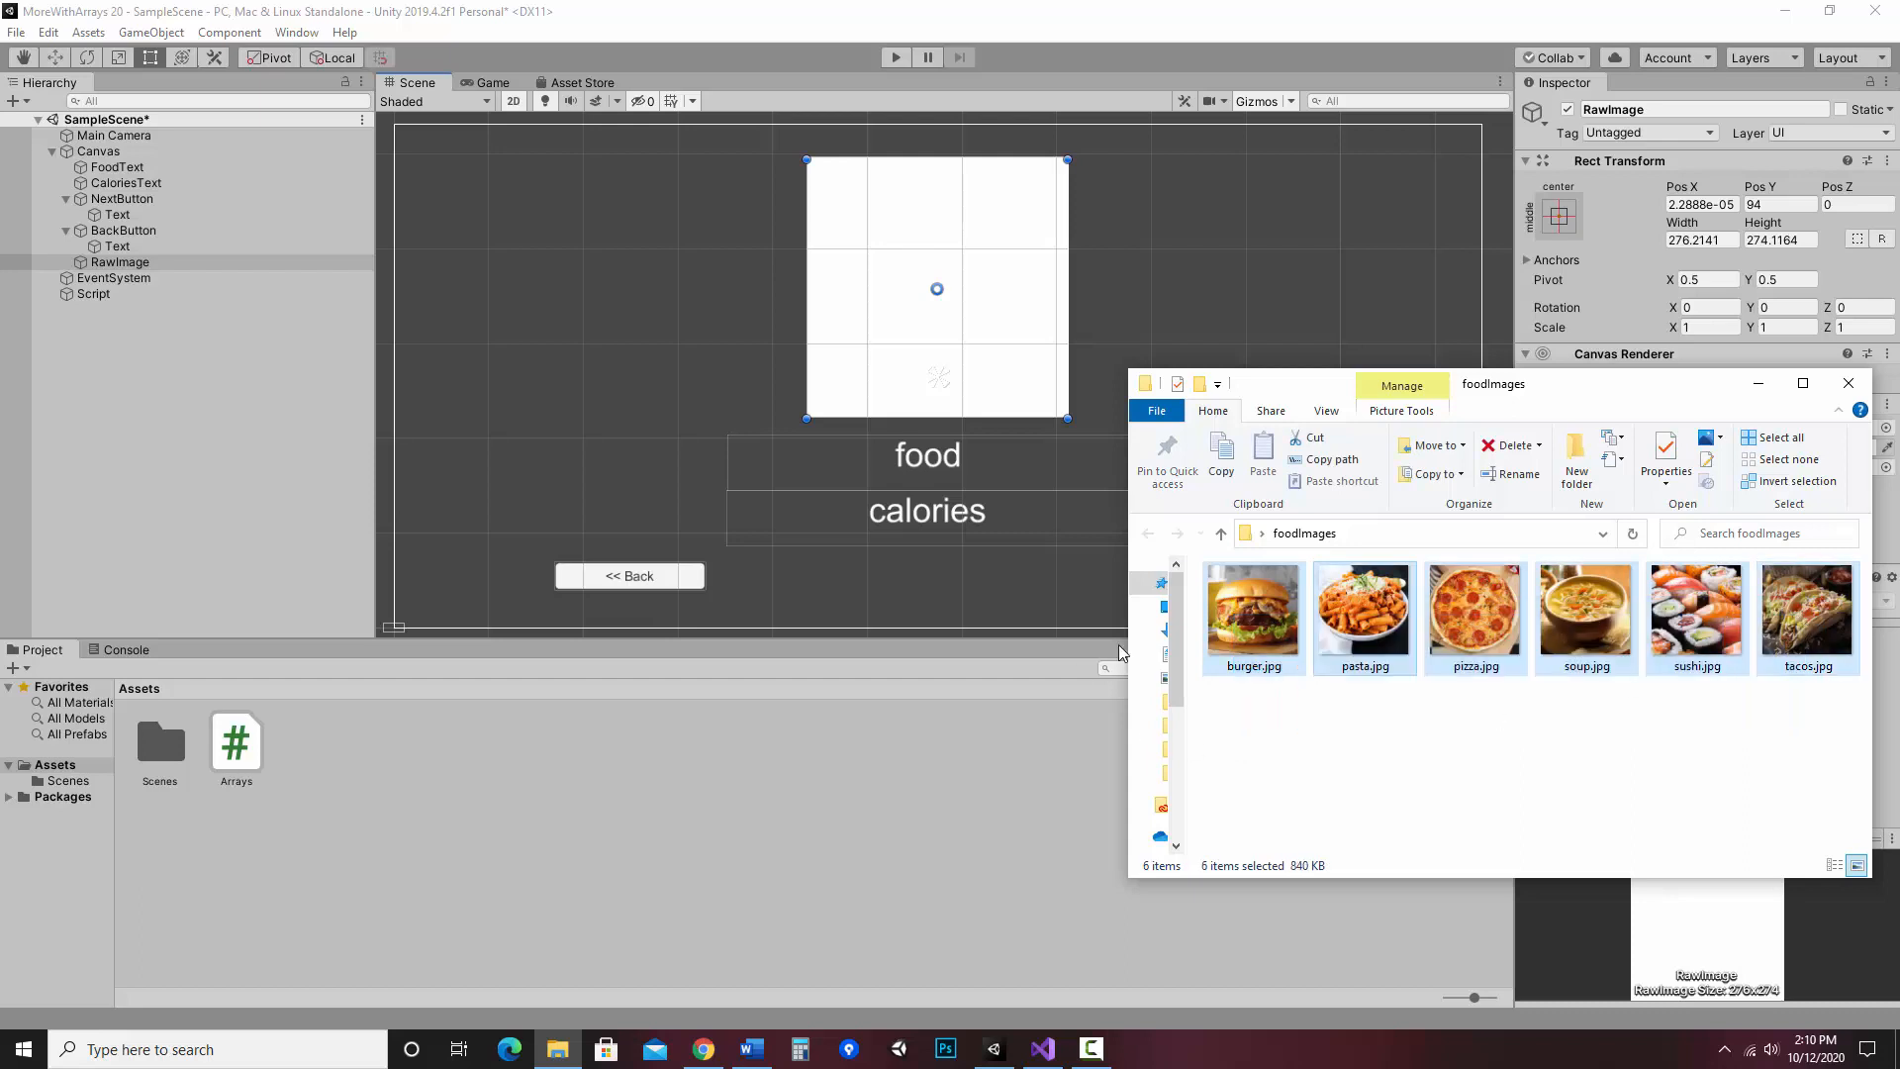
mouse_move(1267, 598)
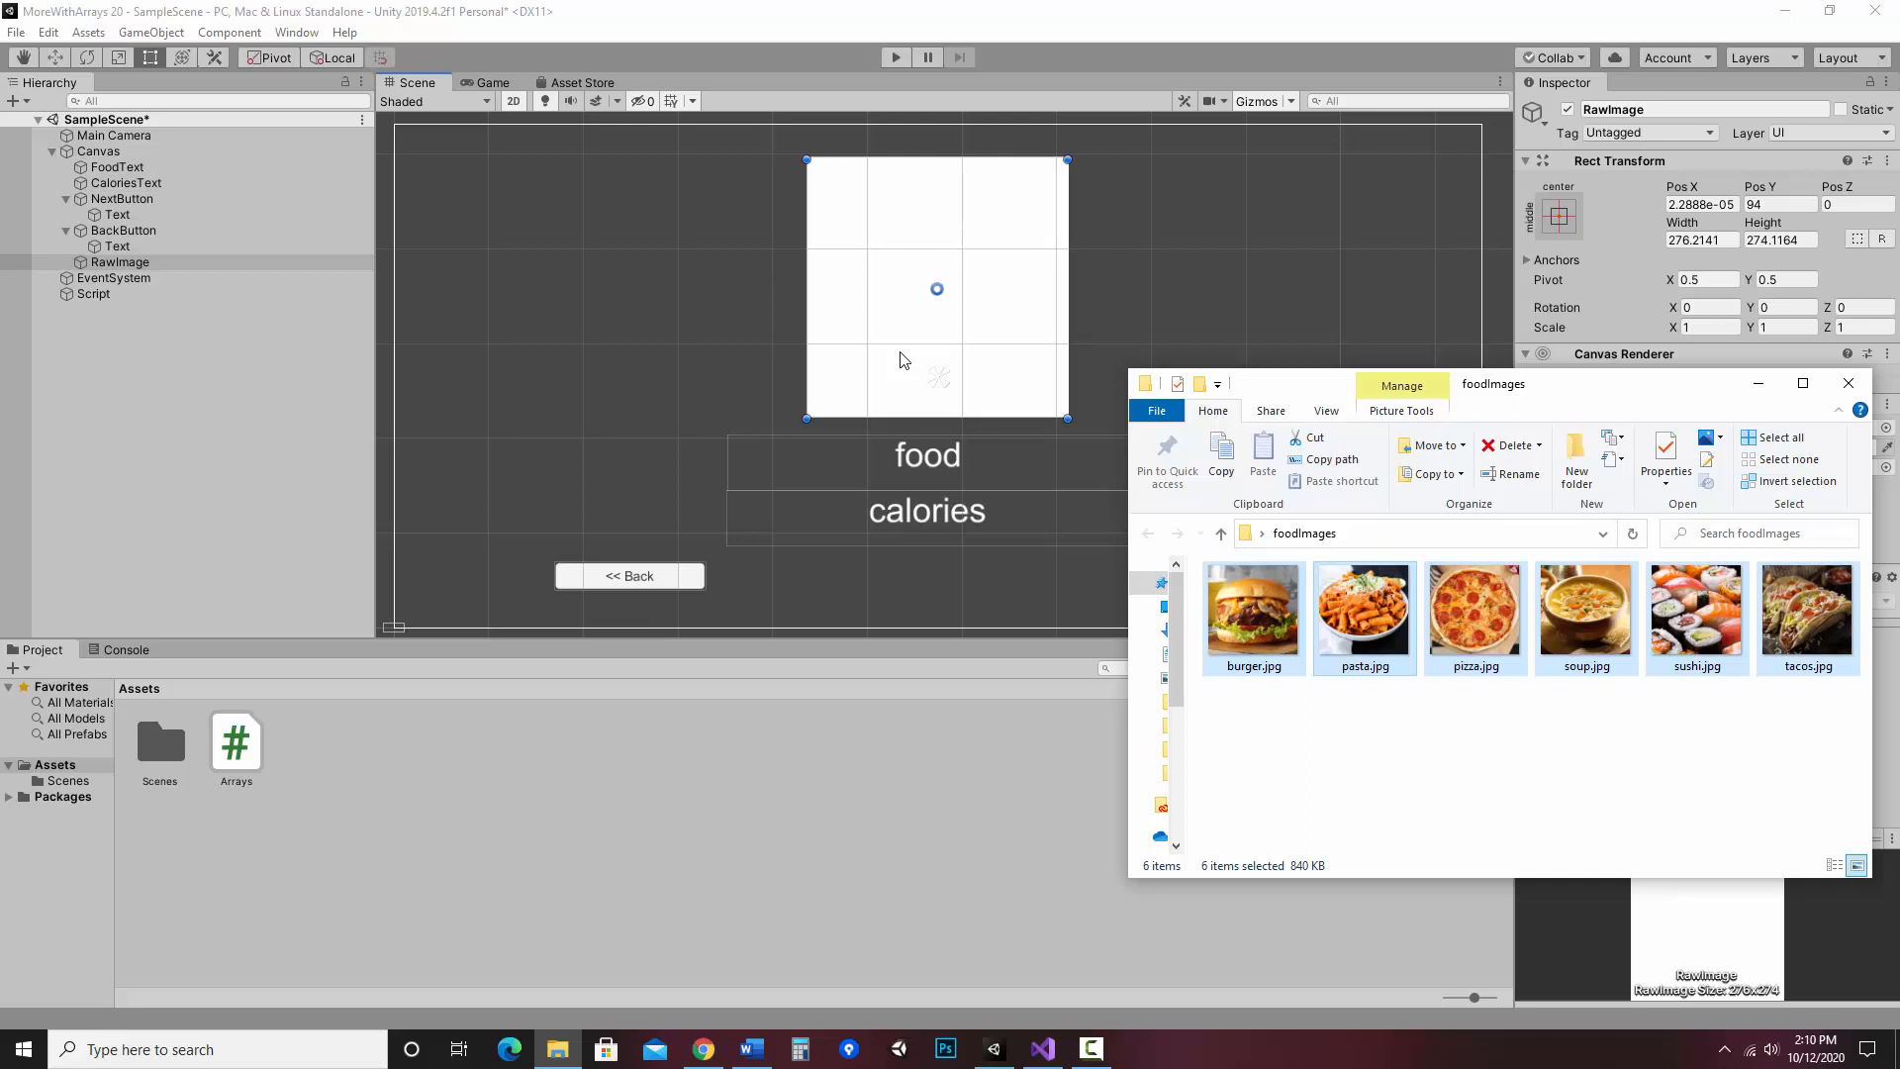
mouse_move(1254, 607)
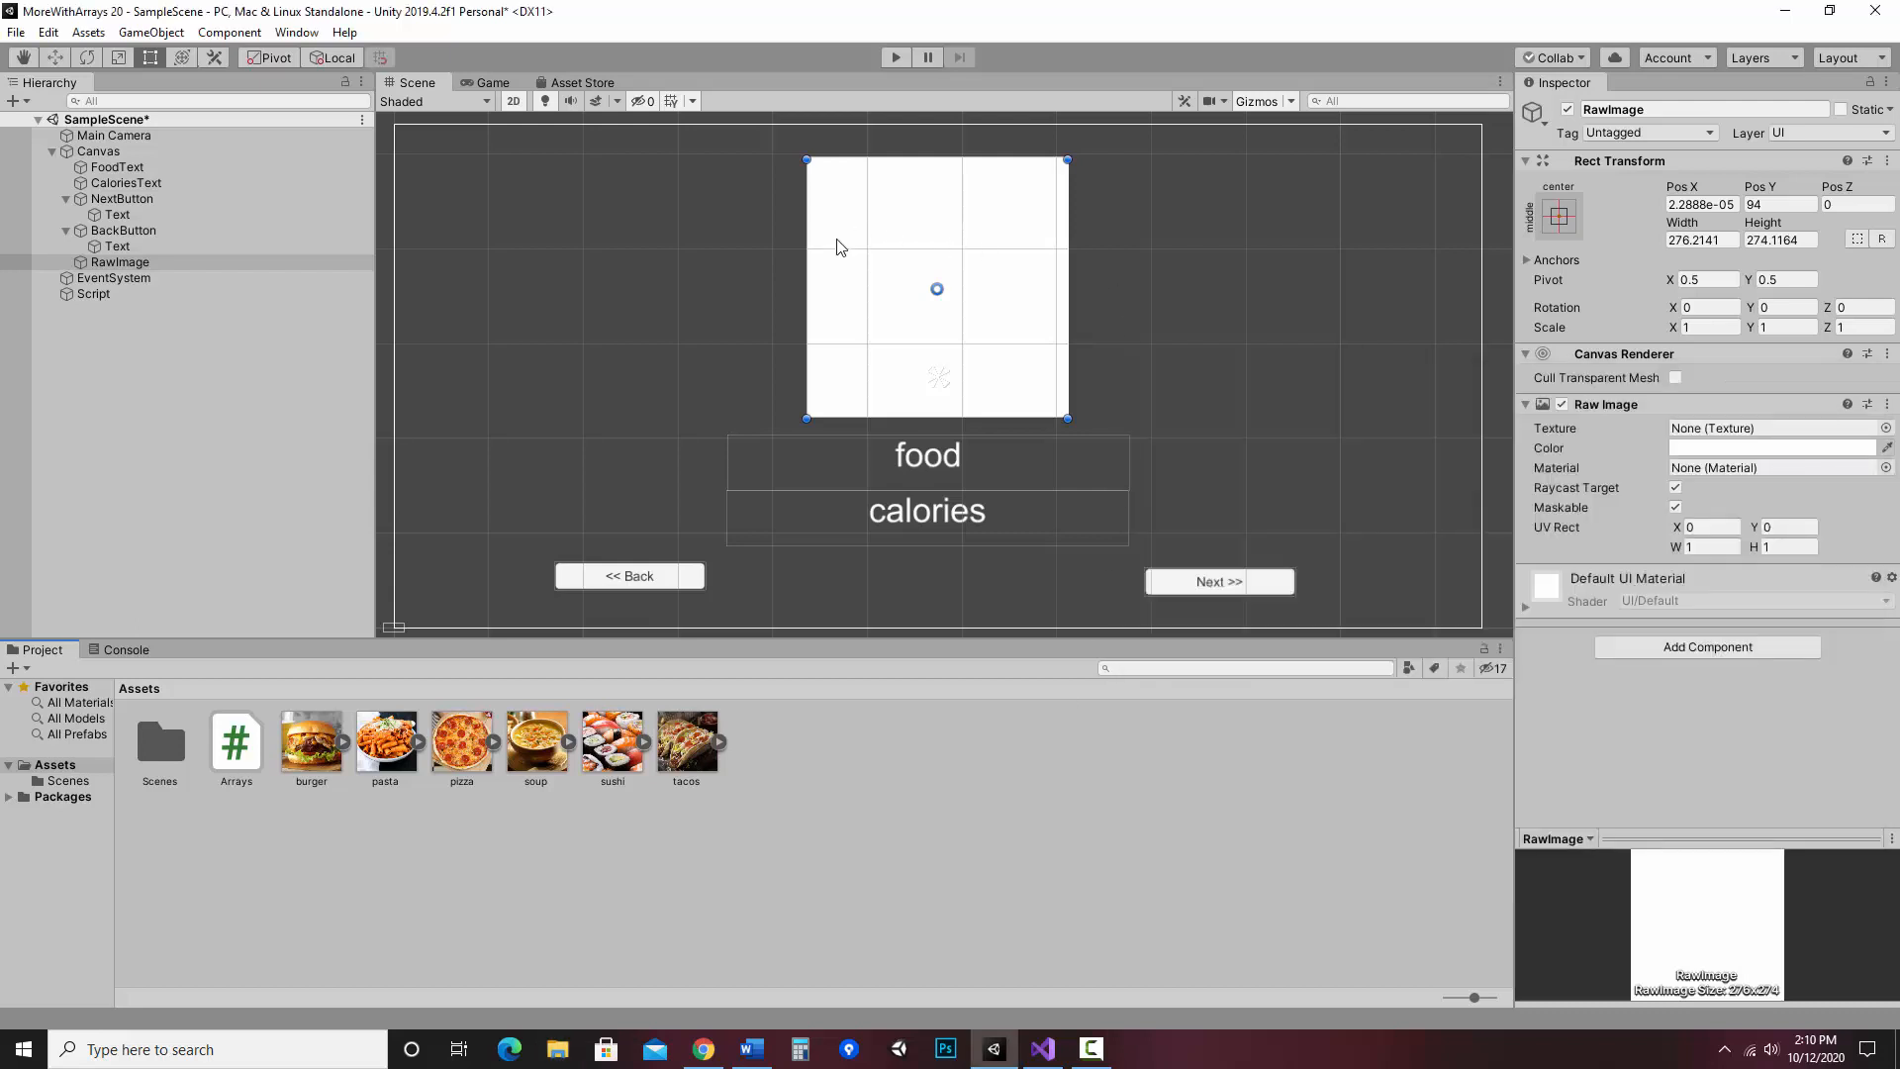
mouse_move(968, 319)
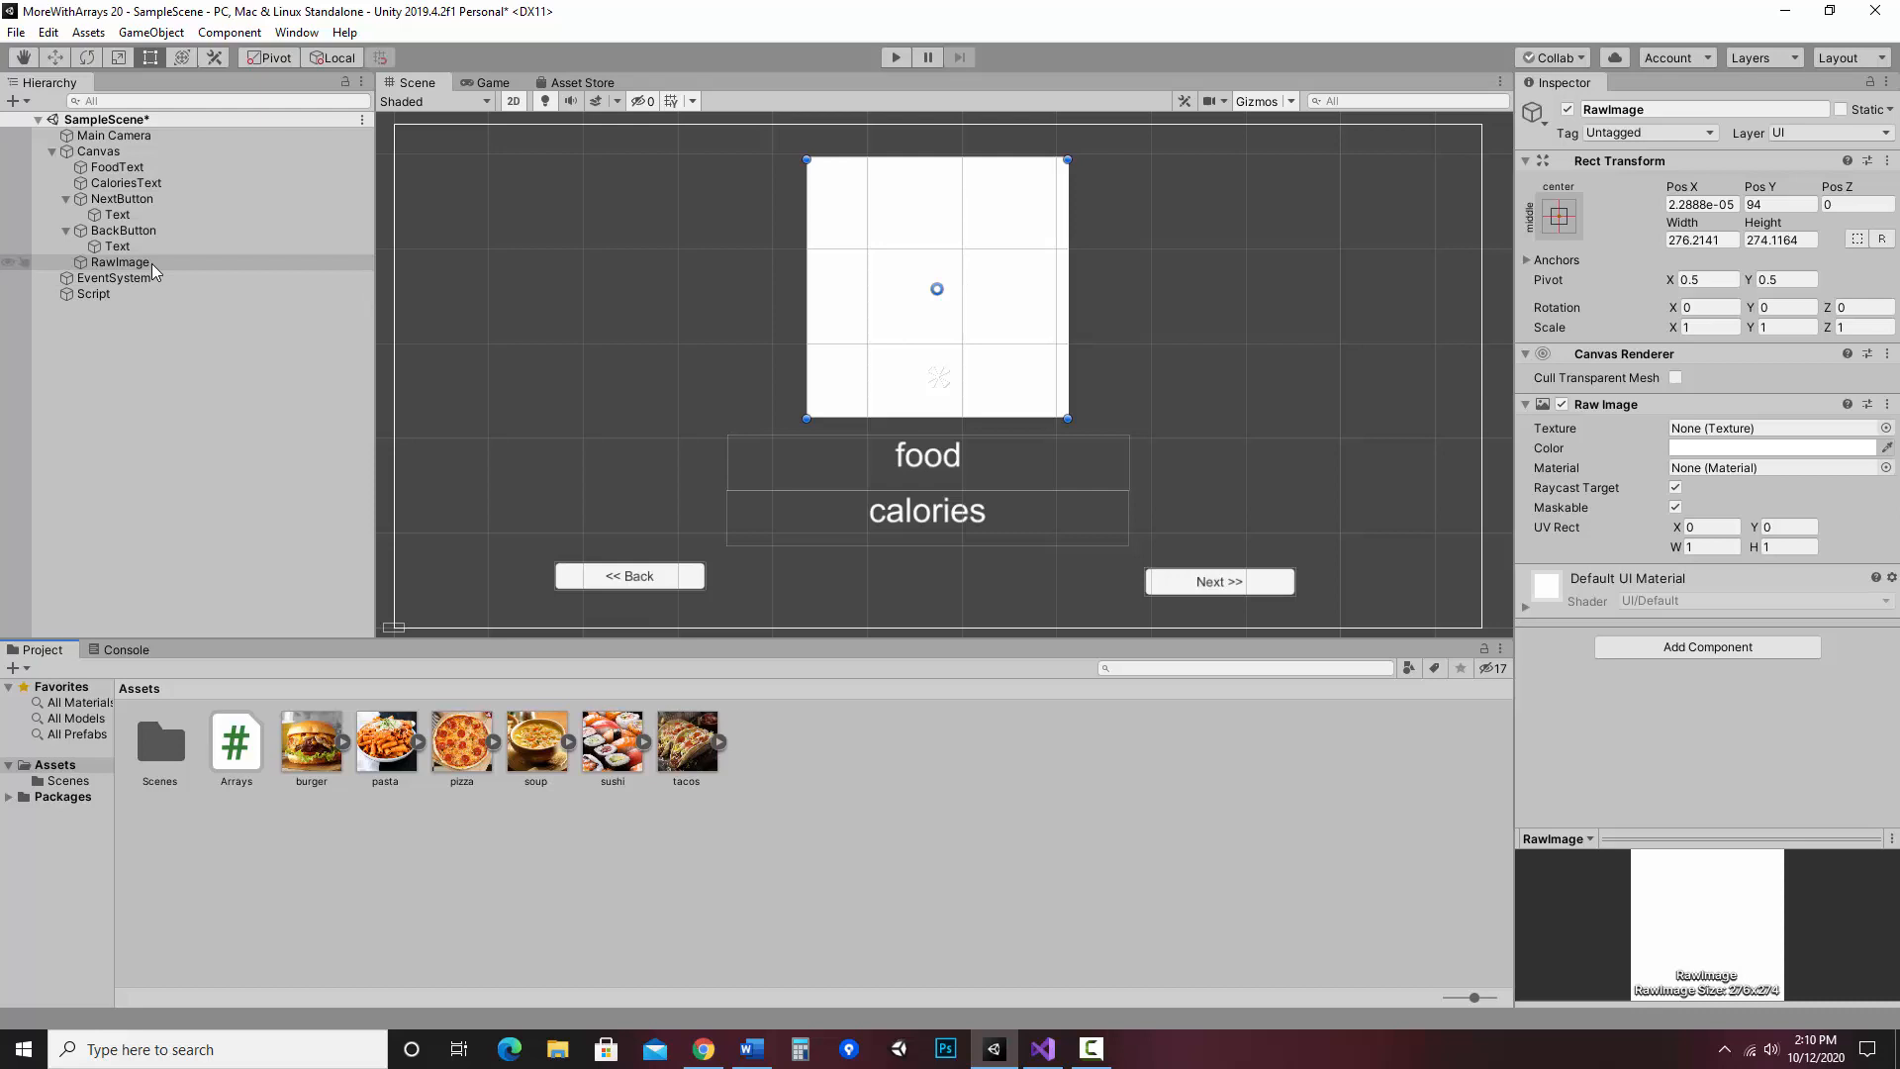
- Select RawImage in the Hierarchy so the pizza photo can be assigned as its texture
click(118, 261)
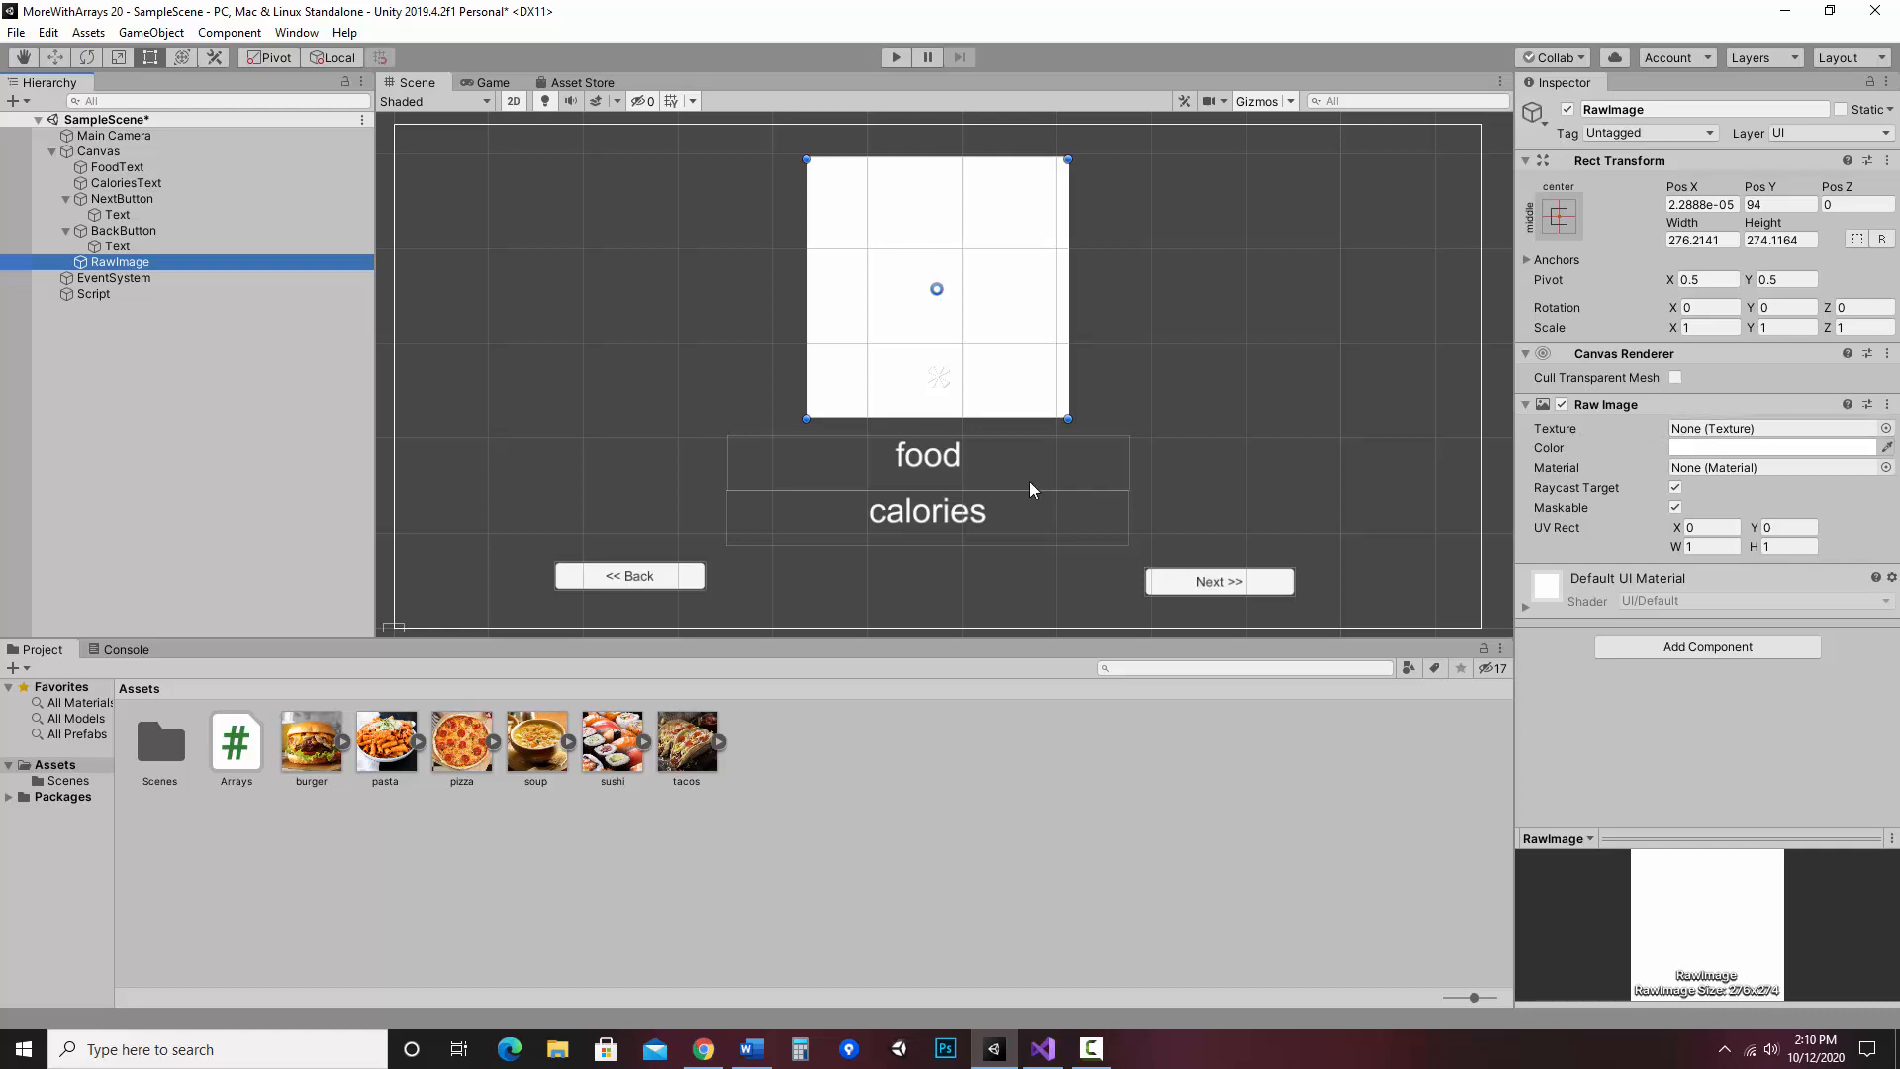
mouse_move(1039, 507)
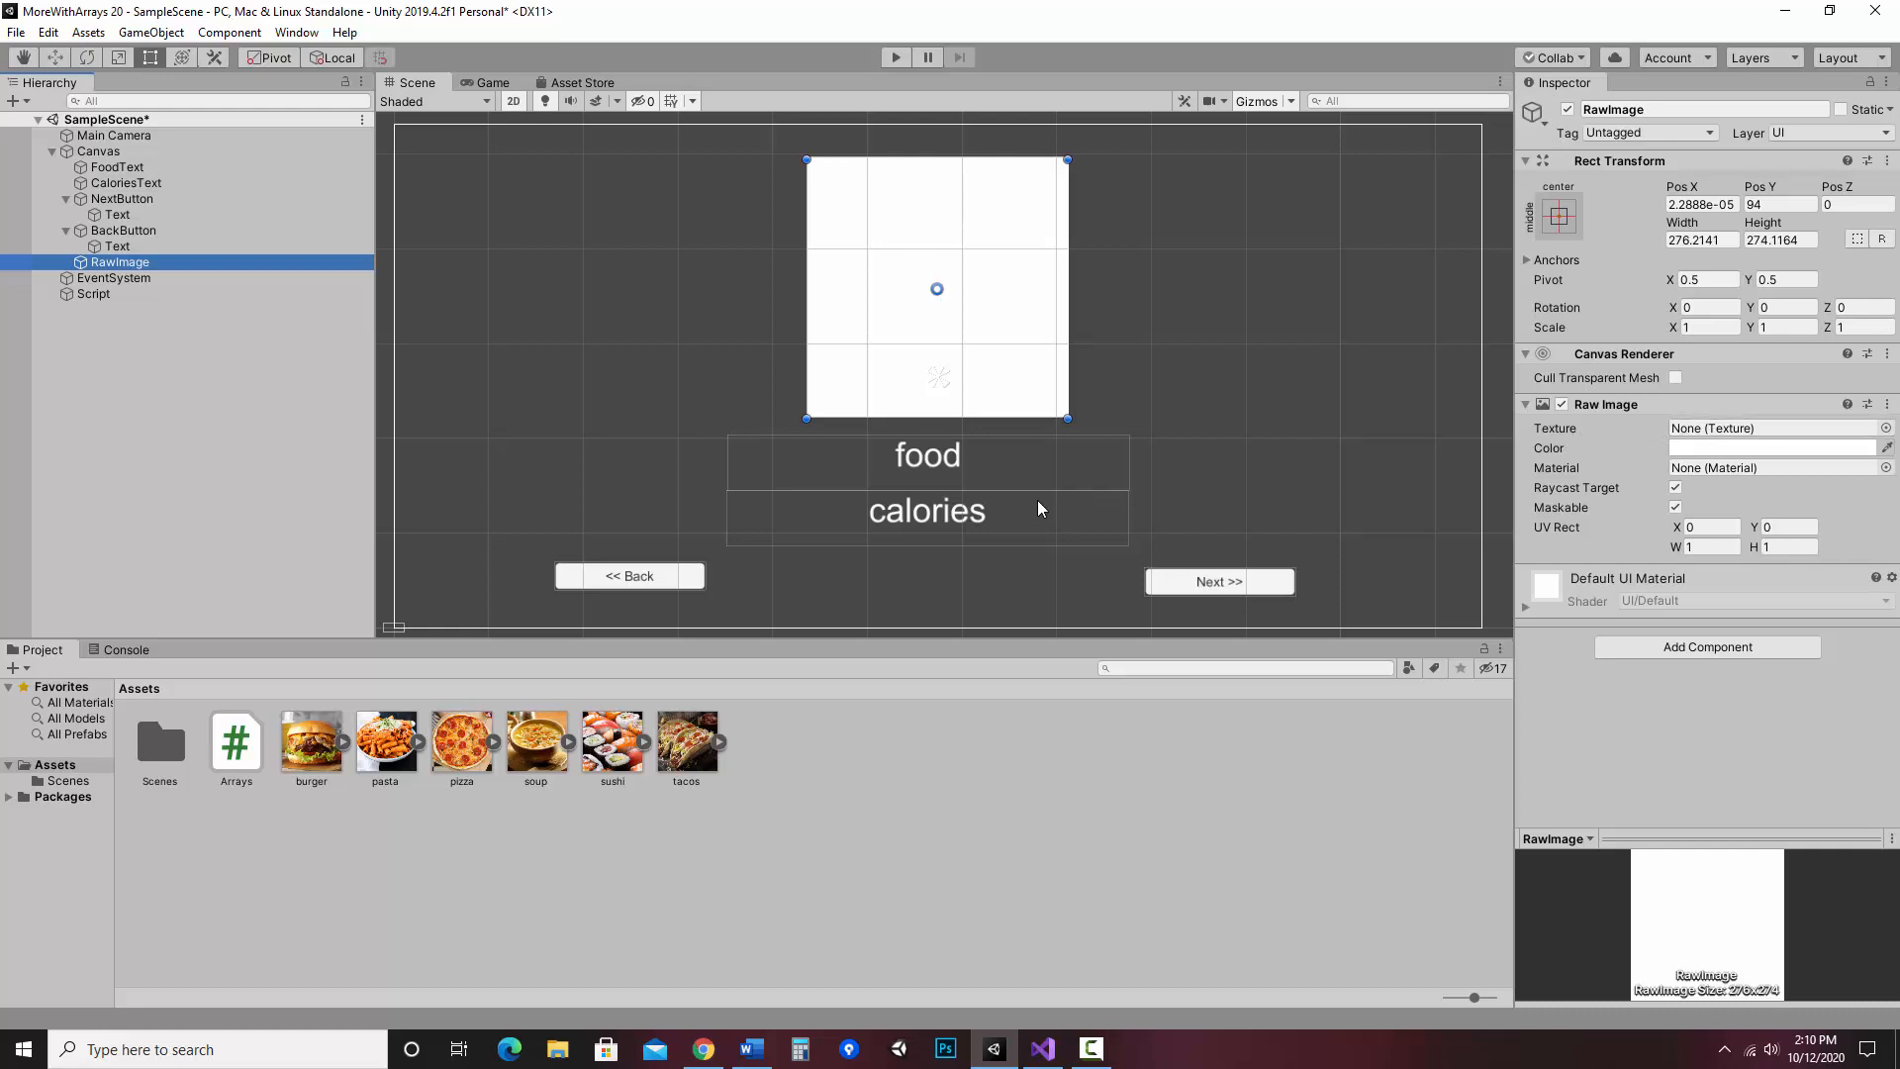
mouse_move(441, 776)
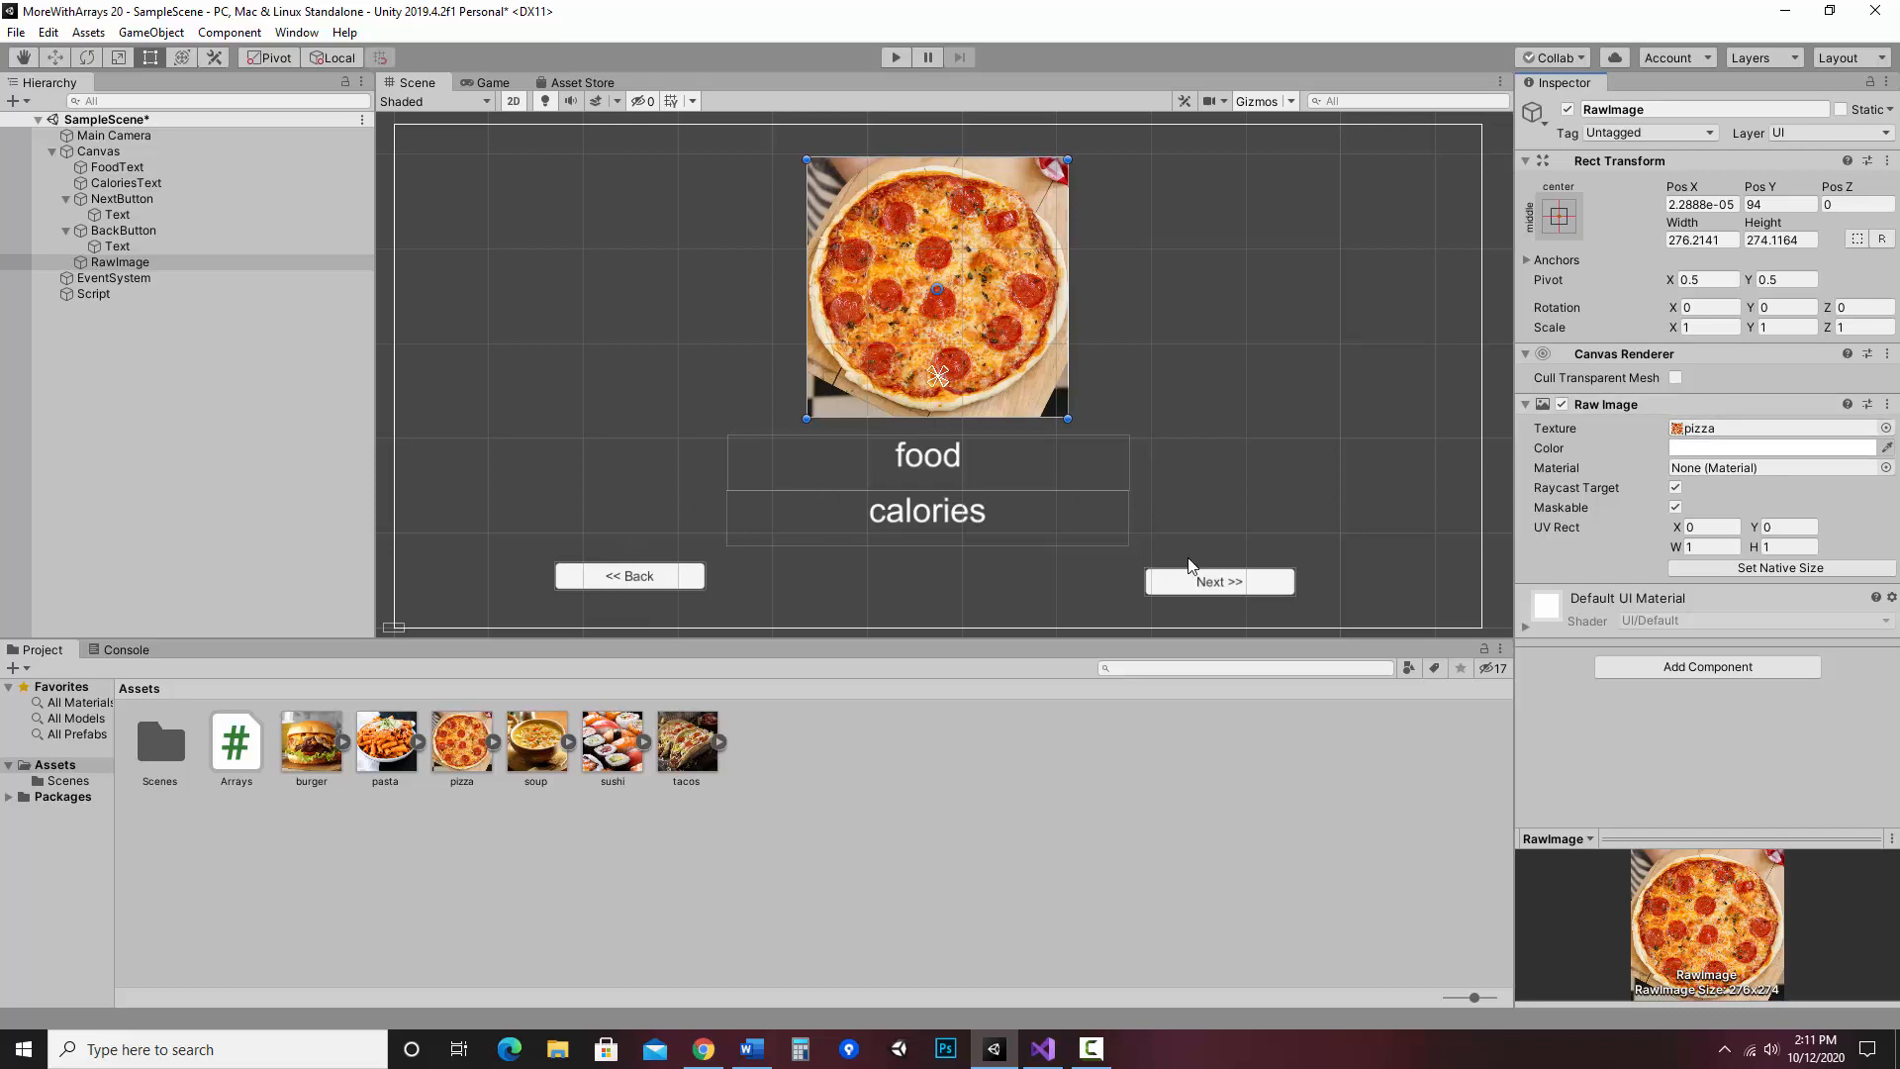
- Open the Arrays script in Visual Studio and scroll to its food and calorie arrays
click(236, 740)
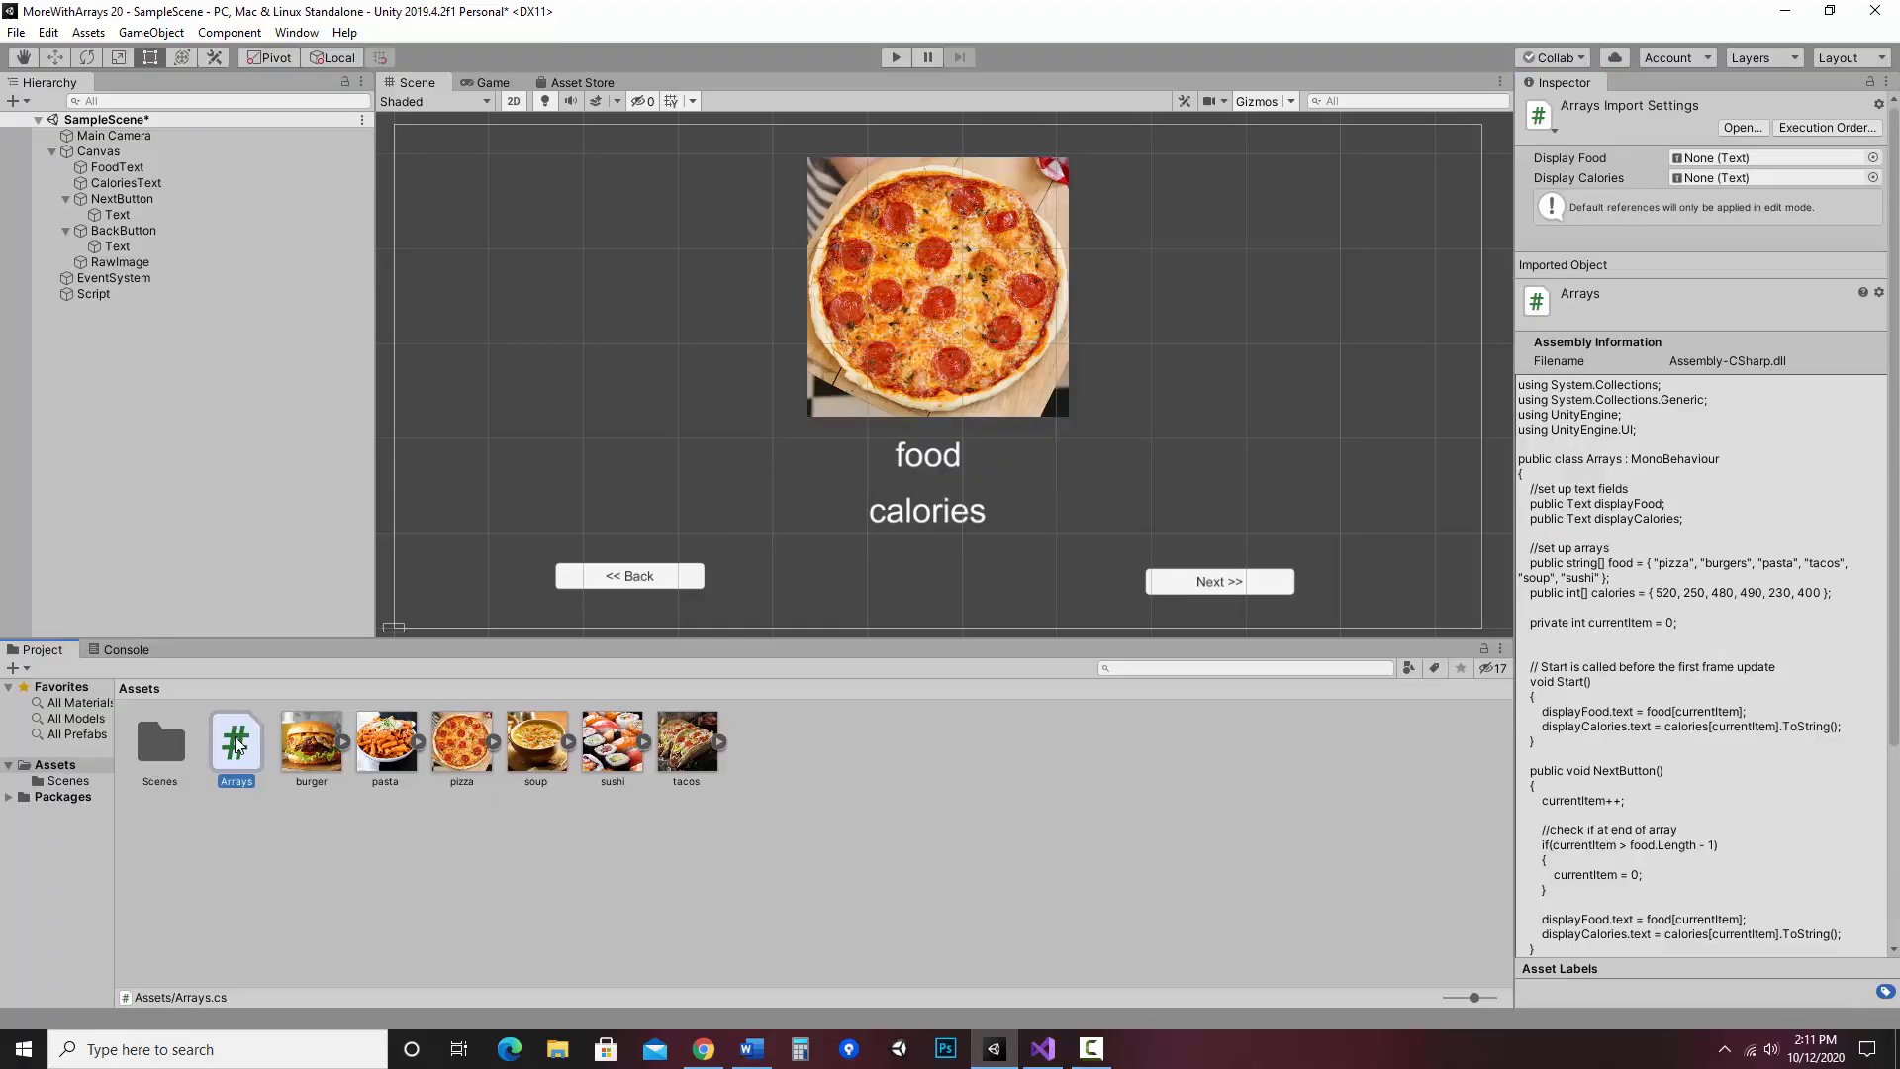
click(1041, 1049)
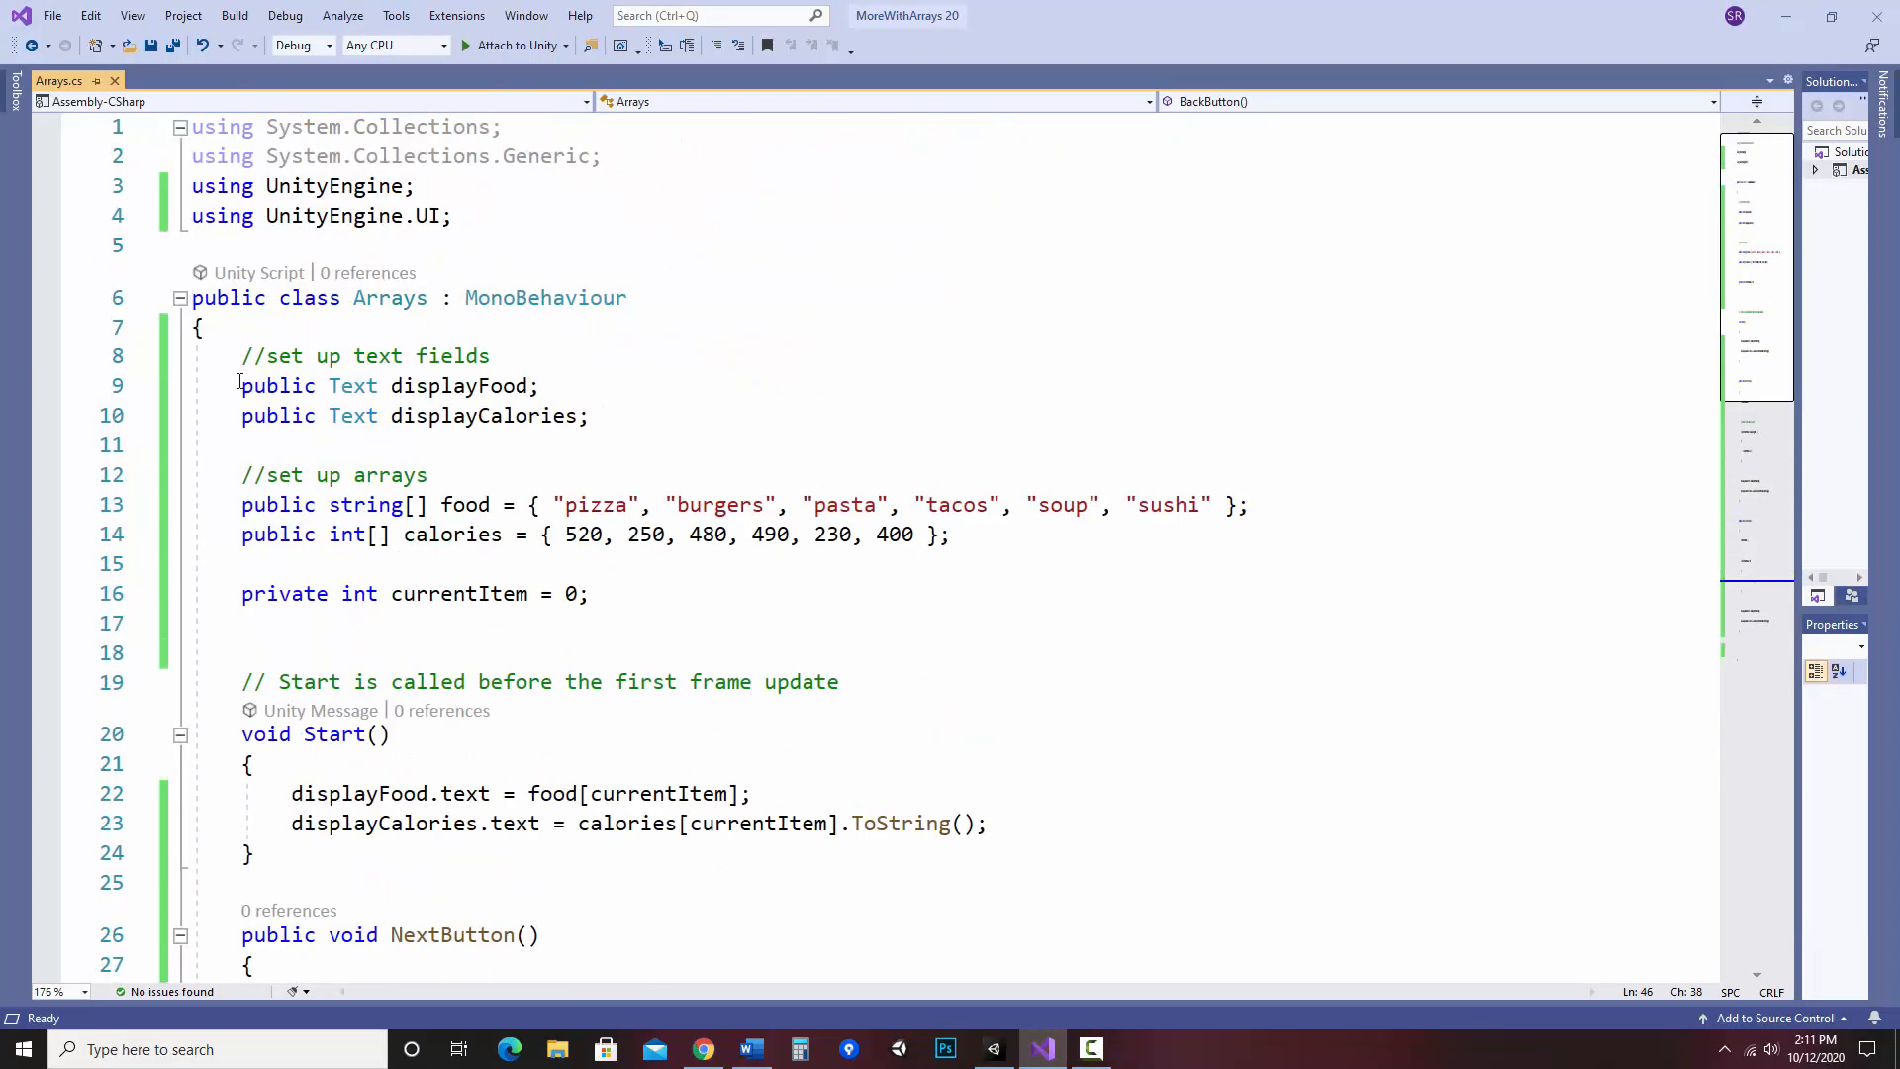
drag(242, 354, 591, 414)
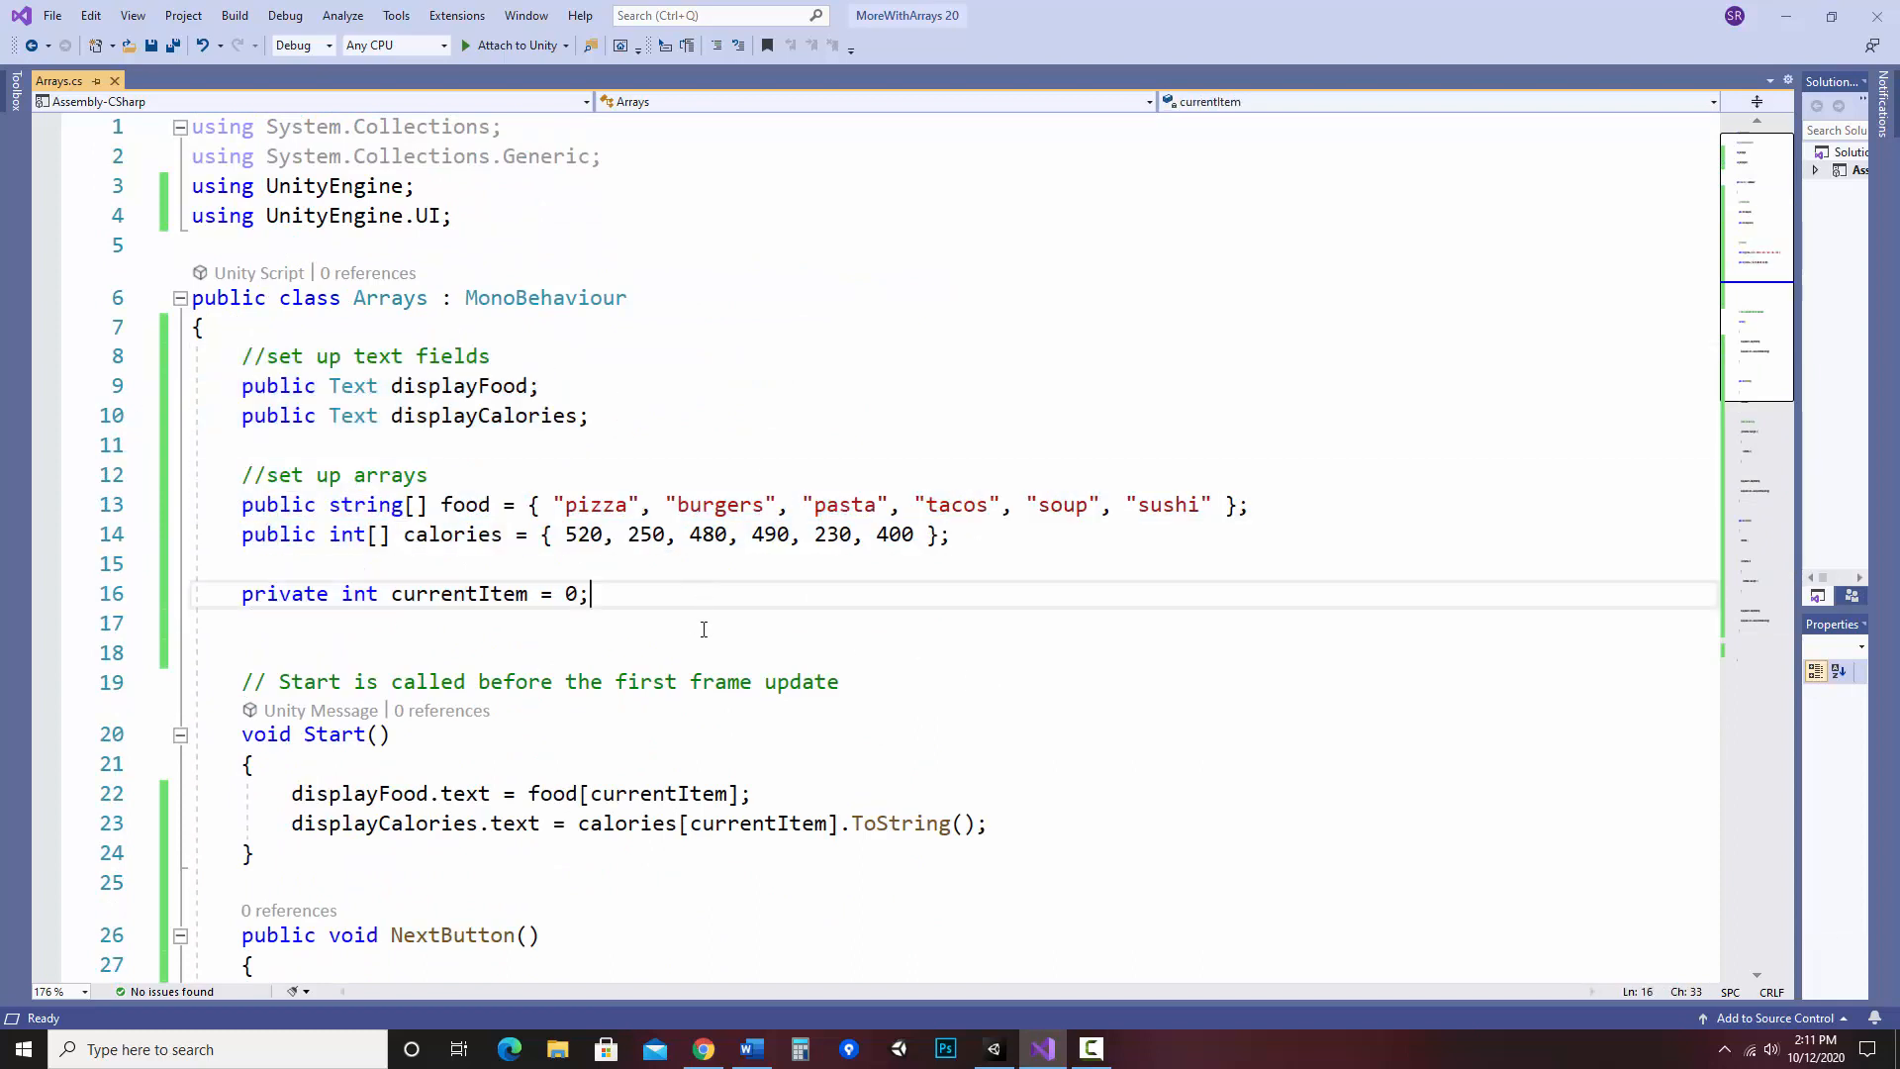
scroll(down, 3)
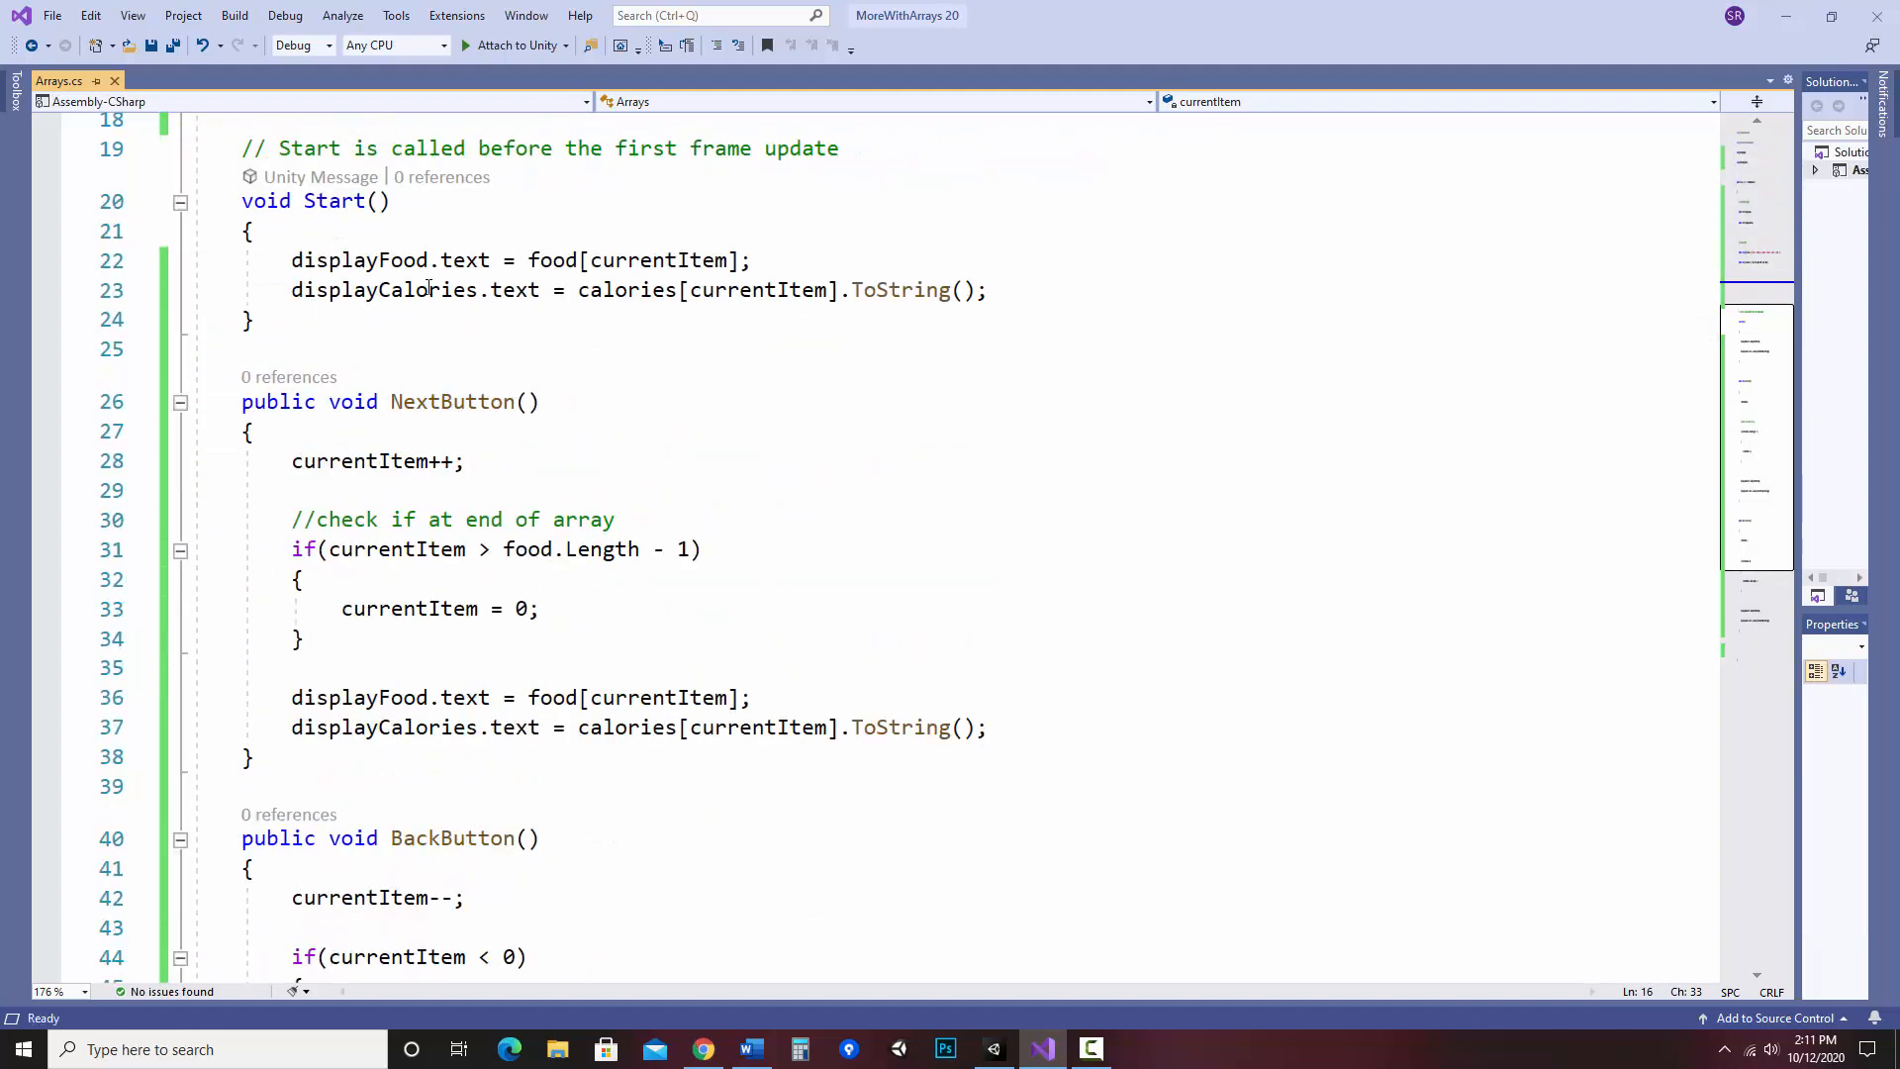
scroll(down, 3)
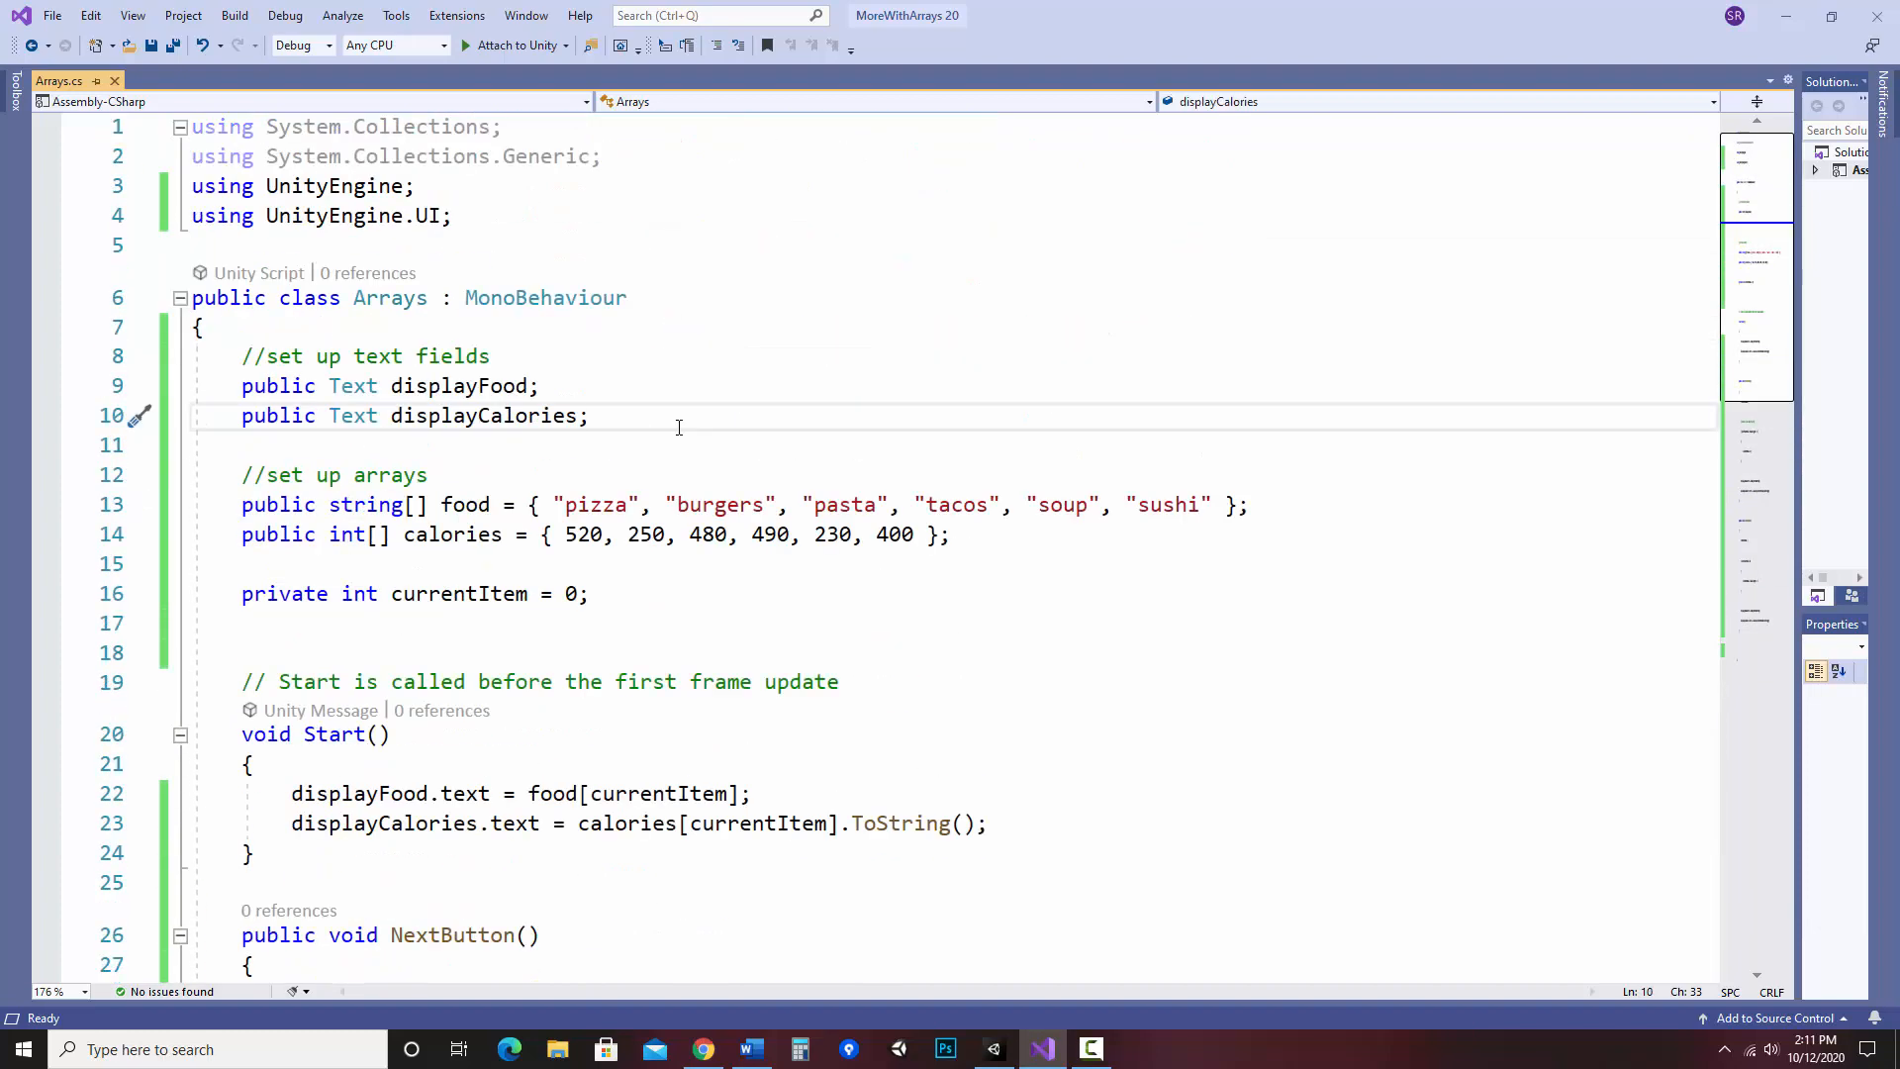
- Declare 'public RawImage theImage;' below displayCalories
key(enter)
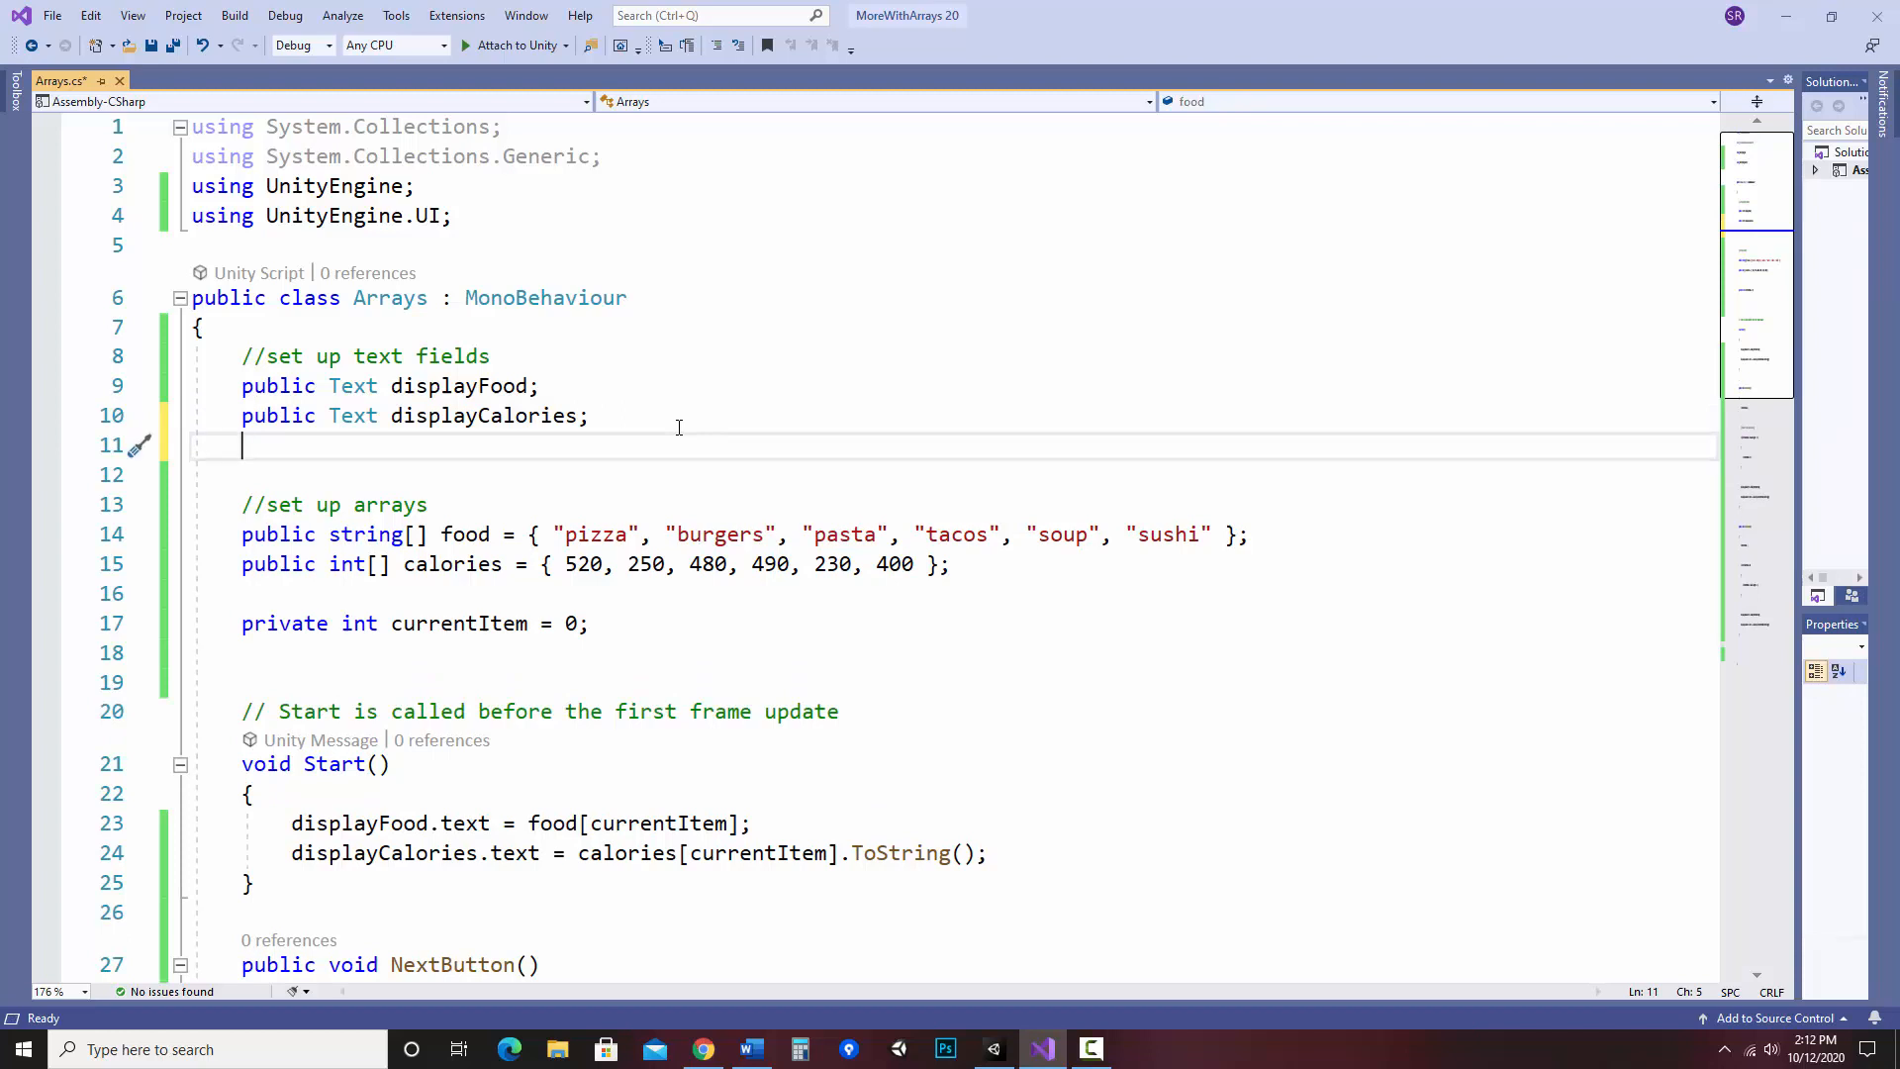
text(public)
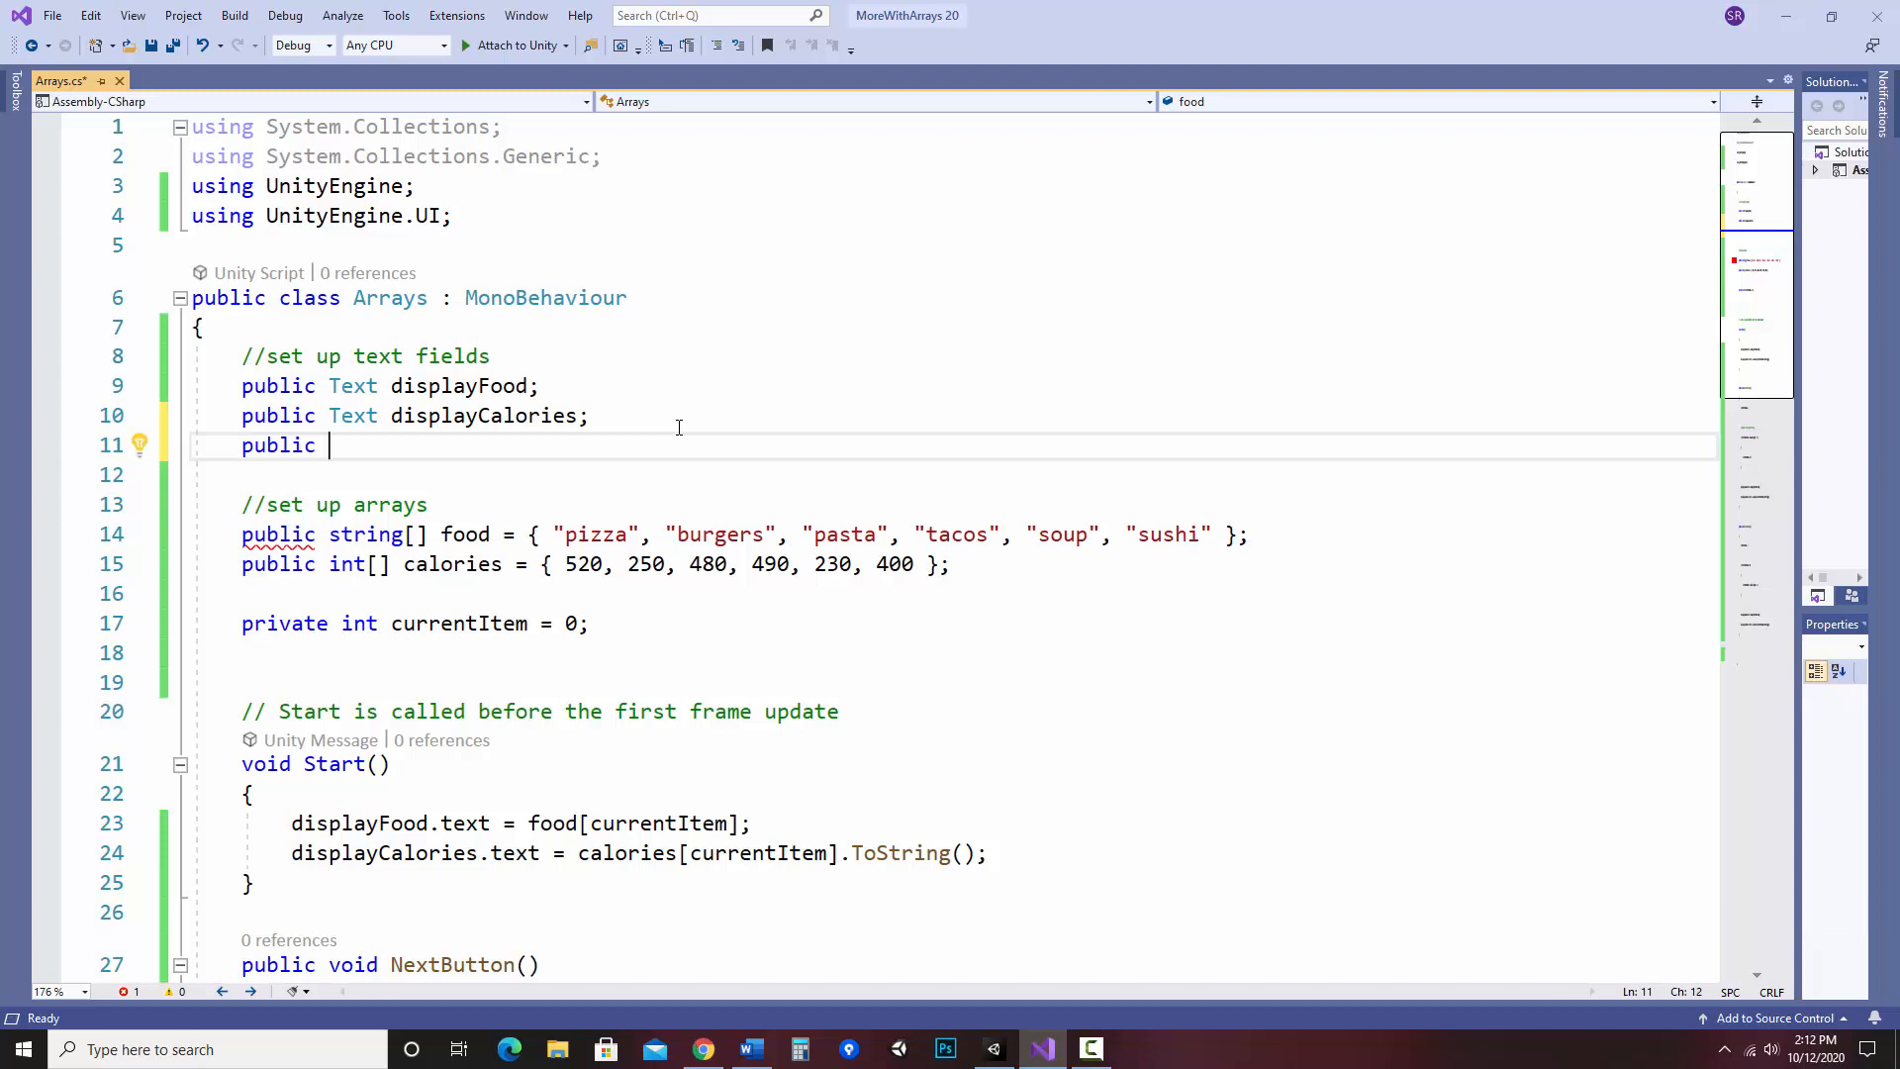
text(RawImage)
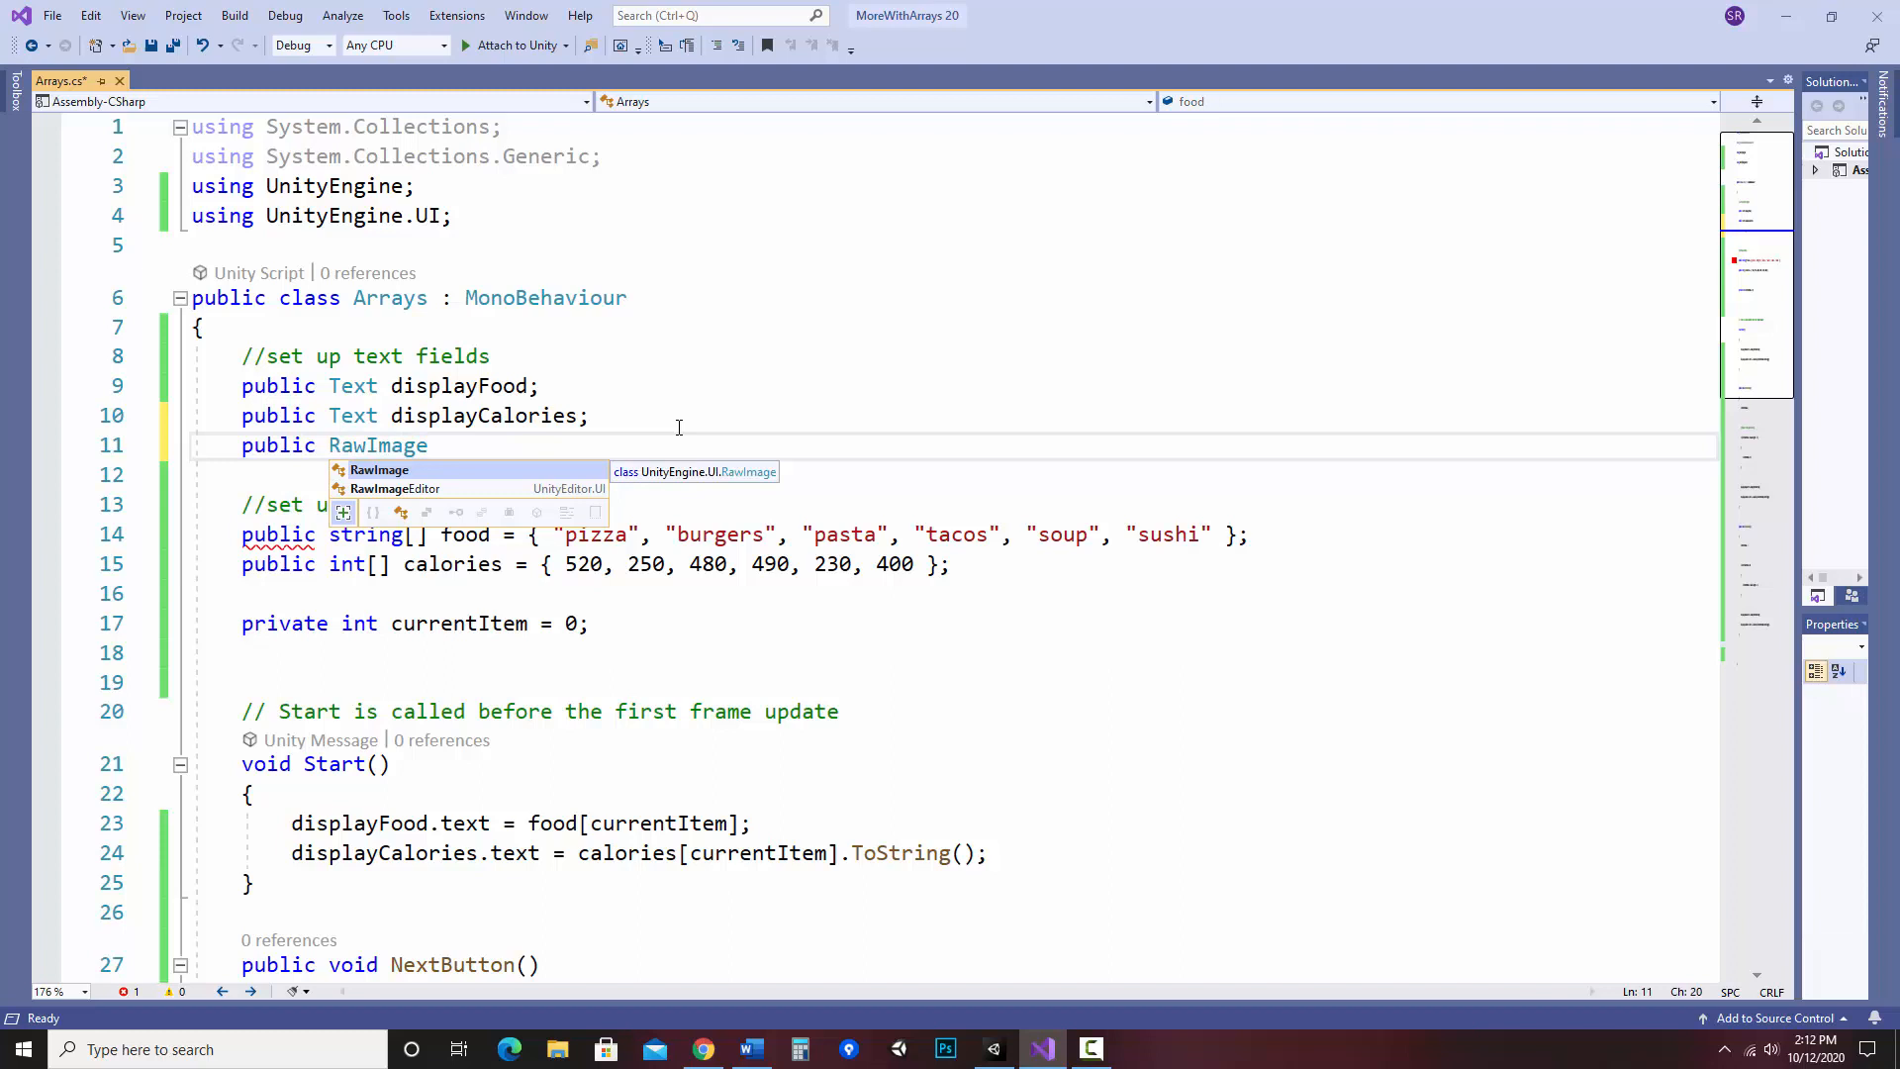
text(th)
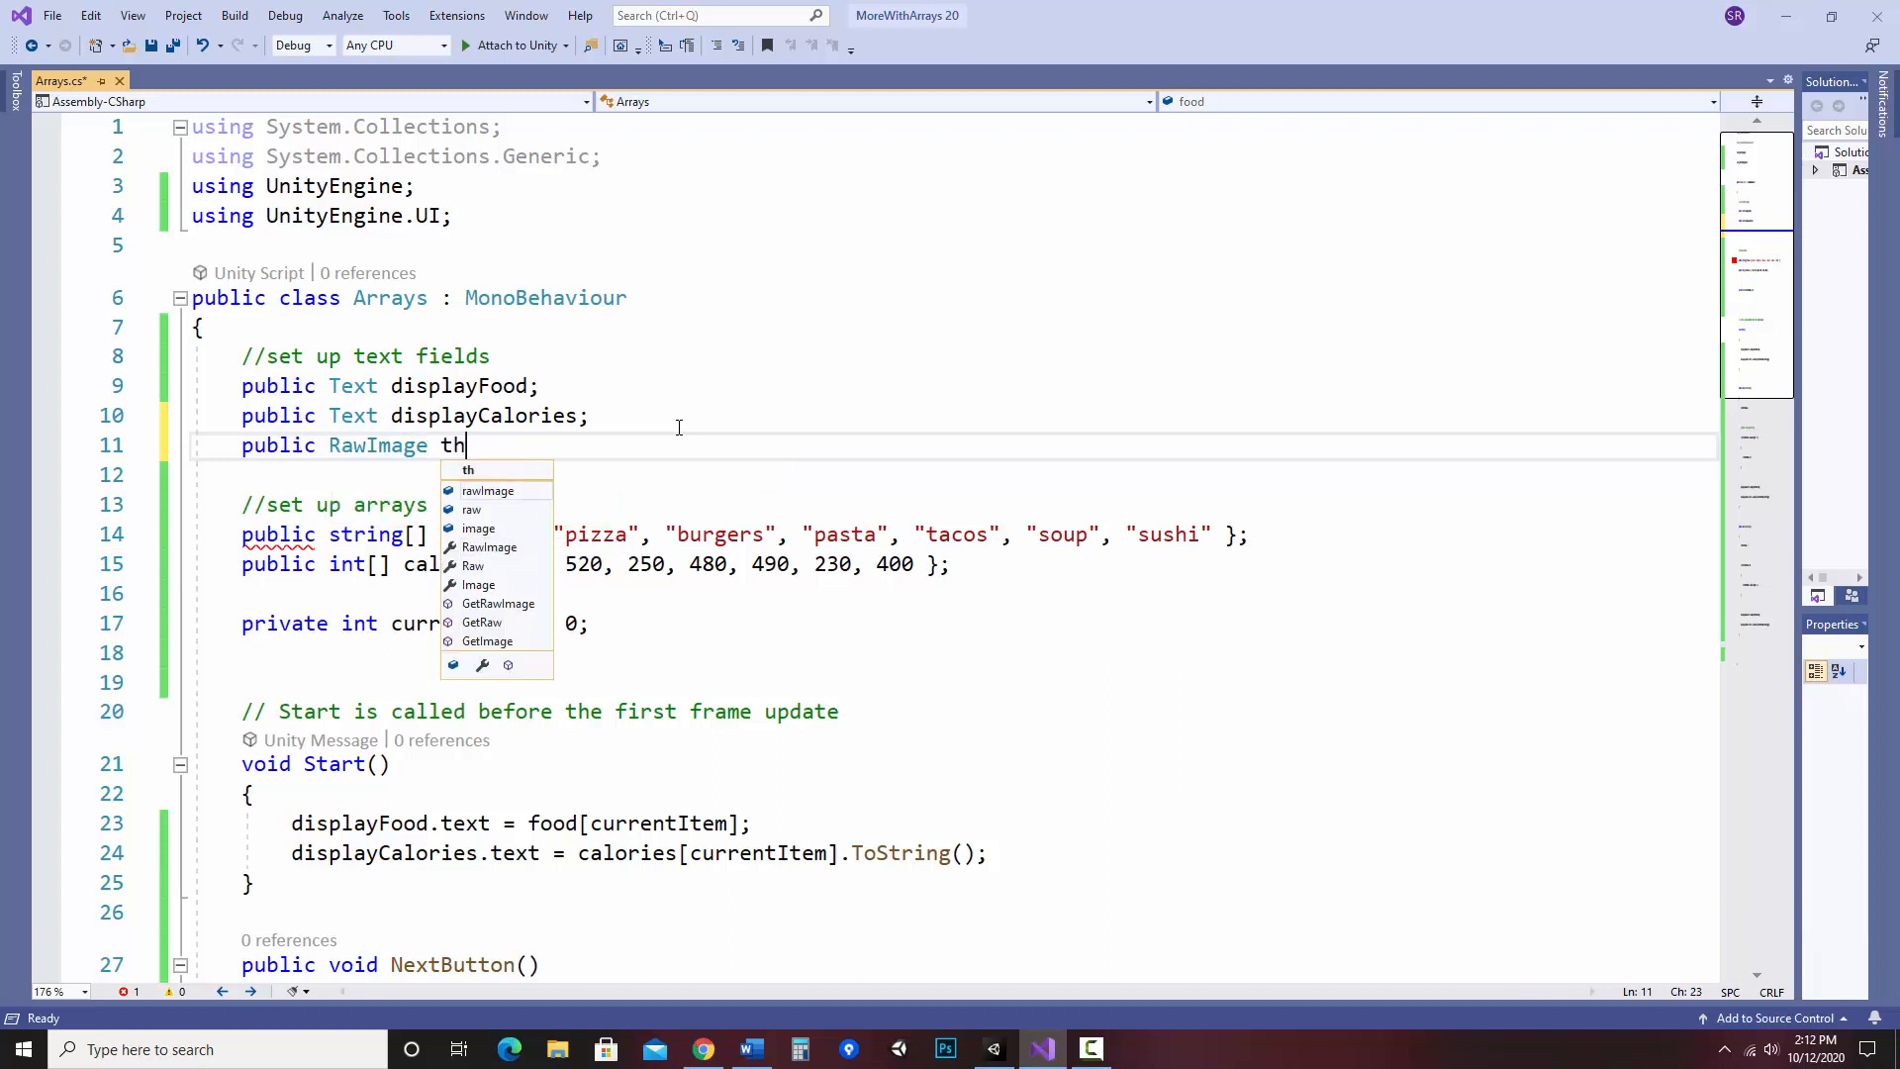
text(eImage;)
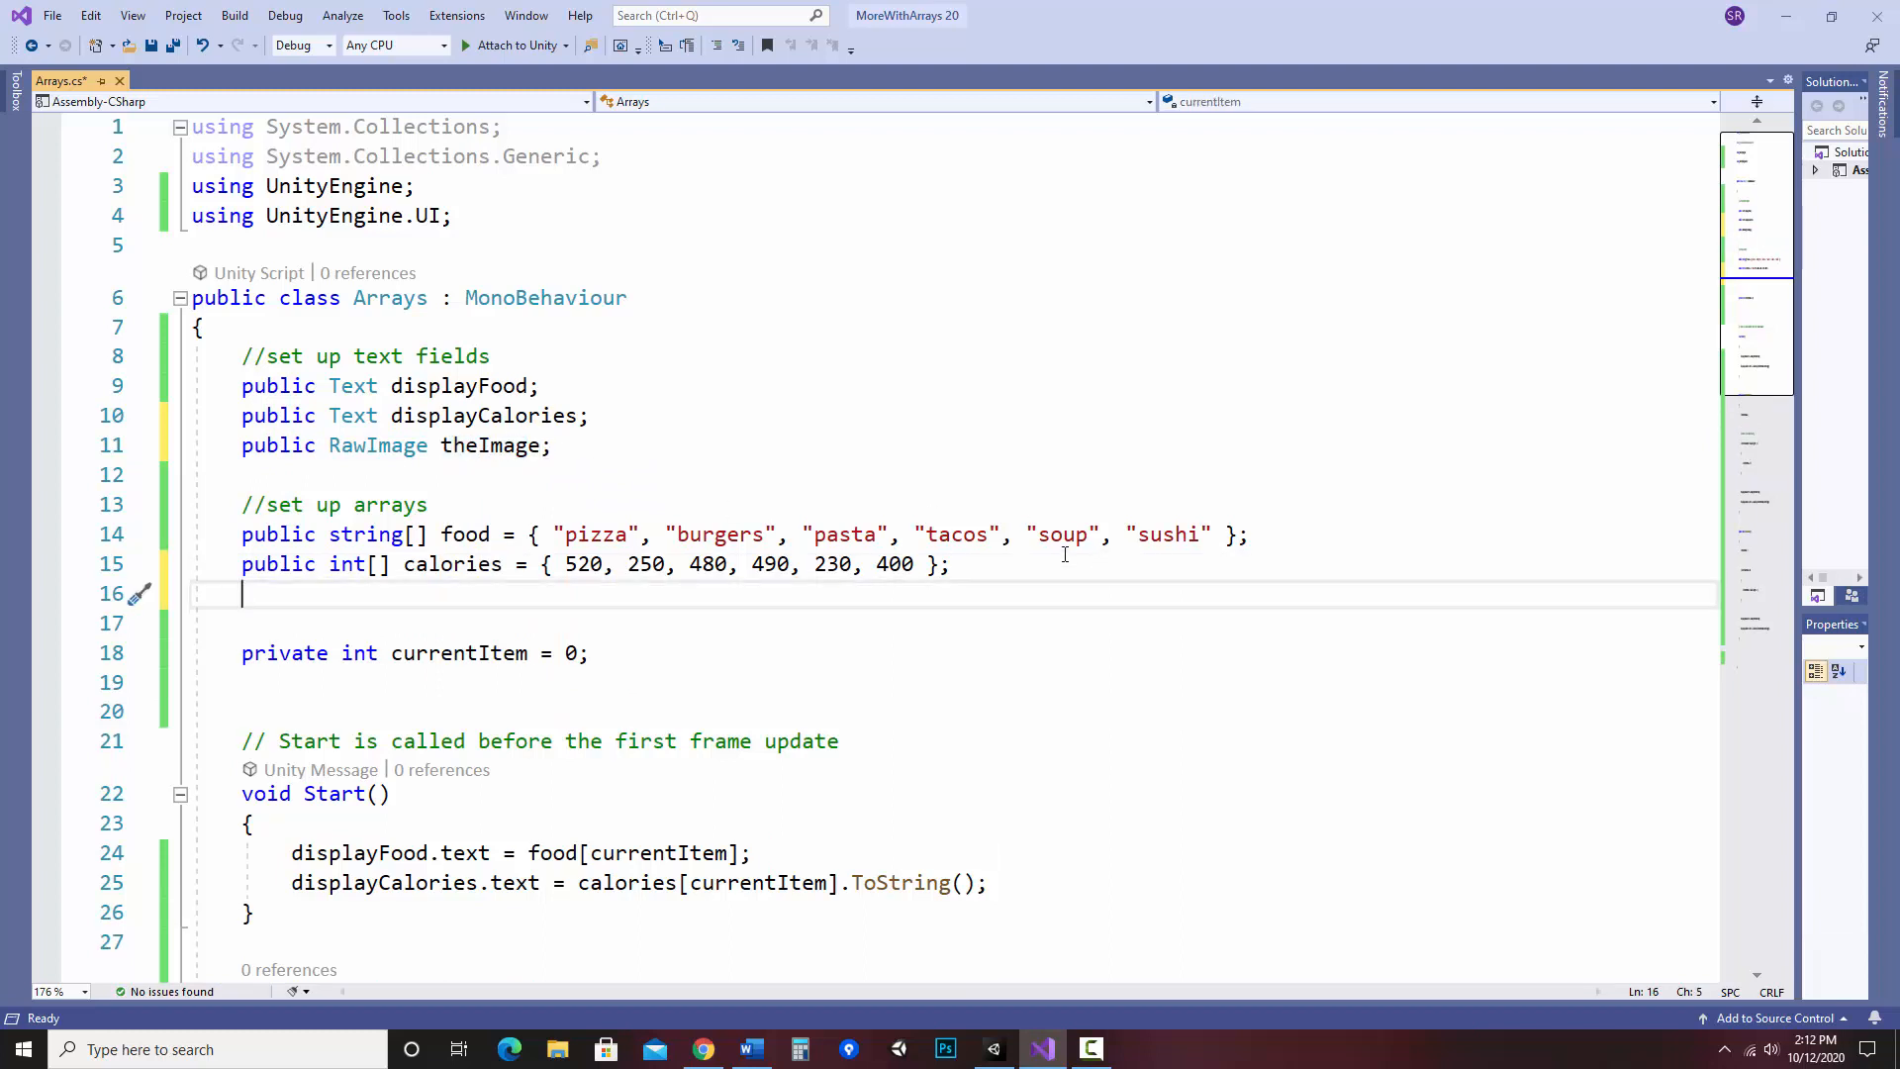
- Declare 'public Texture[] myTextures = new Texture[6];' below the calories array
text(public)
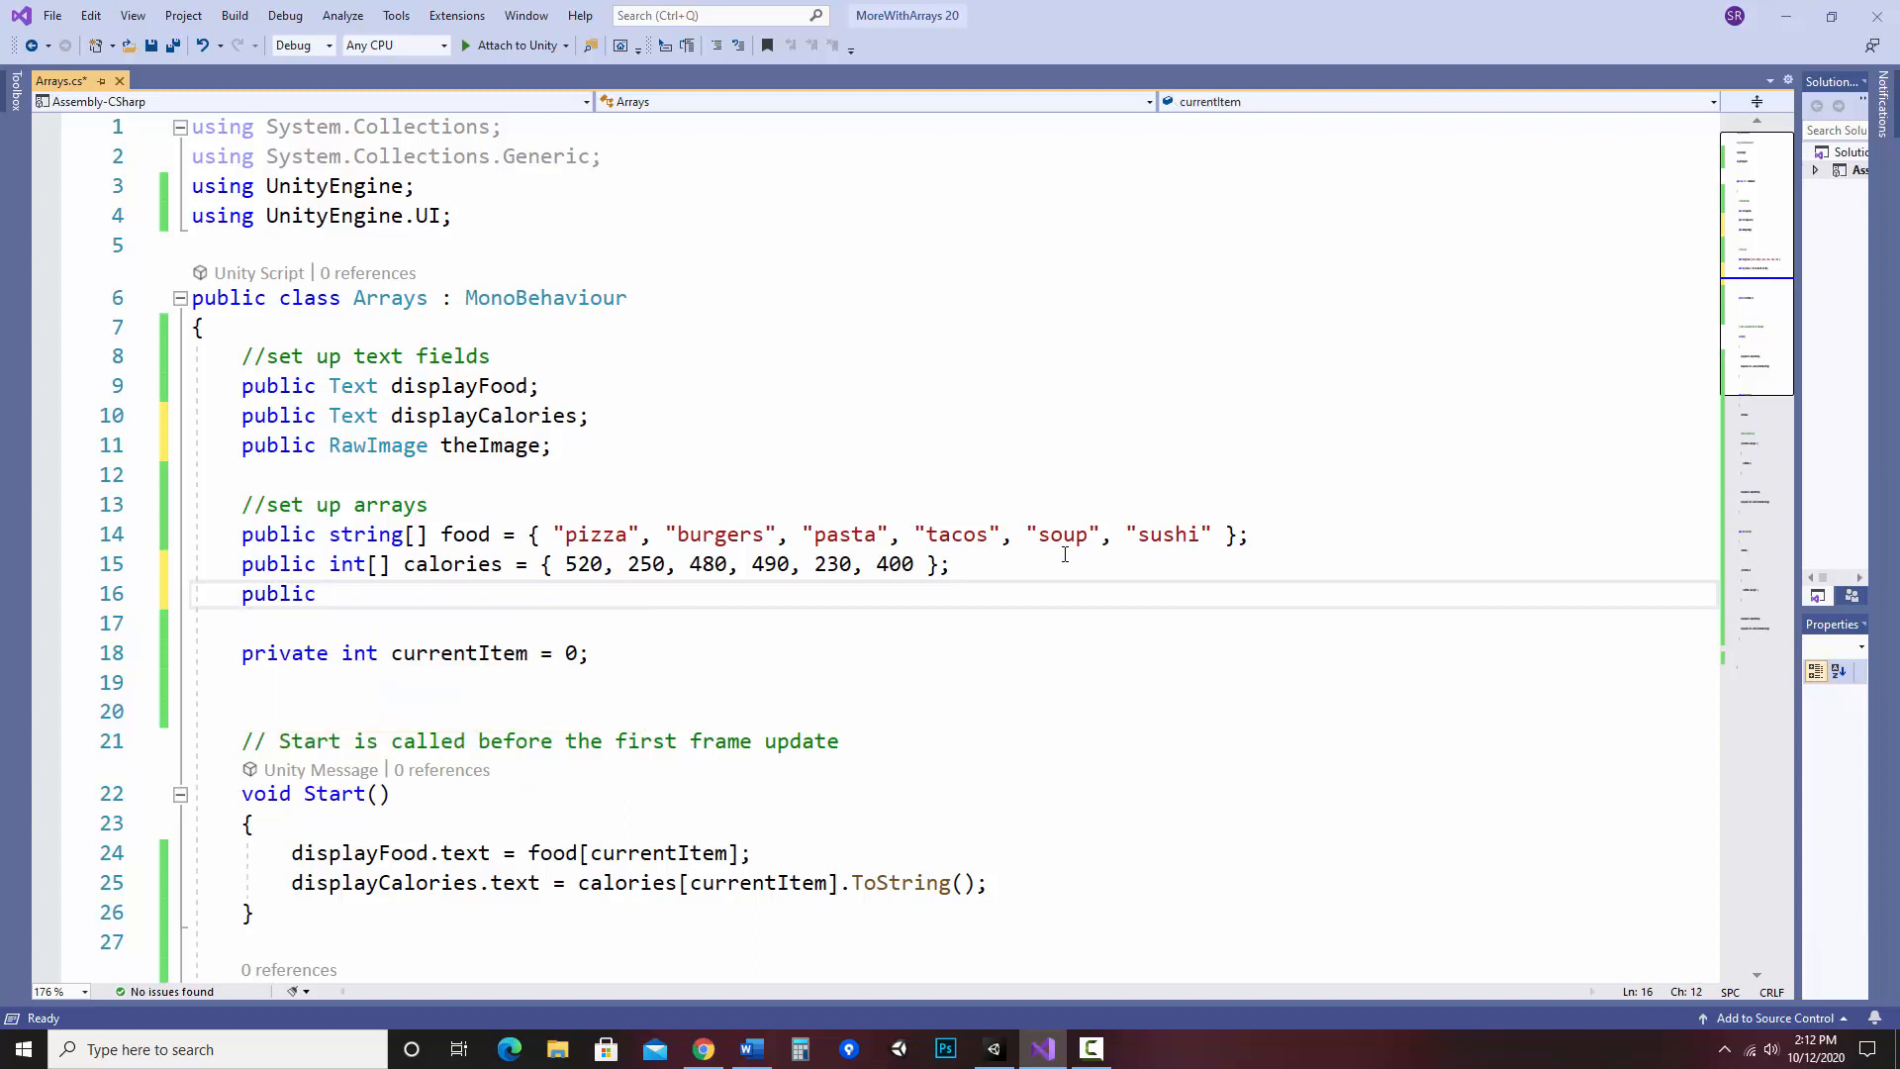
text(Texture)
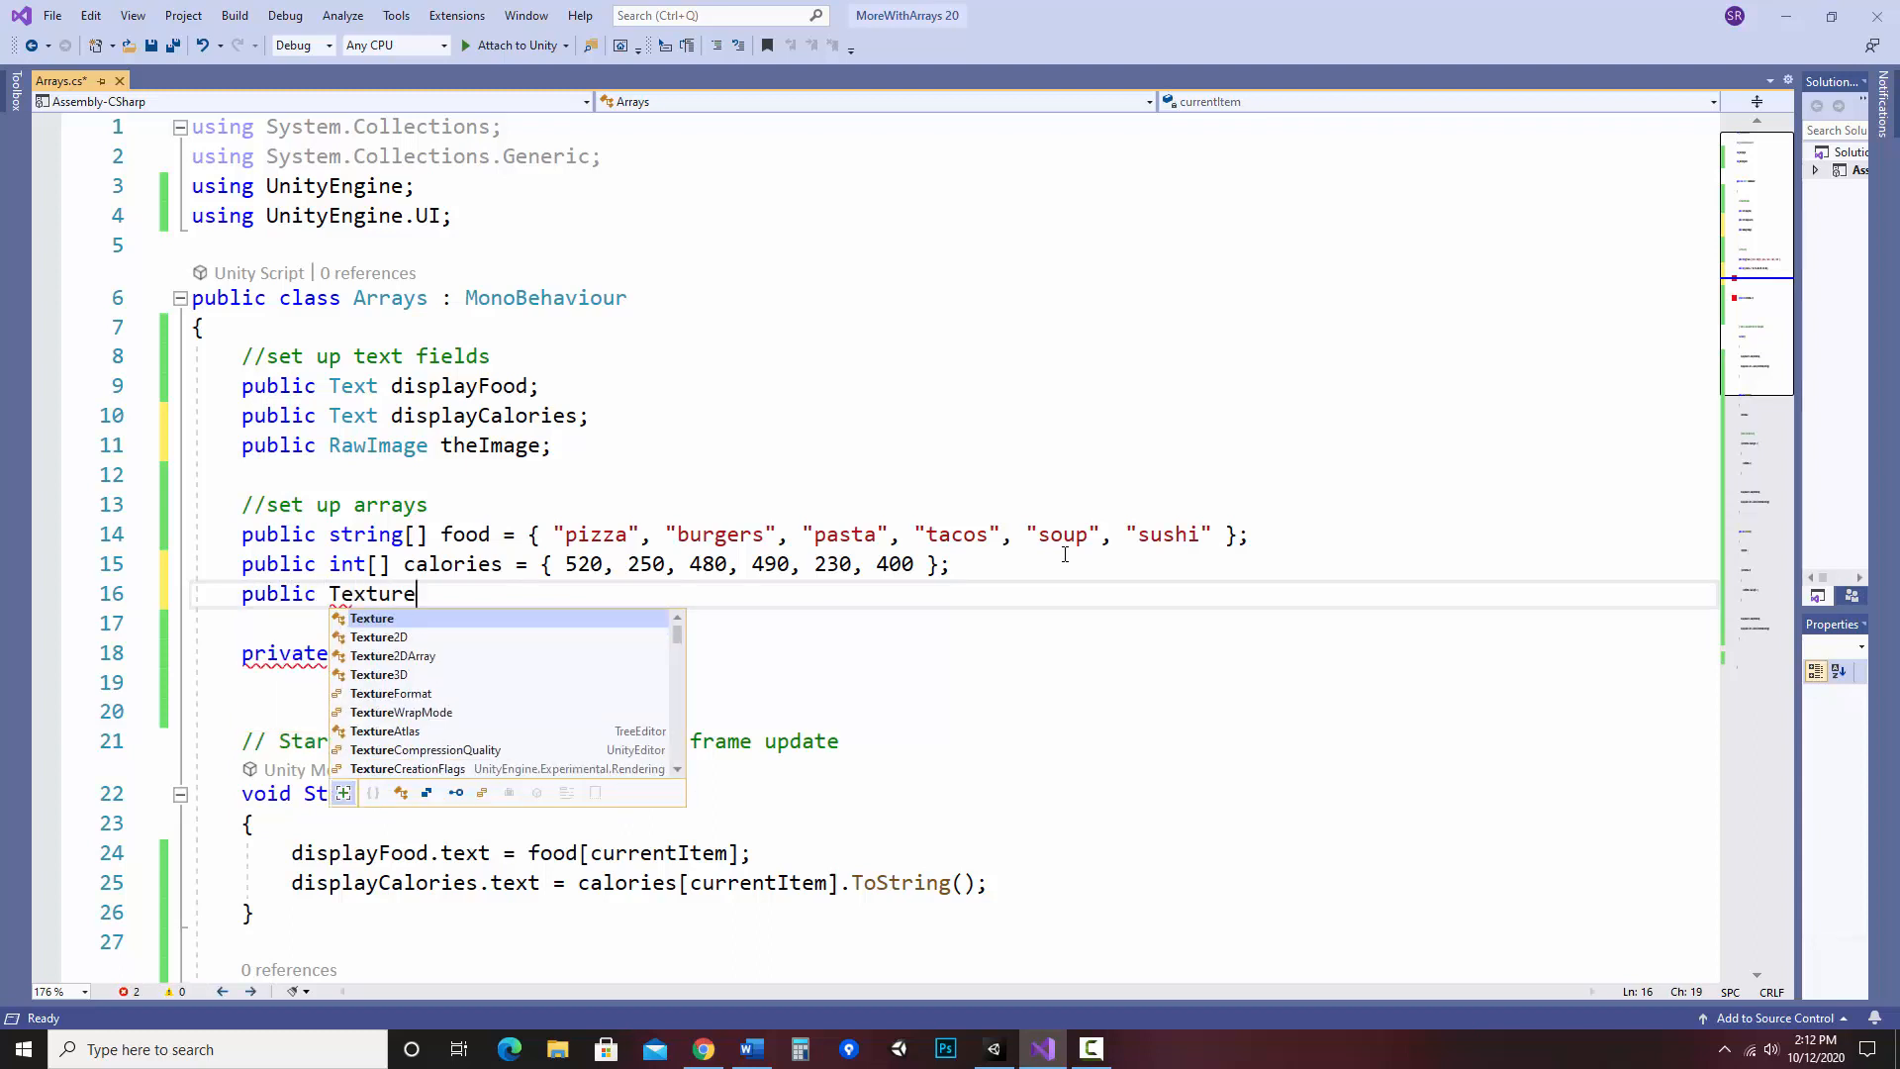
text([])
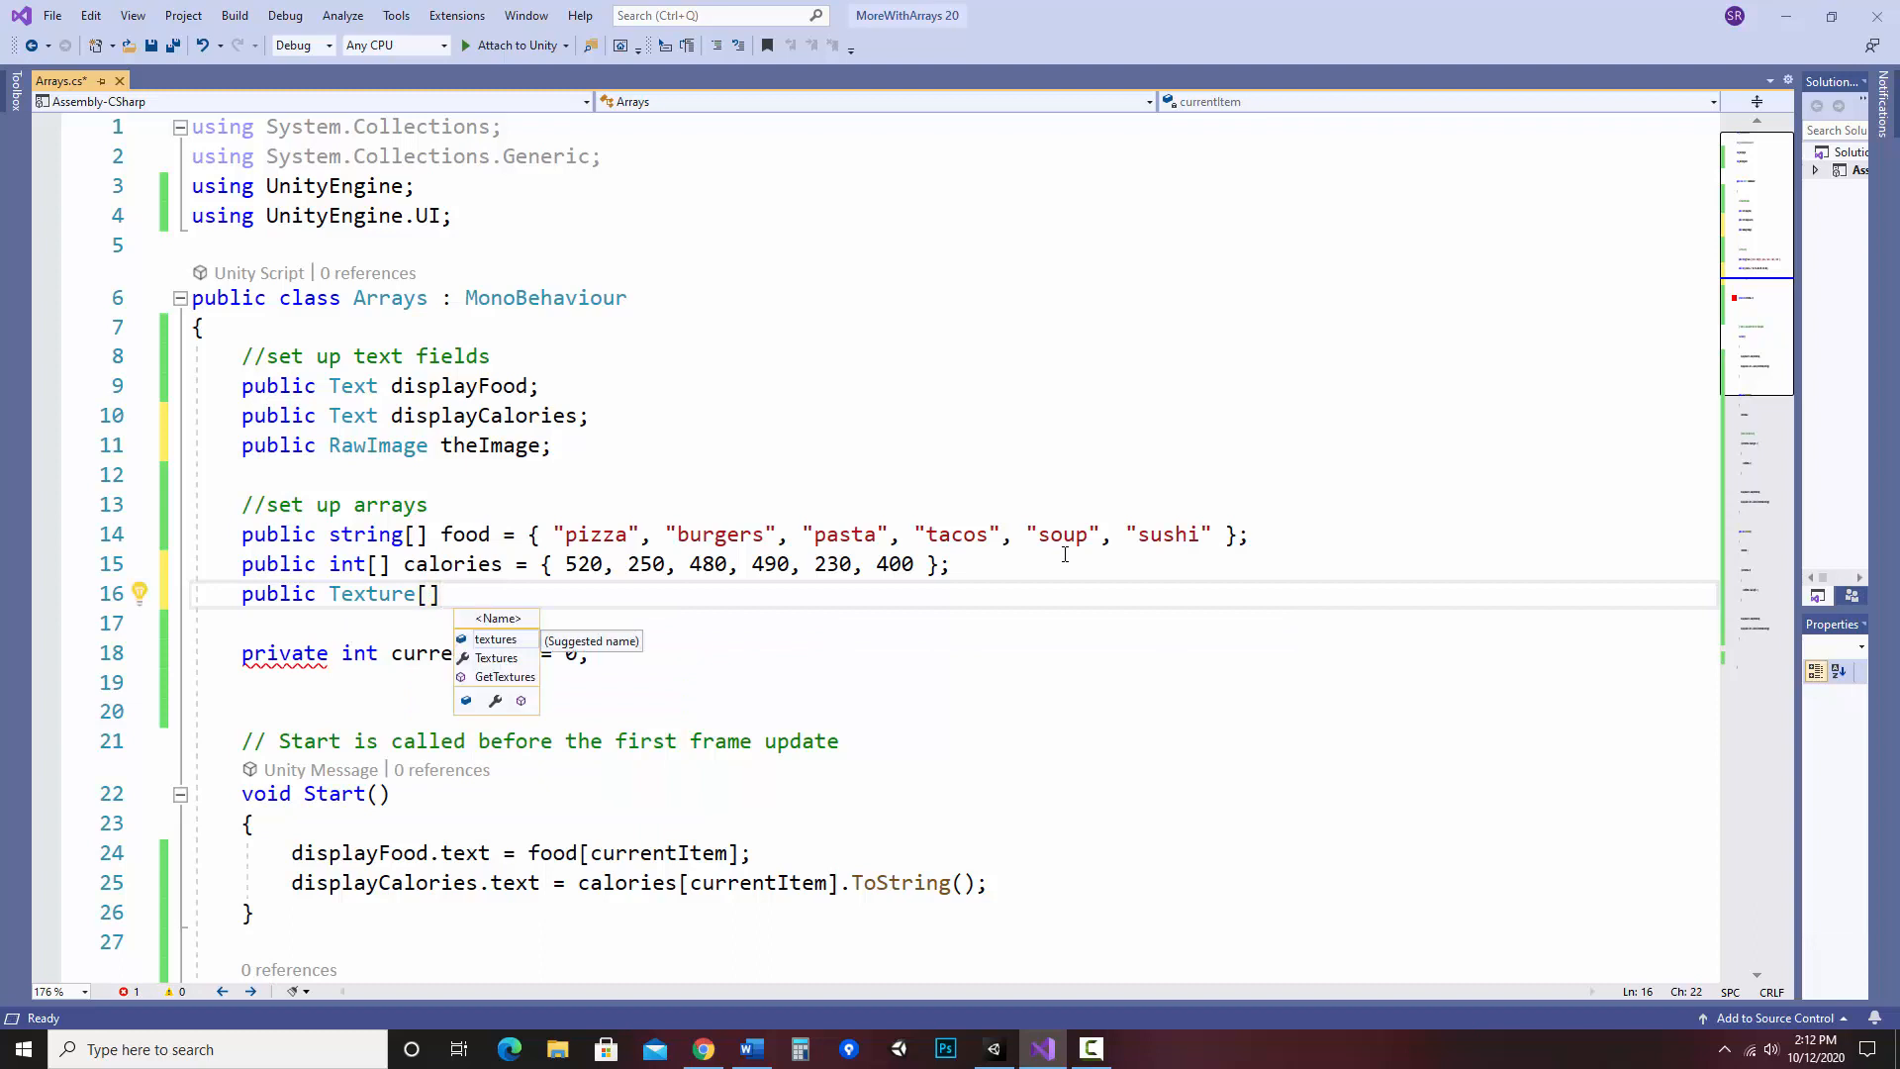
text(myTe)
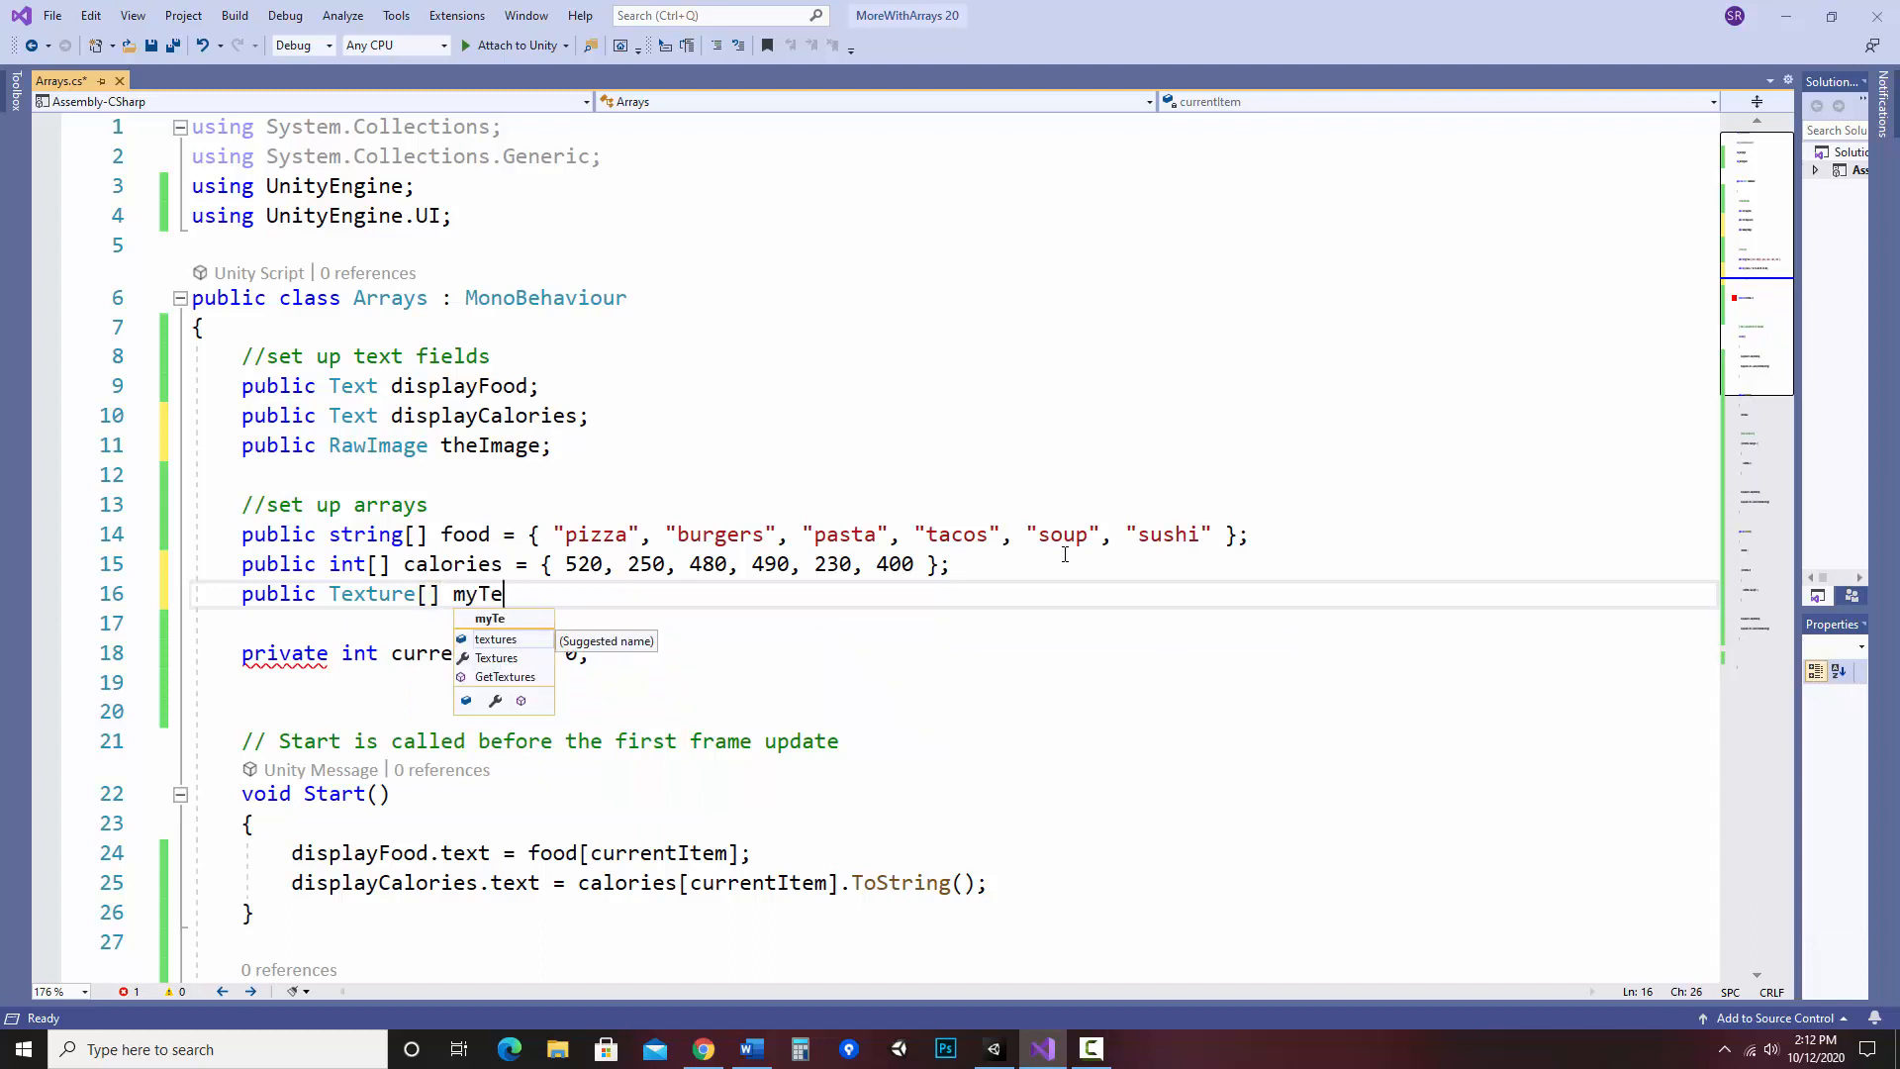
text(xtures)
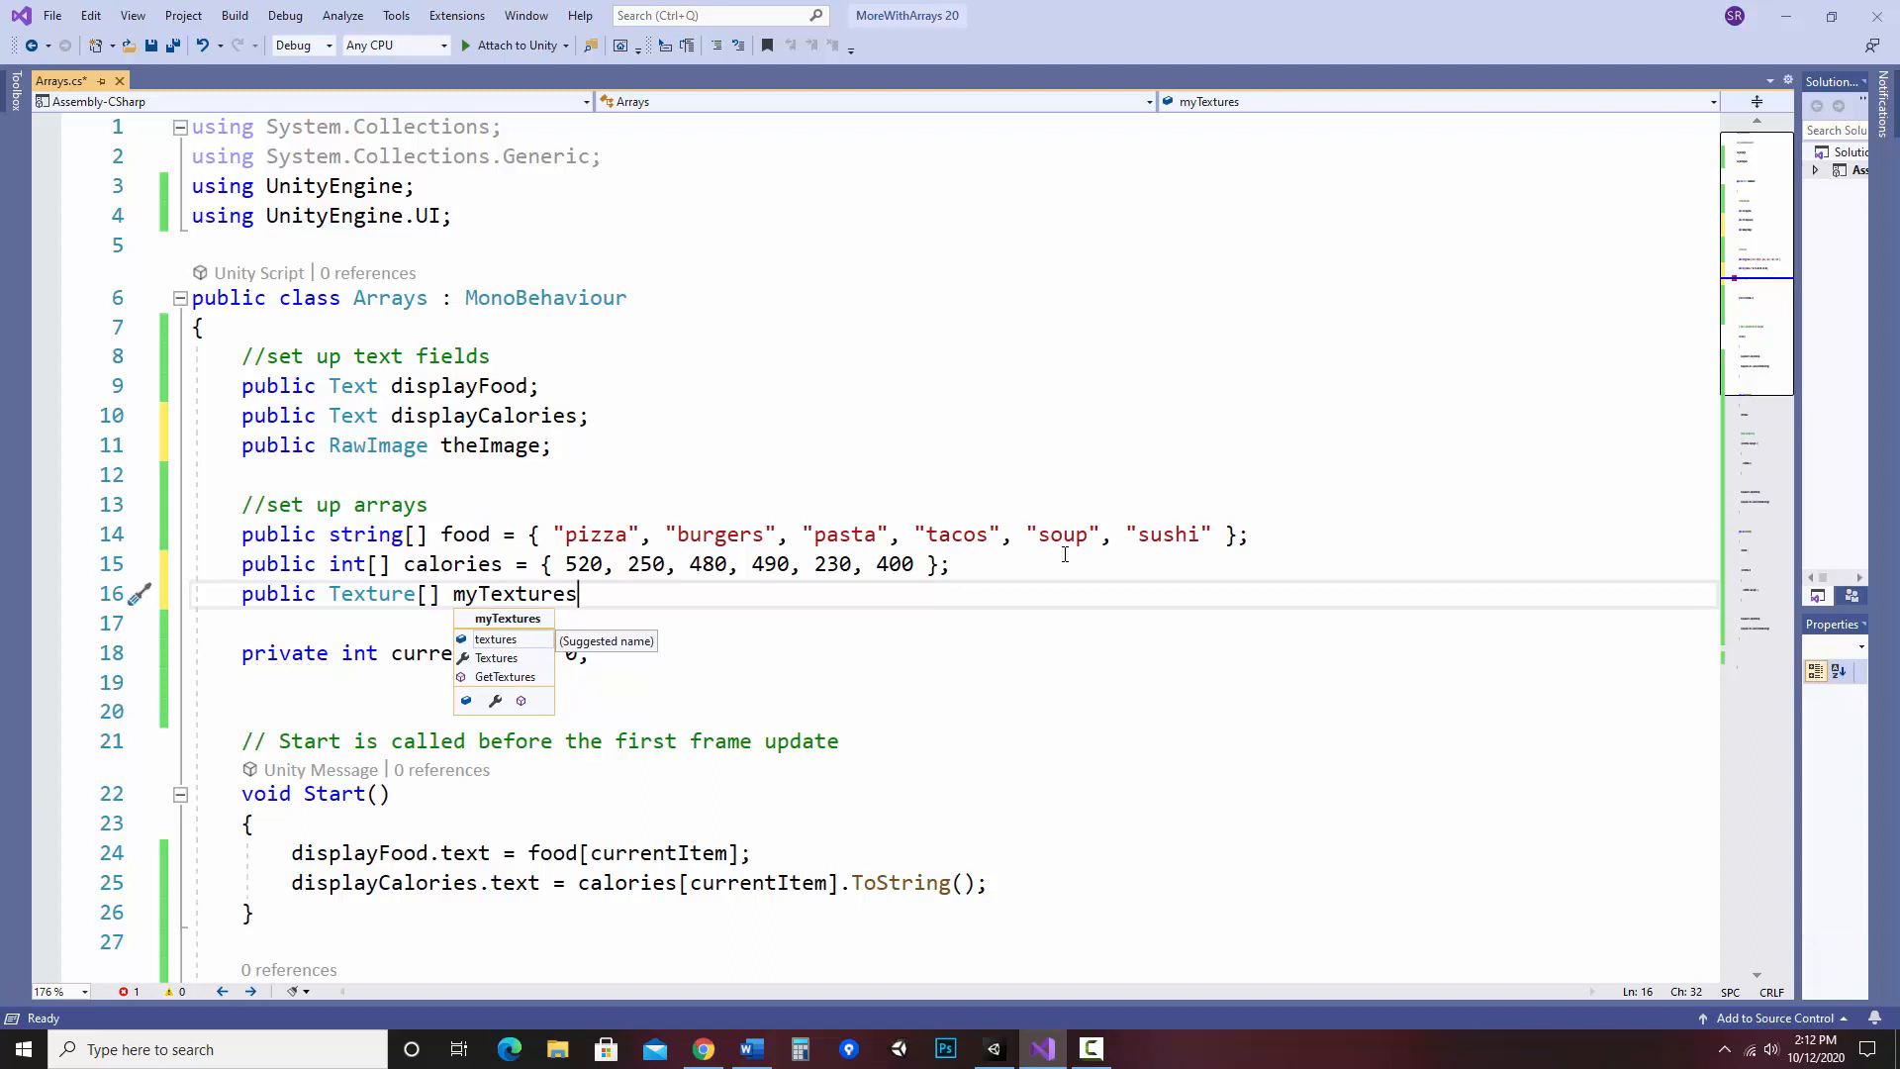
text(= new)
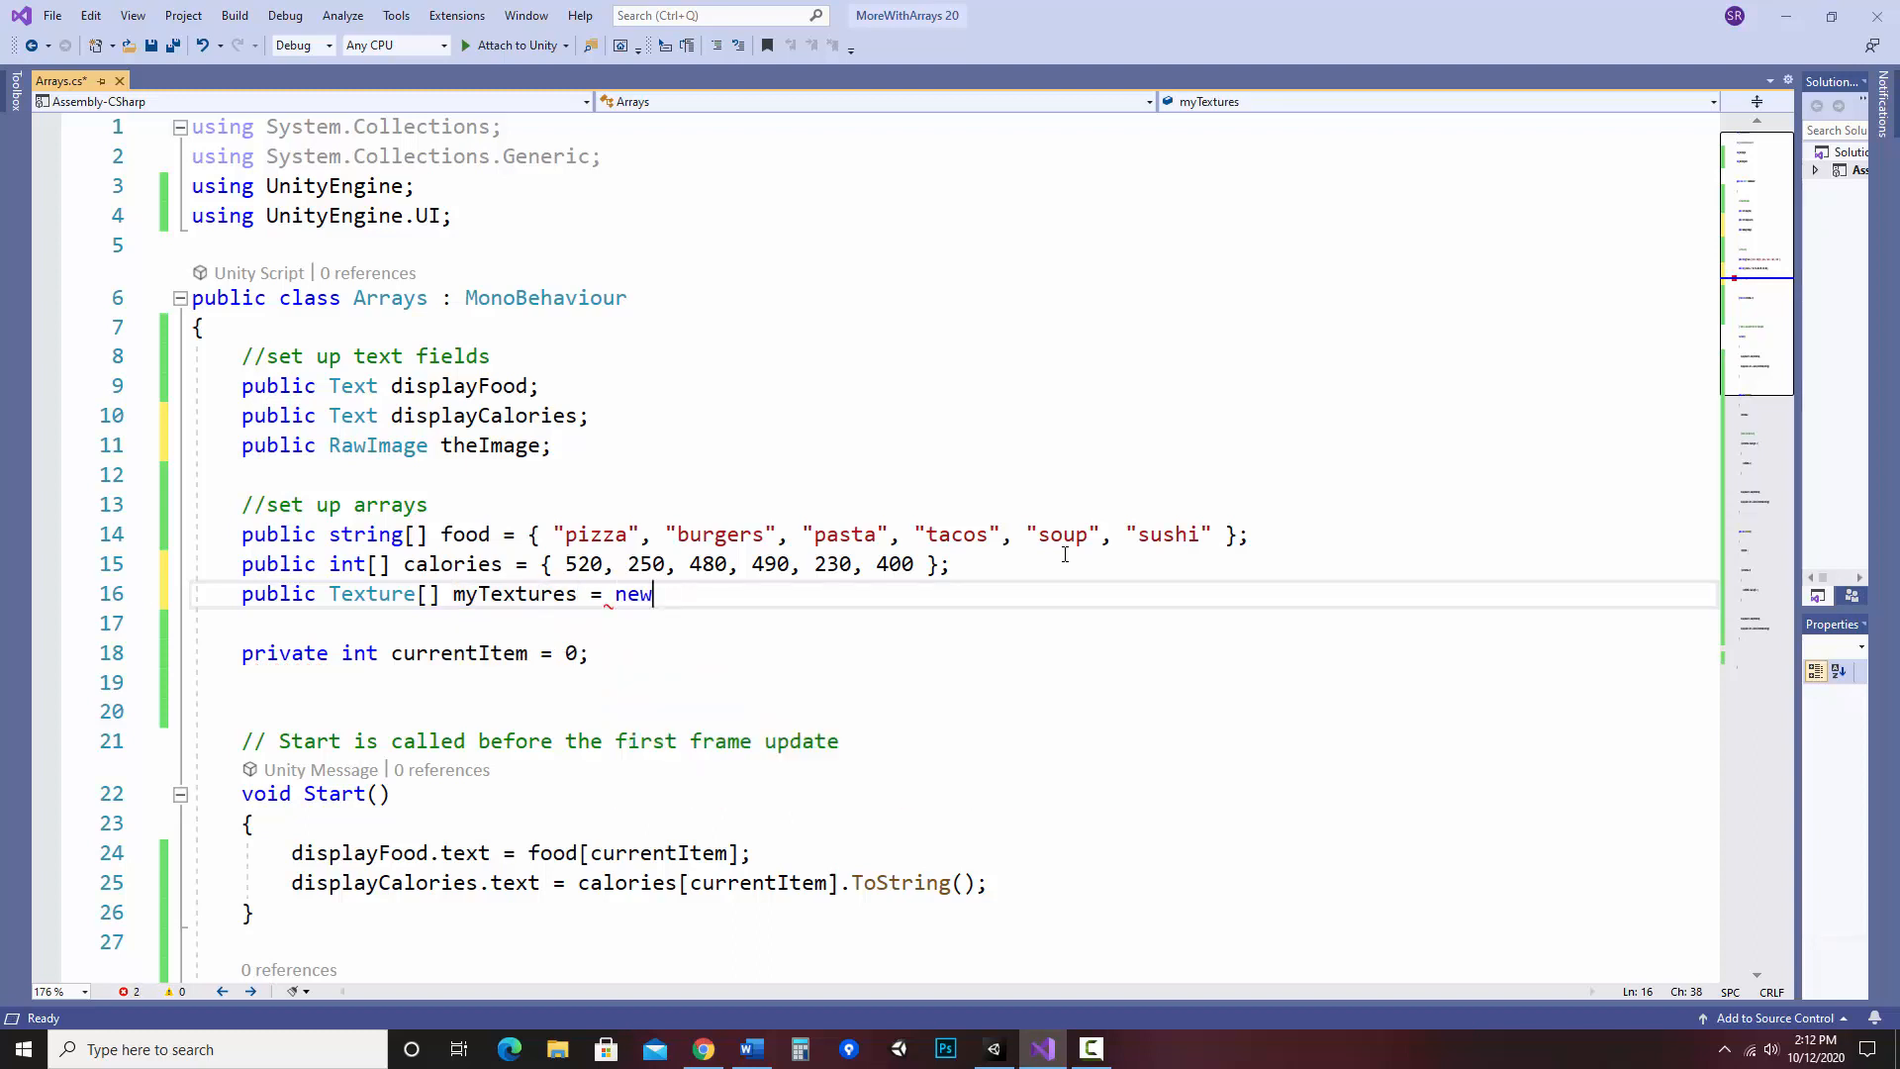
text(Texture)
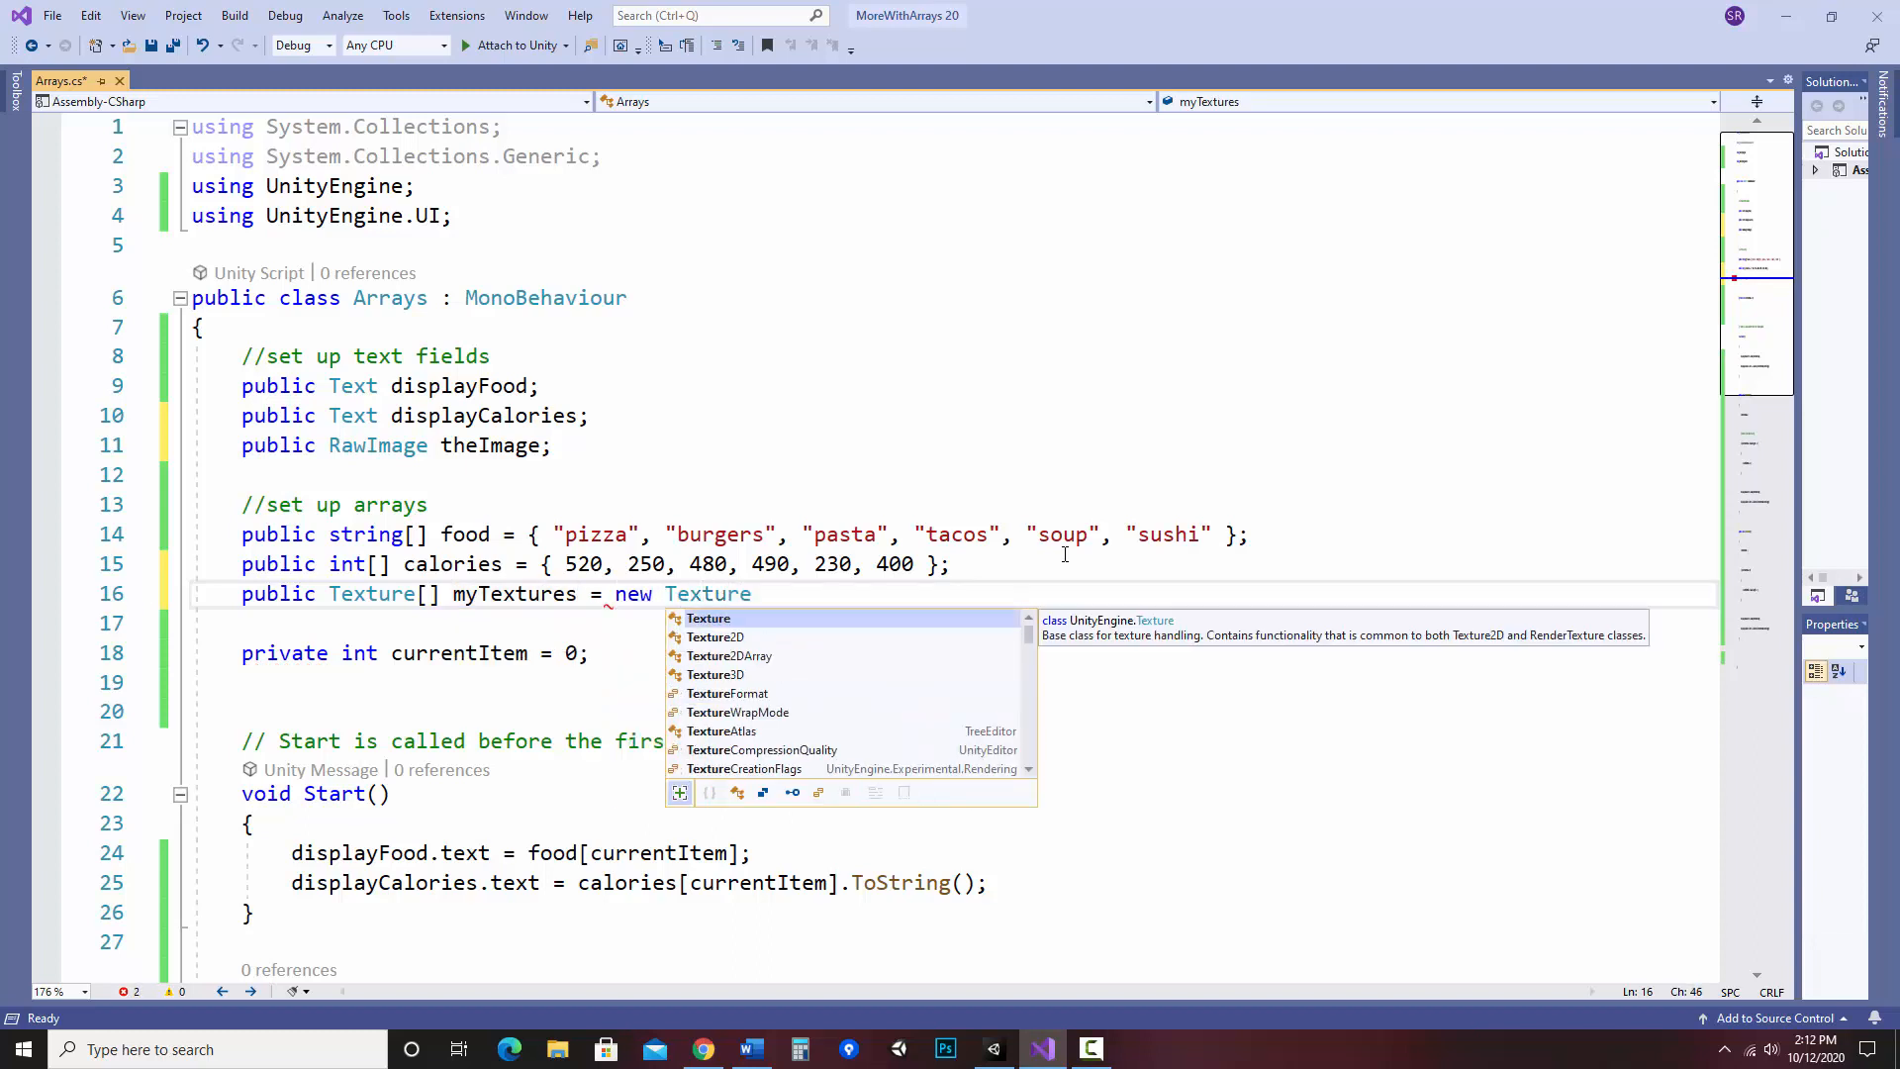
text([])
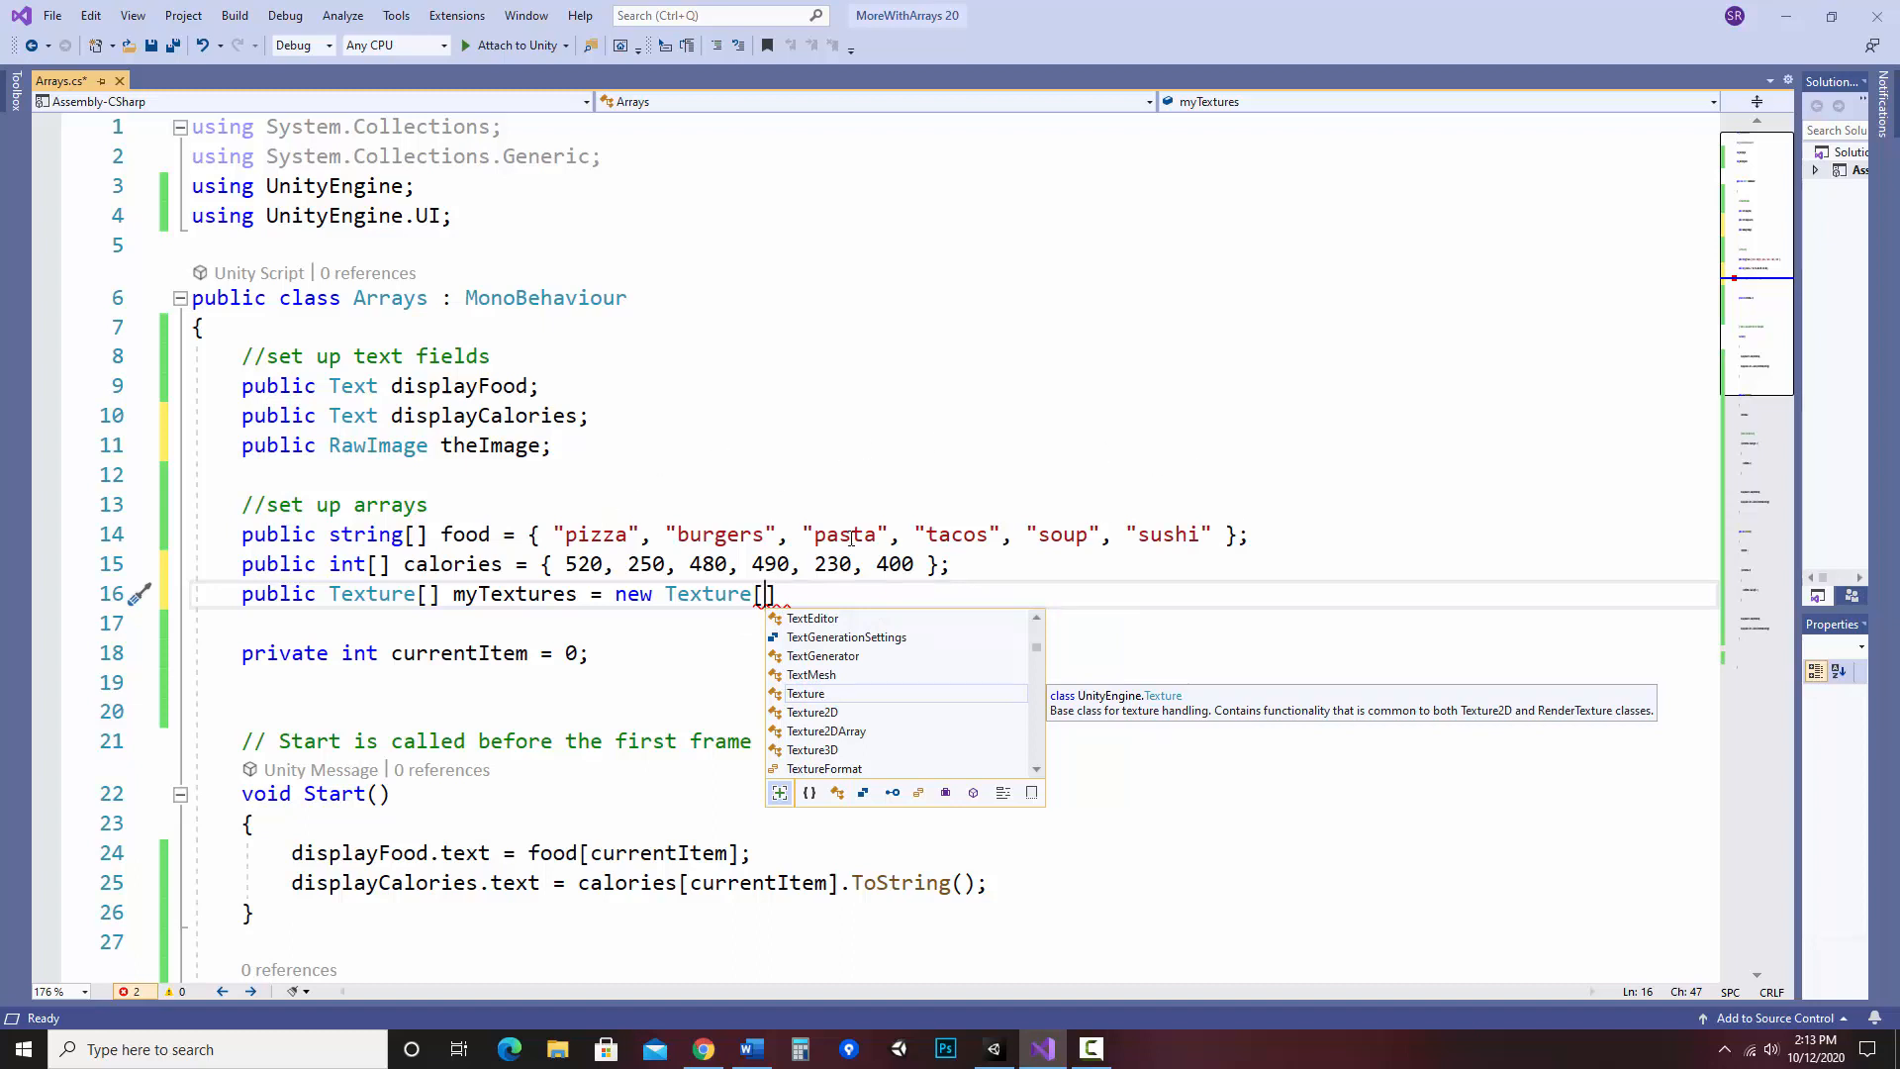
mouse_move(1206, 513)
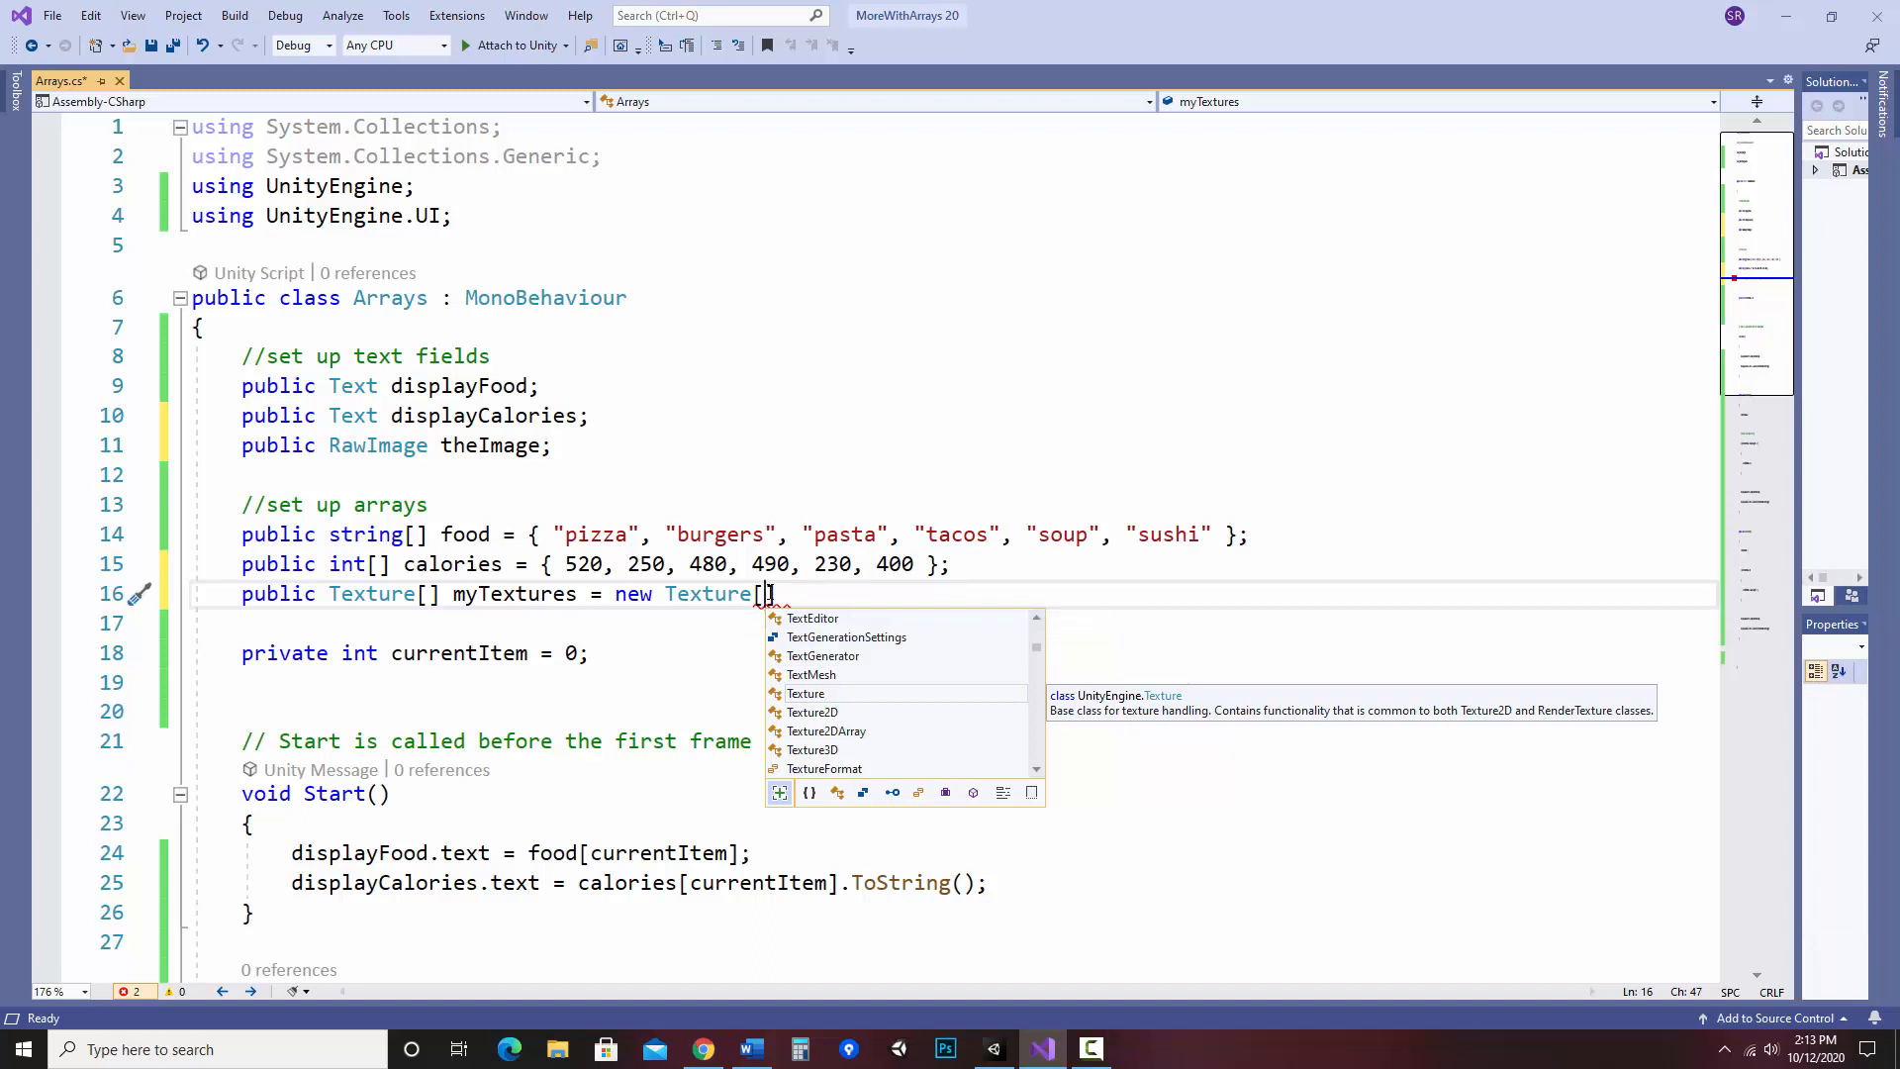
text(6)
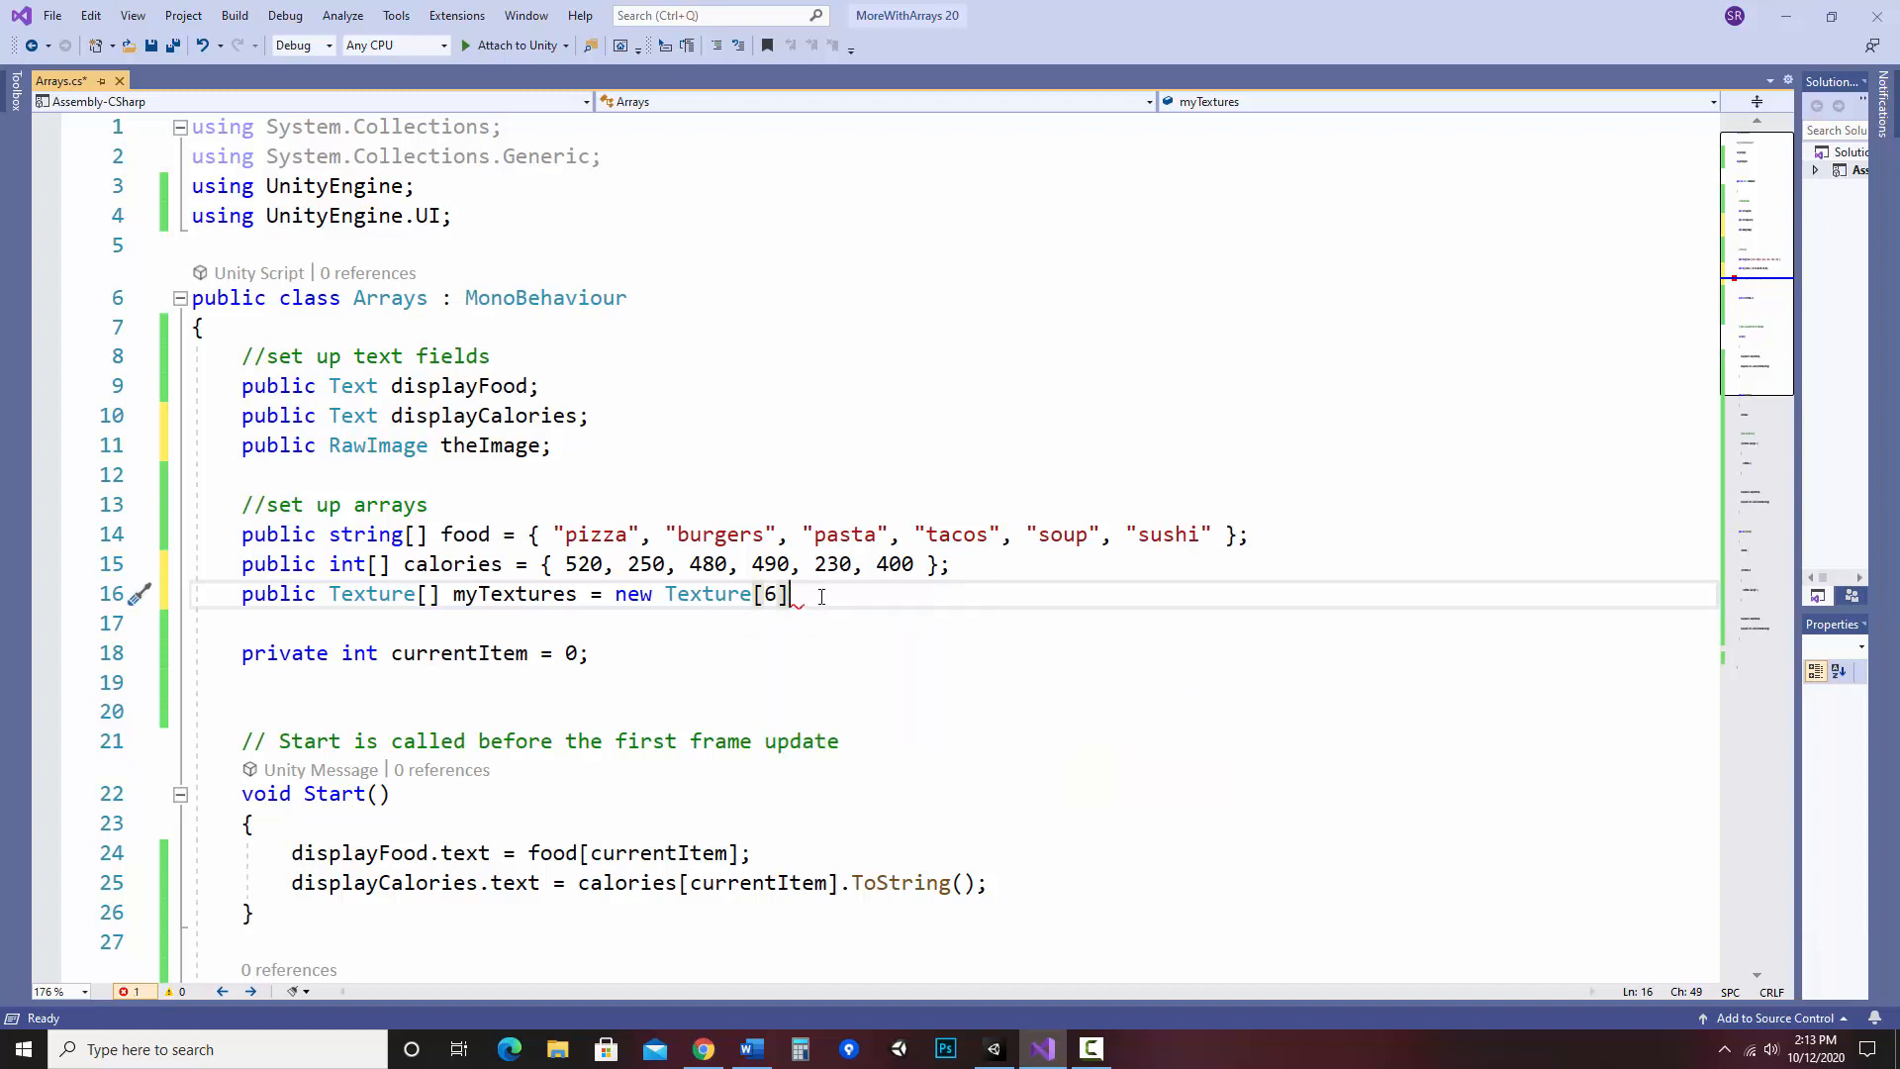
text(;)
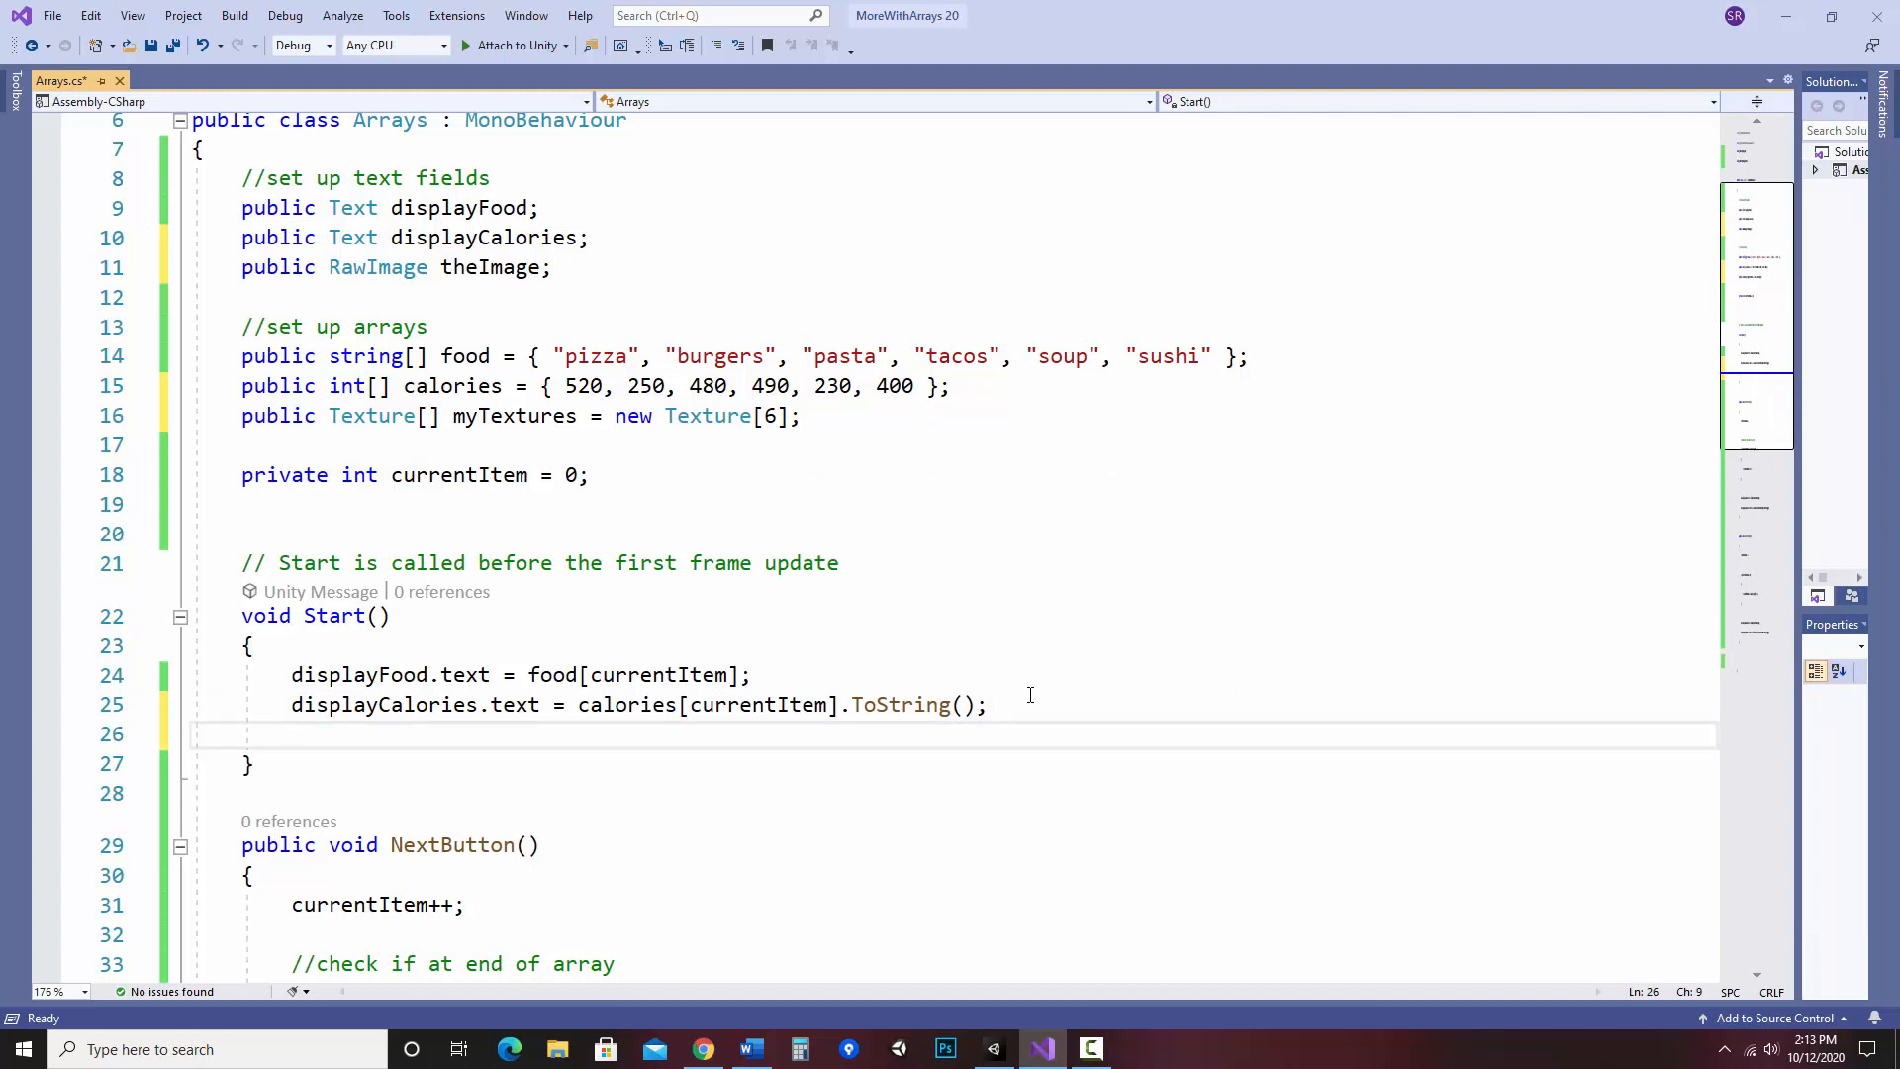
- Add 'theImage.texture = myTextures[currentItem];' to Start and NextButton, then save the script
text(theImage)
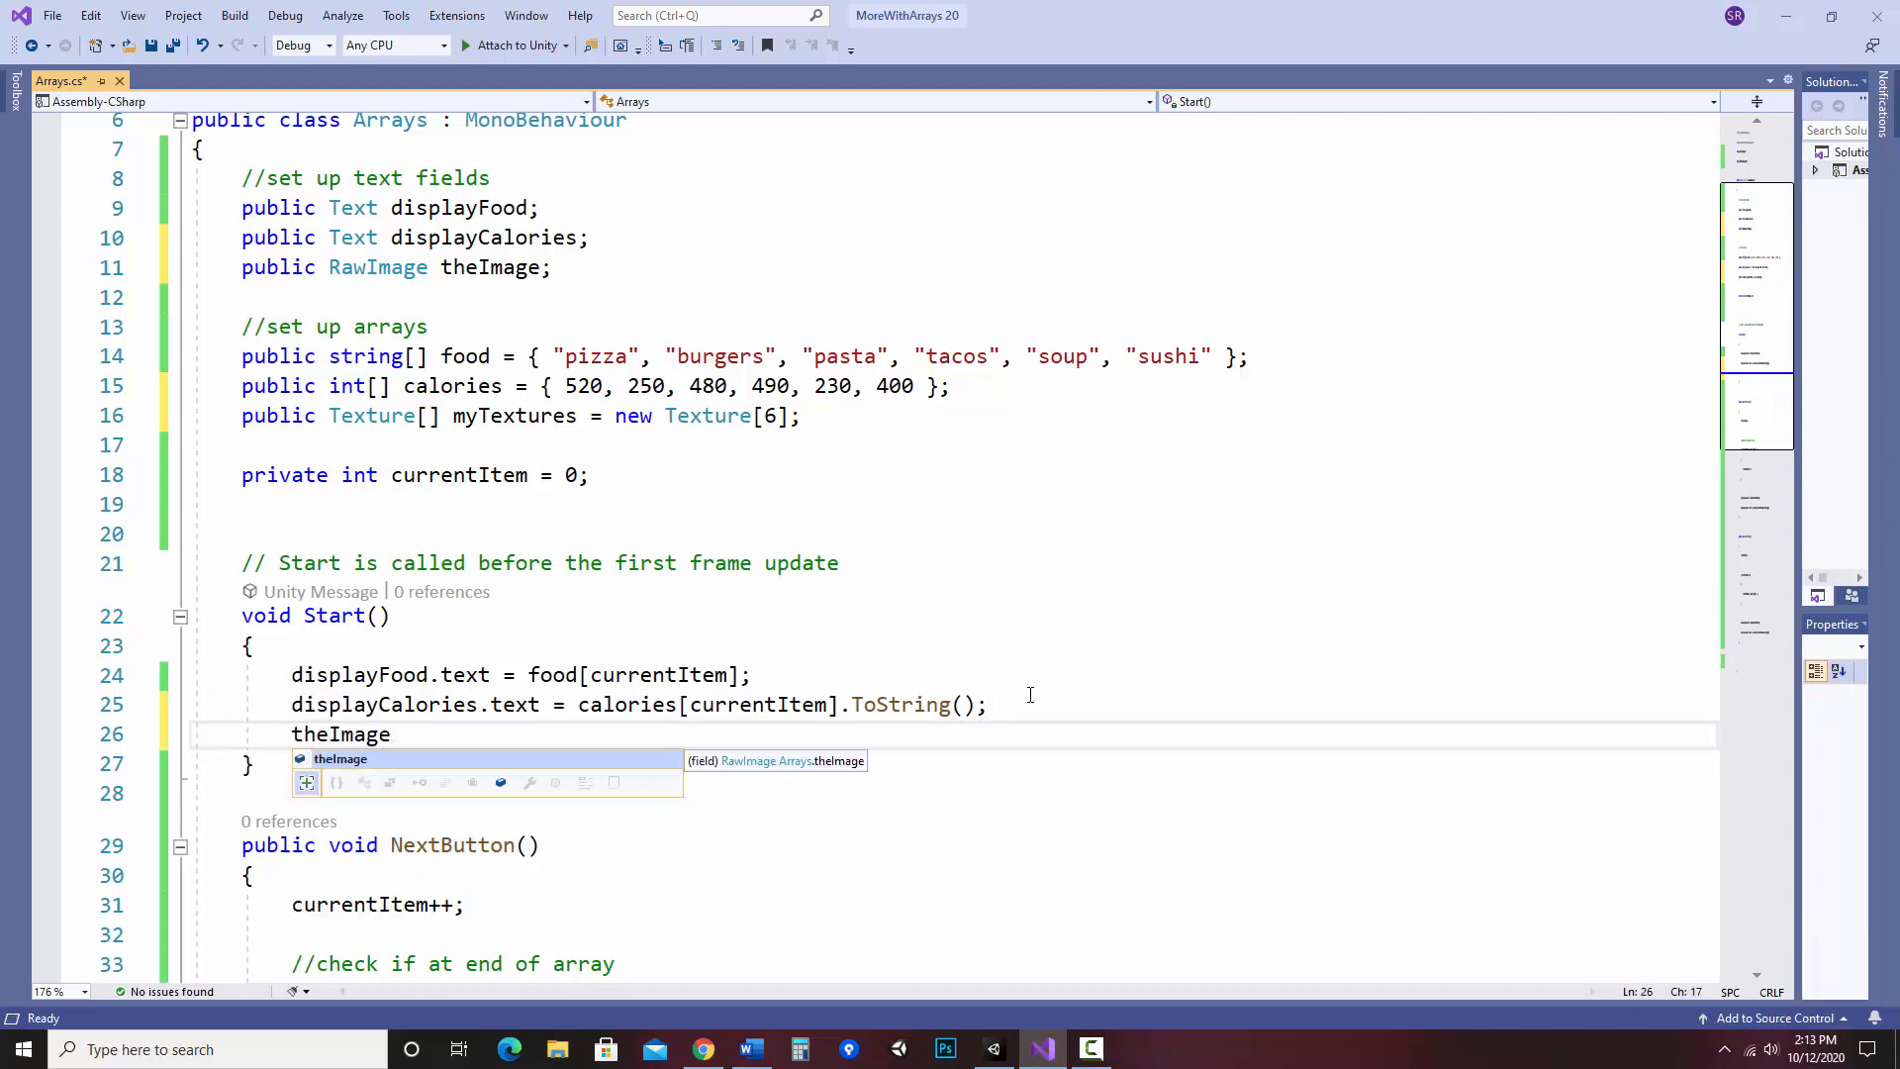
text(.texture)
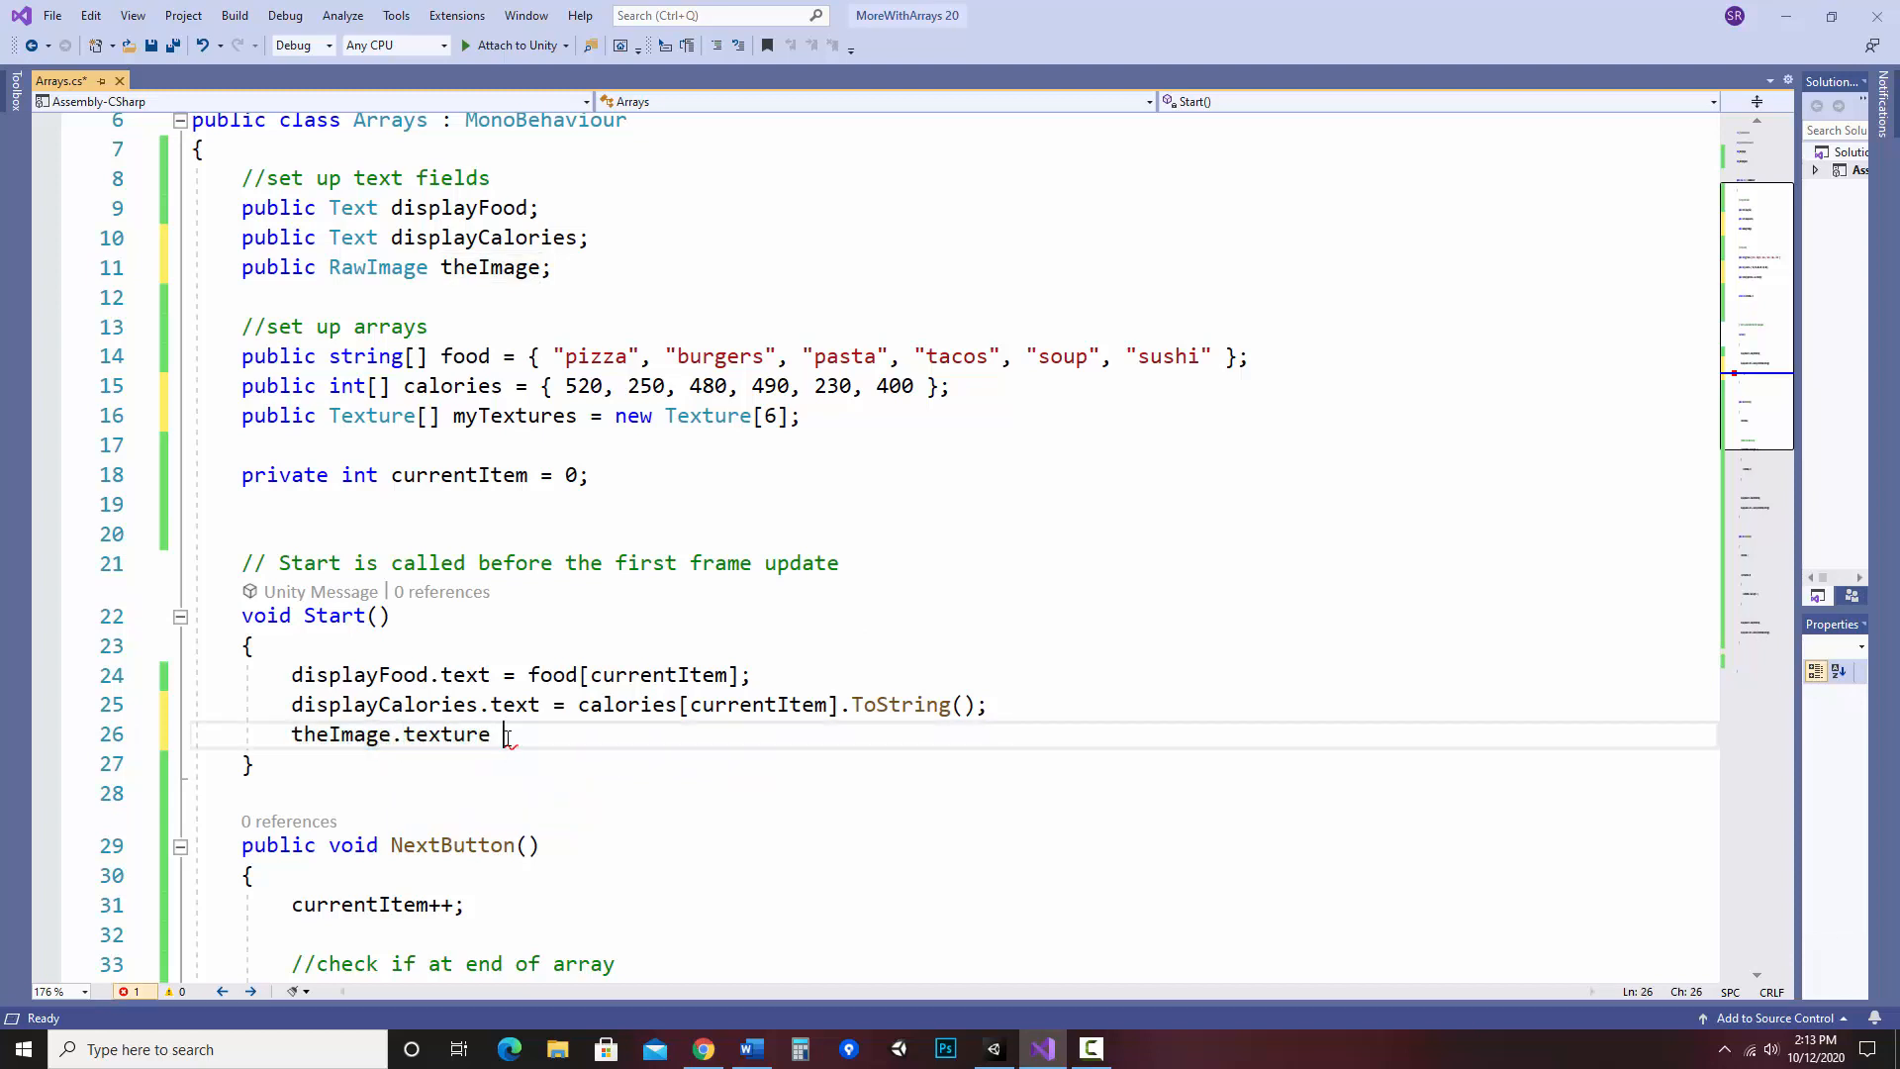
text(= myTextures[)
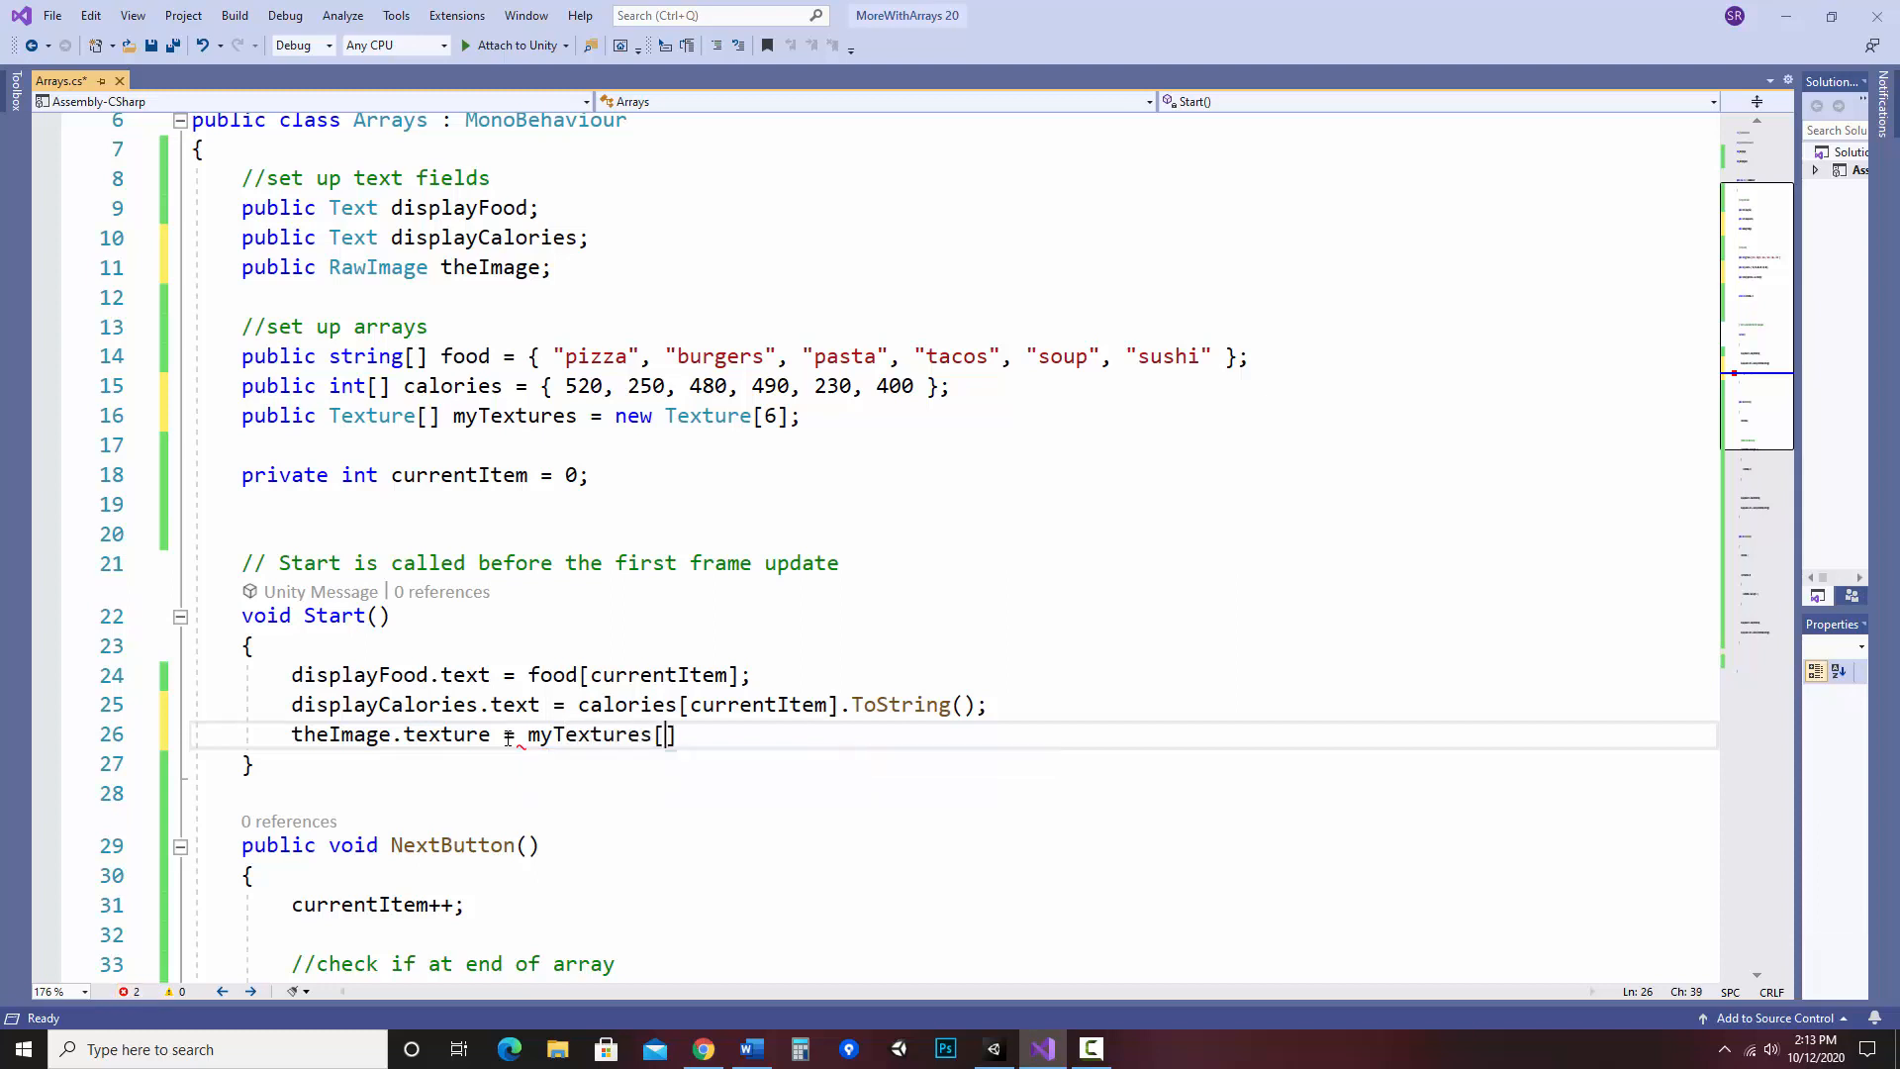
text(currentItem)
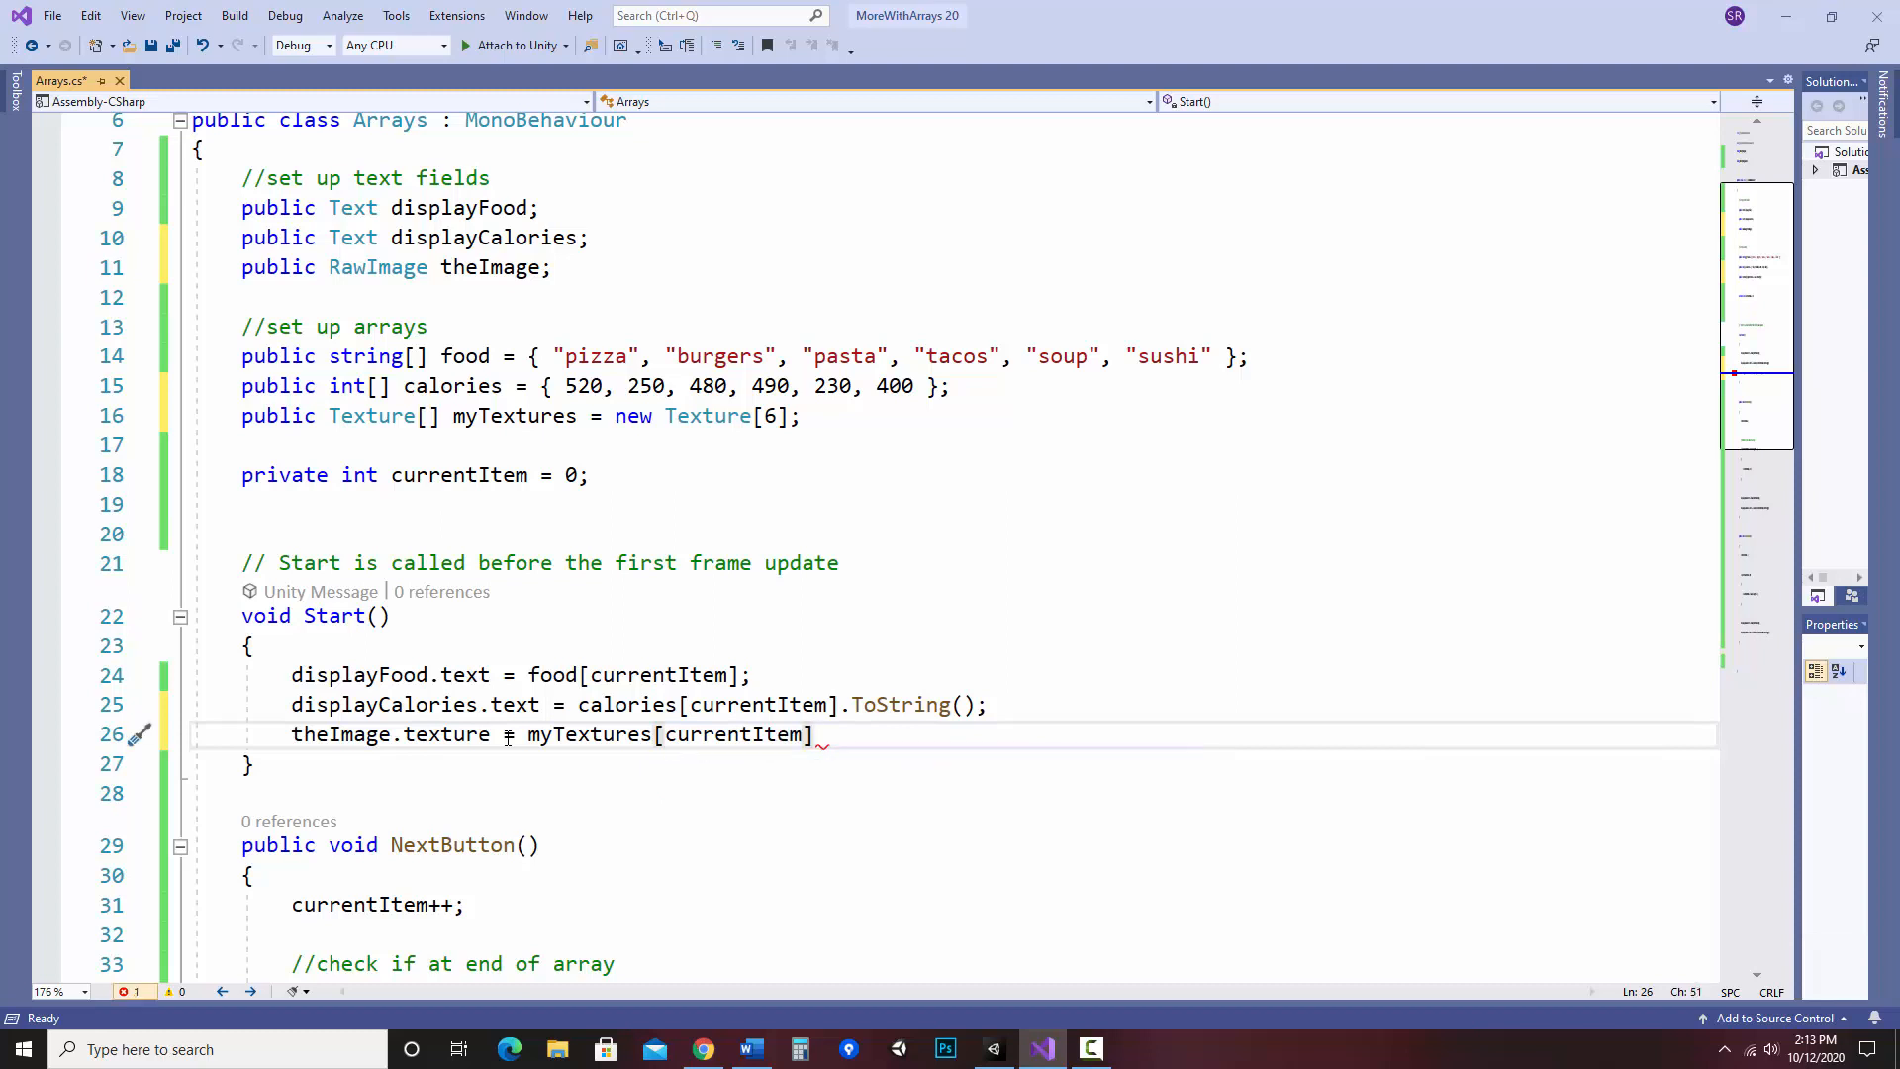
text(;)
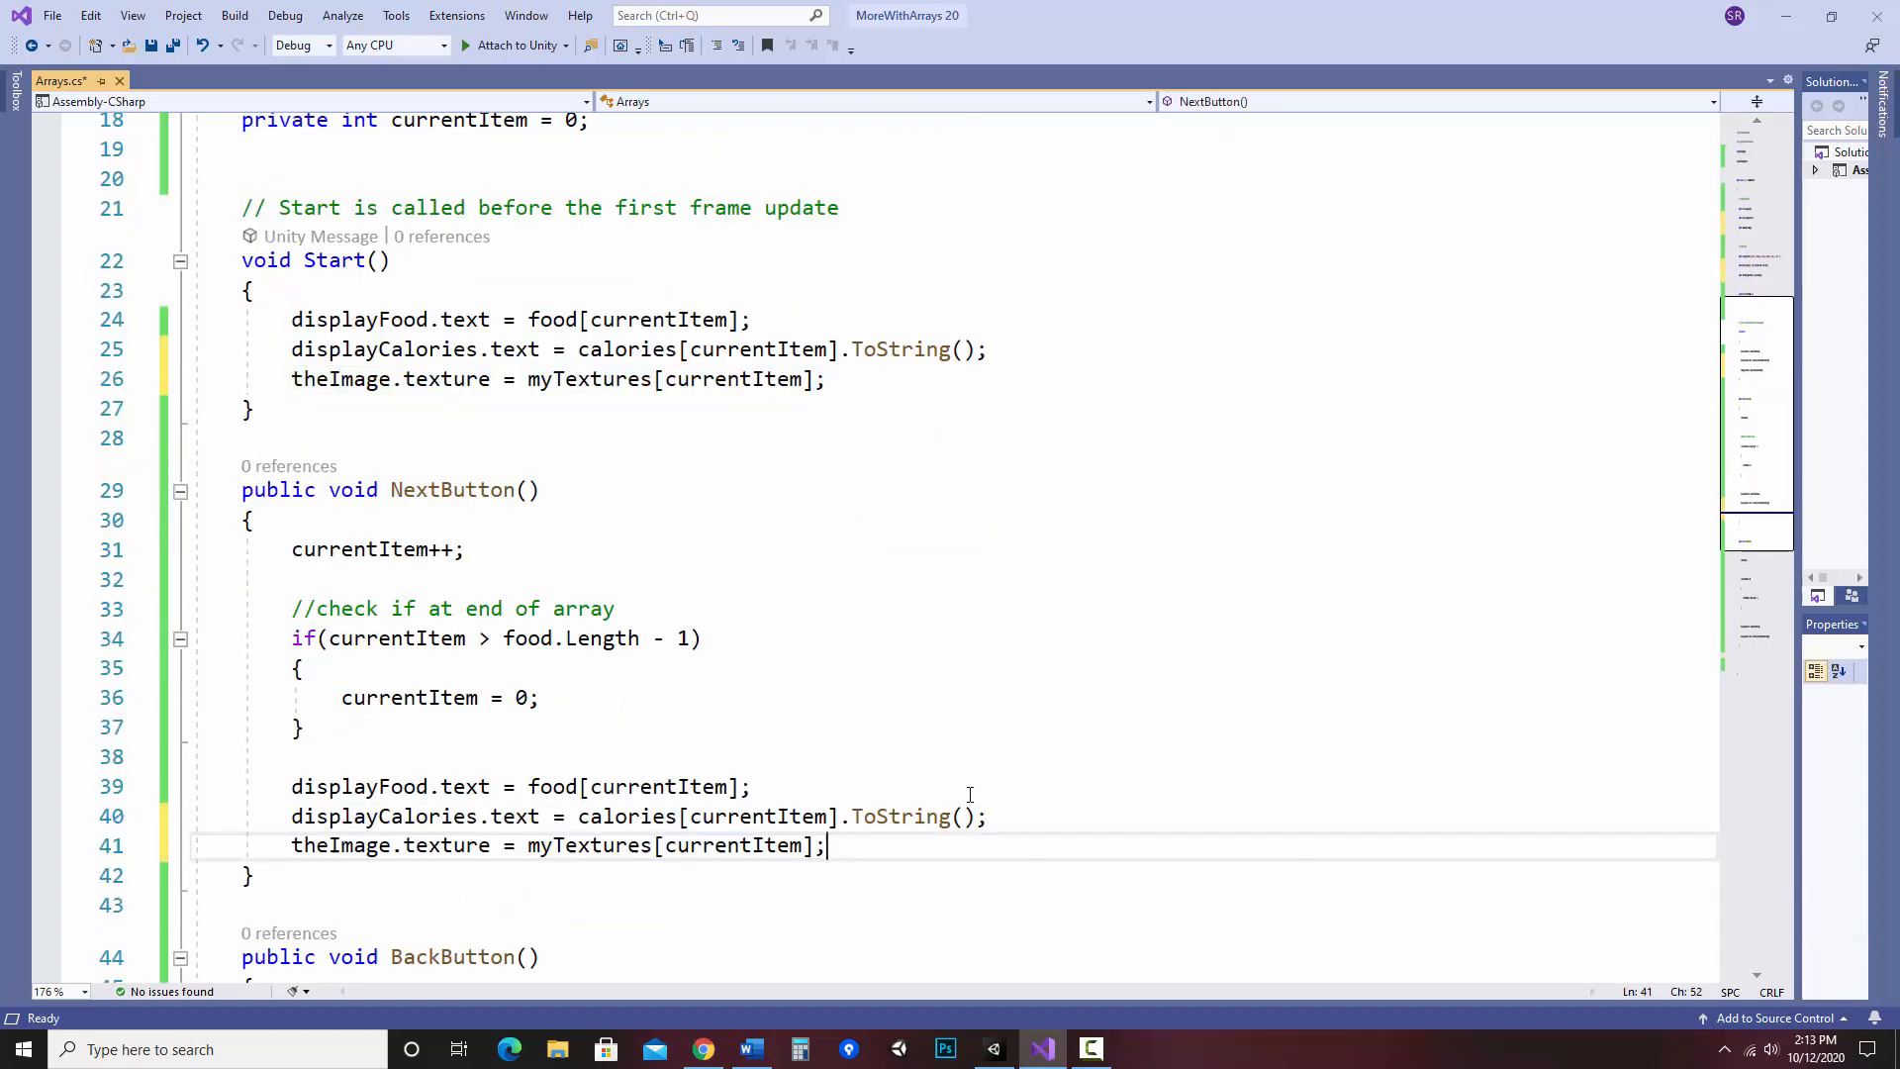
scroll(down, 3)
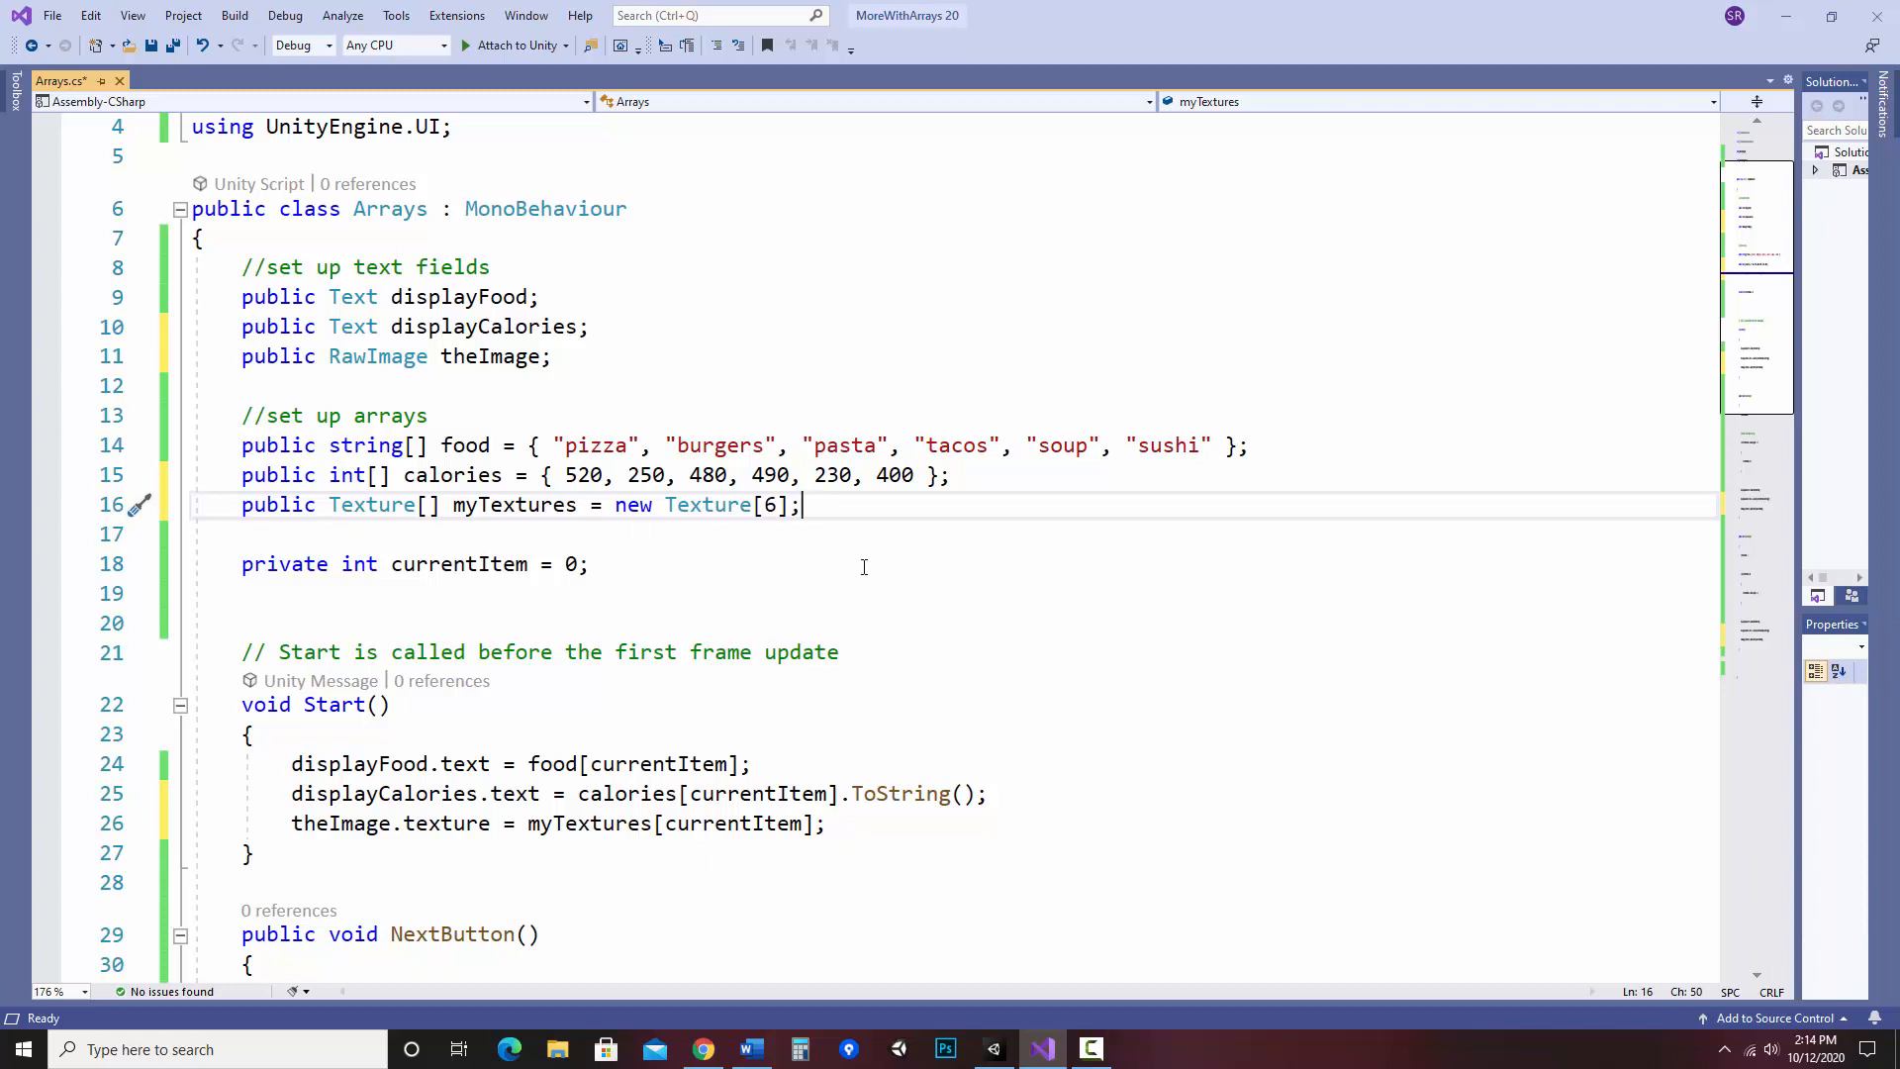
key(ctrl+s)
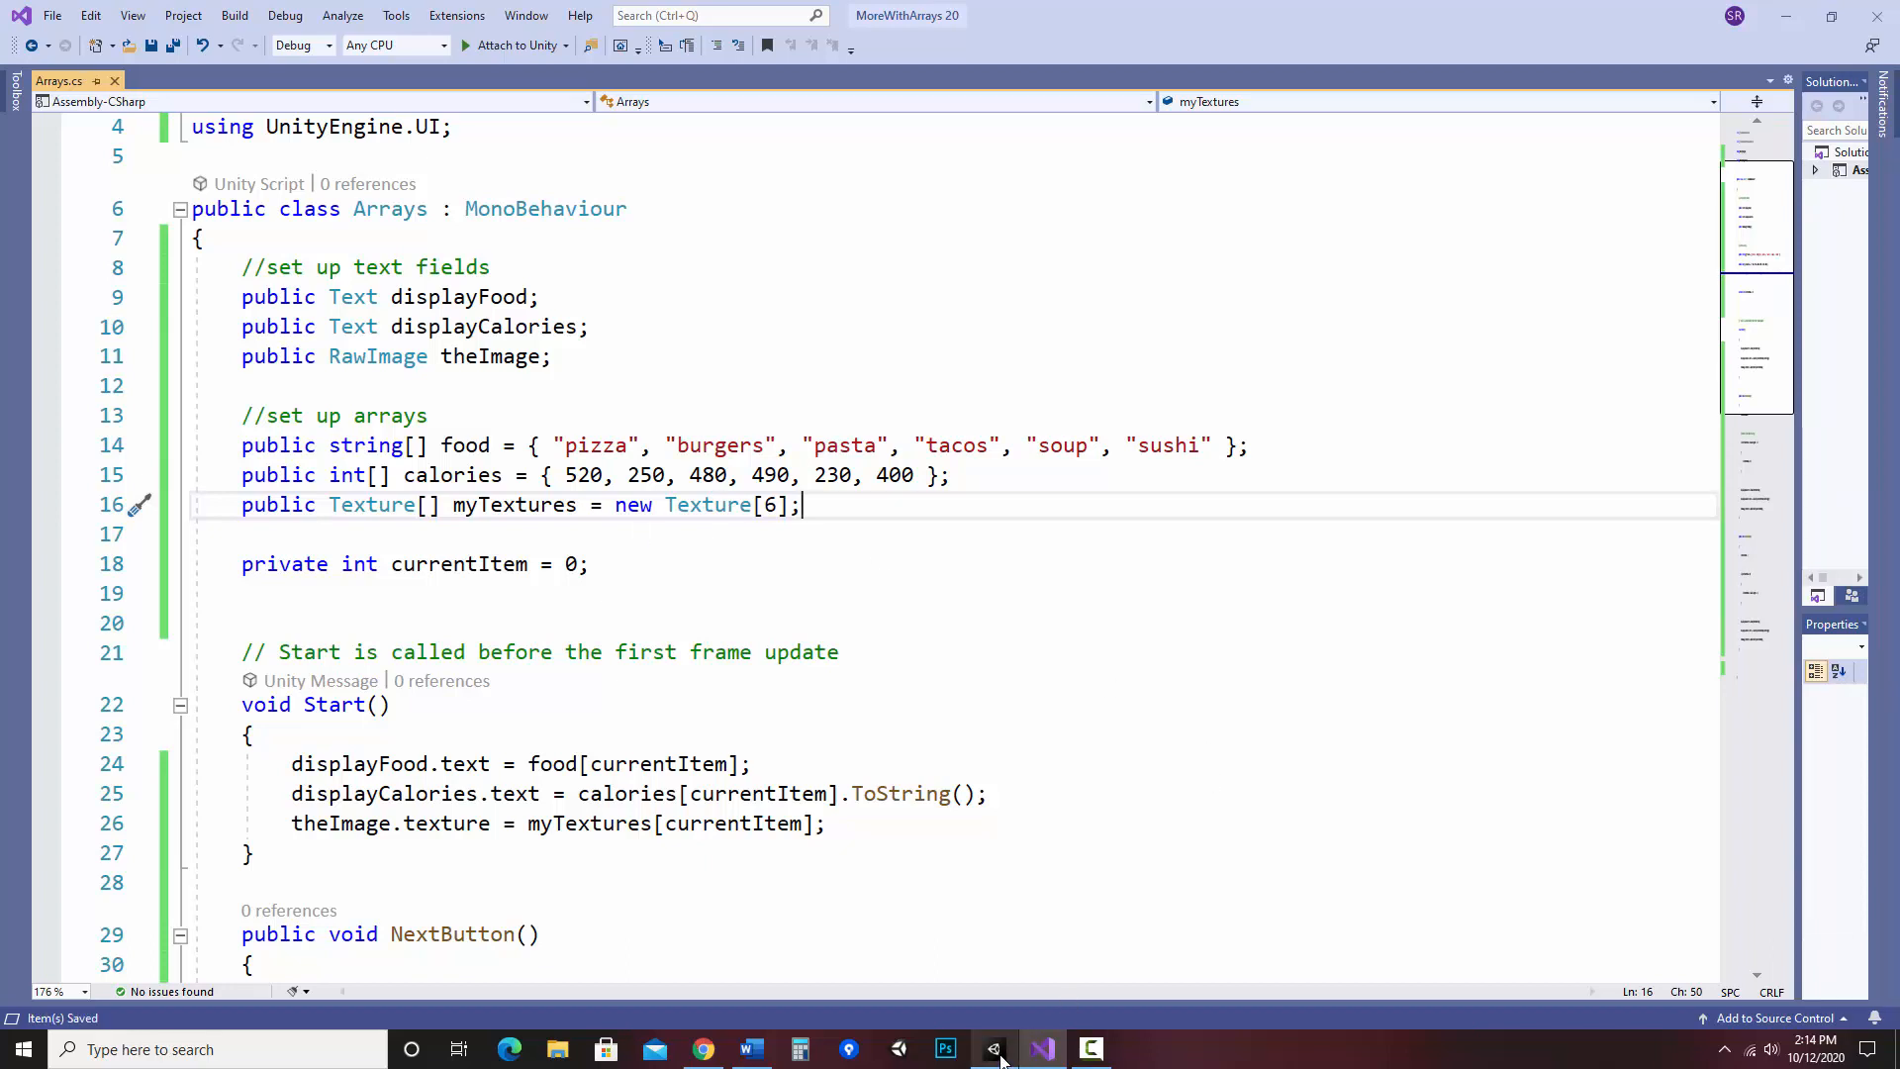
- Assign RawImage to The Image field on the Script object's Arrays component and expand the Food array
click(993, 1049)
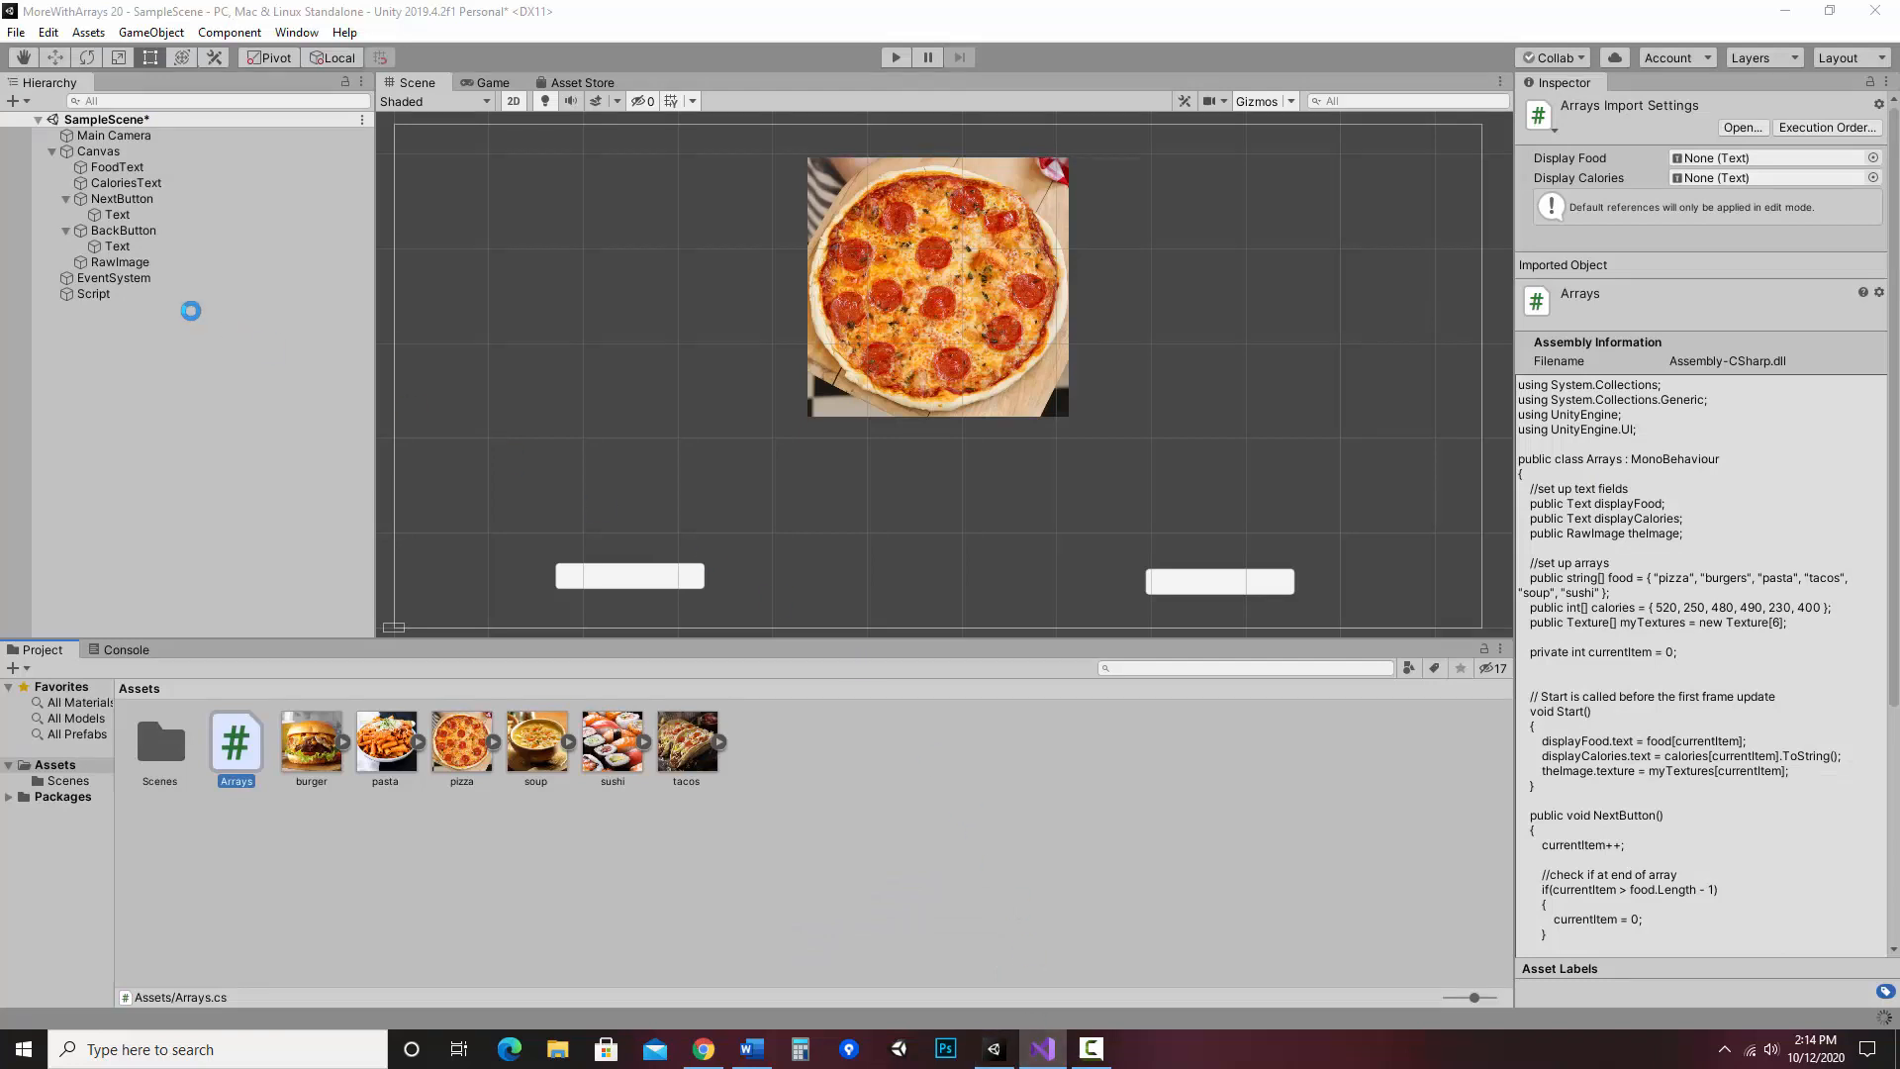
click(93, 293)
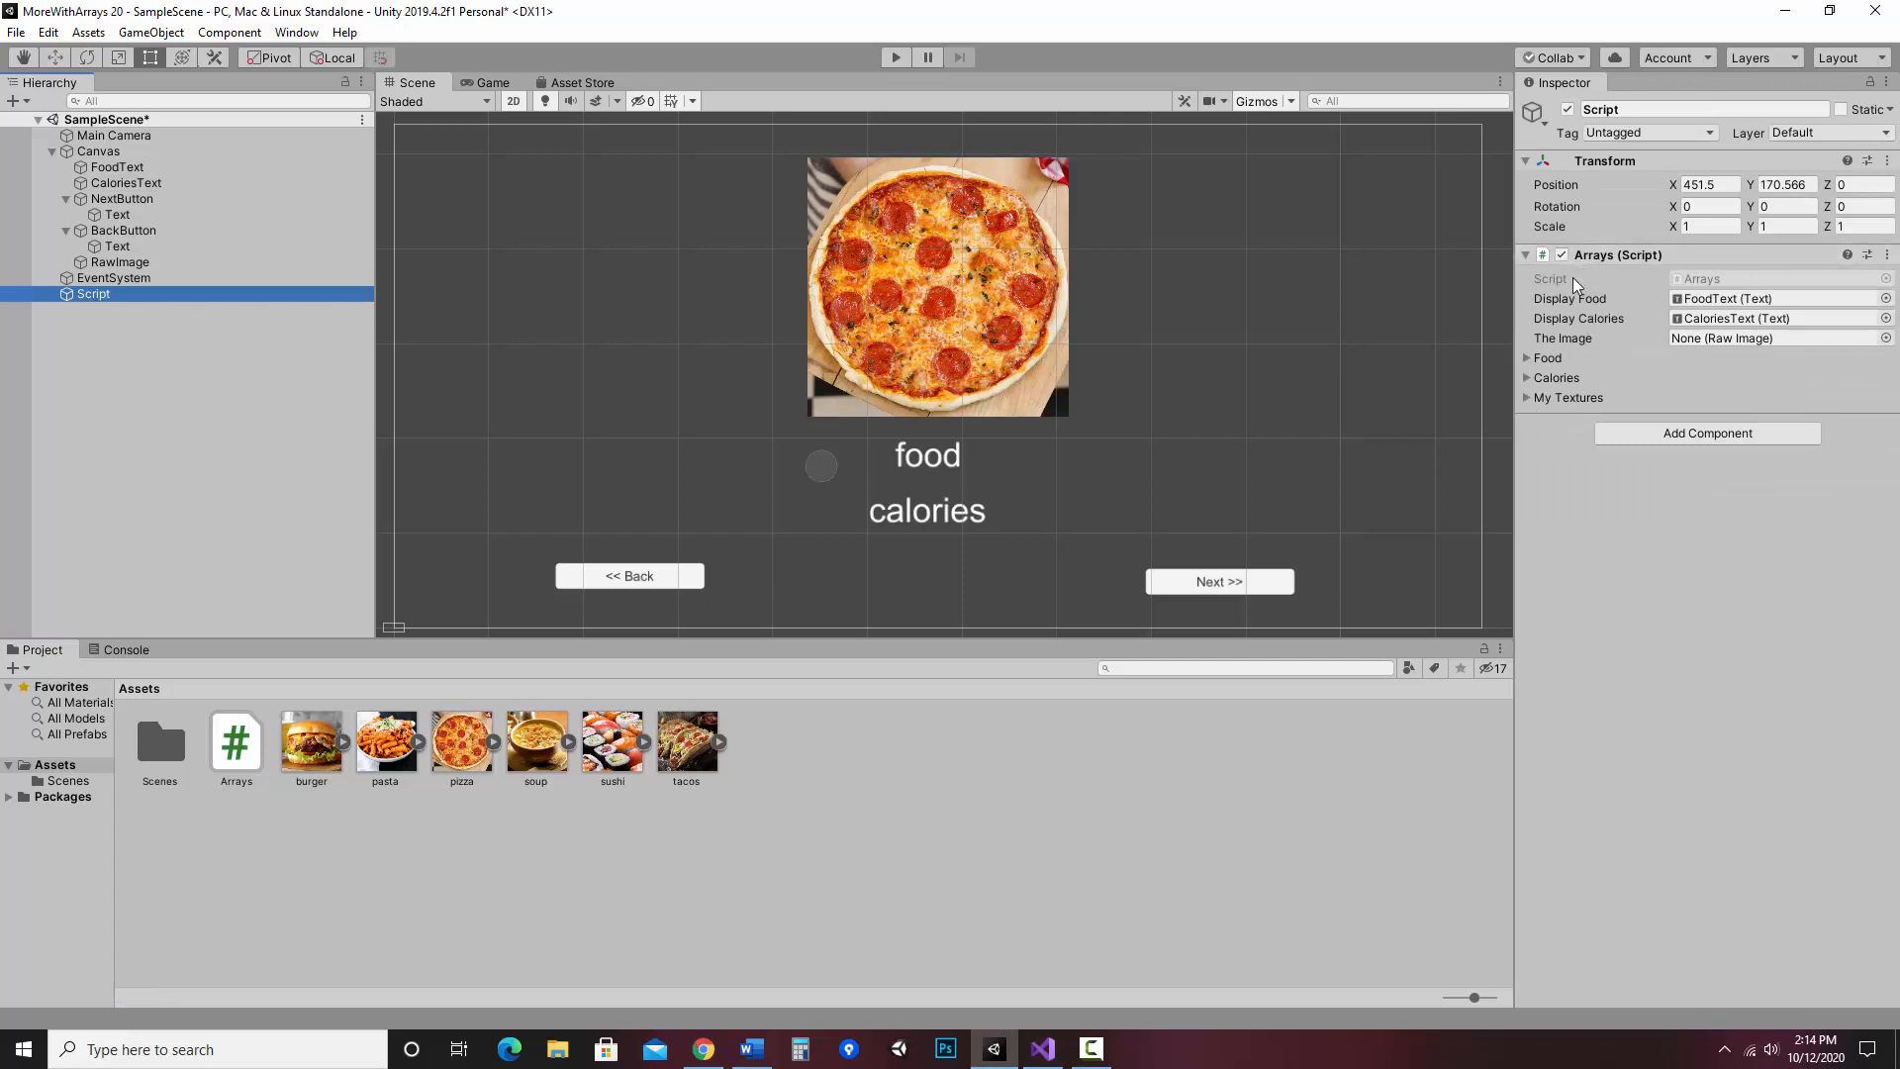
mouse_move(1575, 339)
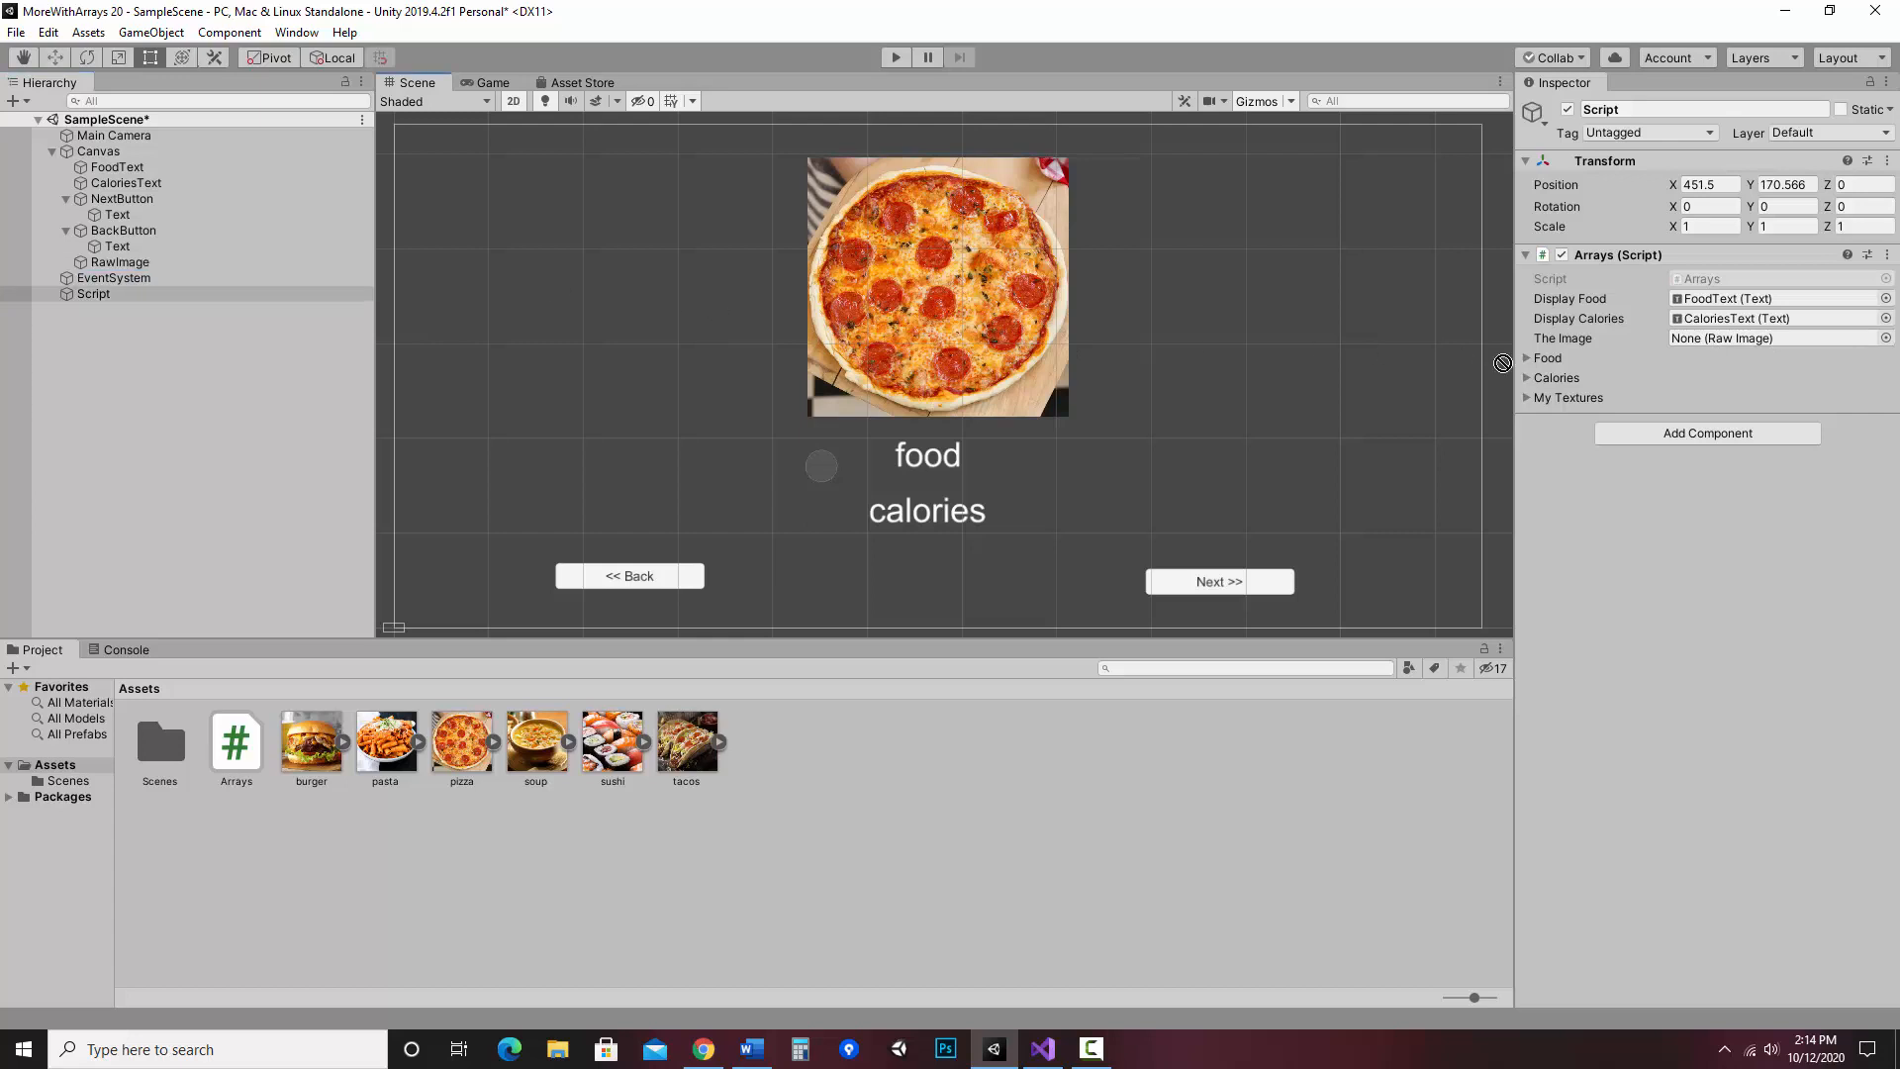
click(1886, 338)
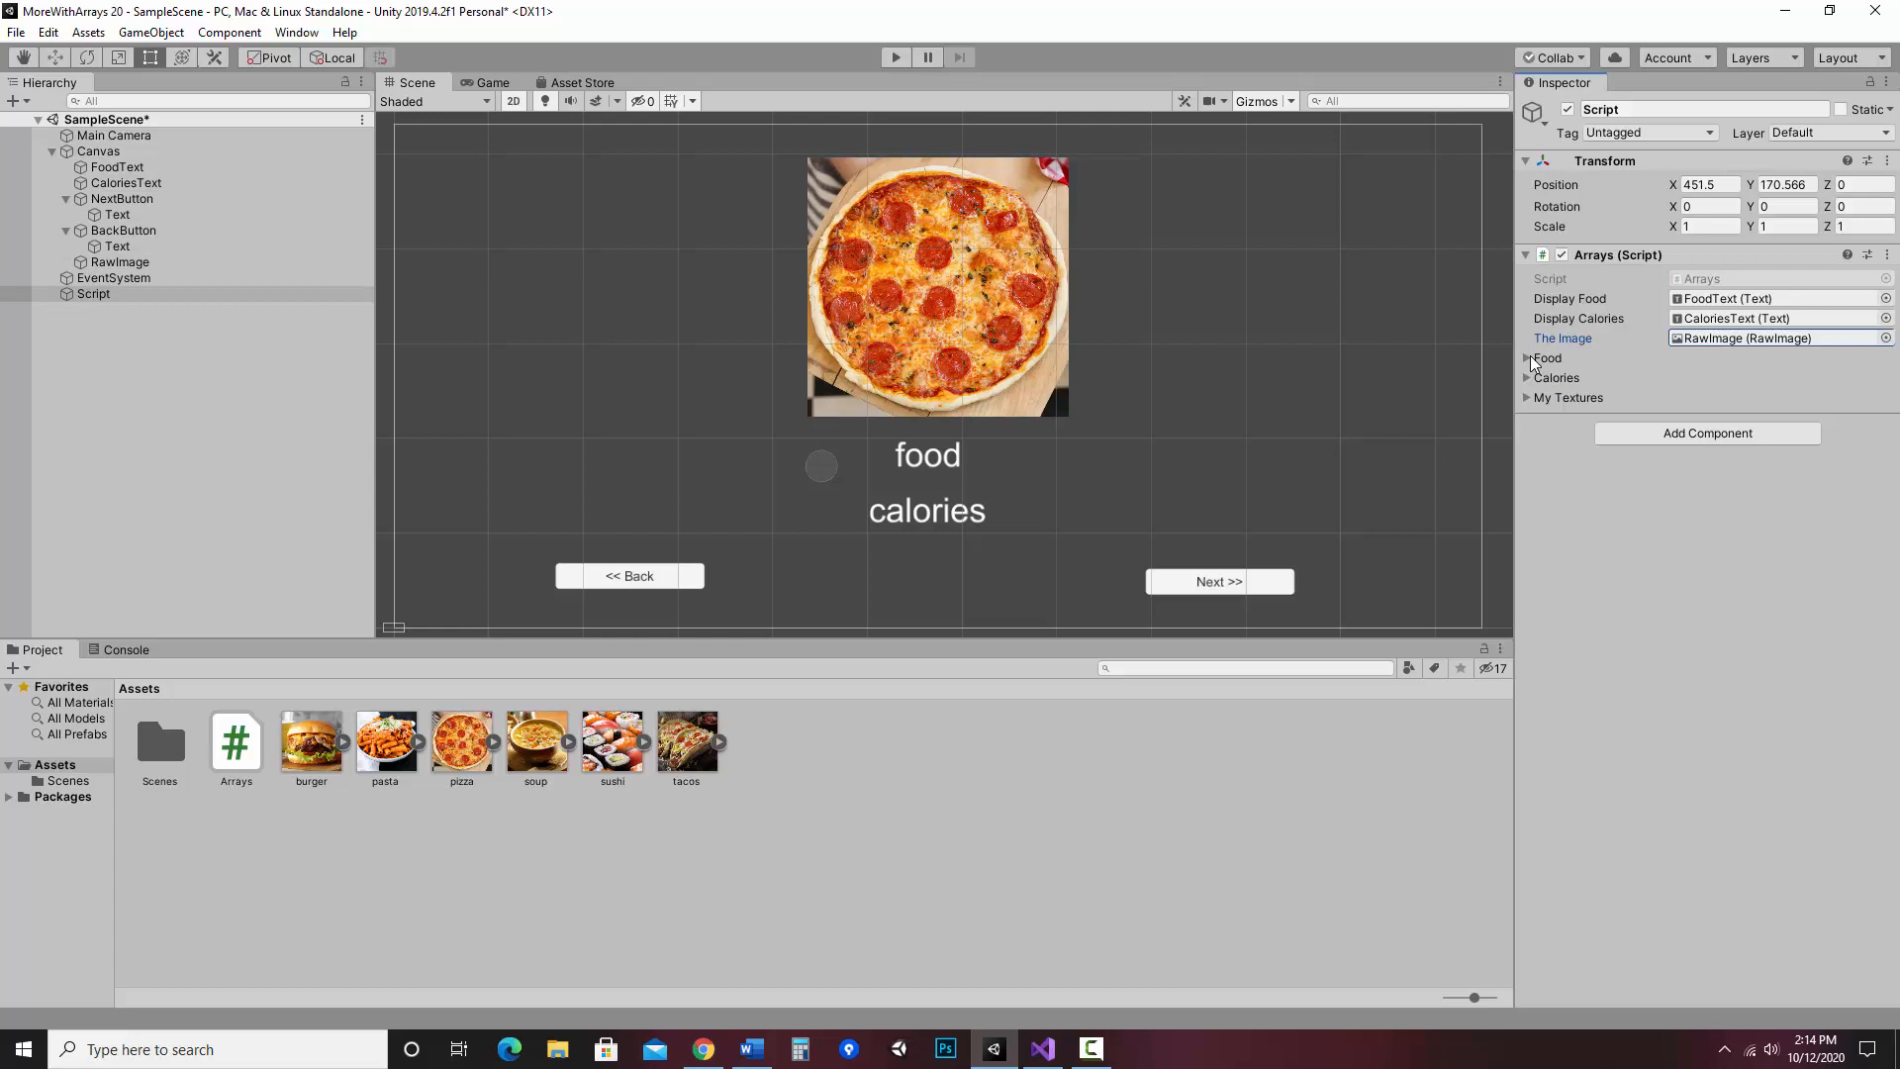
click(1530, 358)
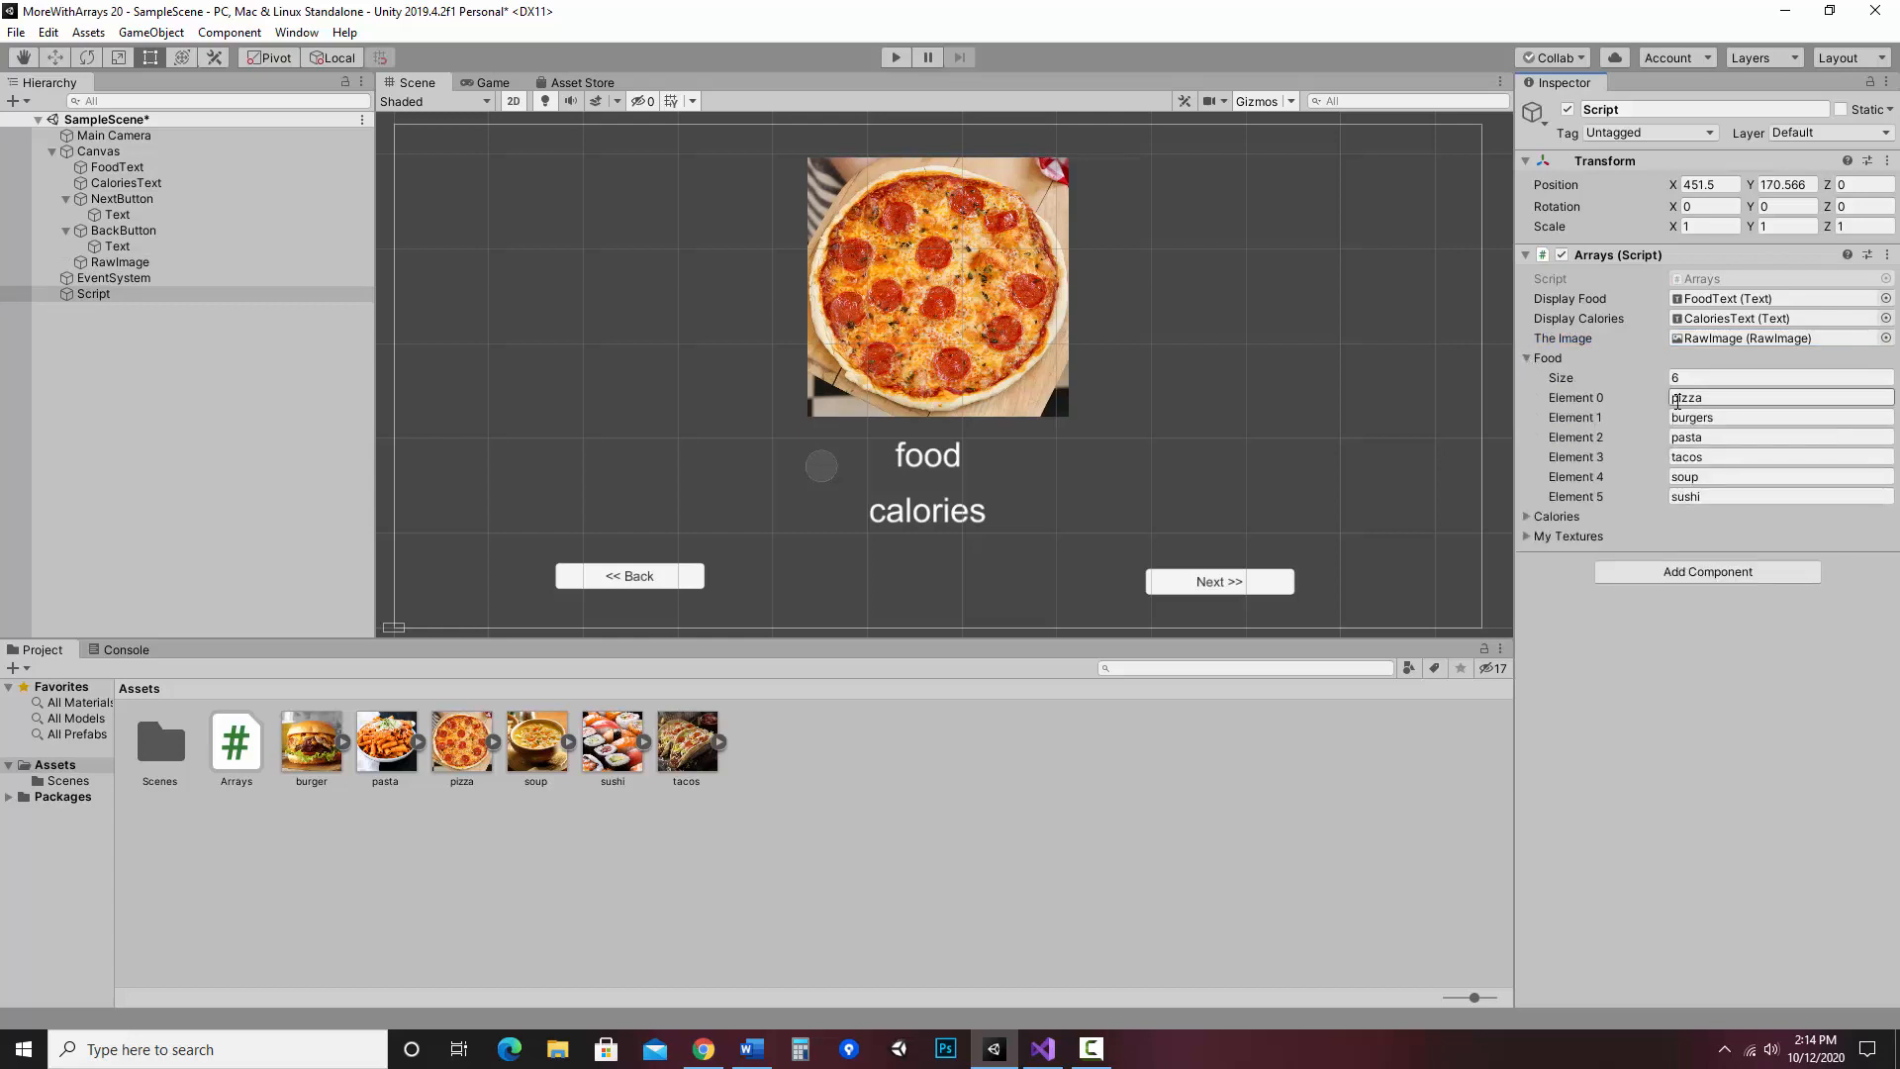
- Expand the Calories array to review its values, then collapse it again
click(1530, 514)
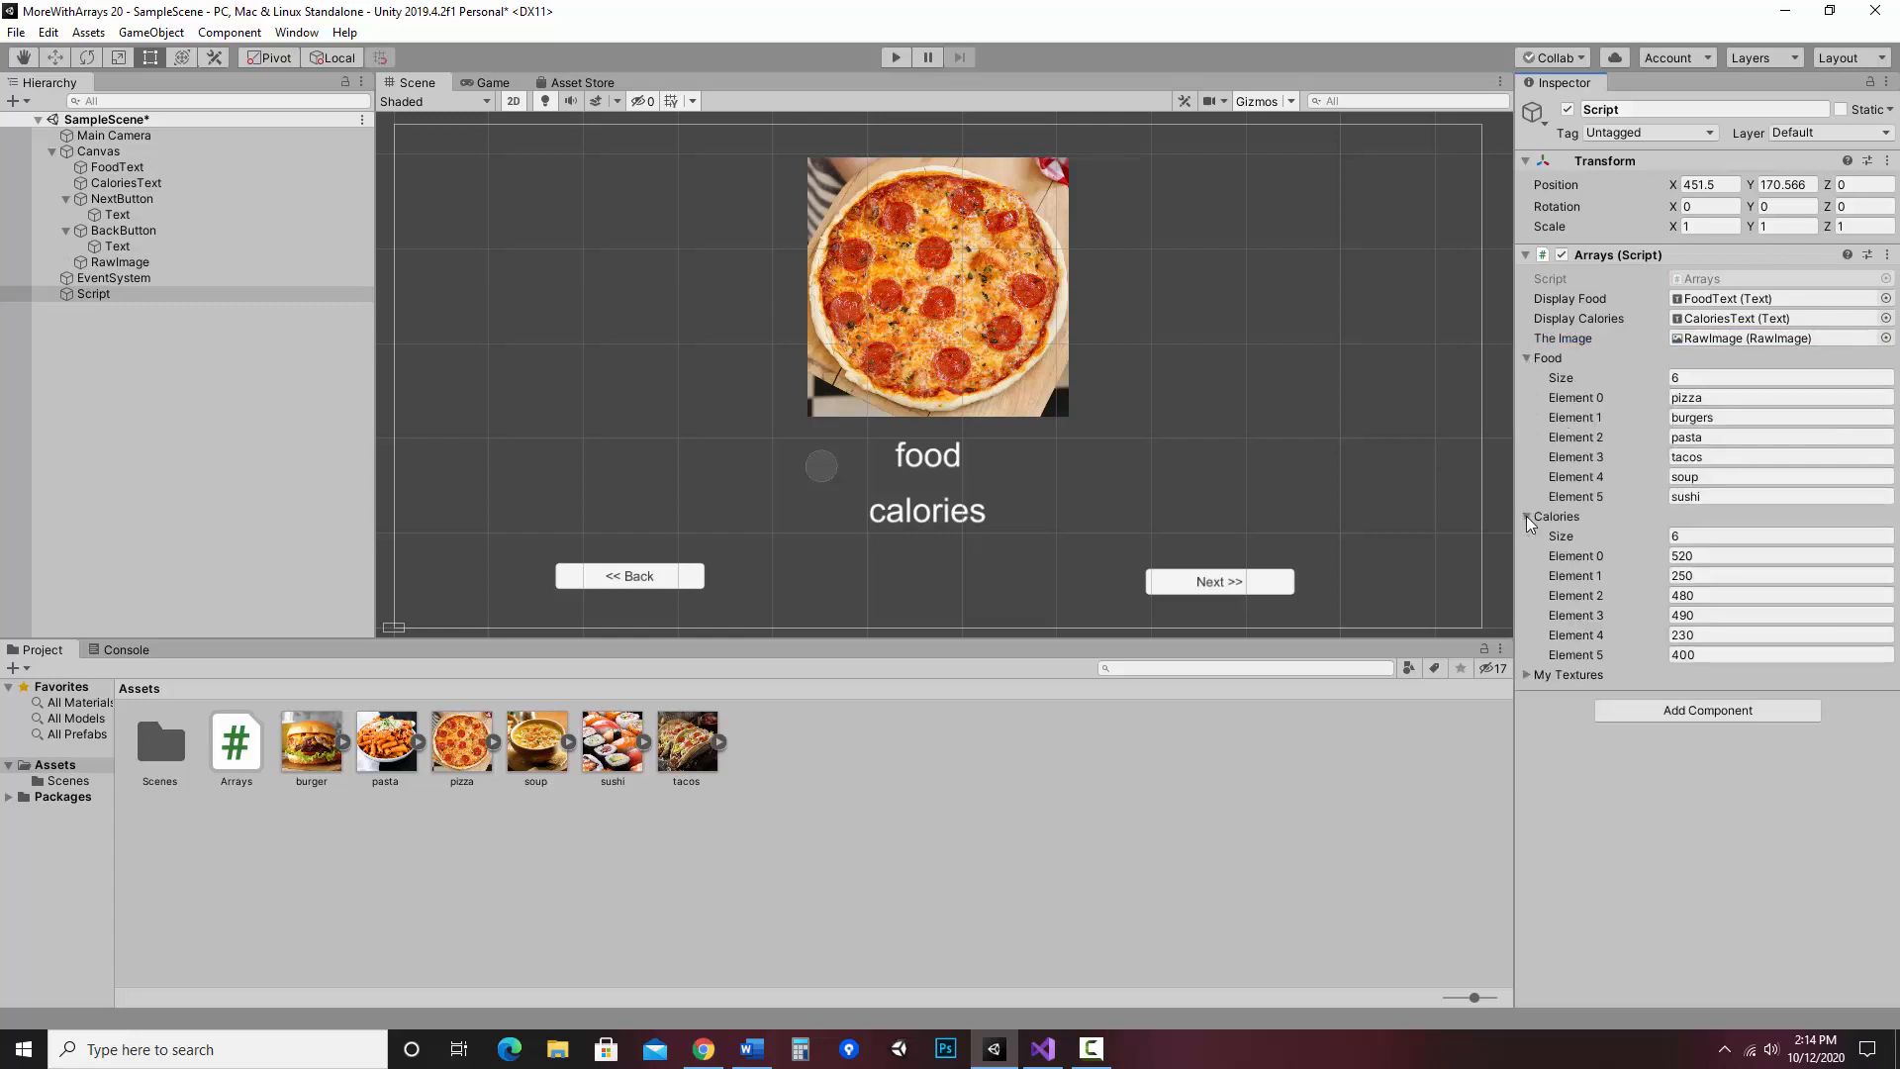
click(1527, 516)
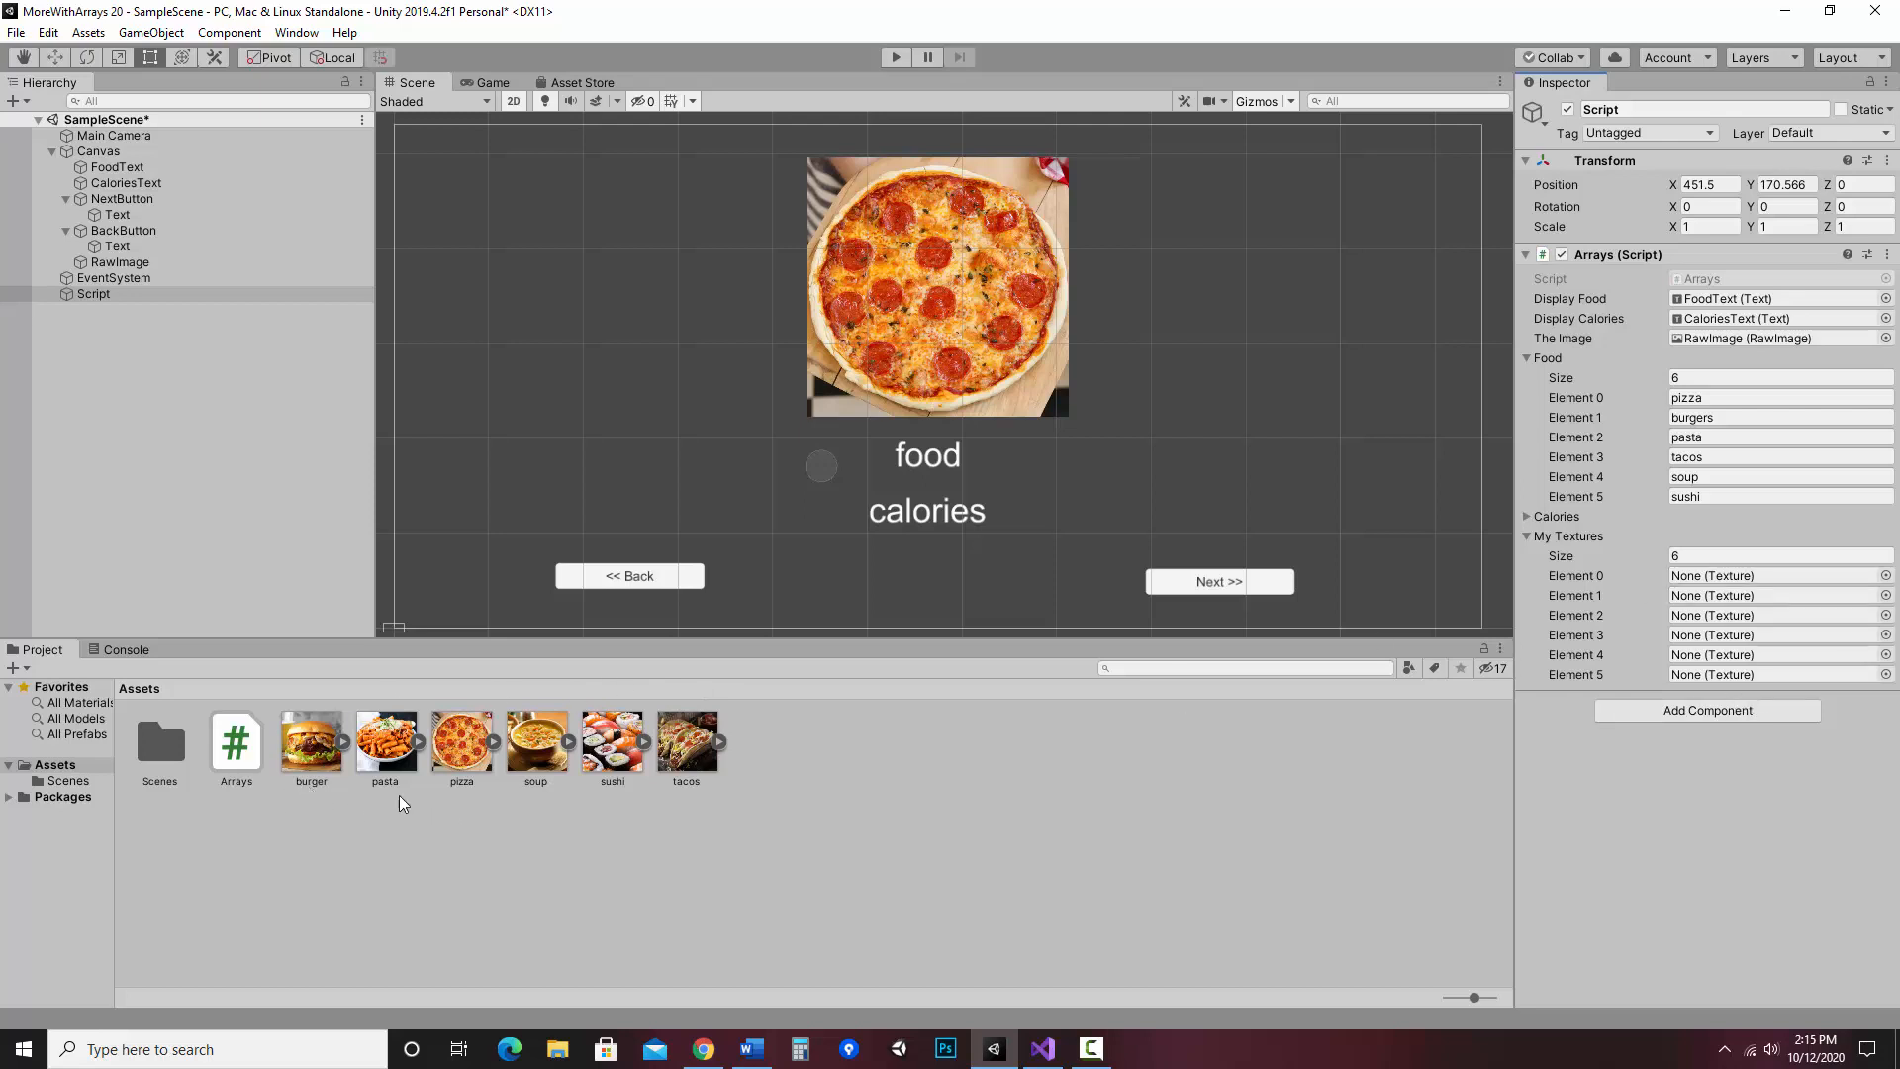
mouse_move(1632, 685)
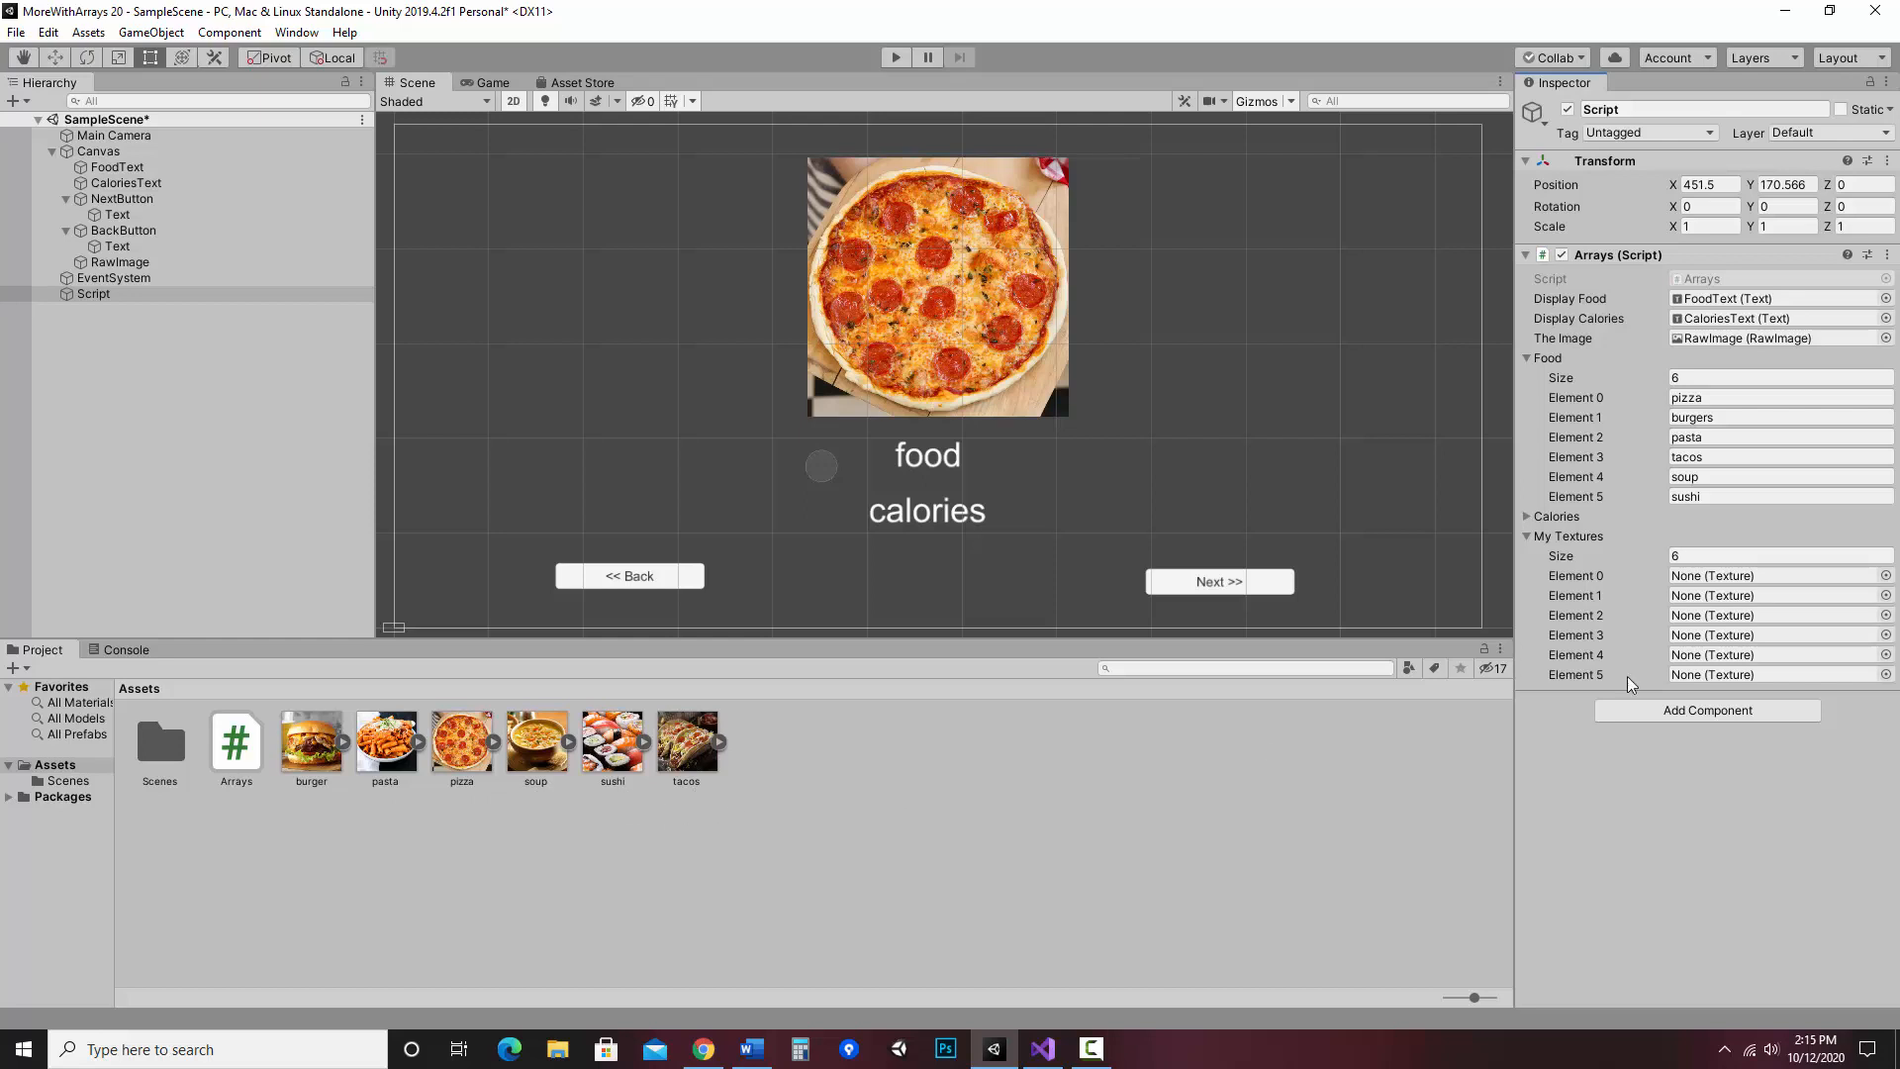
- Fill the first three My Textures slots with the pizza, burger and pasta pictures
click(1886, 576)
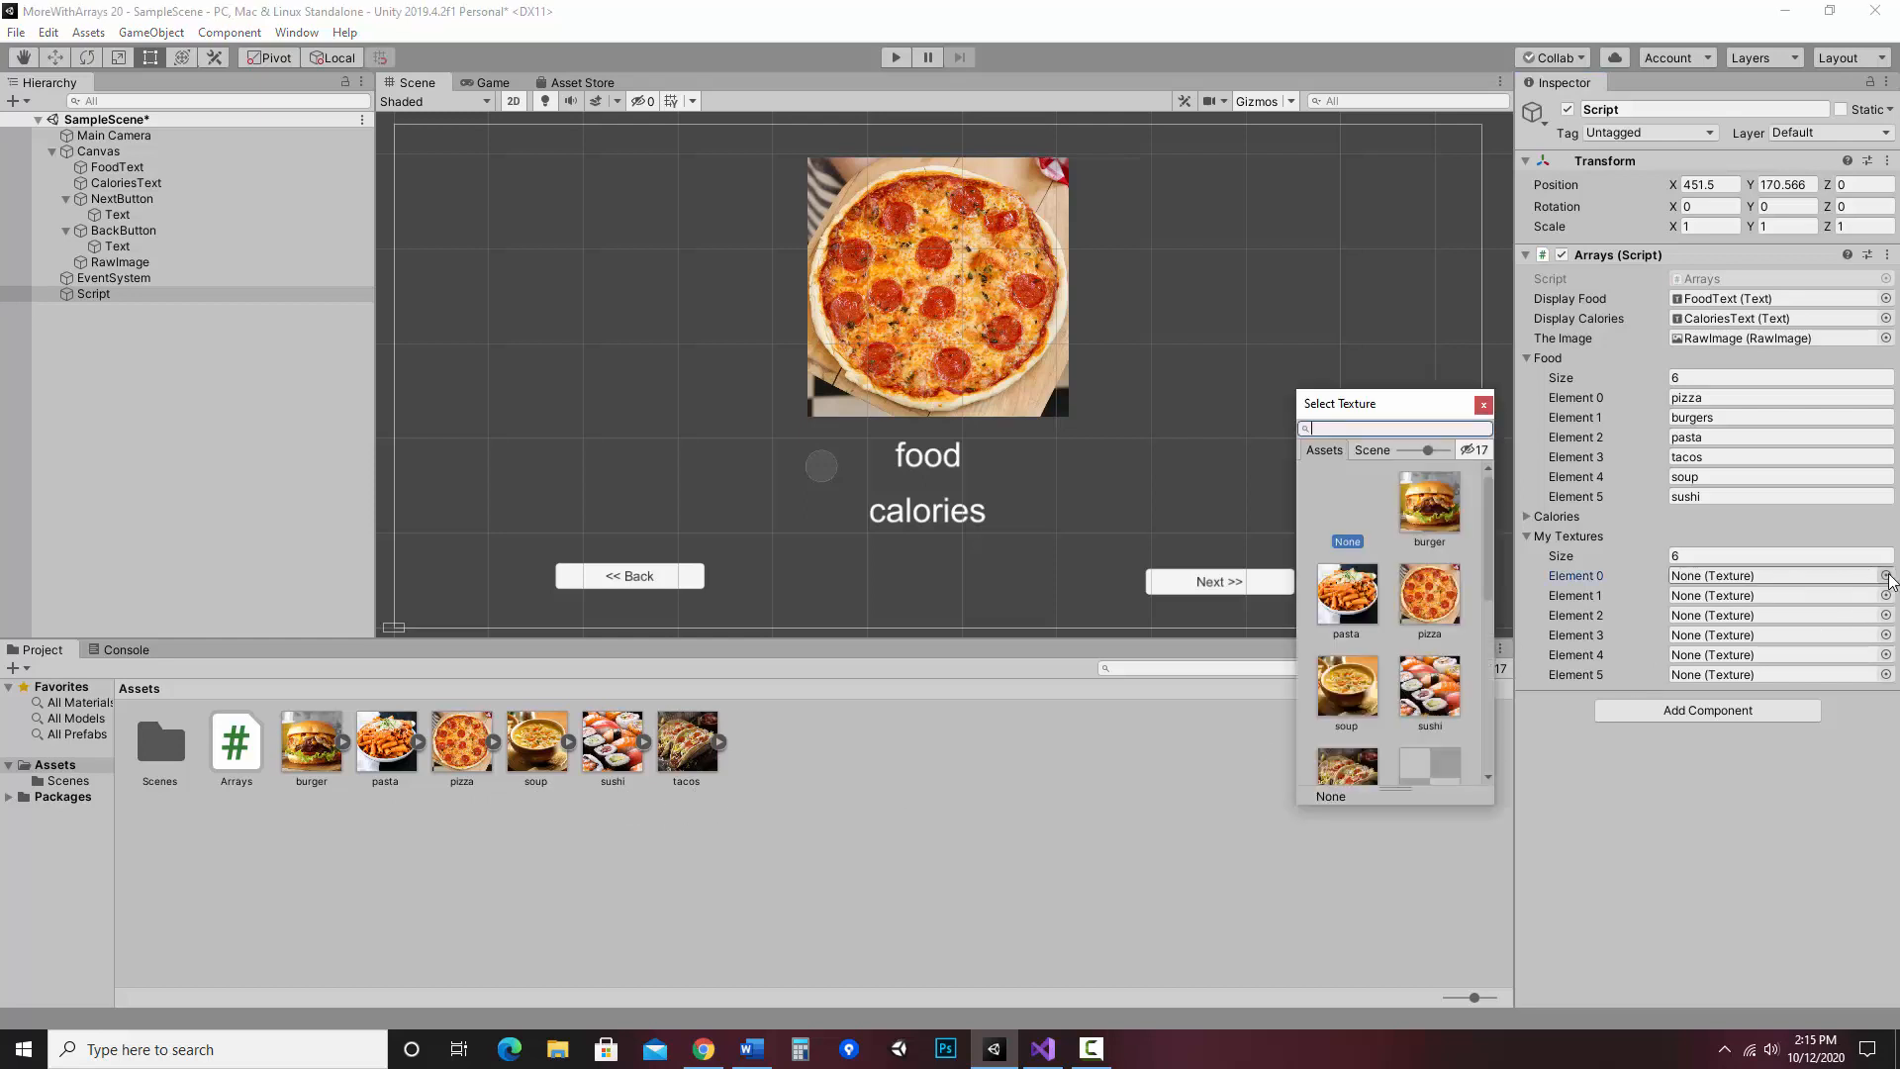
click(1429, 594)
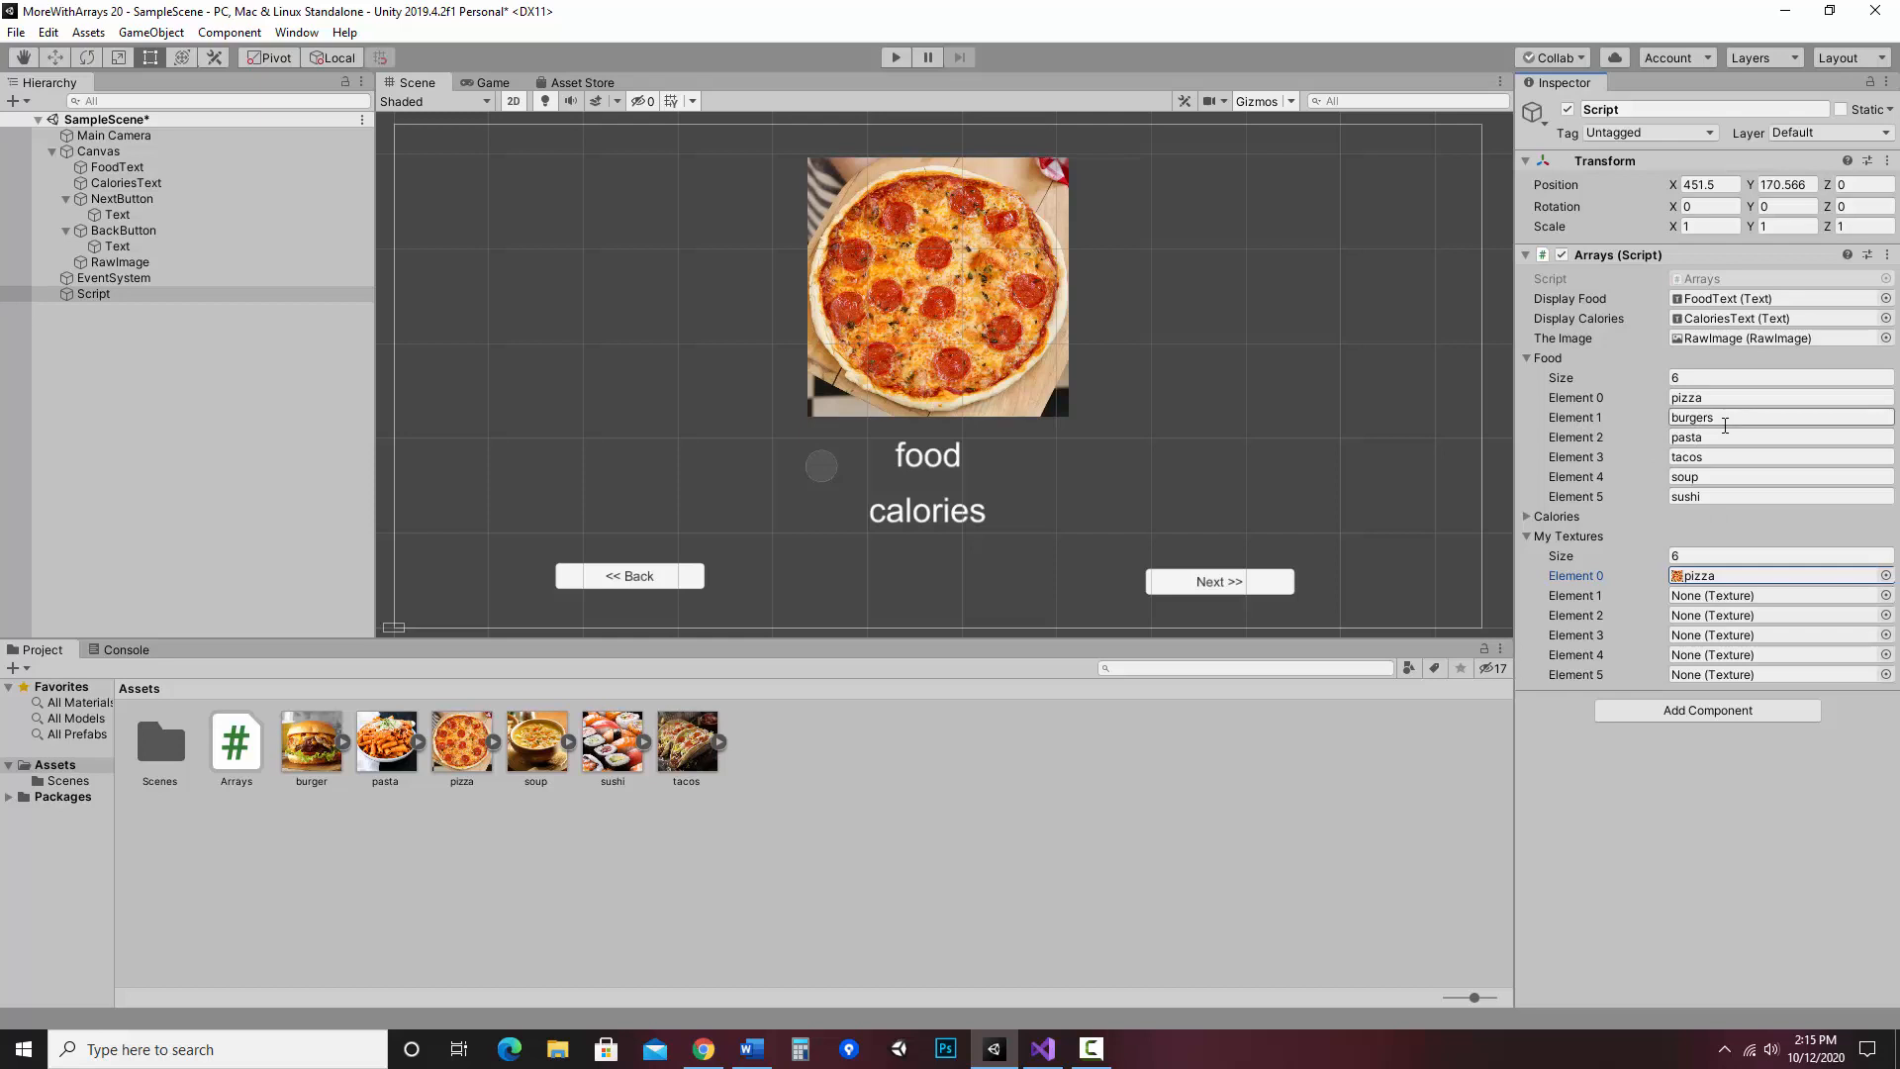
click(310, 742)
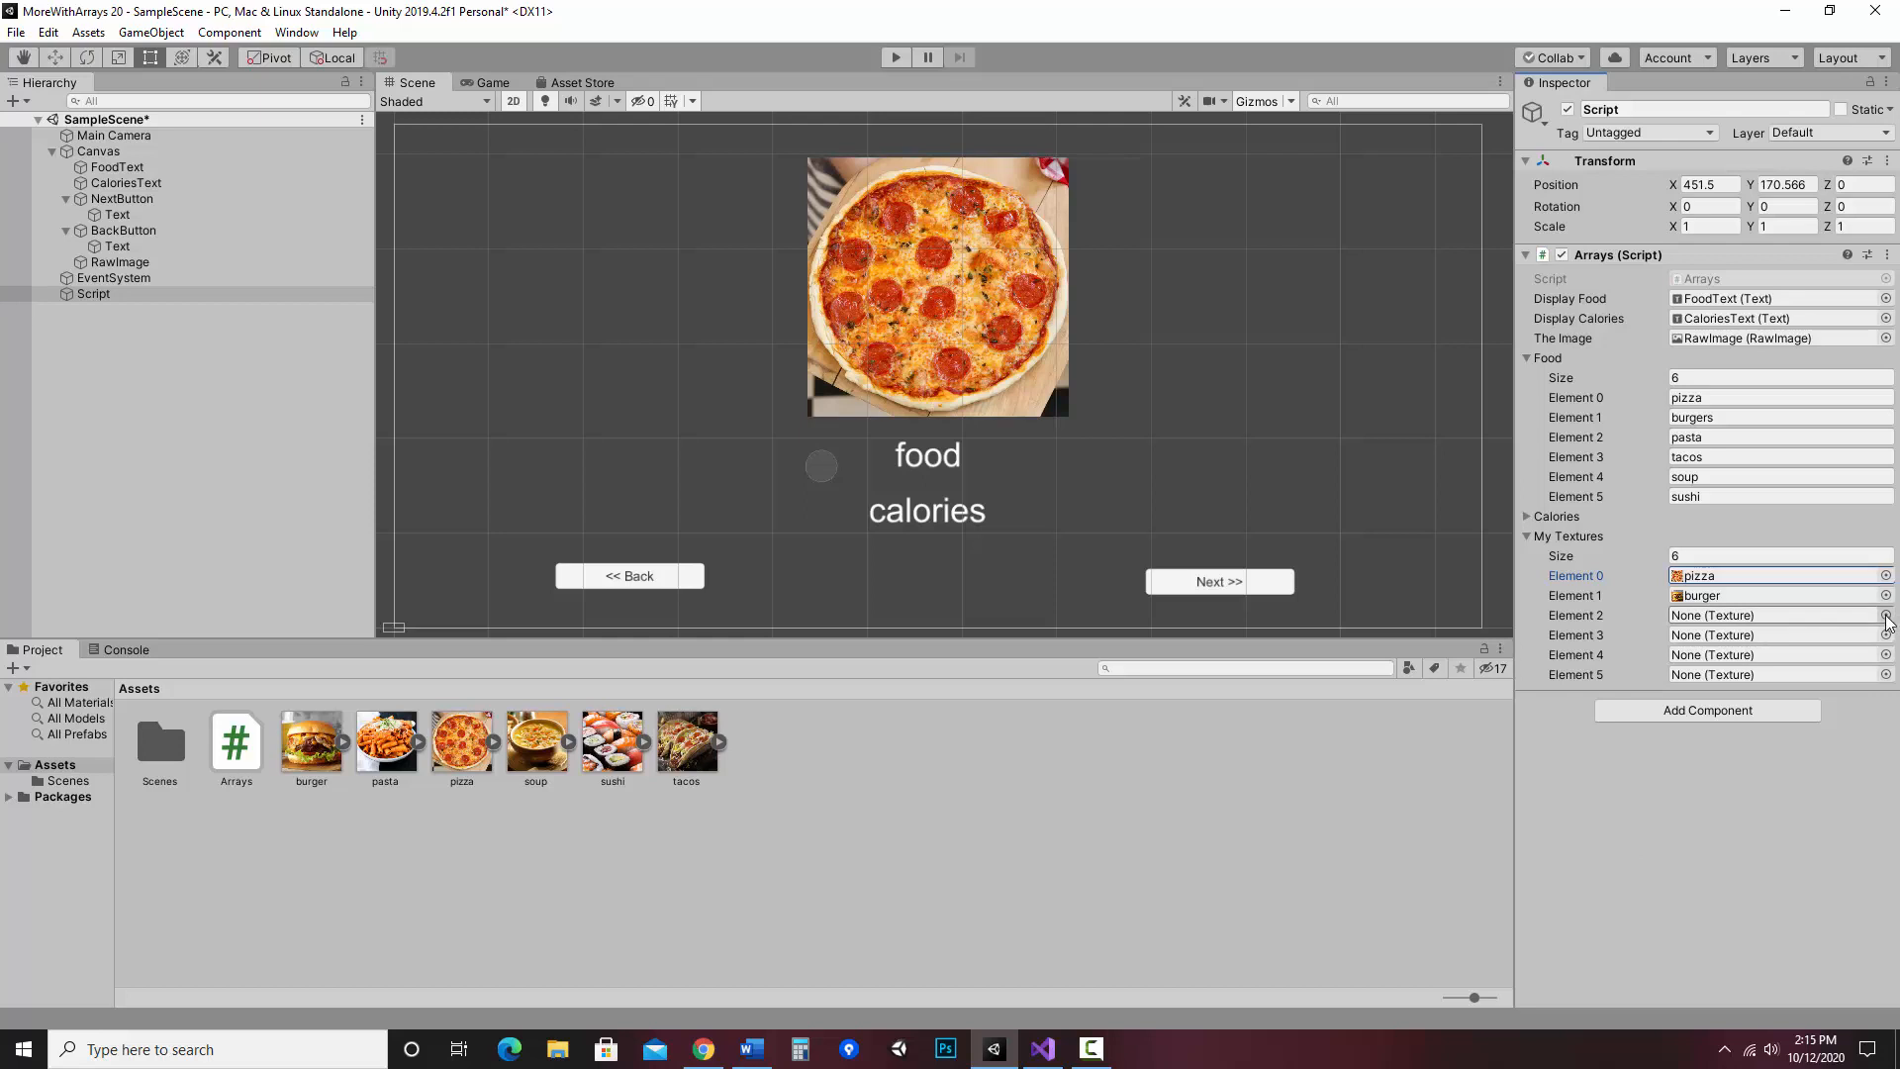
click(1886, 616)
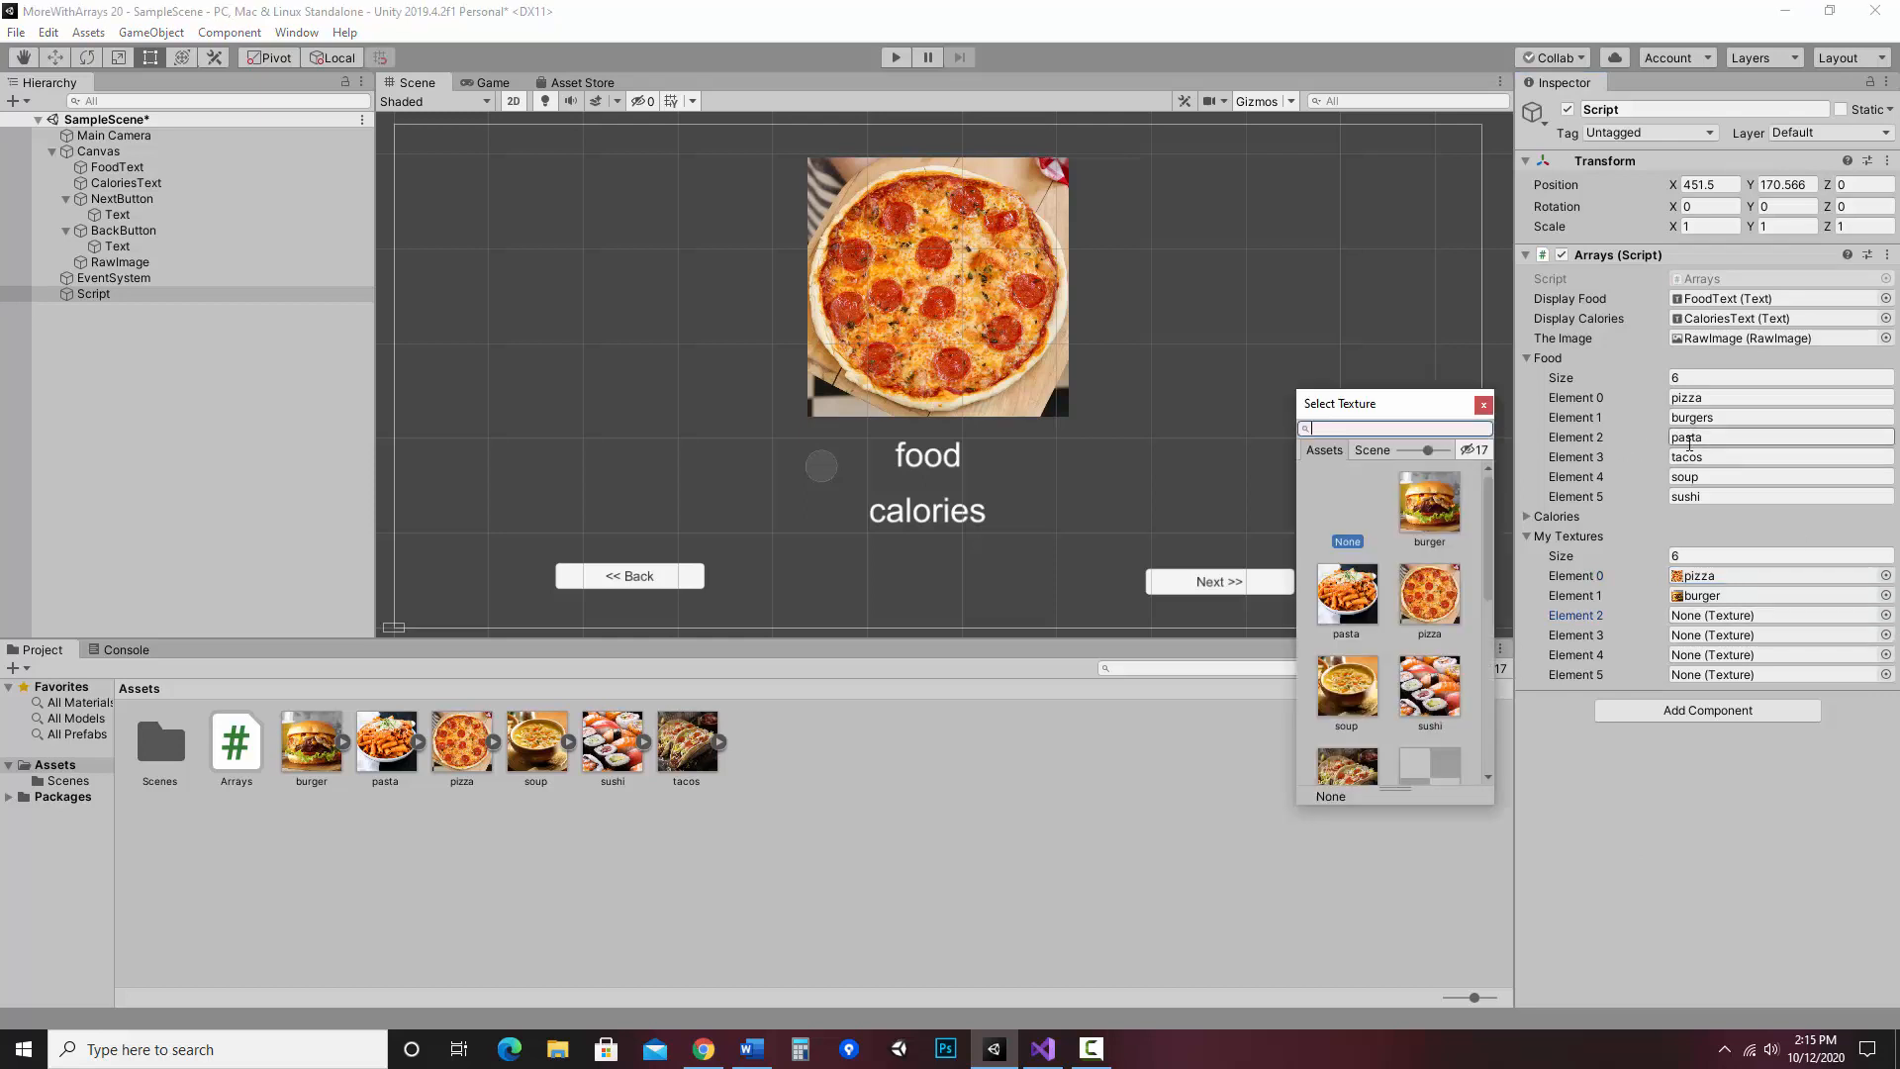
click(1346, 596)
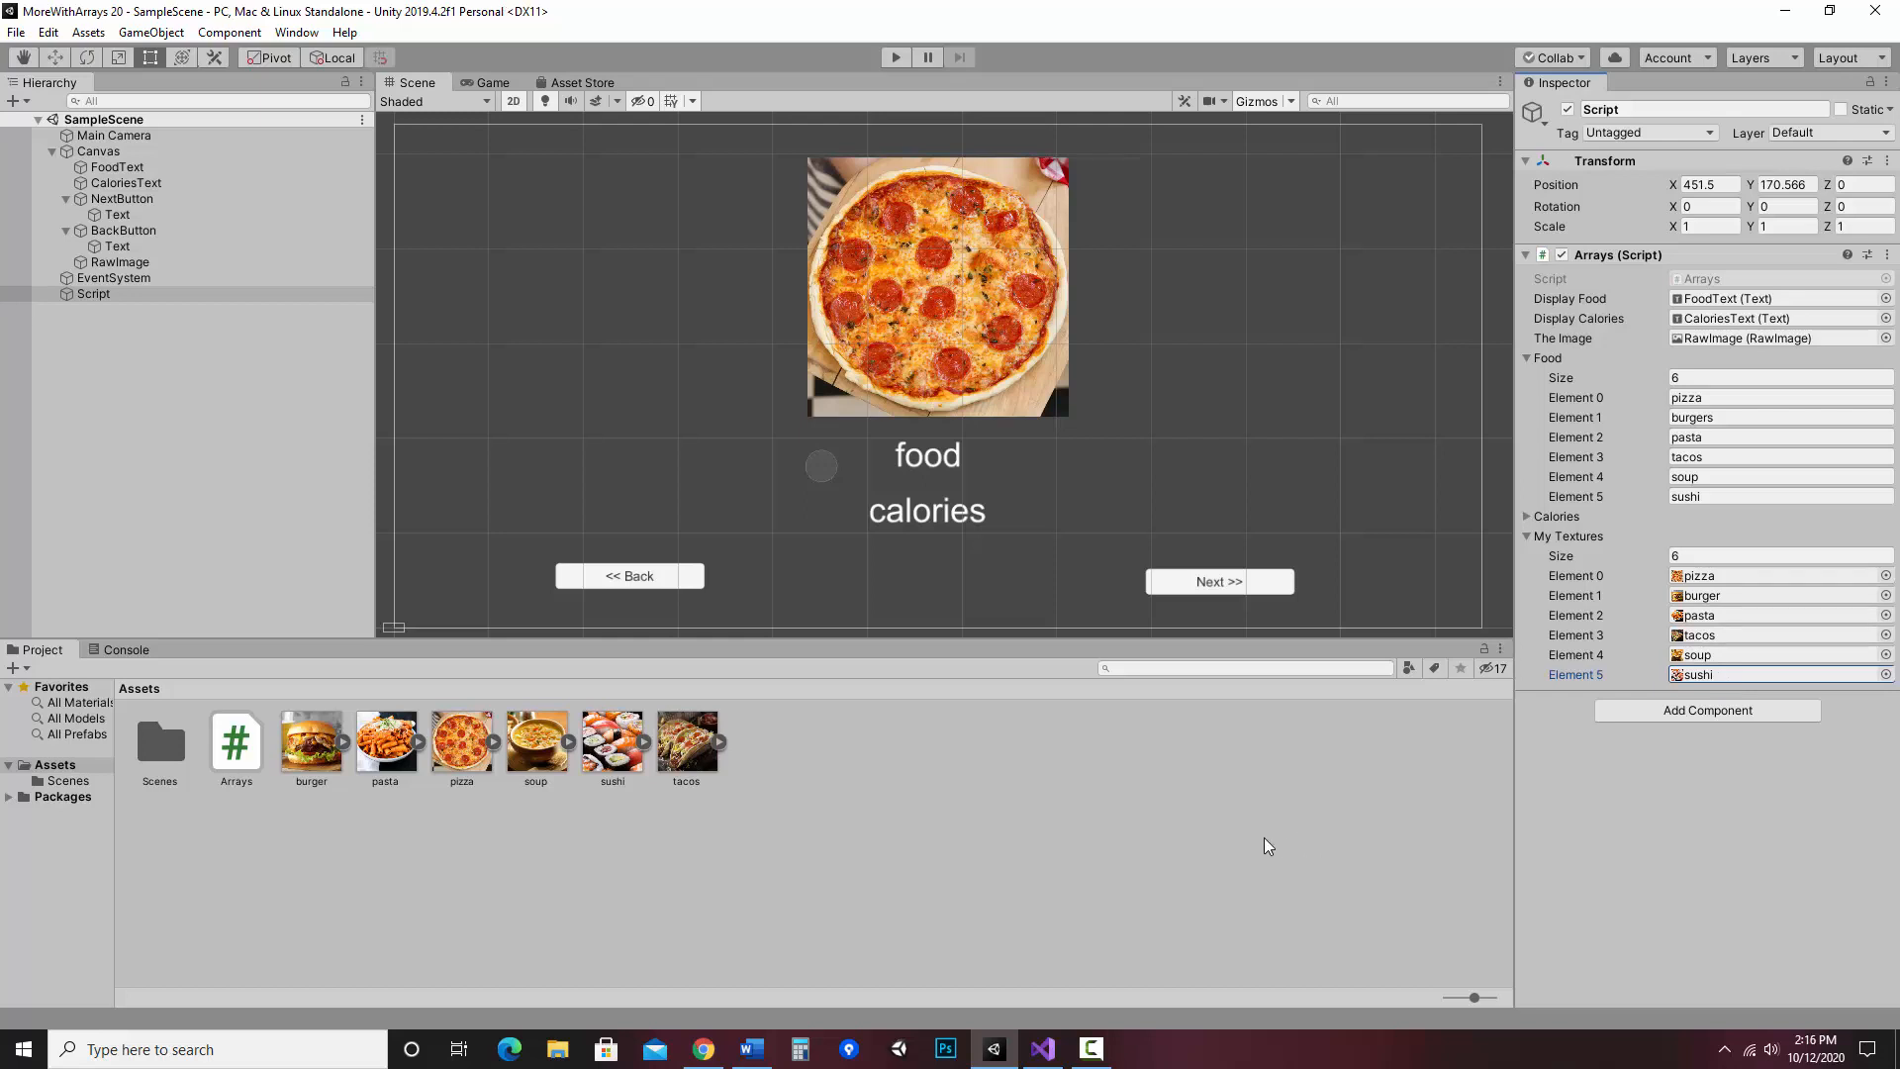
mouse_move(944, 477)
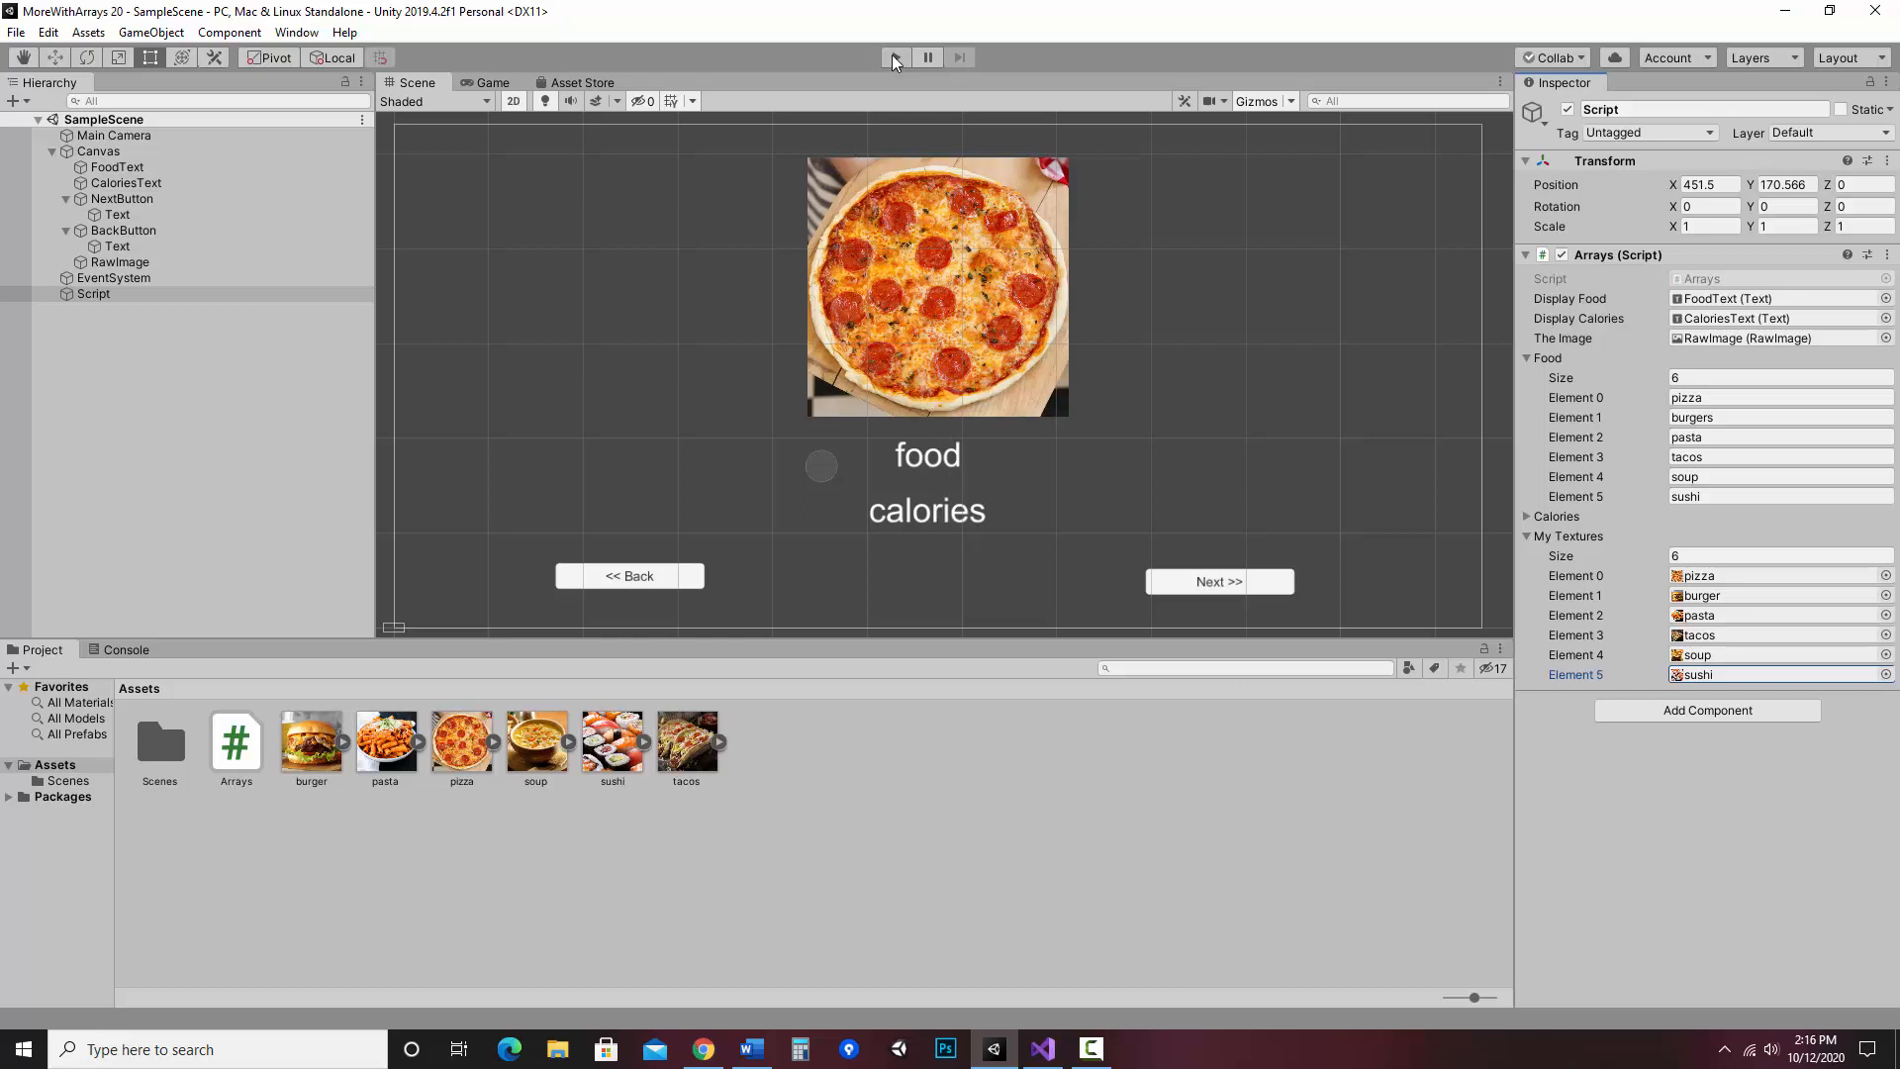
- Play the game and step through every food, wrapping around and going back, then return to Visual Studio
click(895, 58)
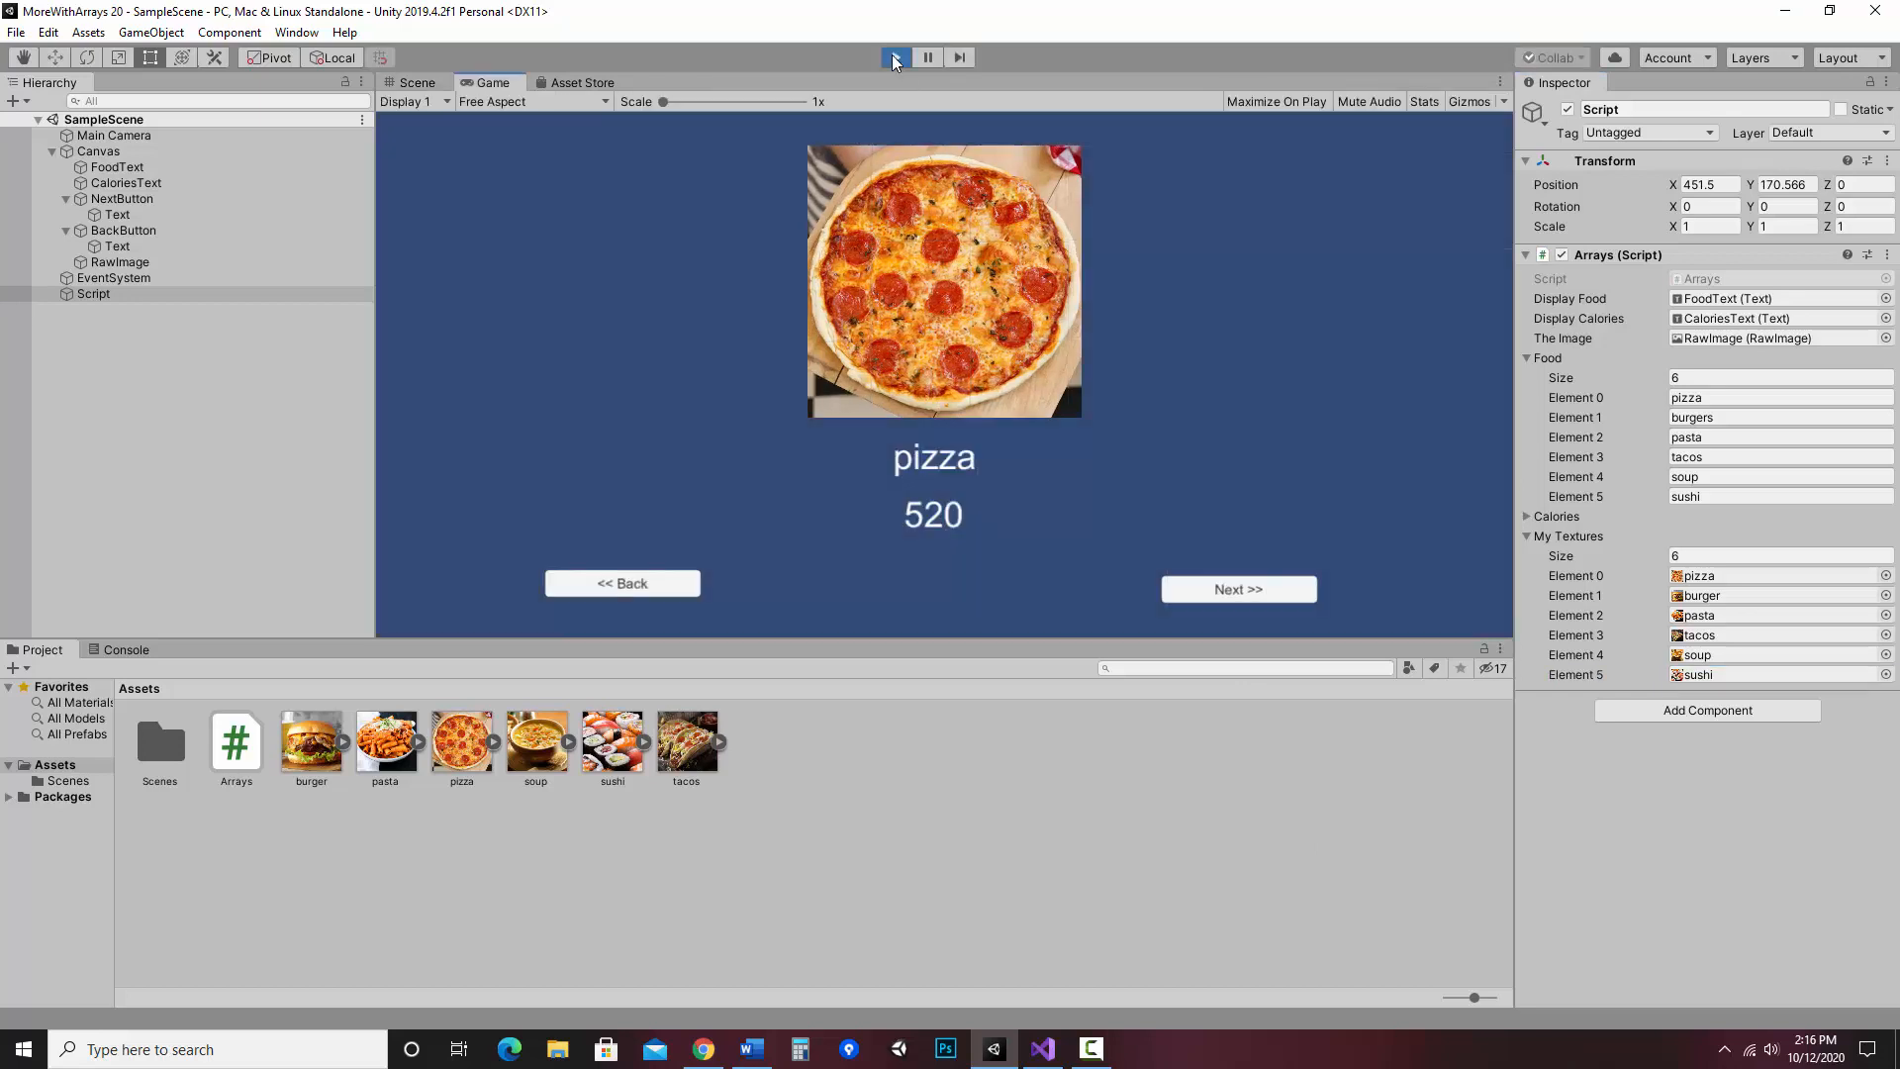
click(1237, 589)
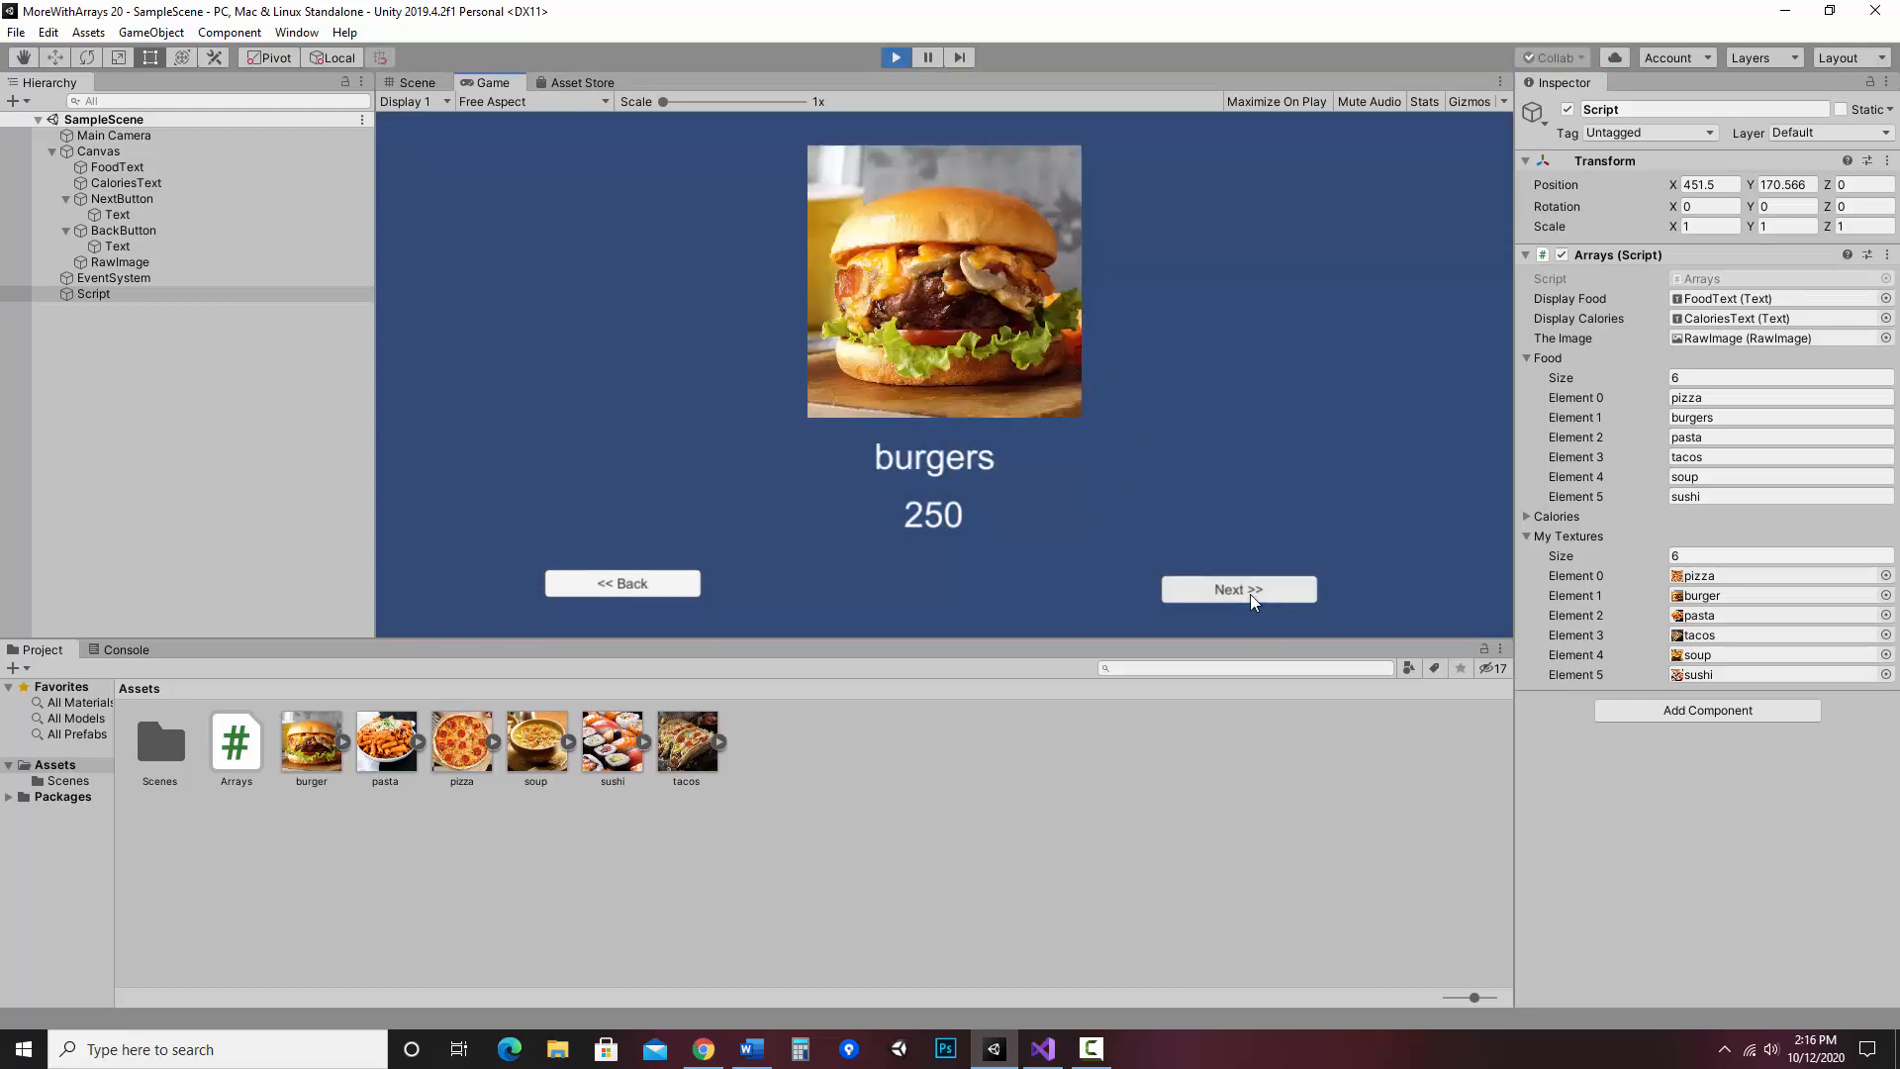
click(1237, 589)
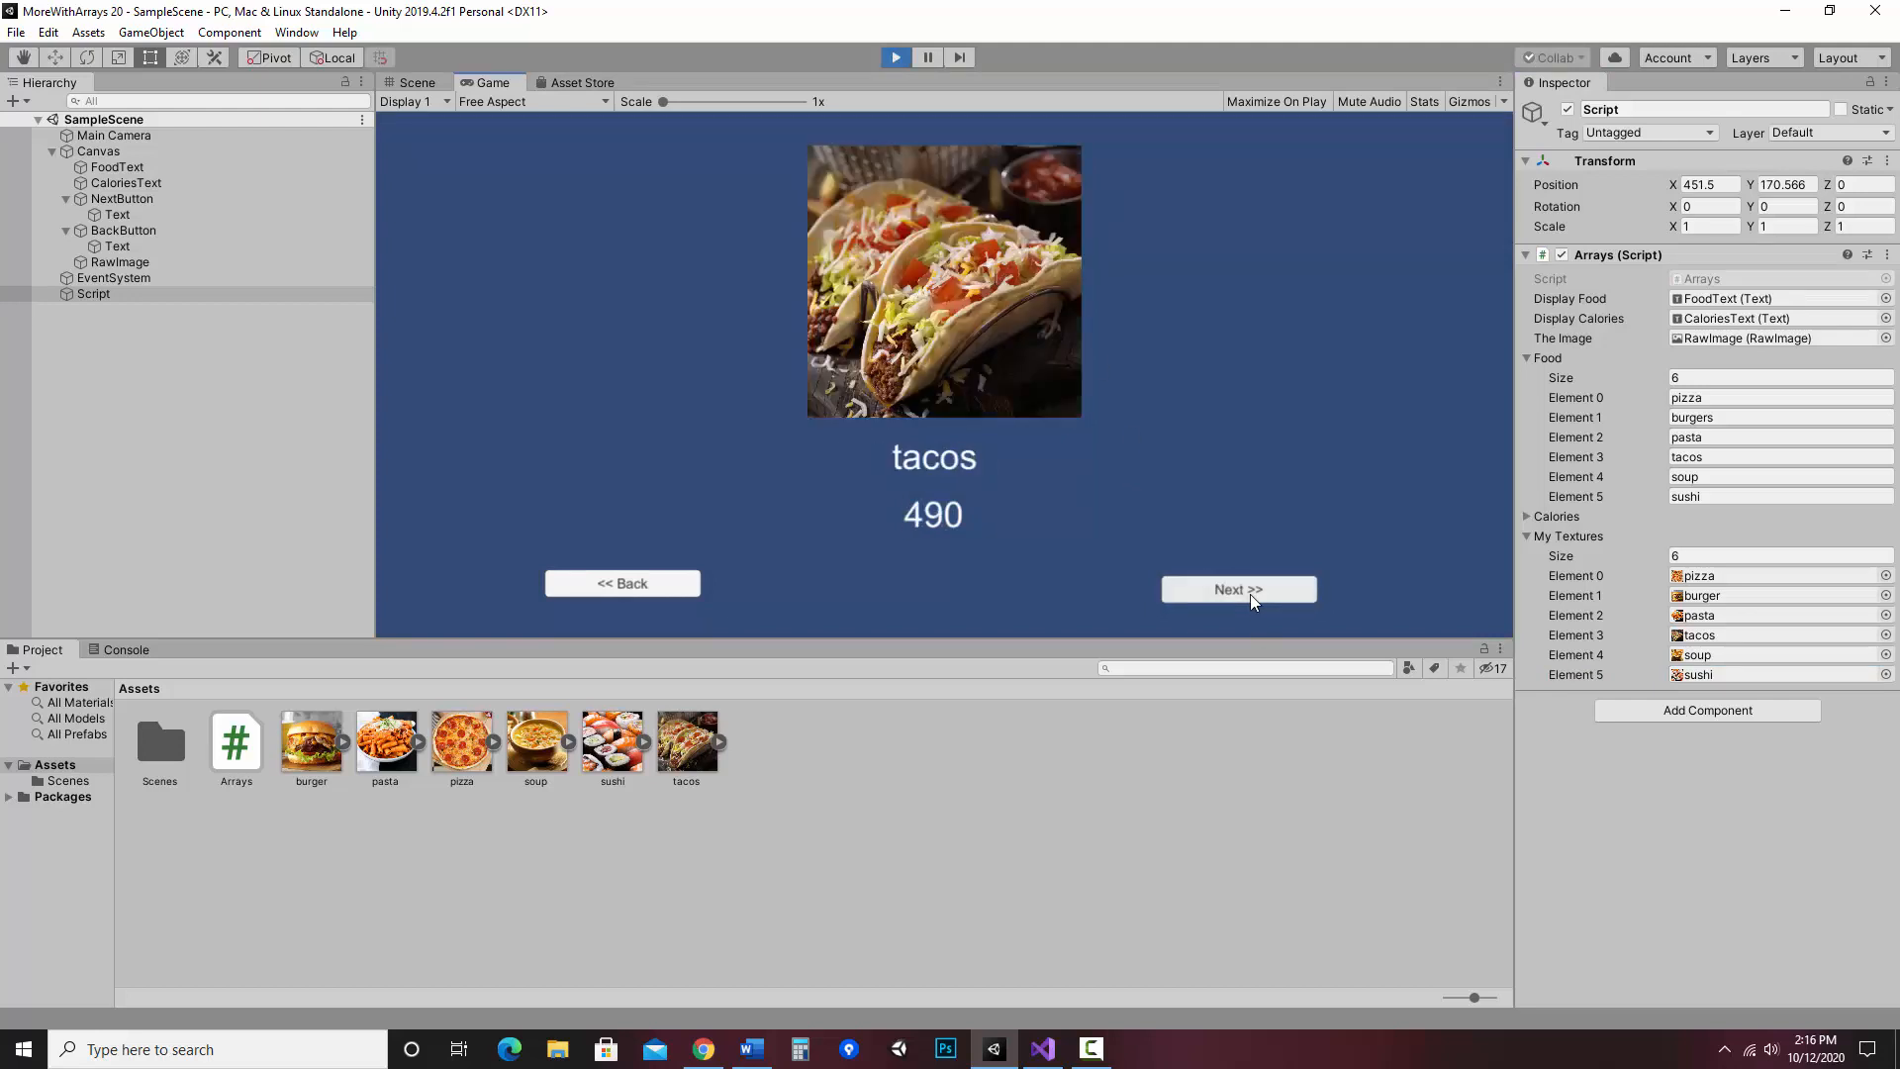
click(1237, 589)
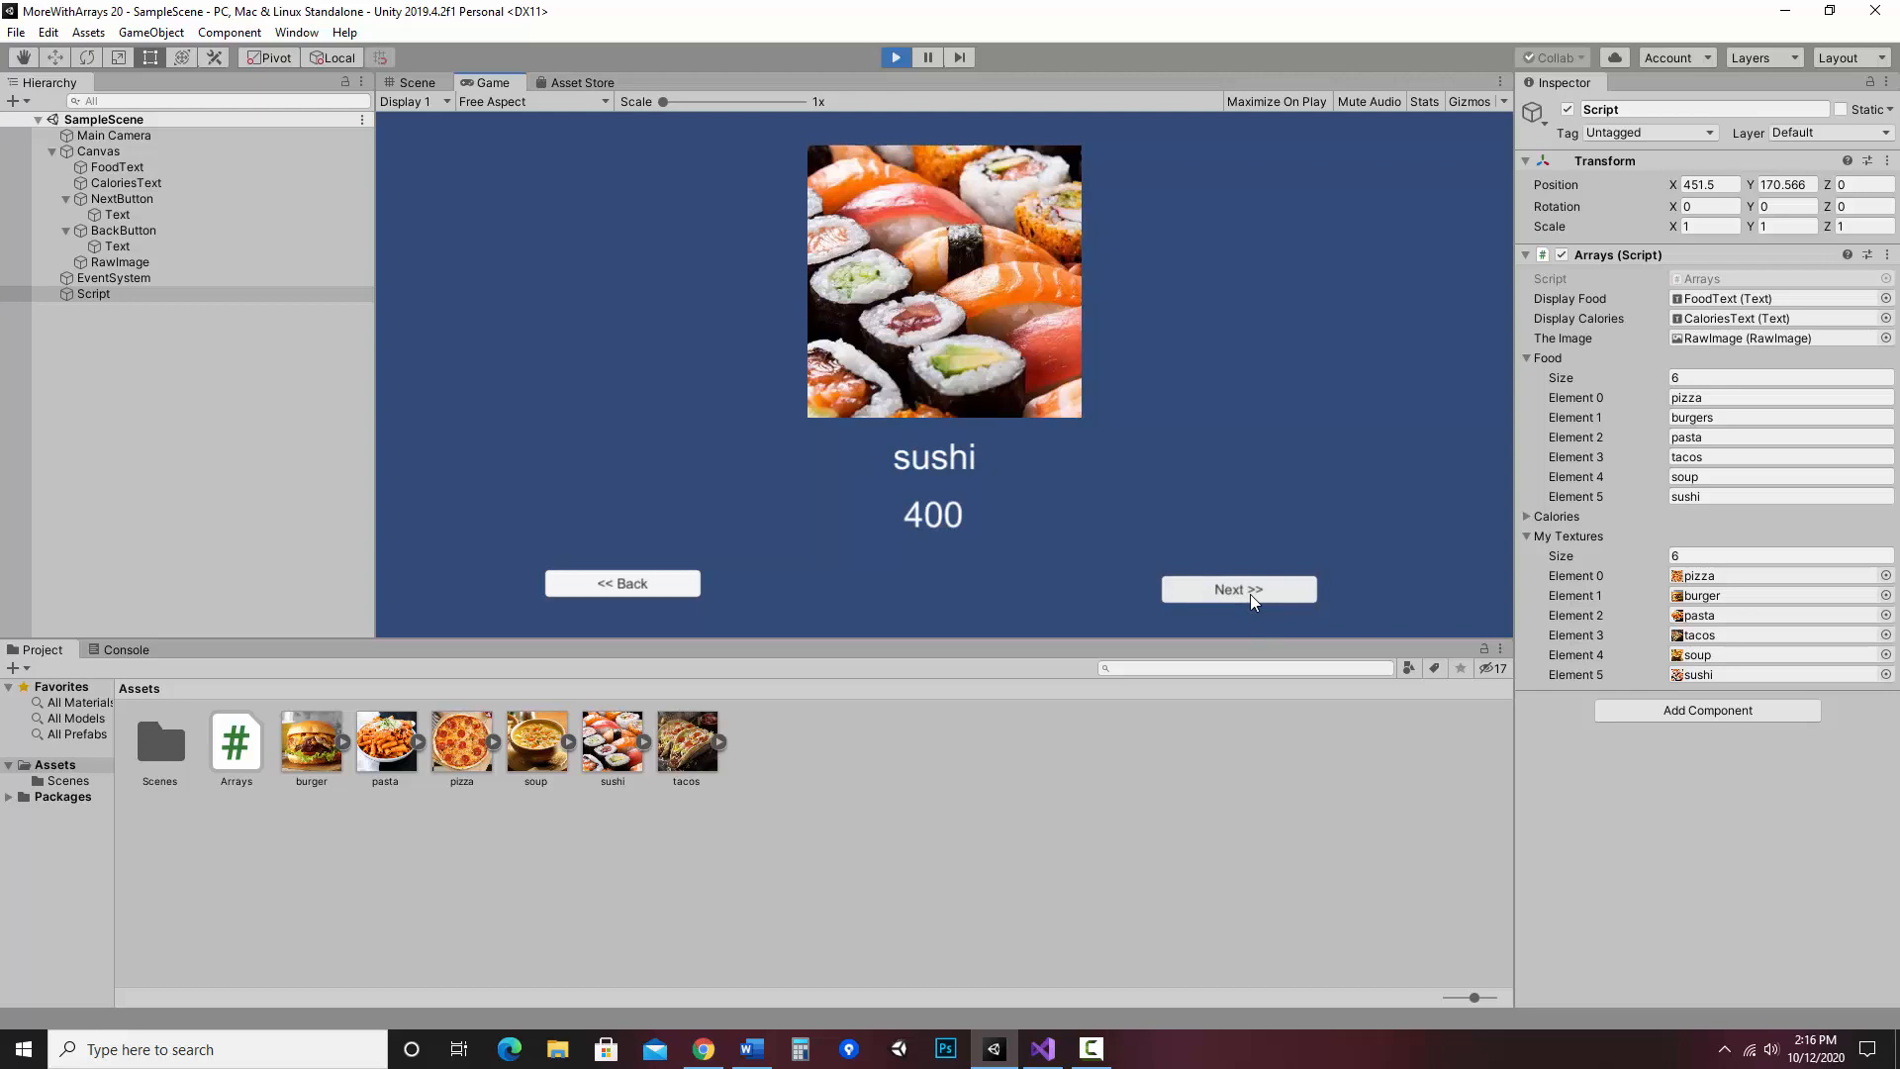
click(1237, 590)
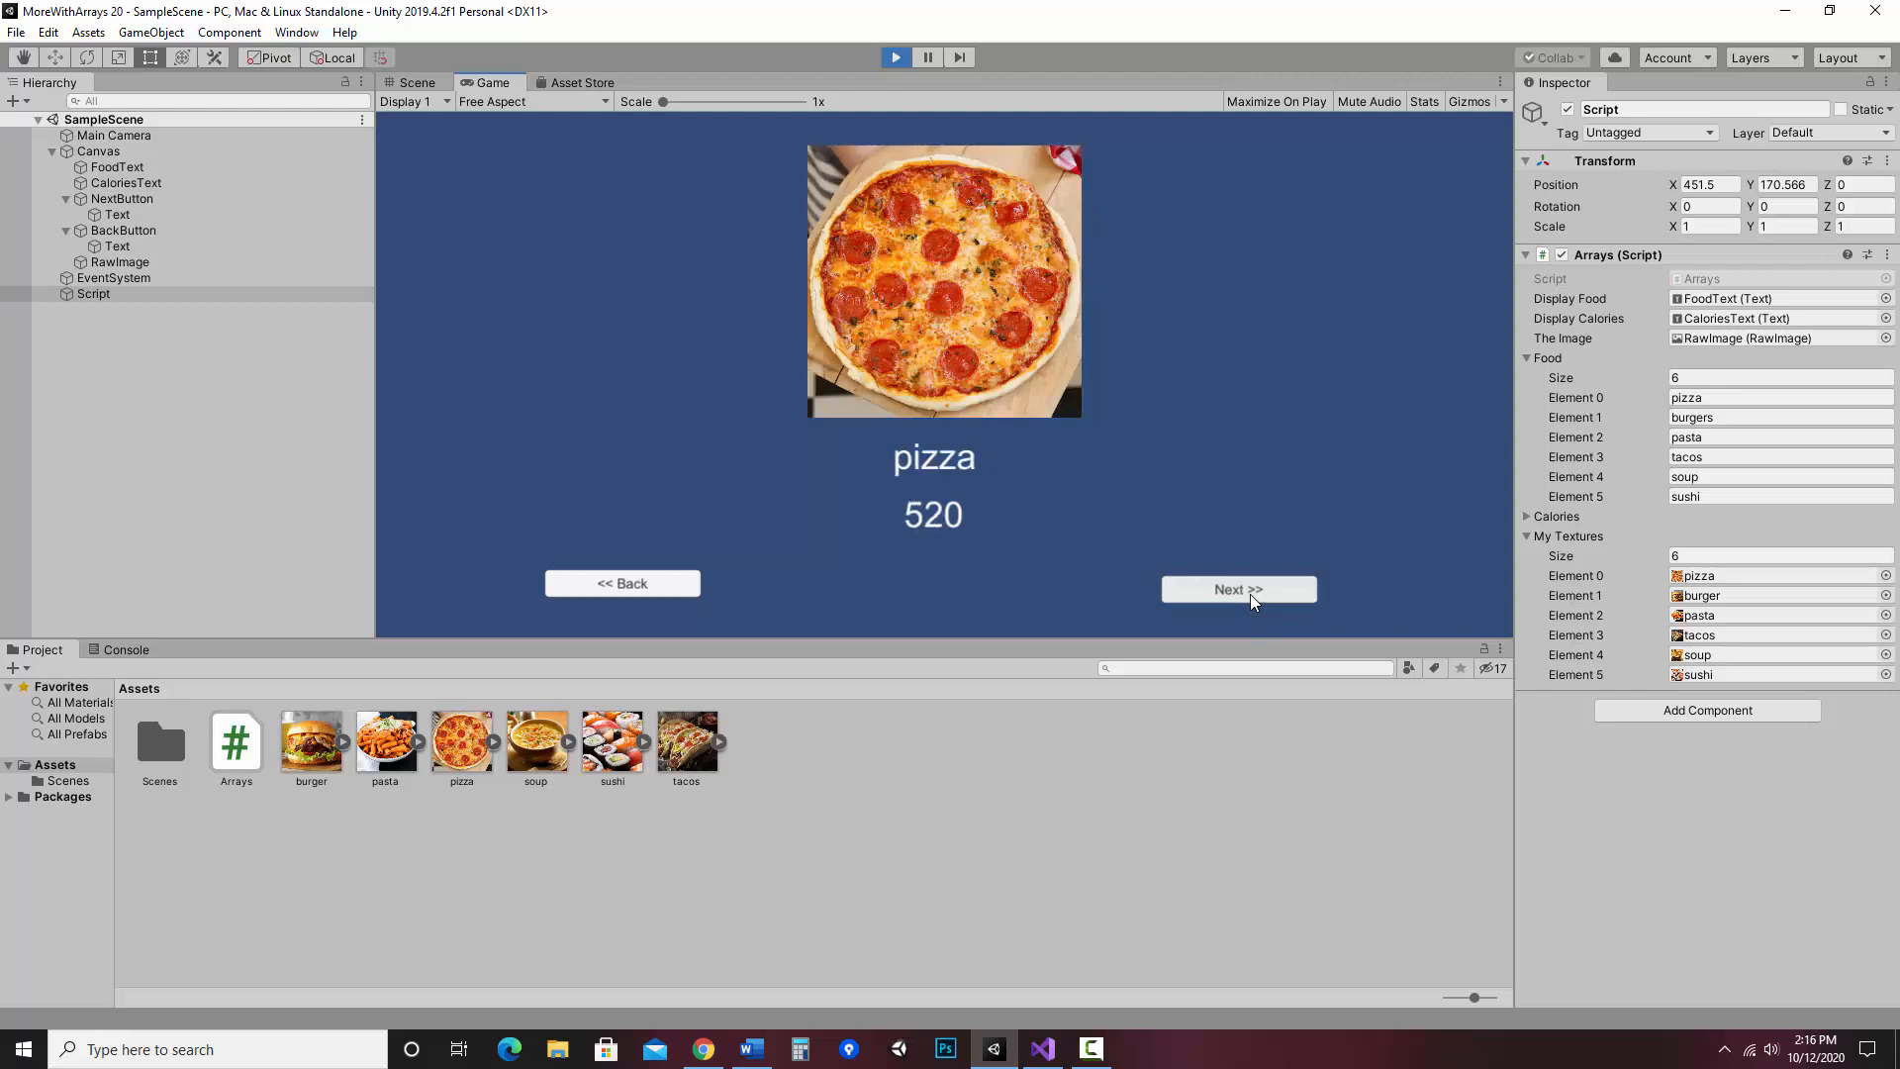
click(1237, 589)
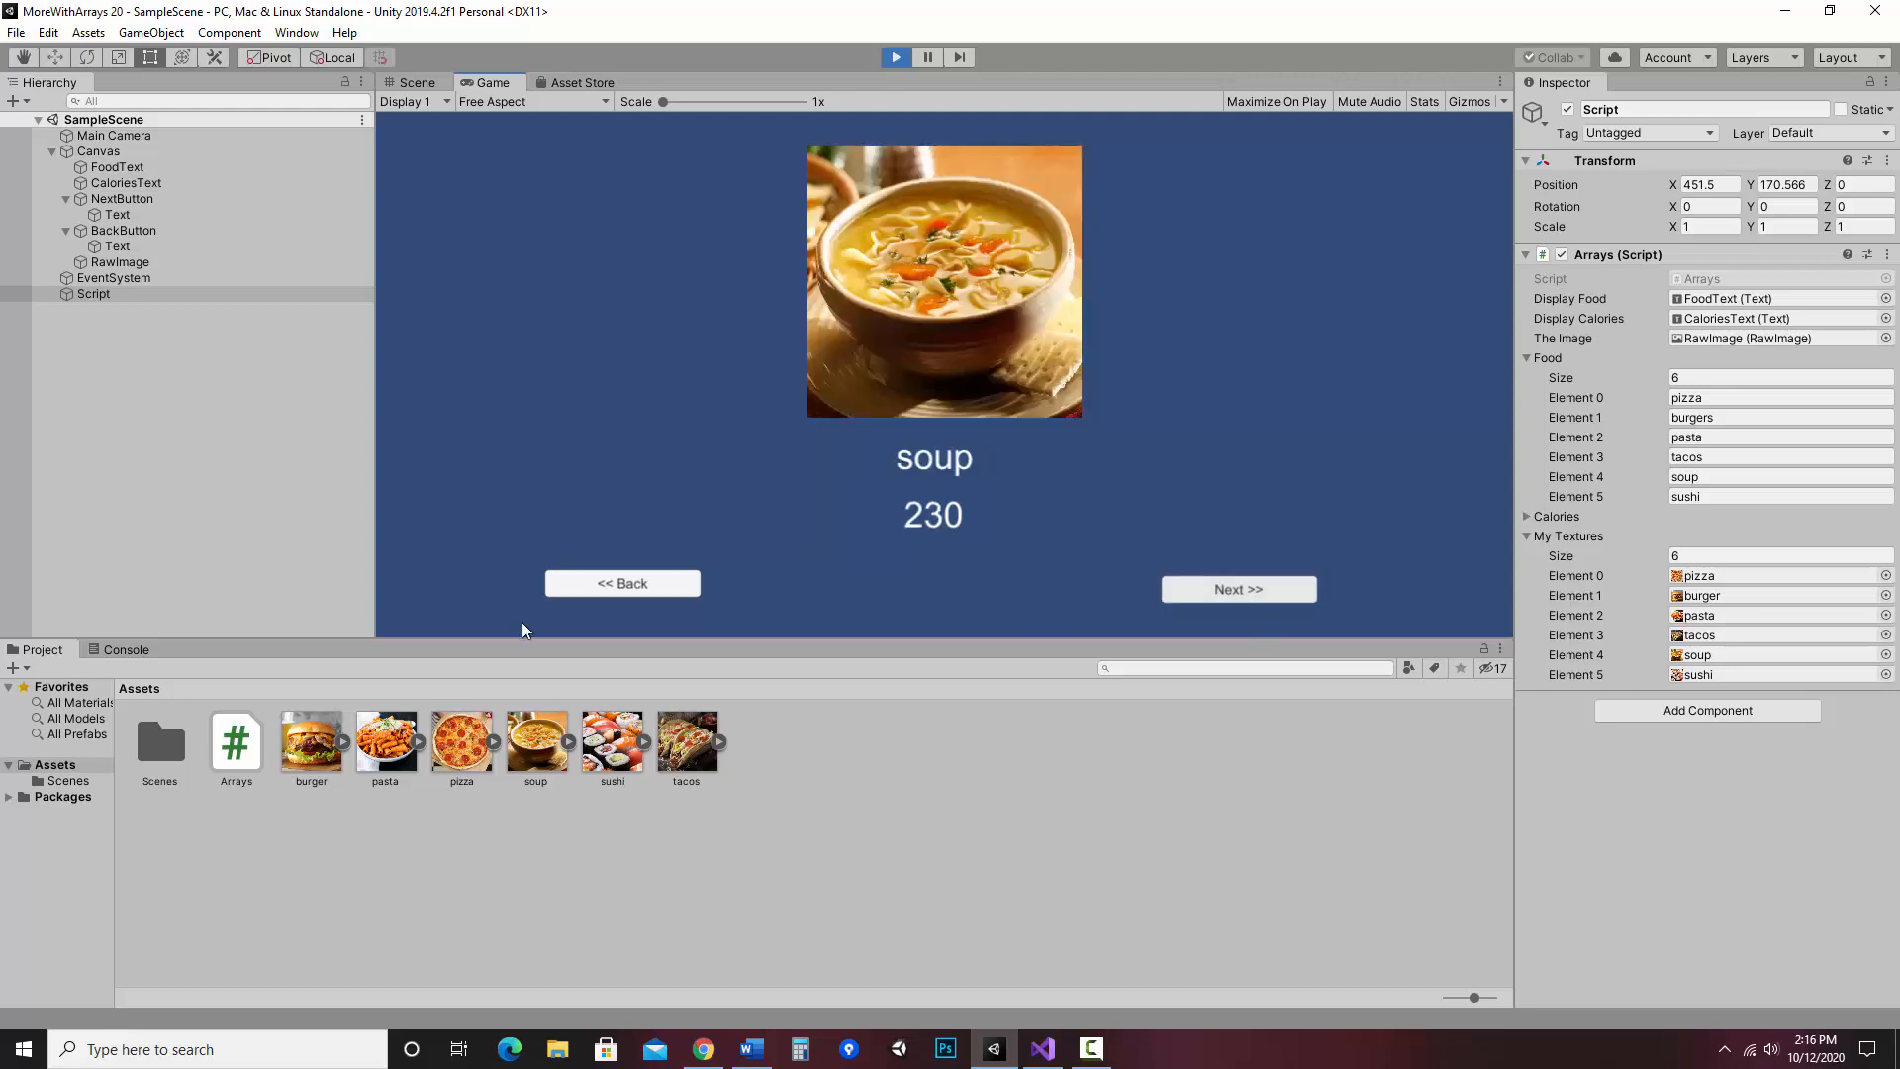
mouse_move(1087, 912)
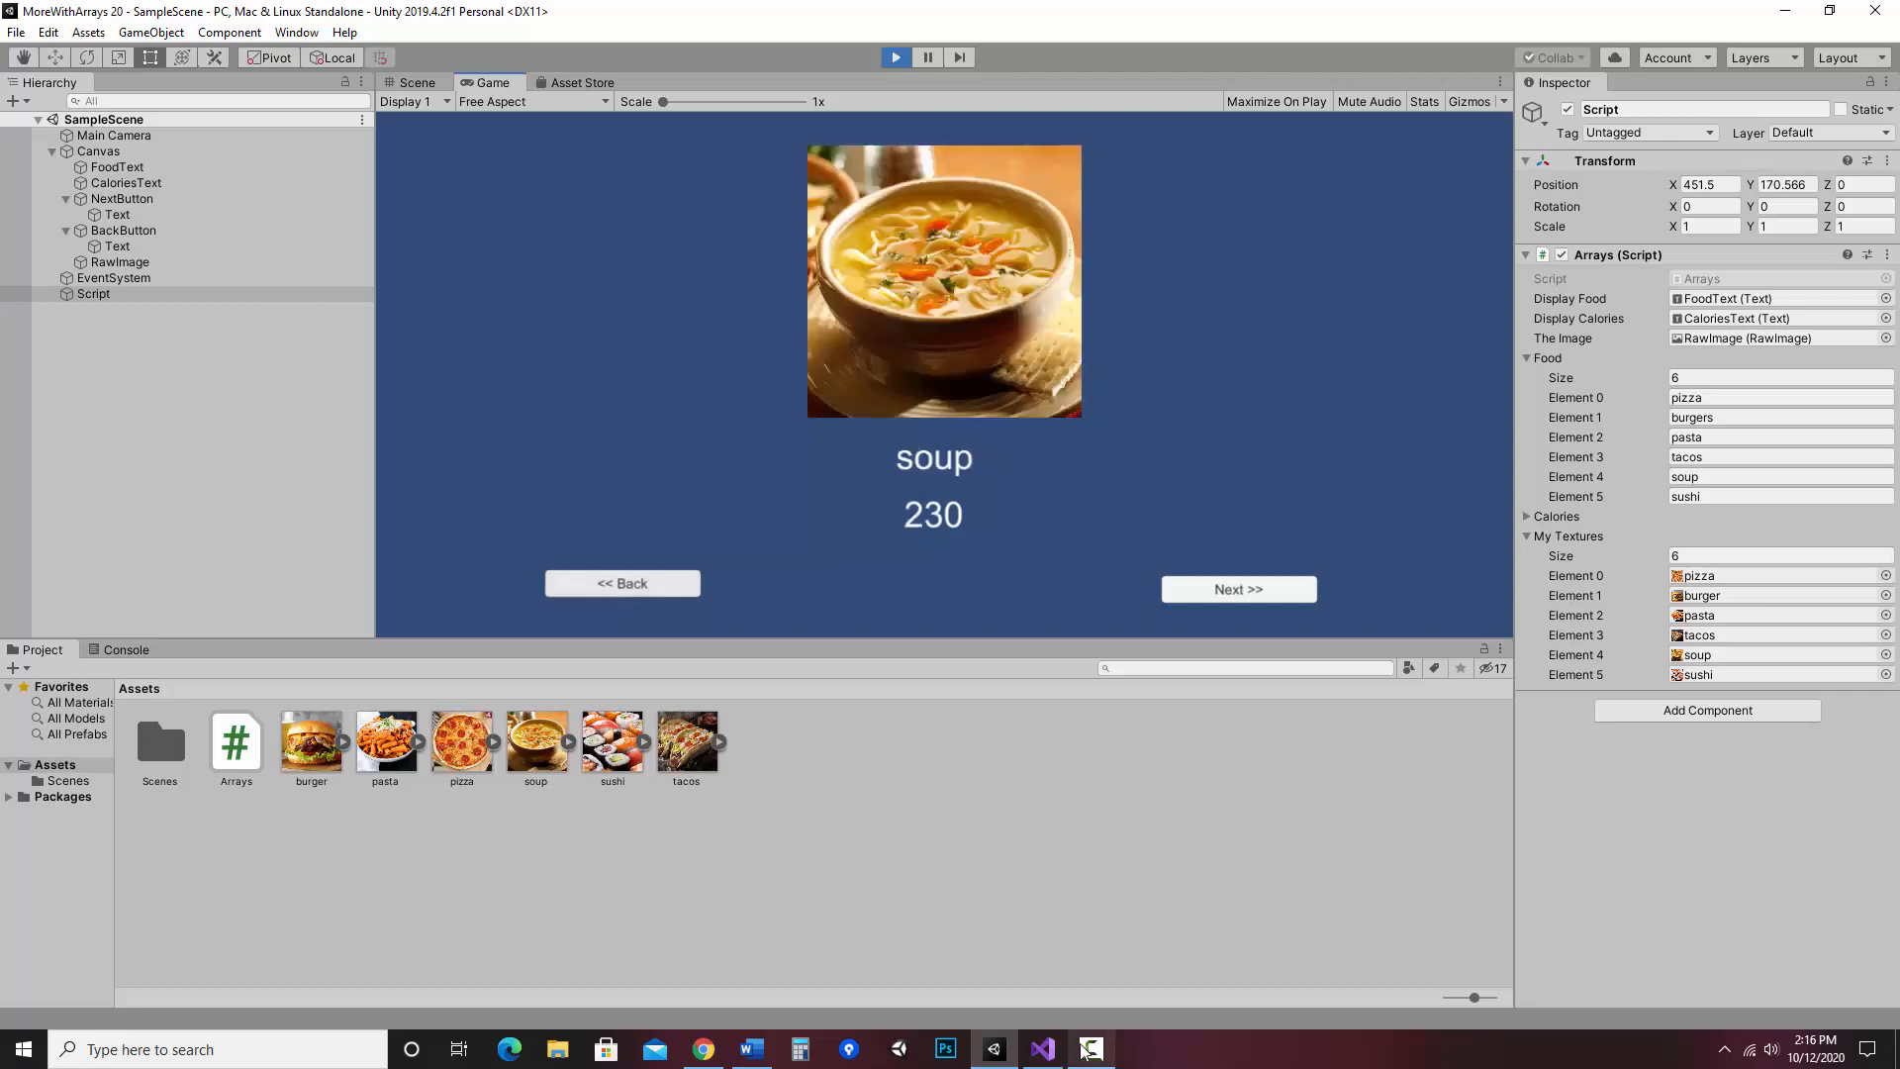
click(1039, 1049)
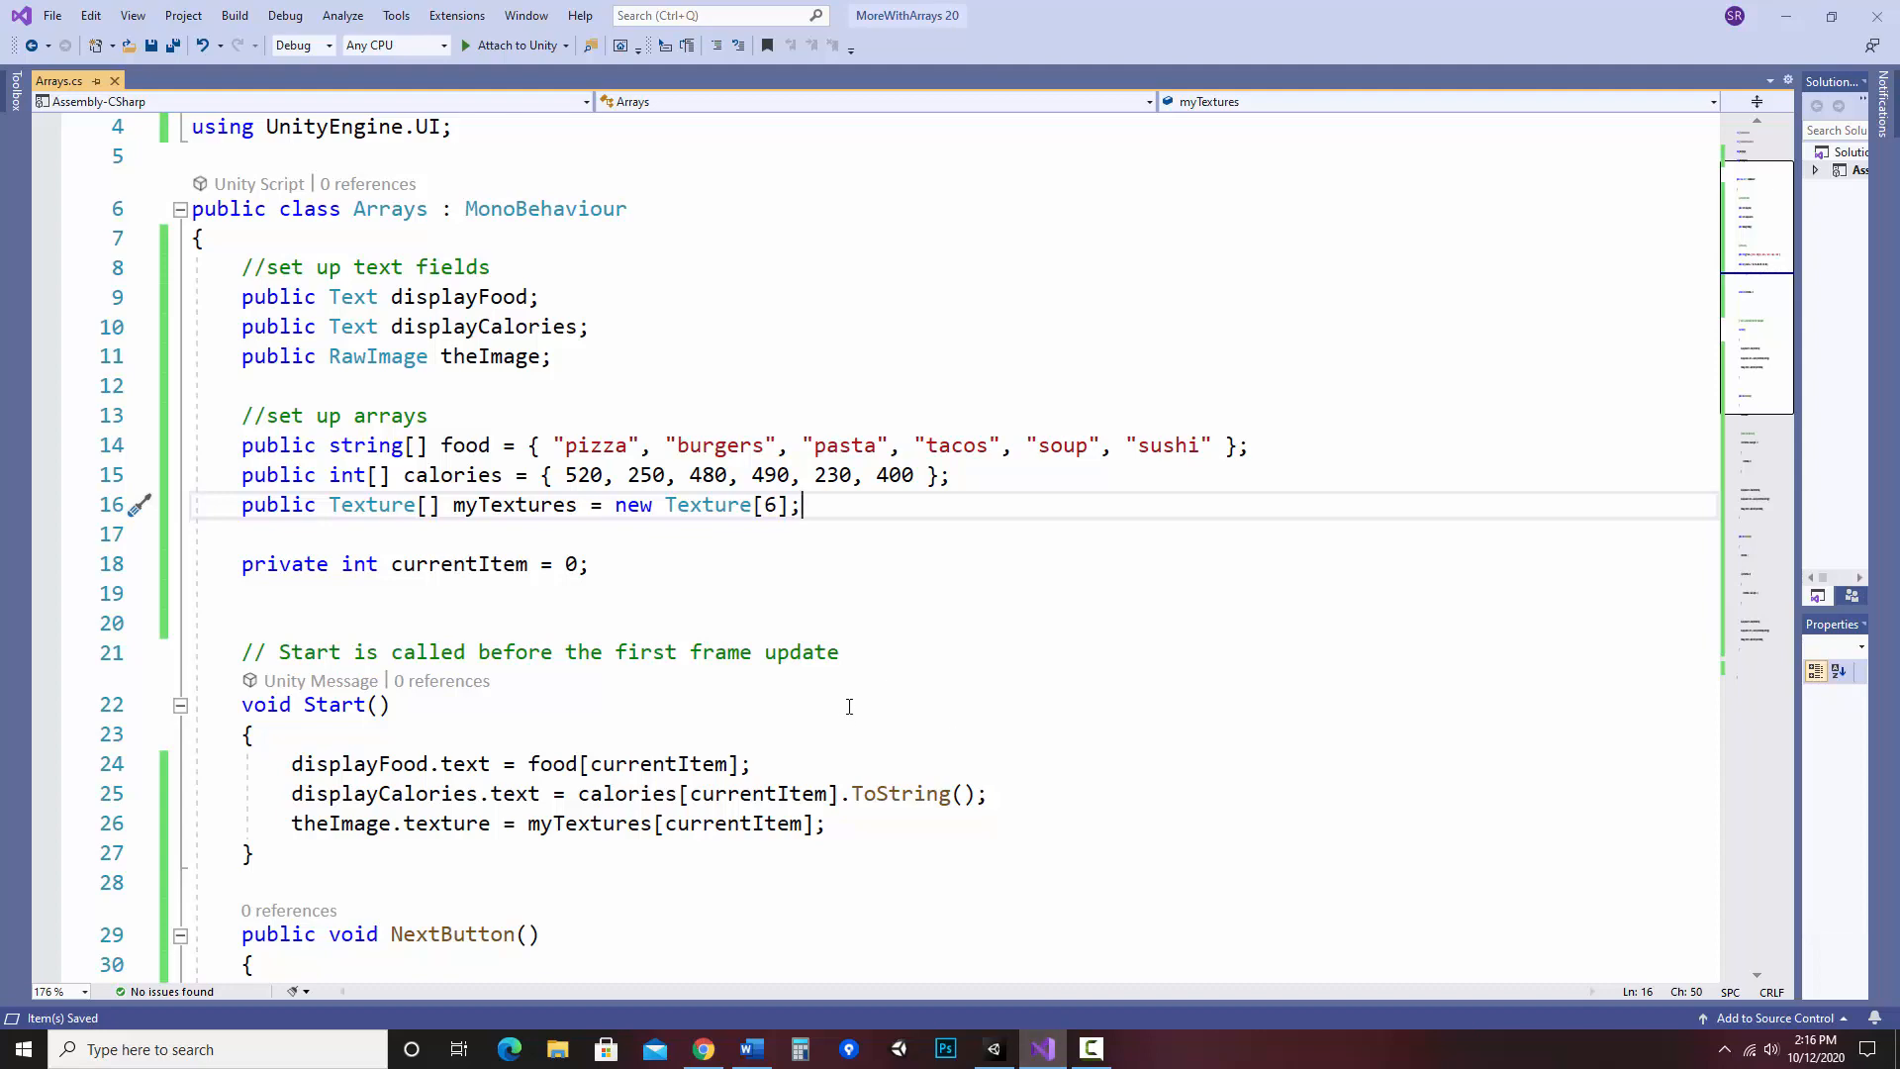
scroll(down, 3)
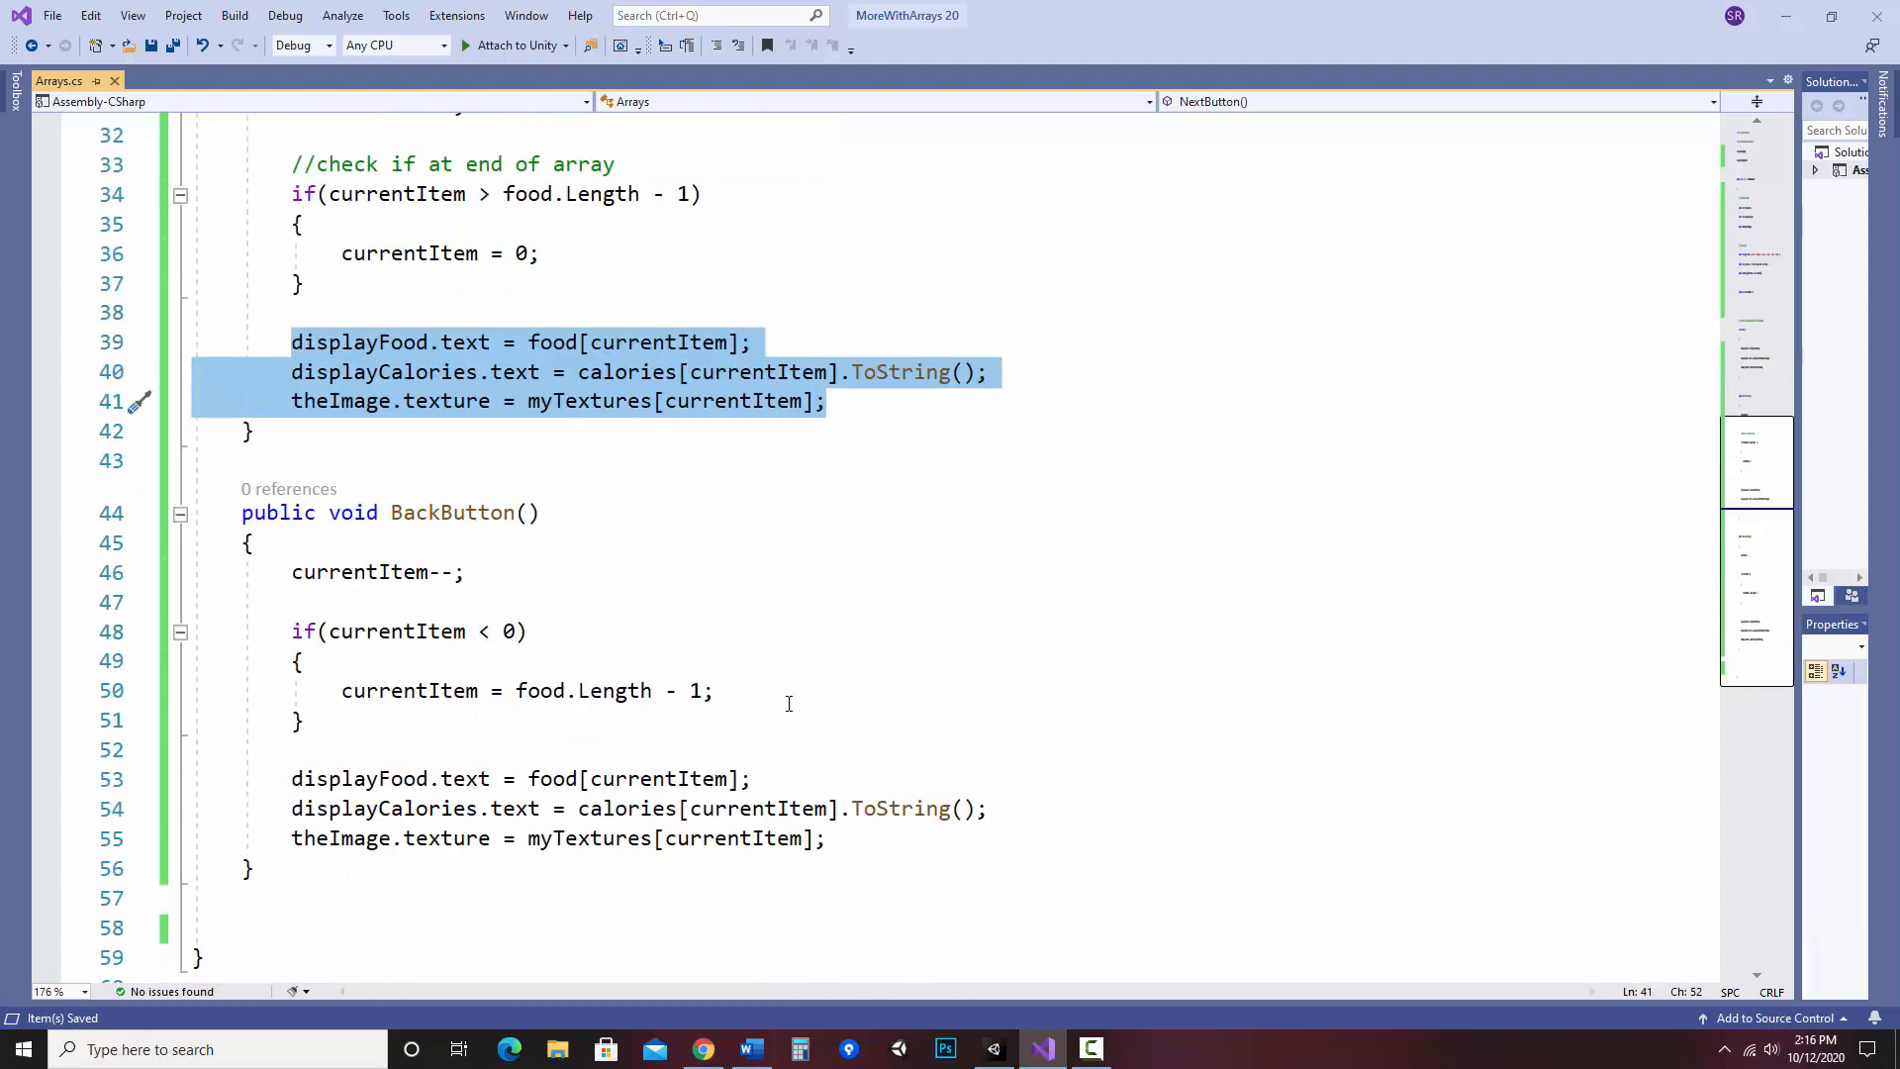
scroll(down, 3)
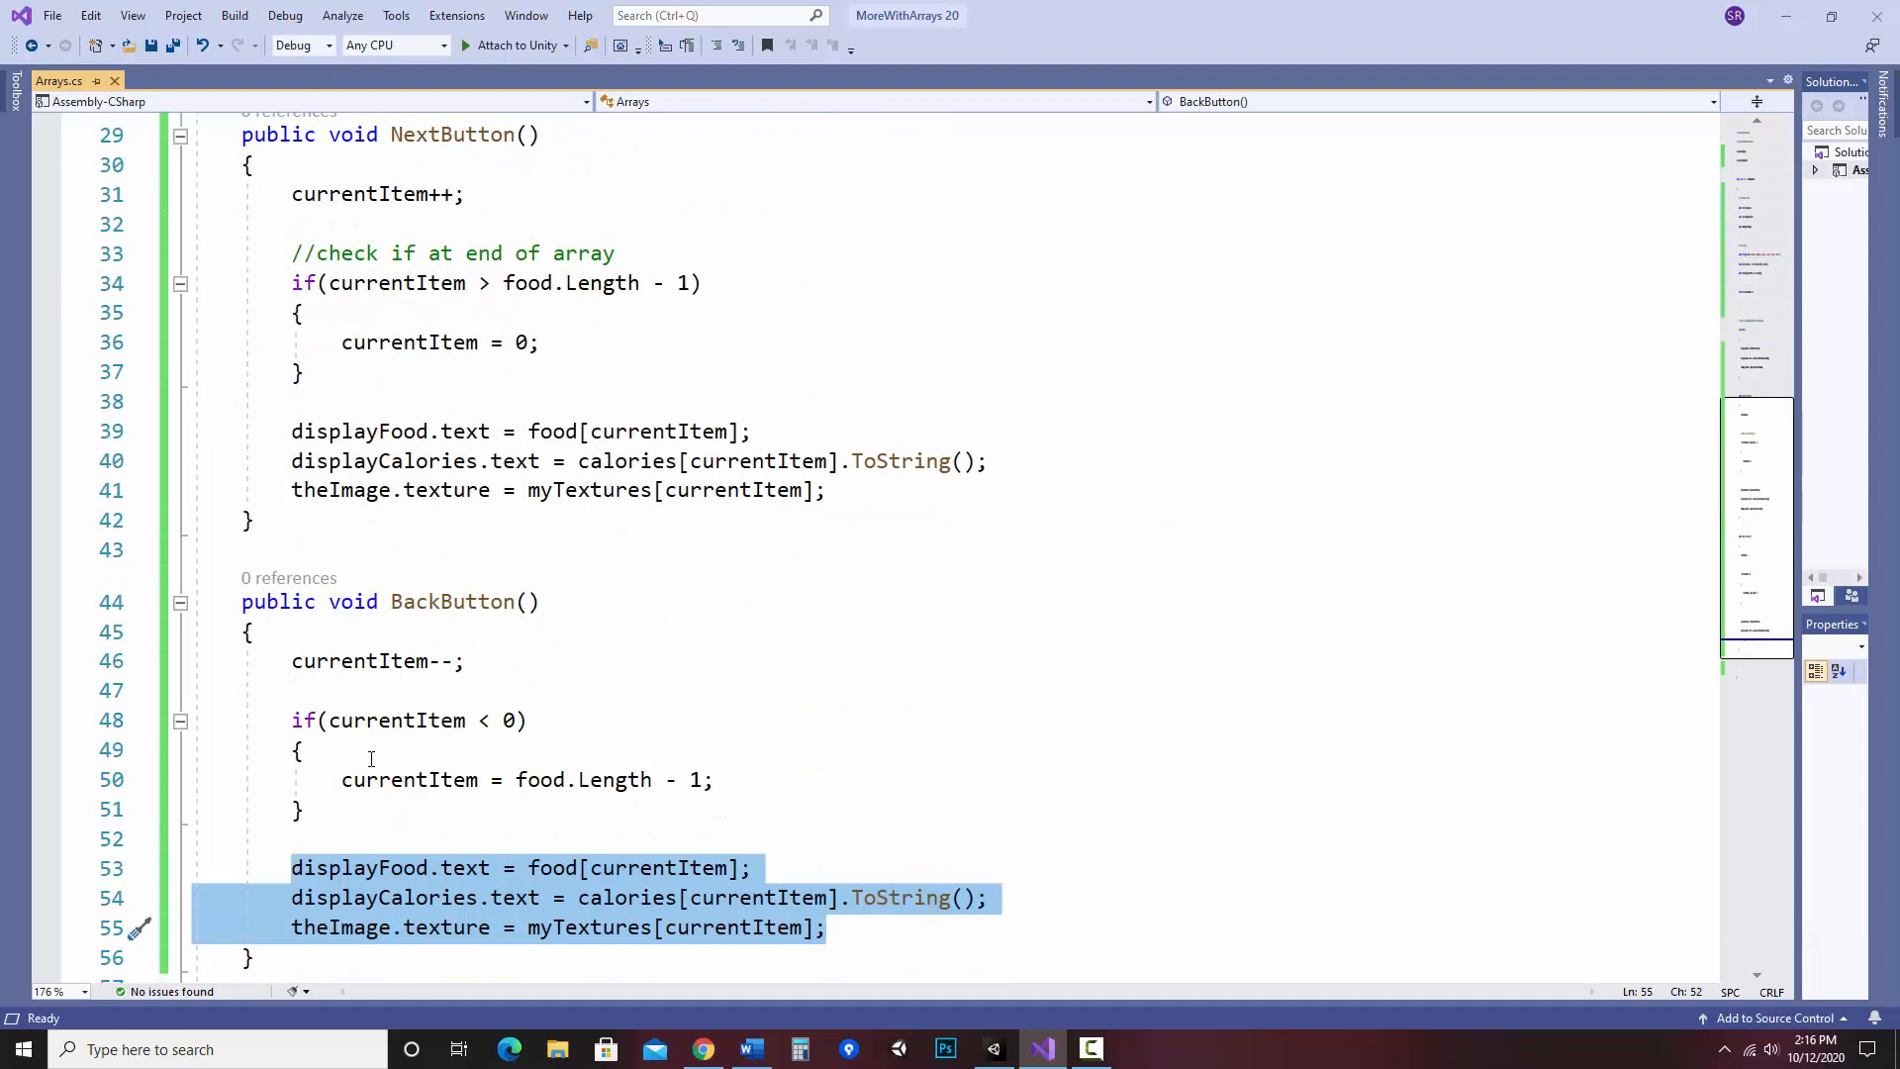
scroll(down, 3)
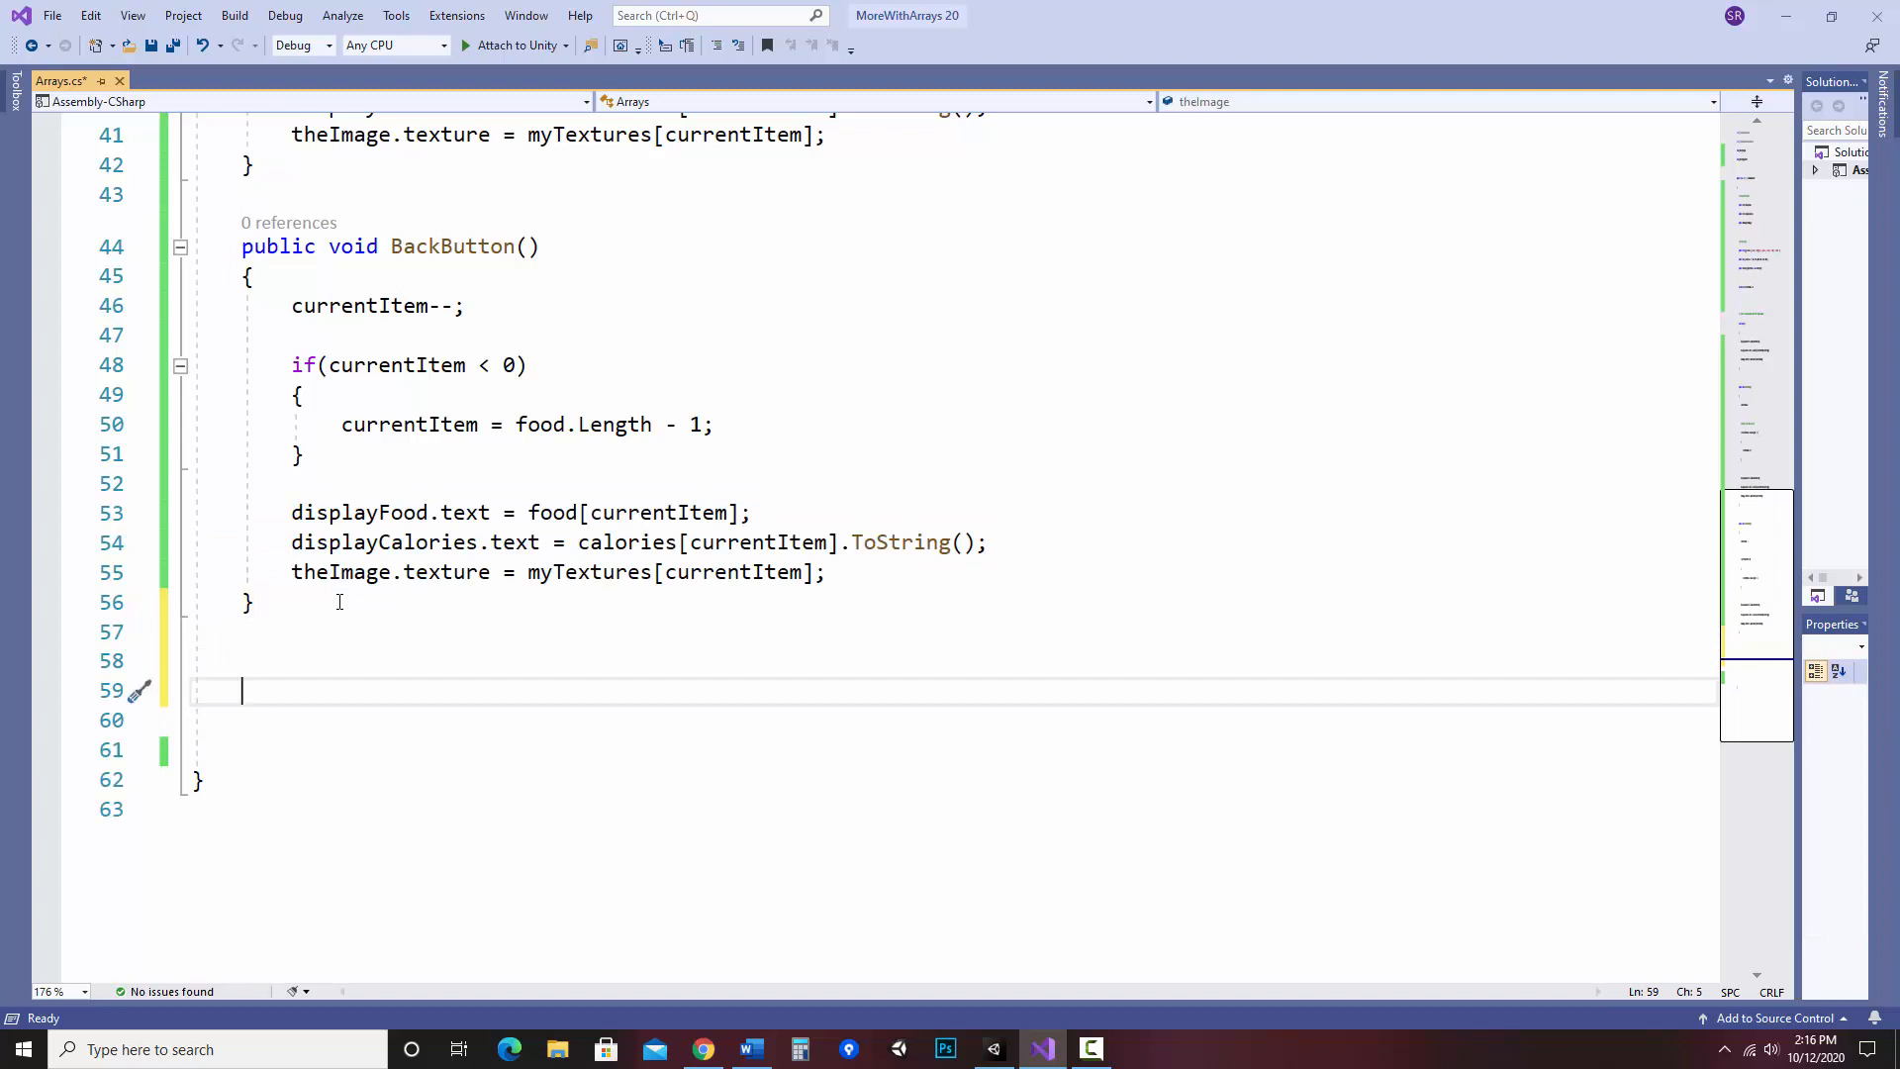
- Write a public updateScreen() method signature with an empty body
text(public void)
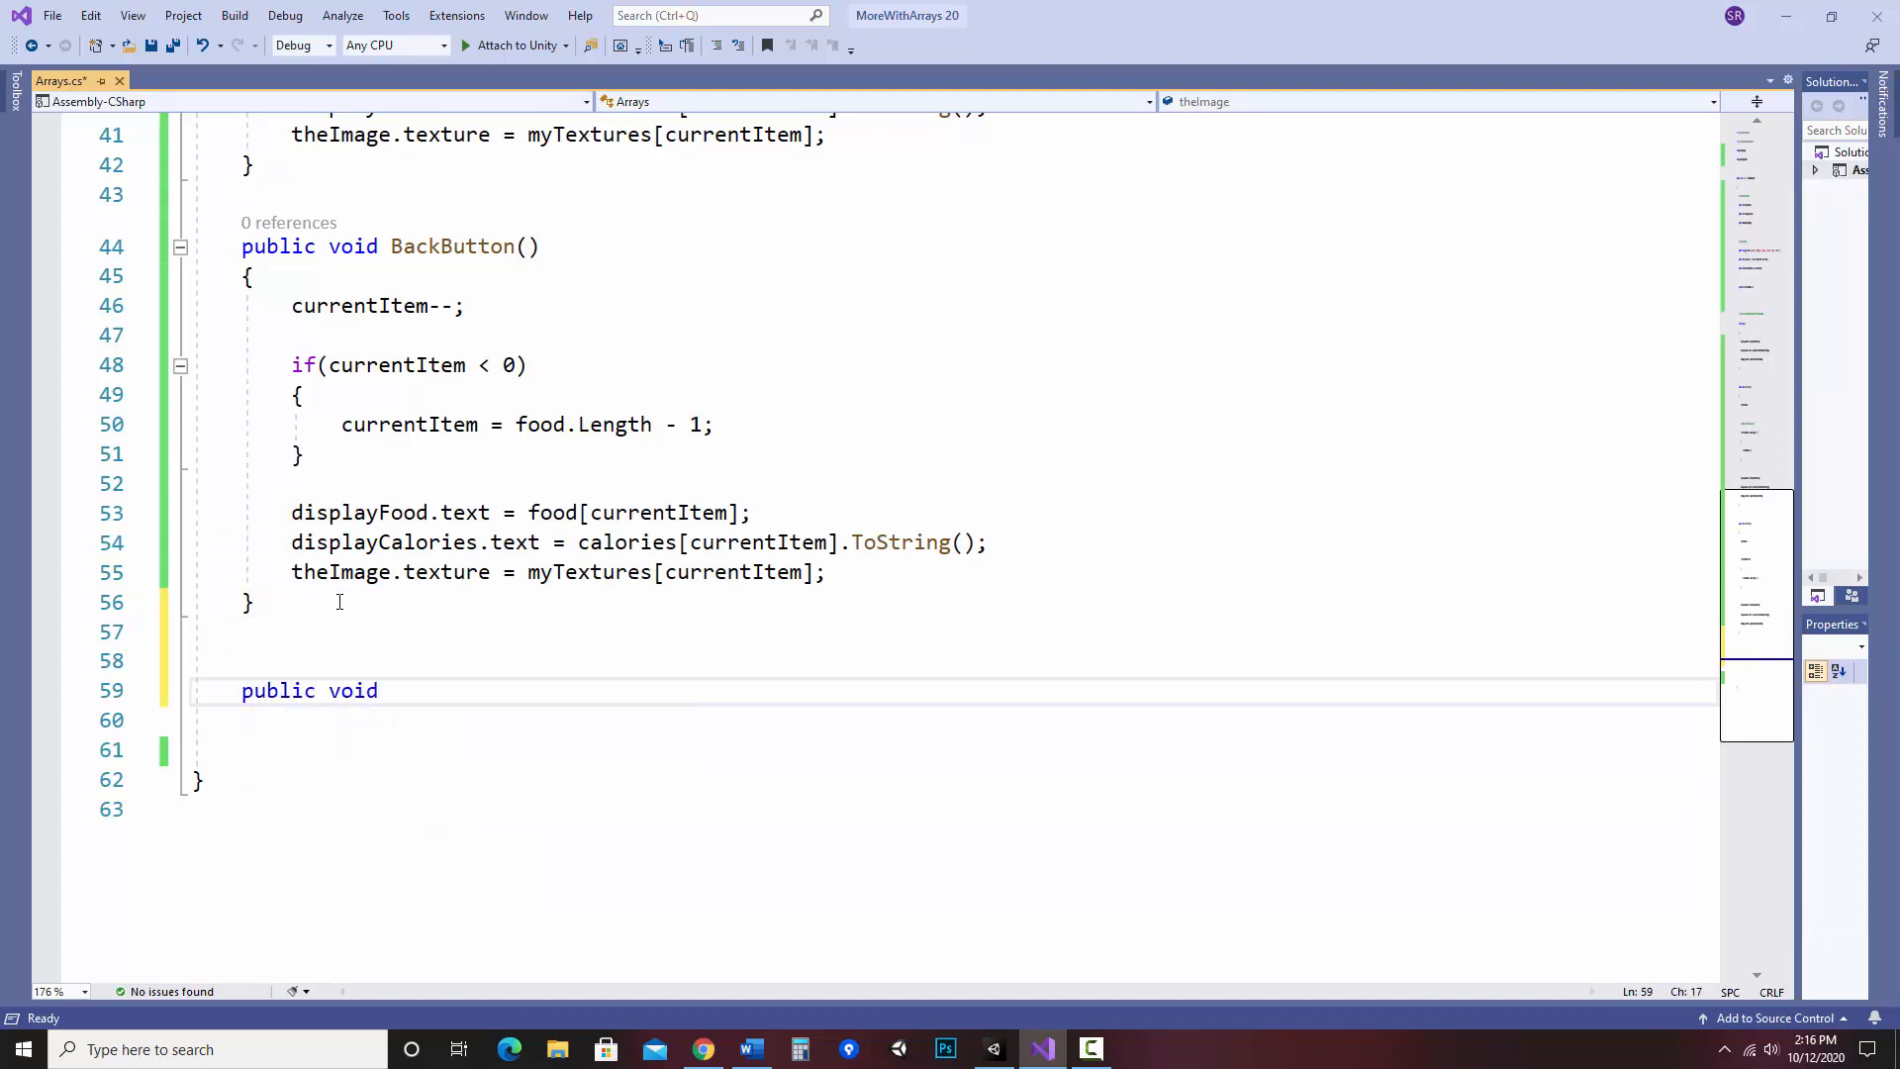
text(updat)
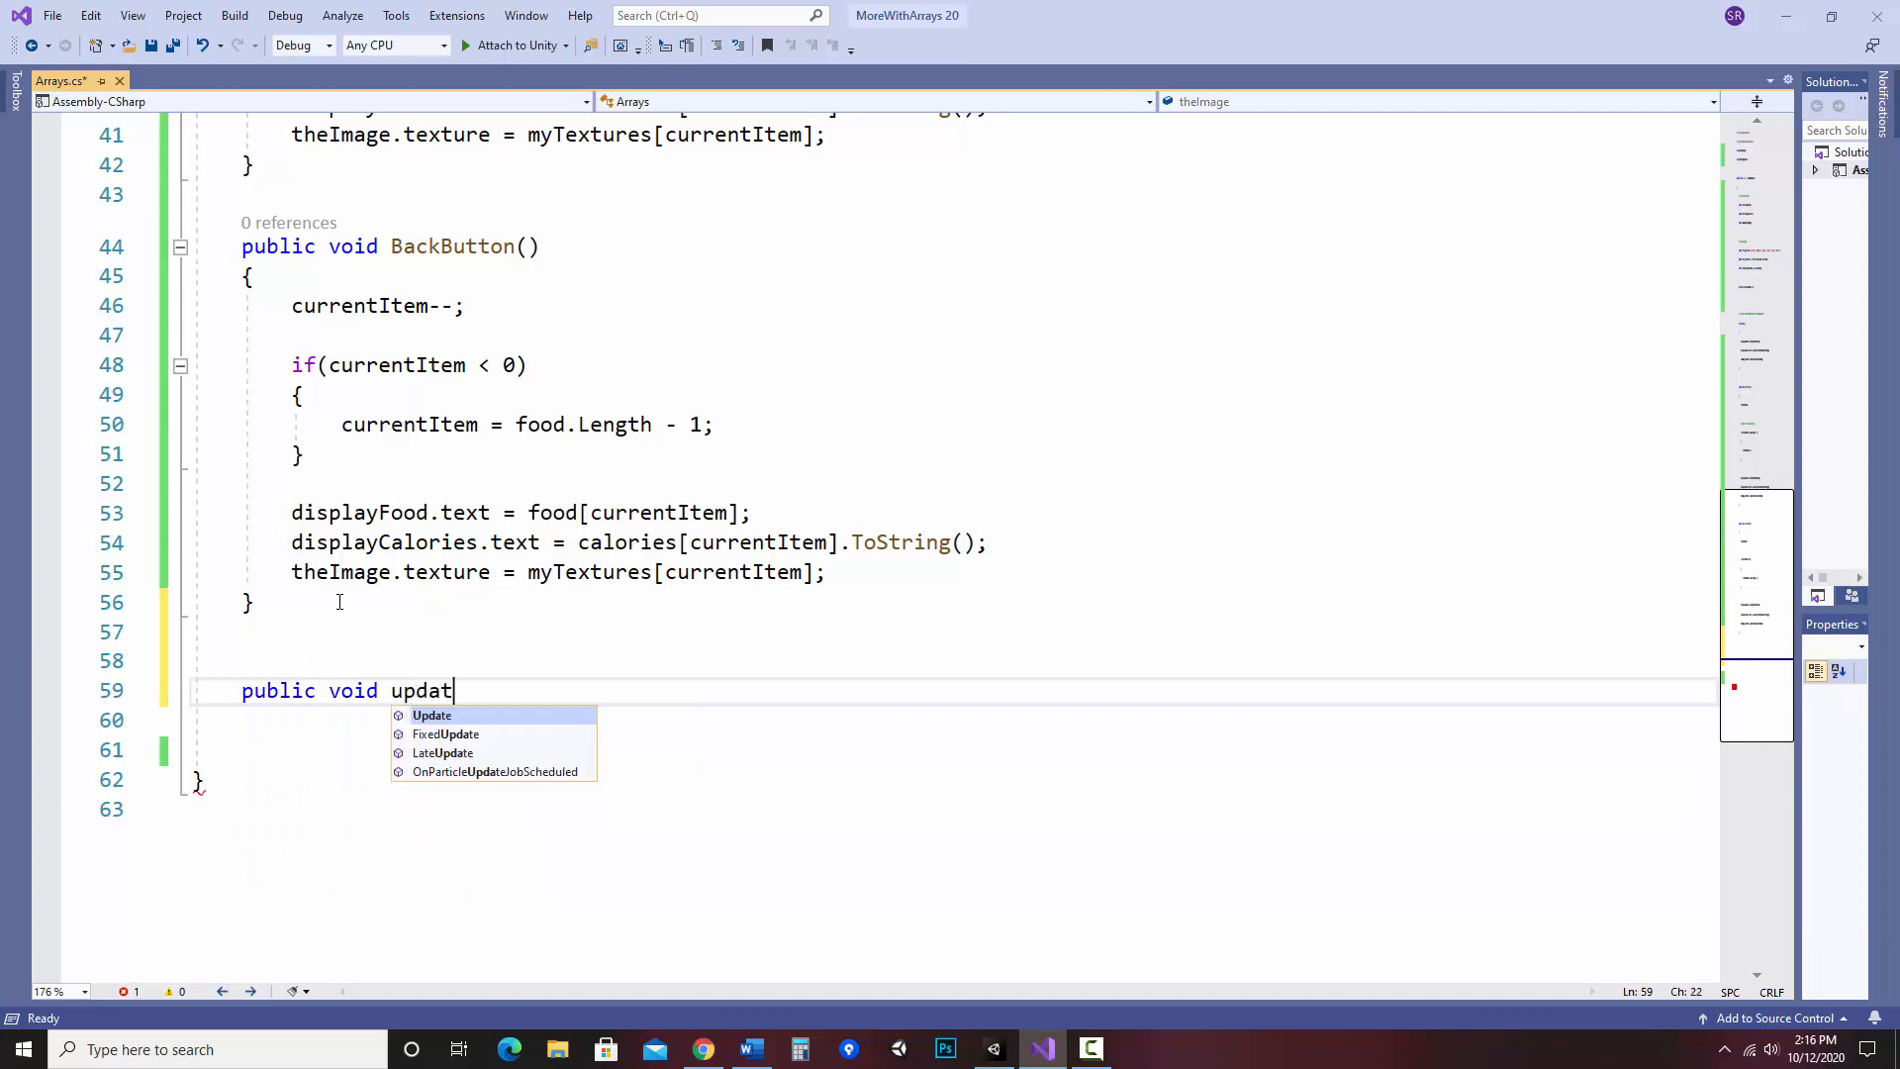
text(eScreen())
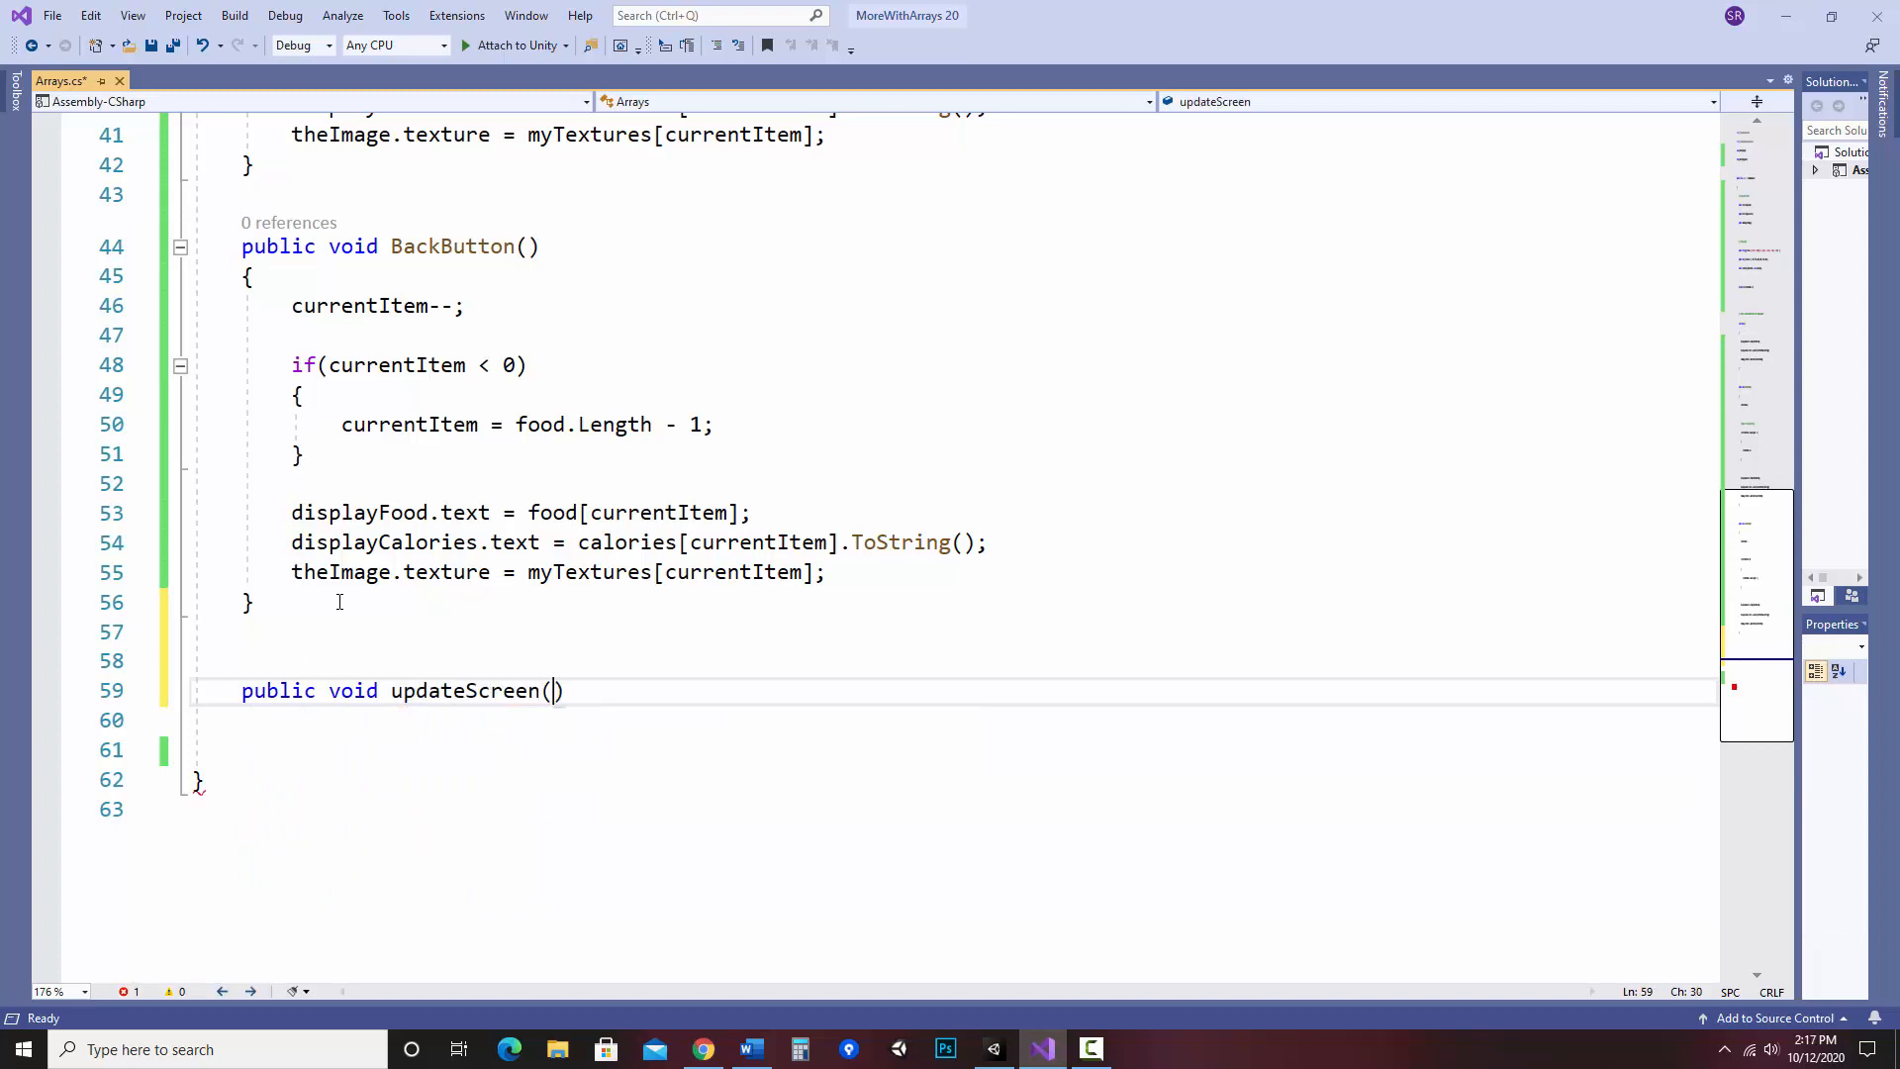
text())
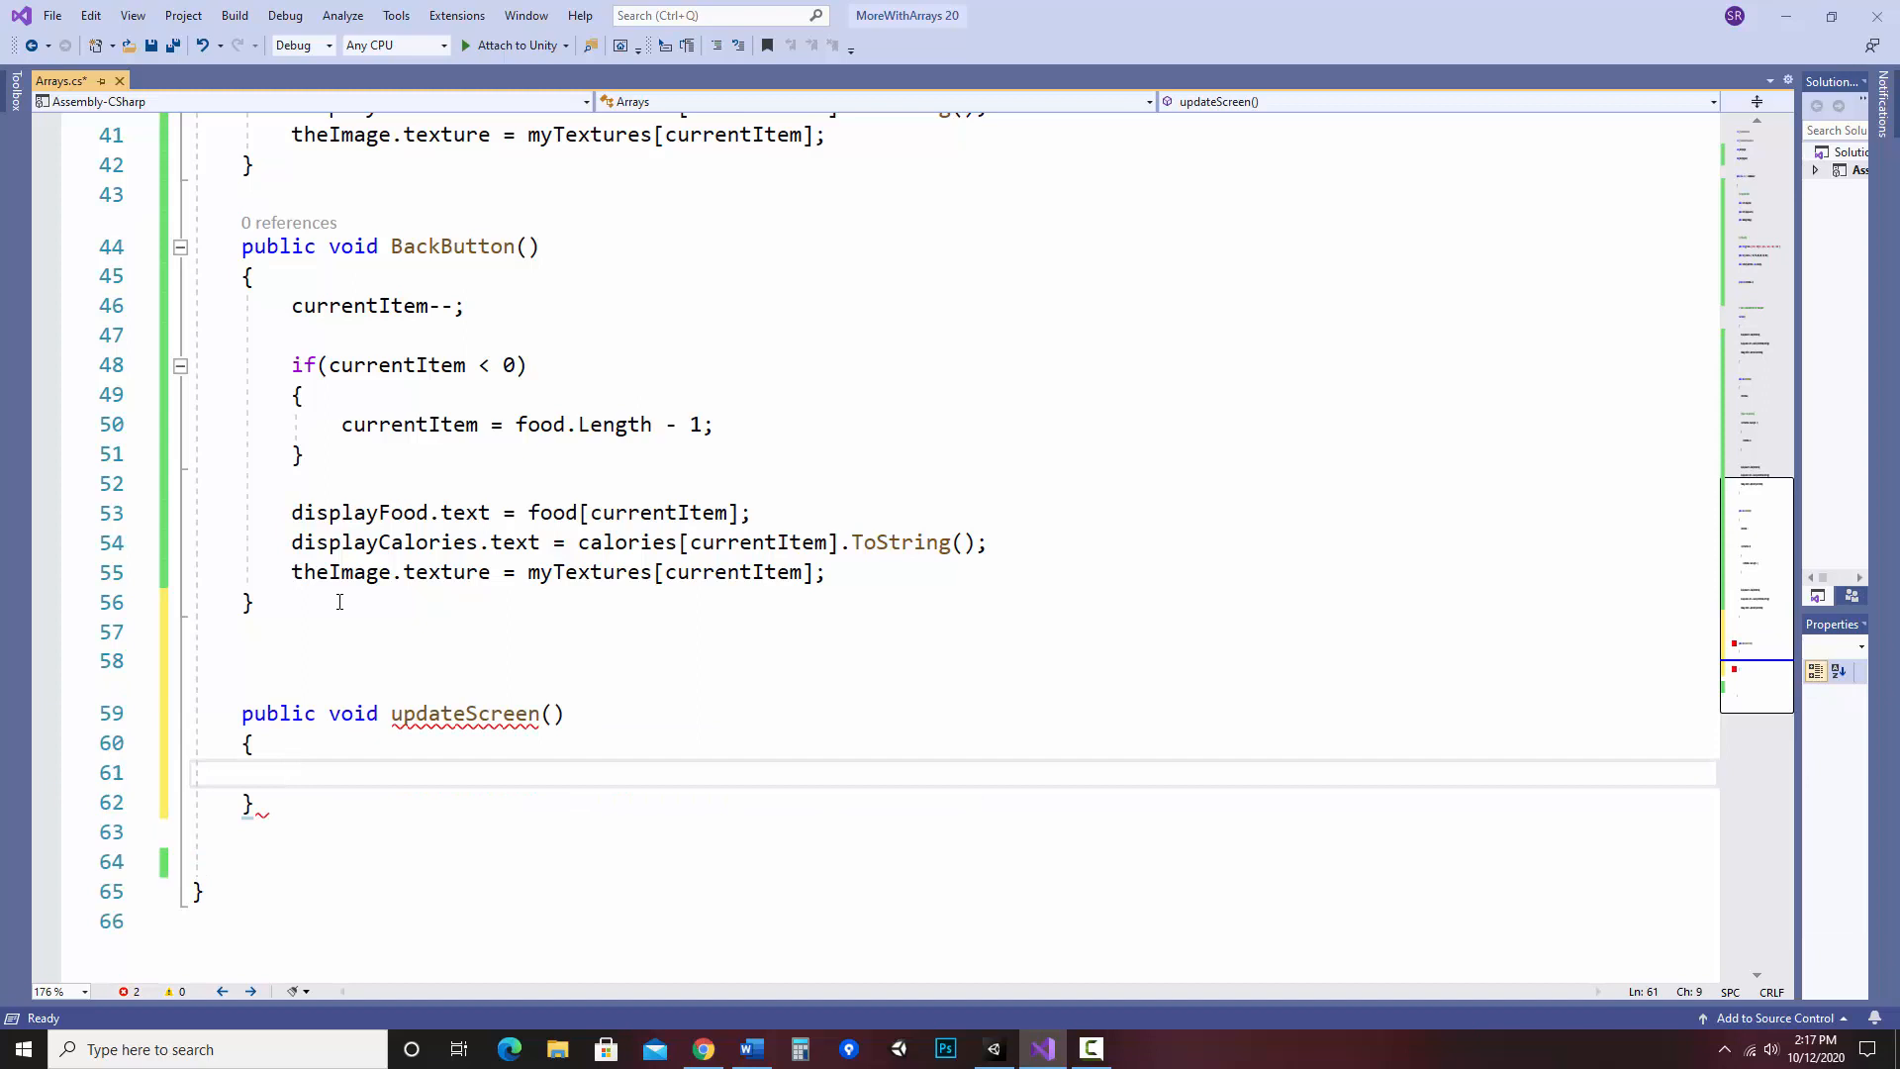
- Copy BackButton's three display lines (name, calories, picture) into the updateScreen body
click(307, 772)
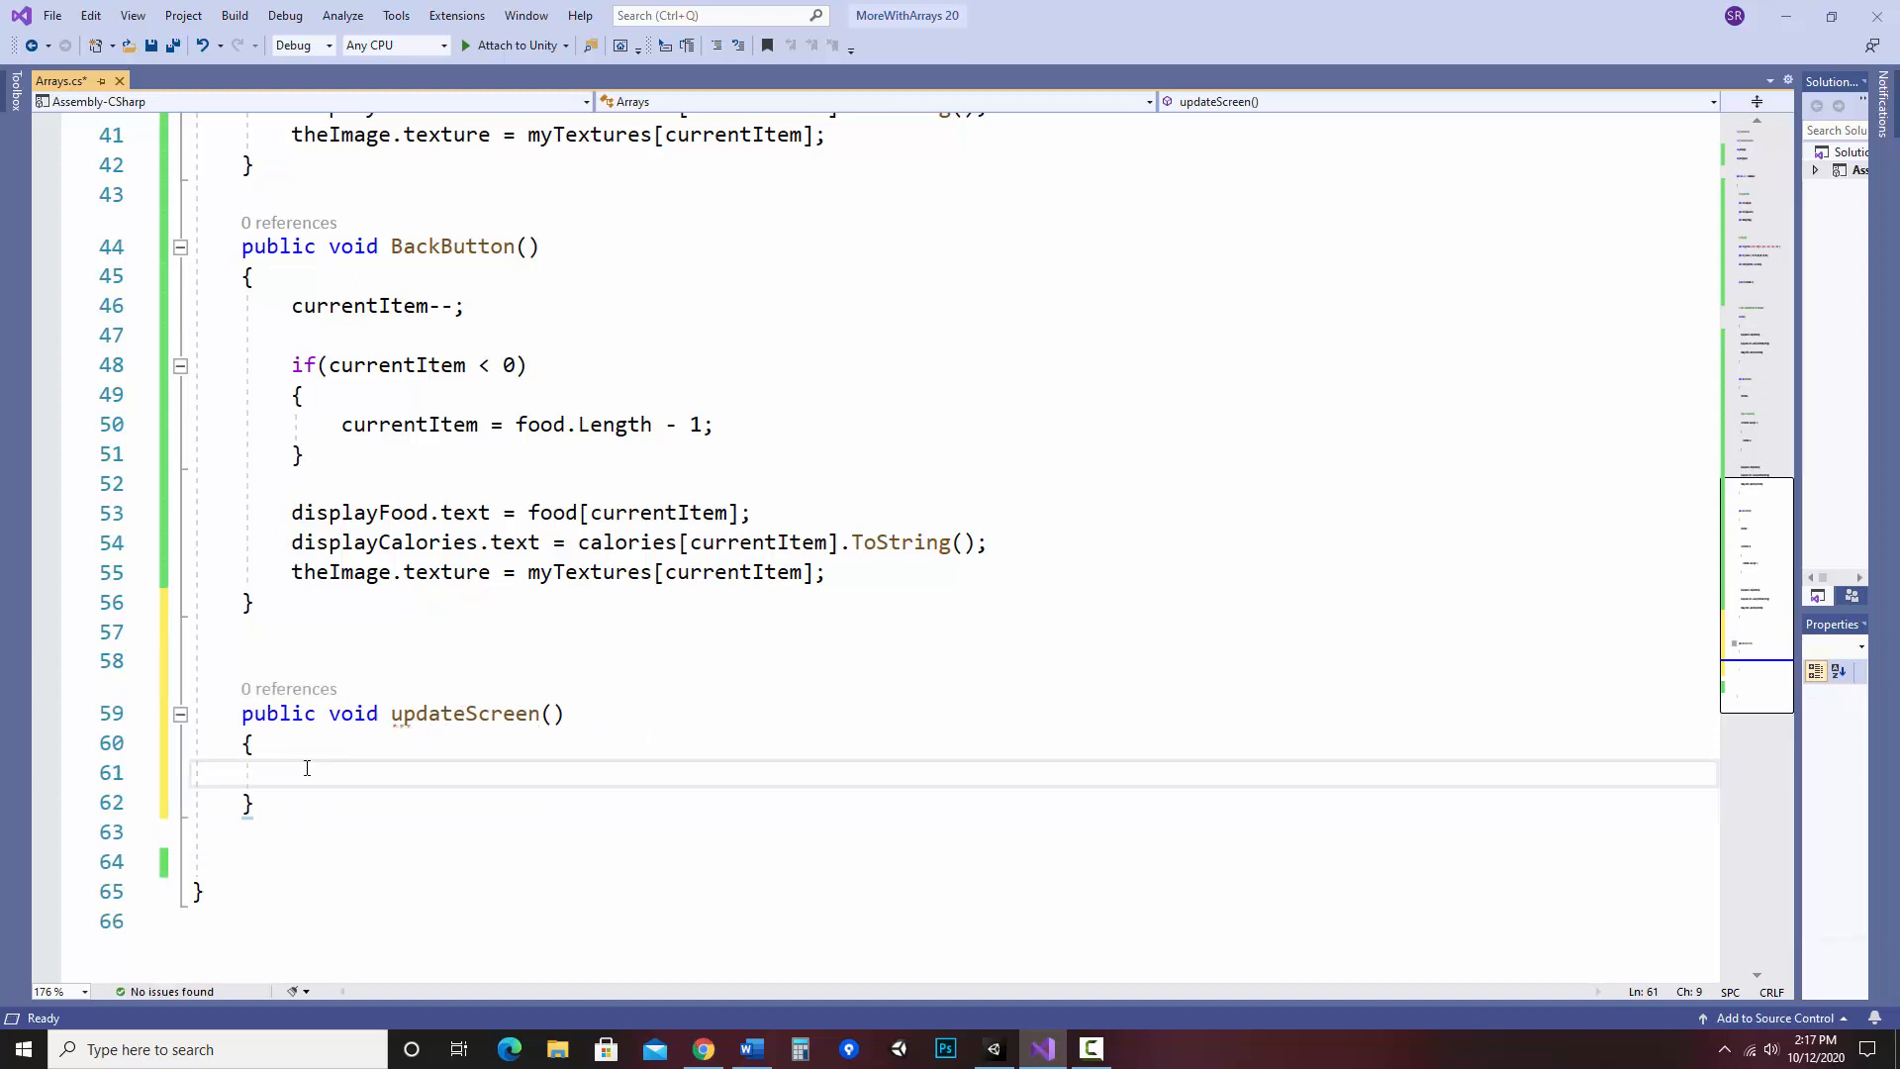
drag(291, 511, 880, 542)
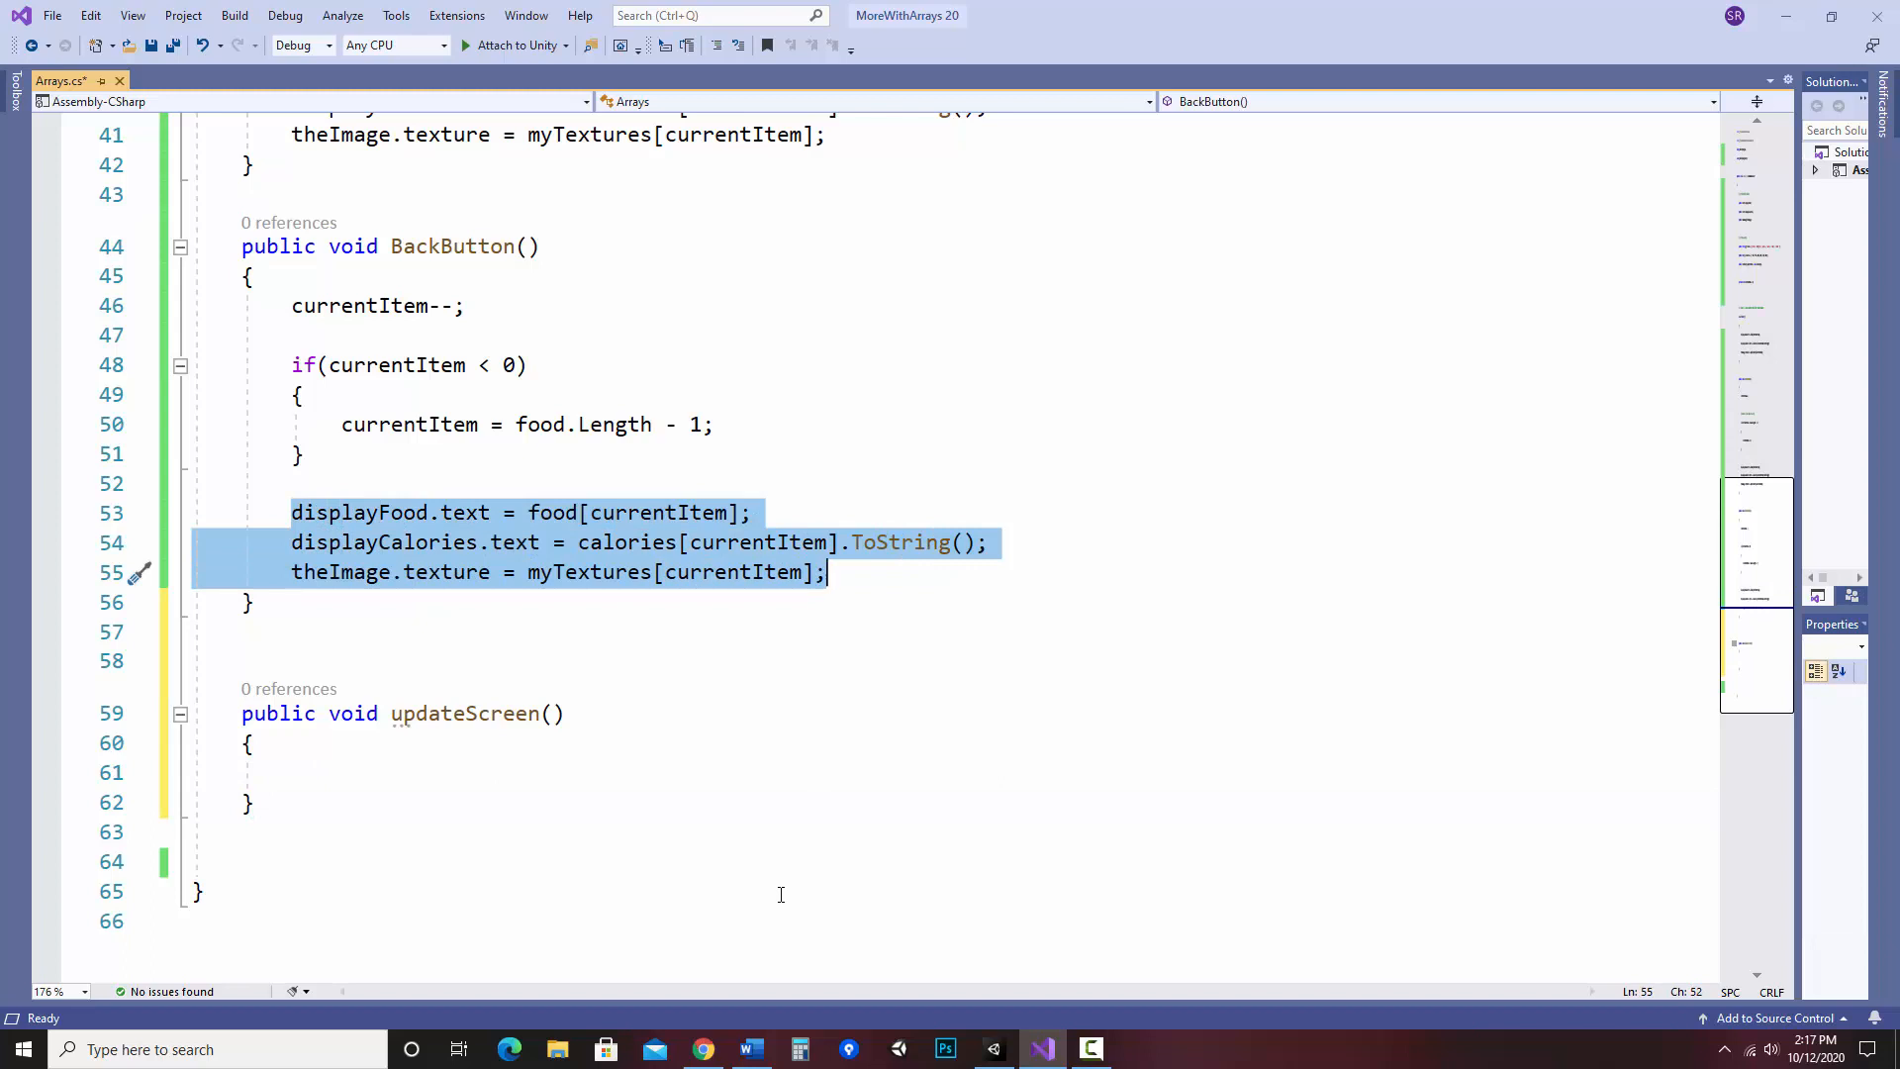
click(307, 774)
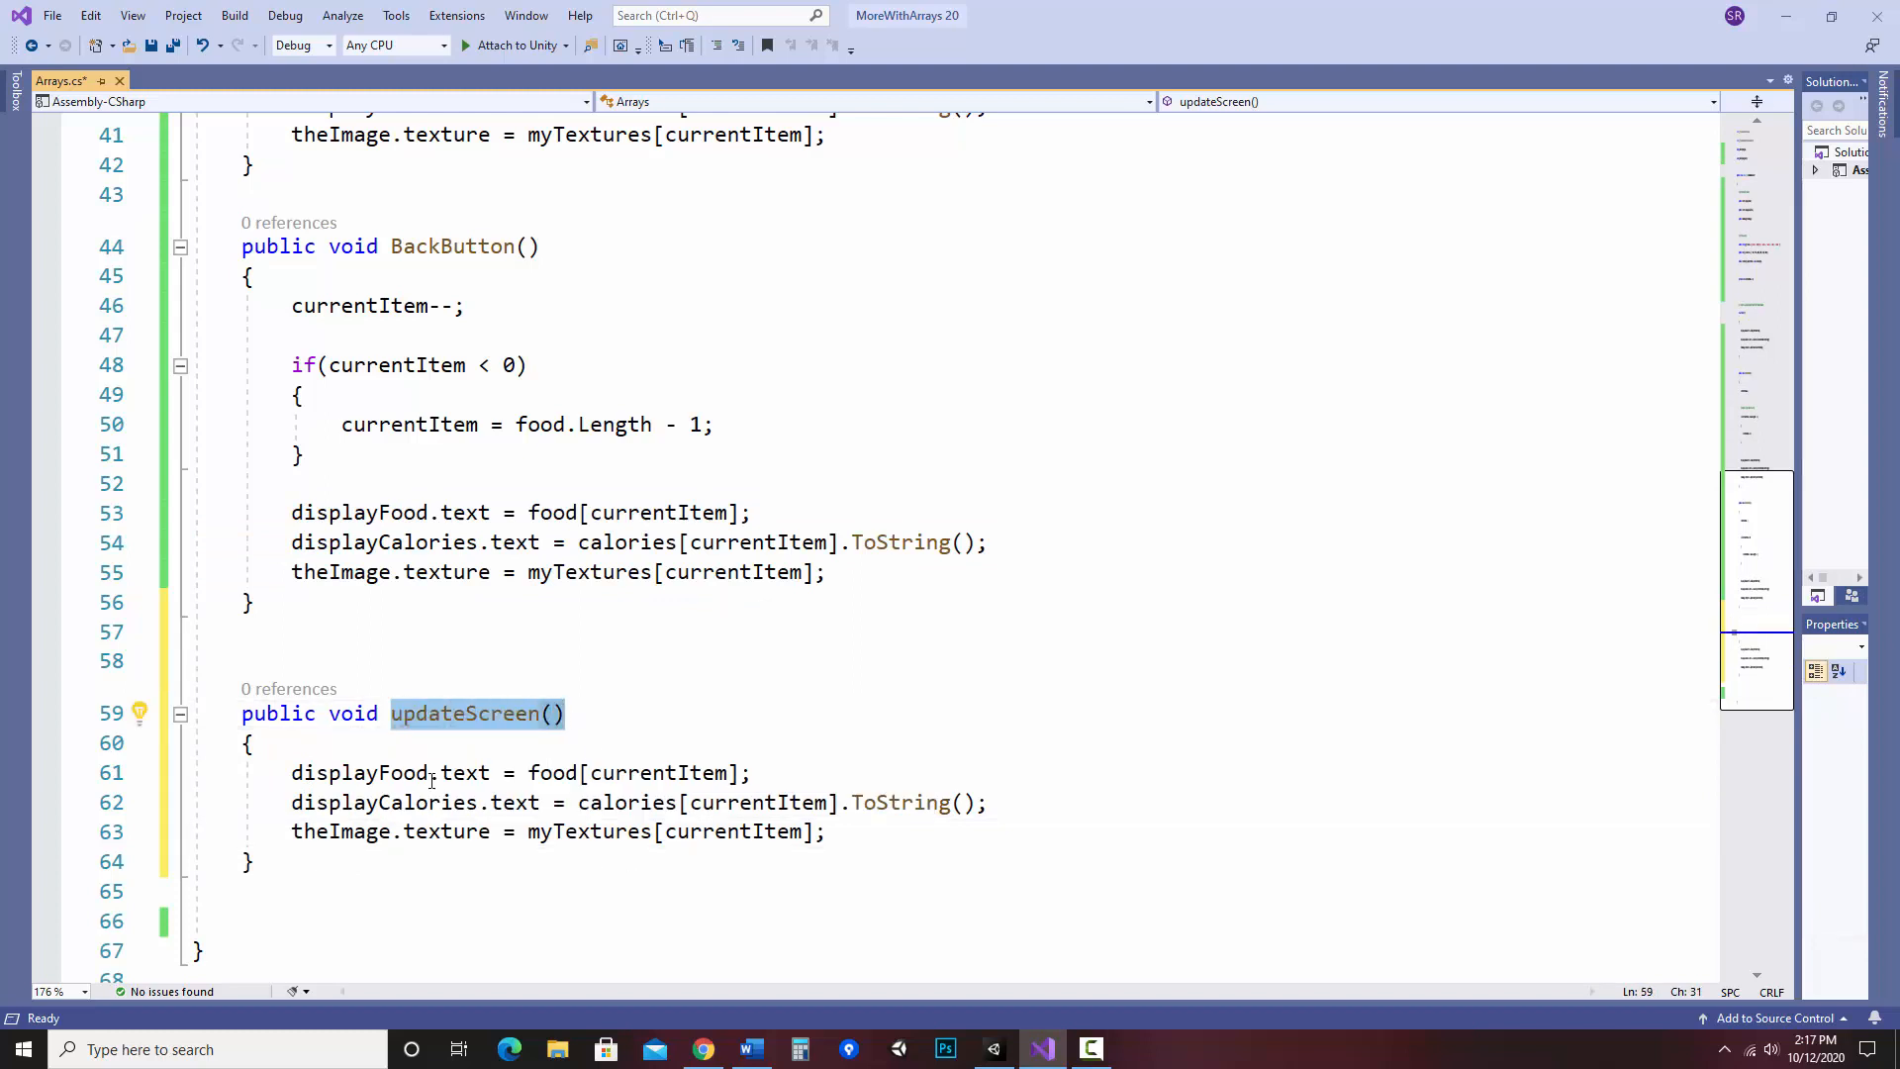
drag(291, 772, 825, 832)
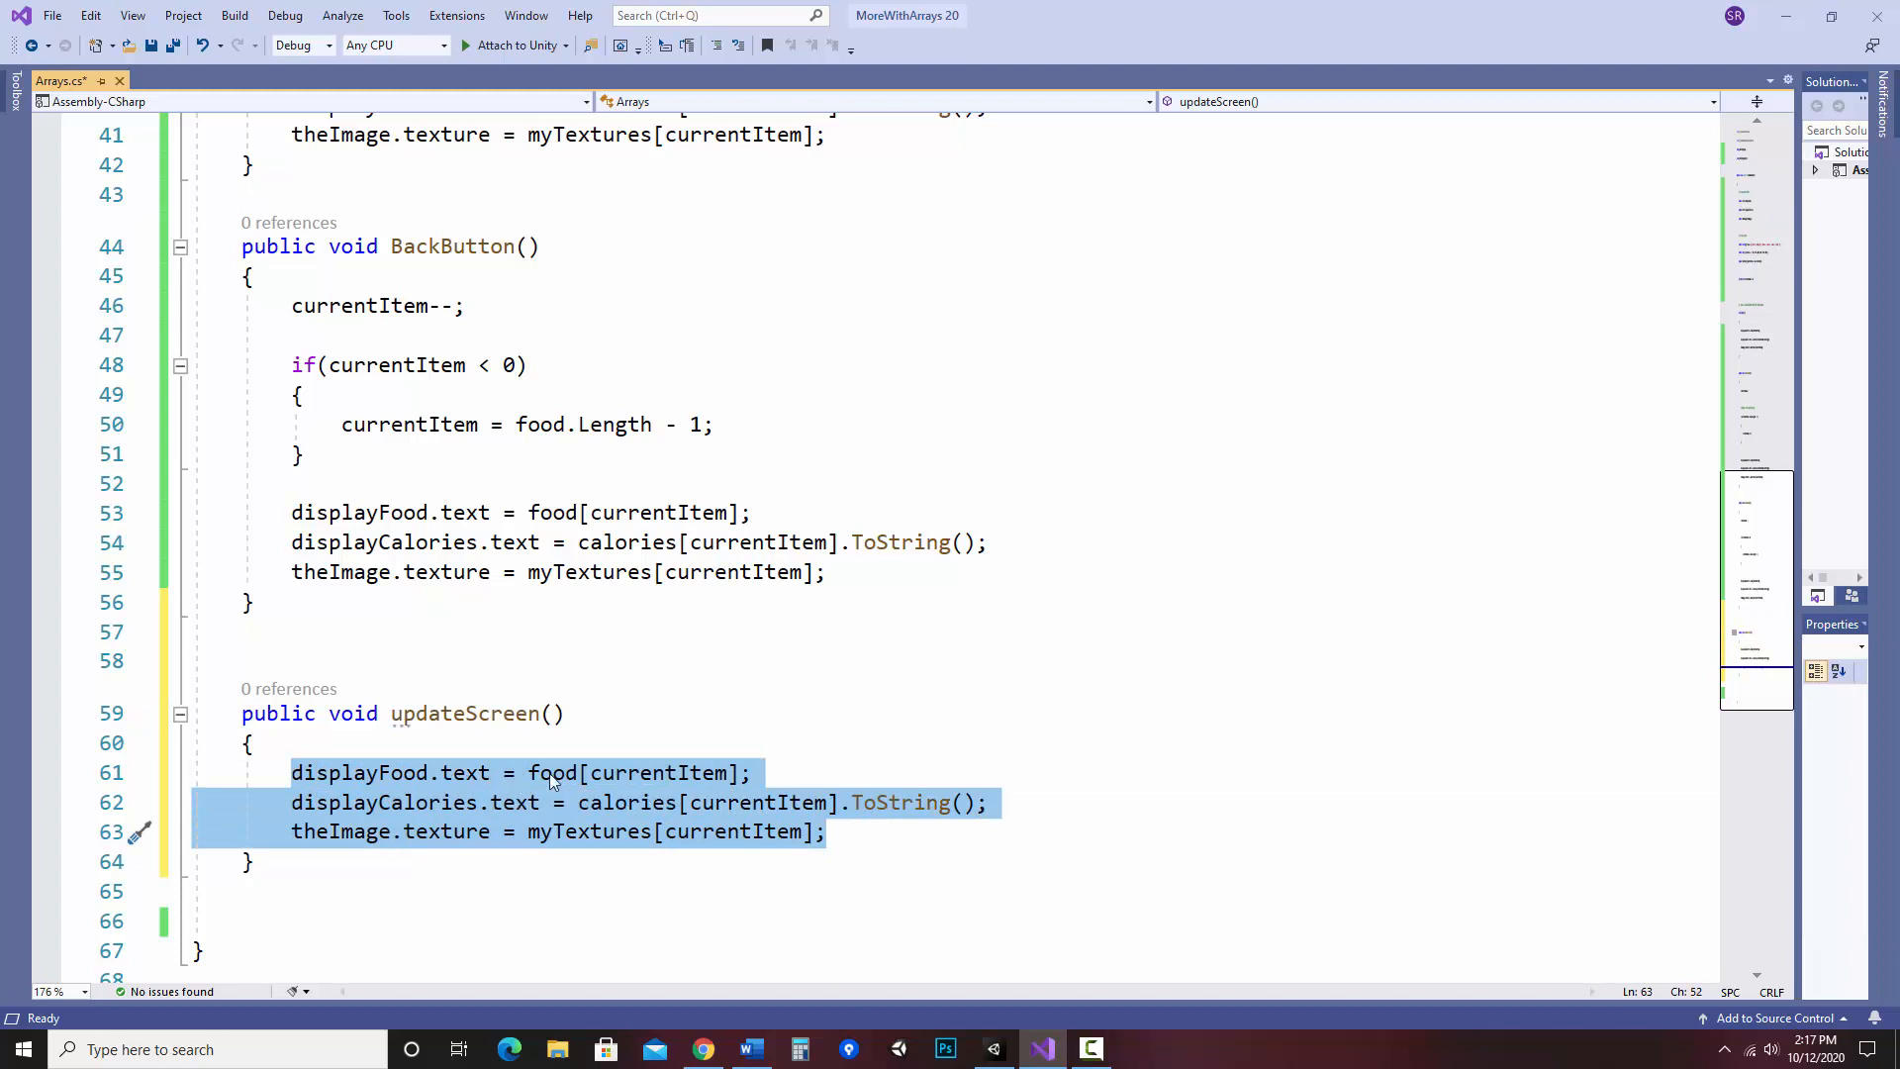
click(594, 774)
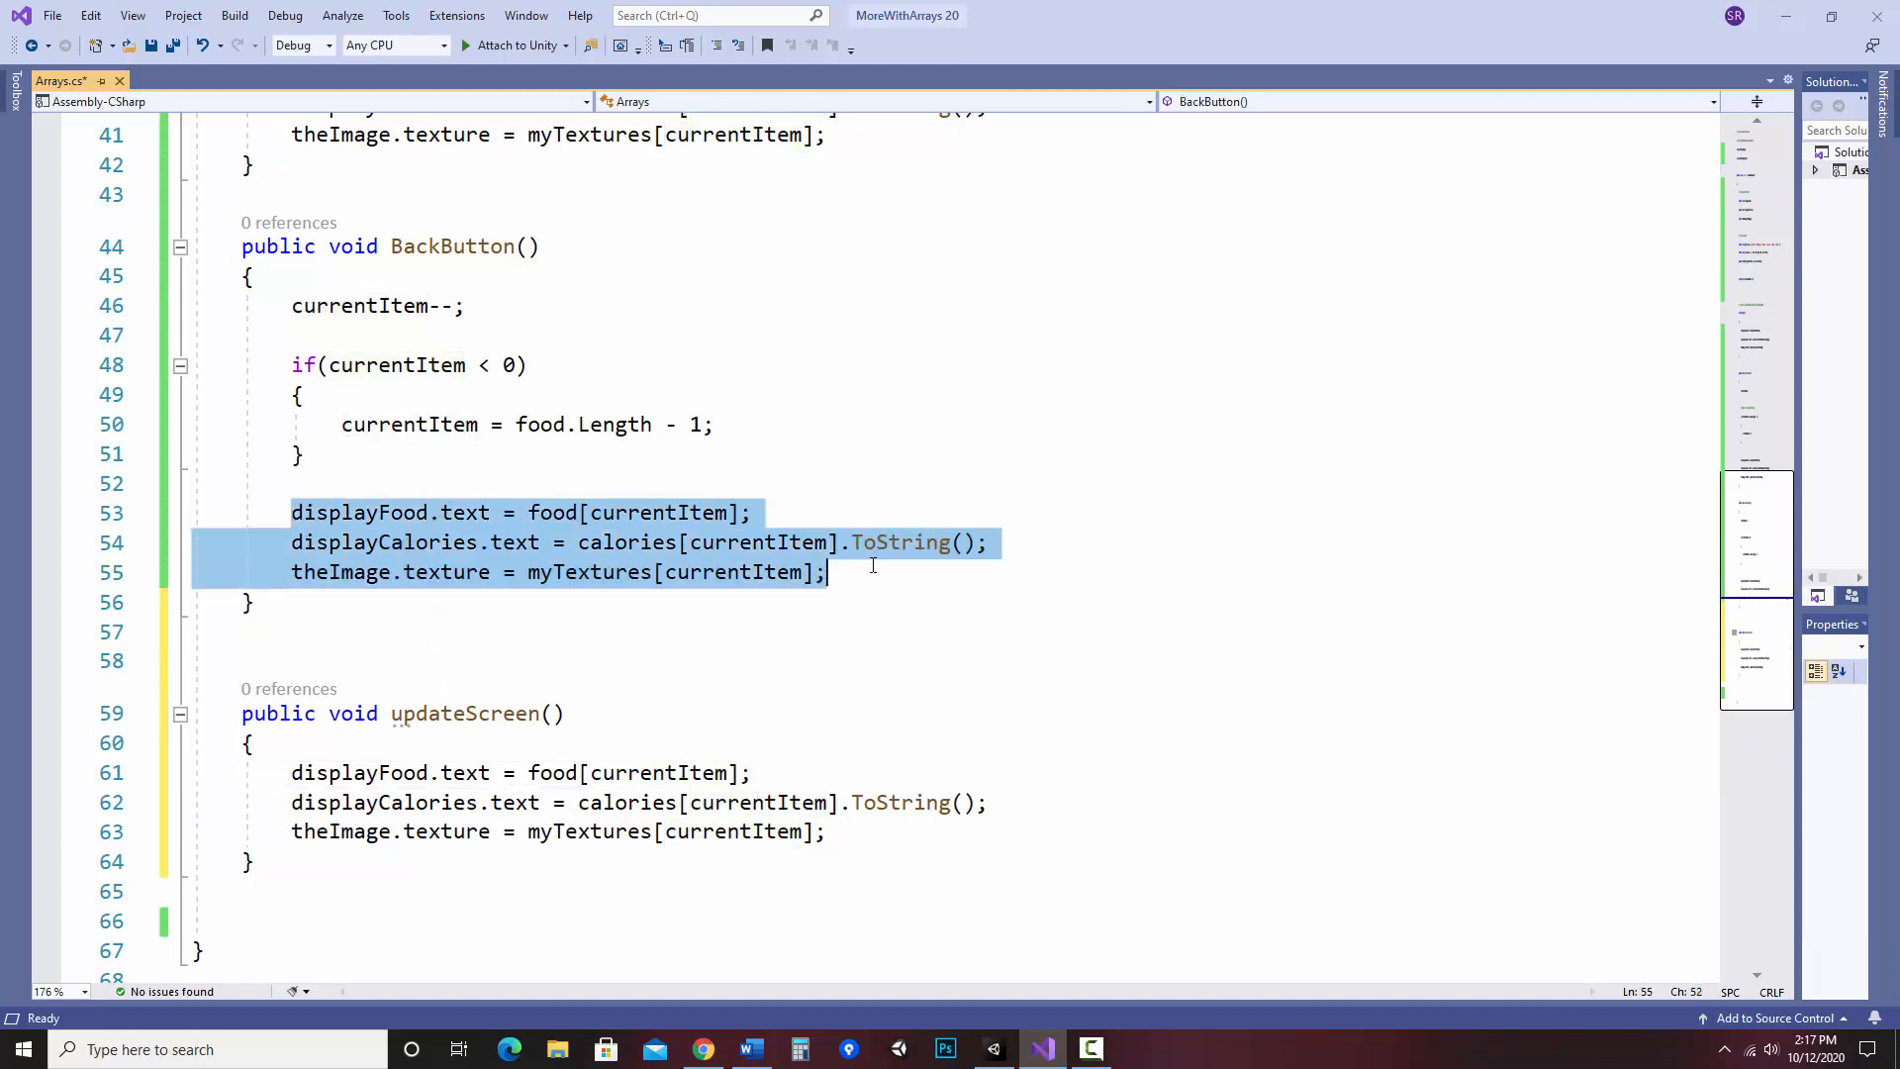
- Replace the display blocks in BackButton, NextButton and Start with updateScreen(); and save
text(up)
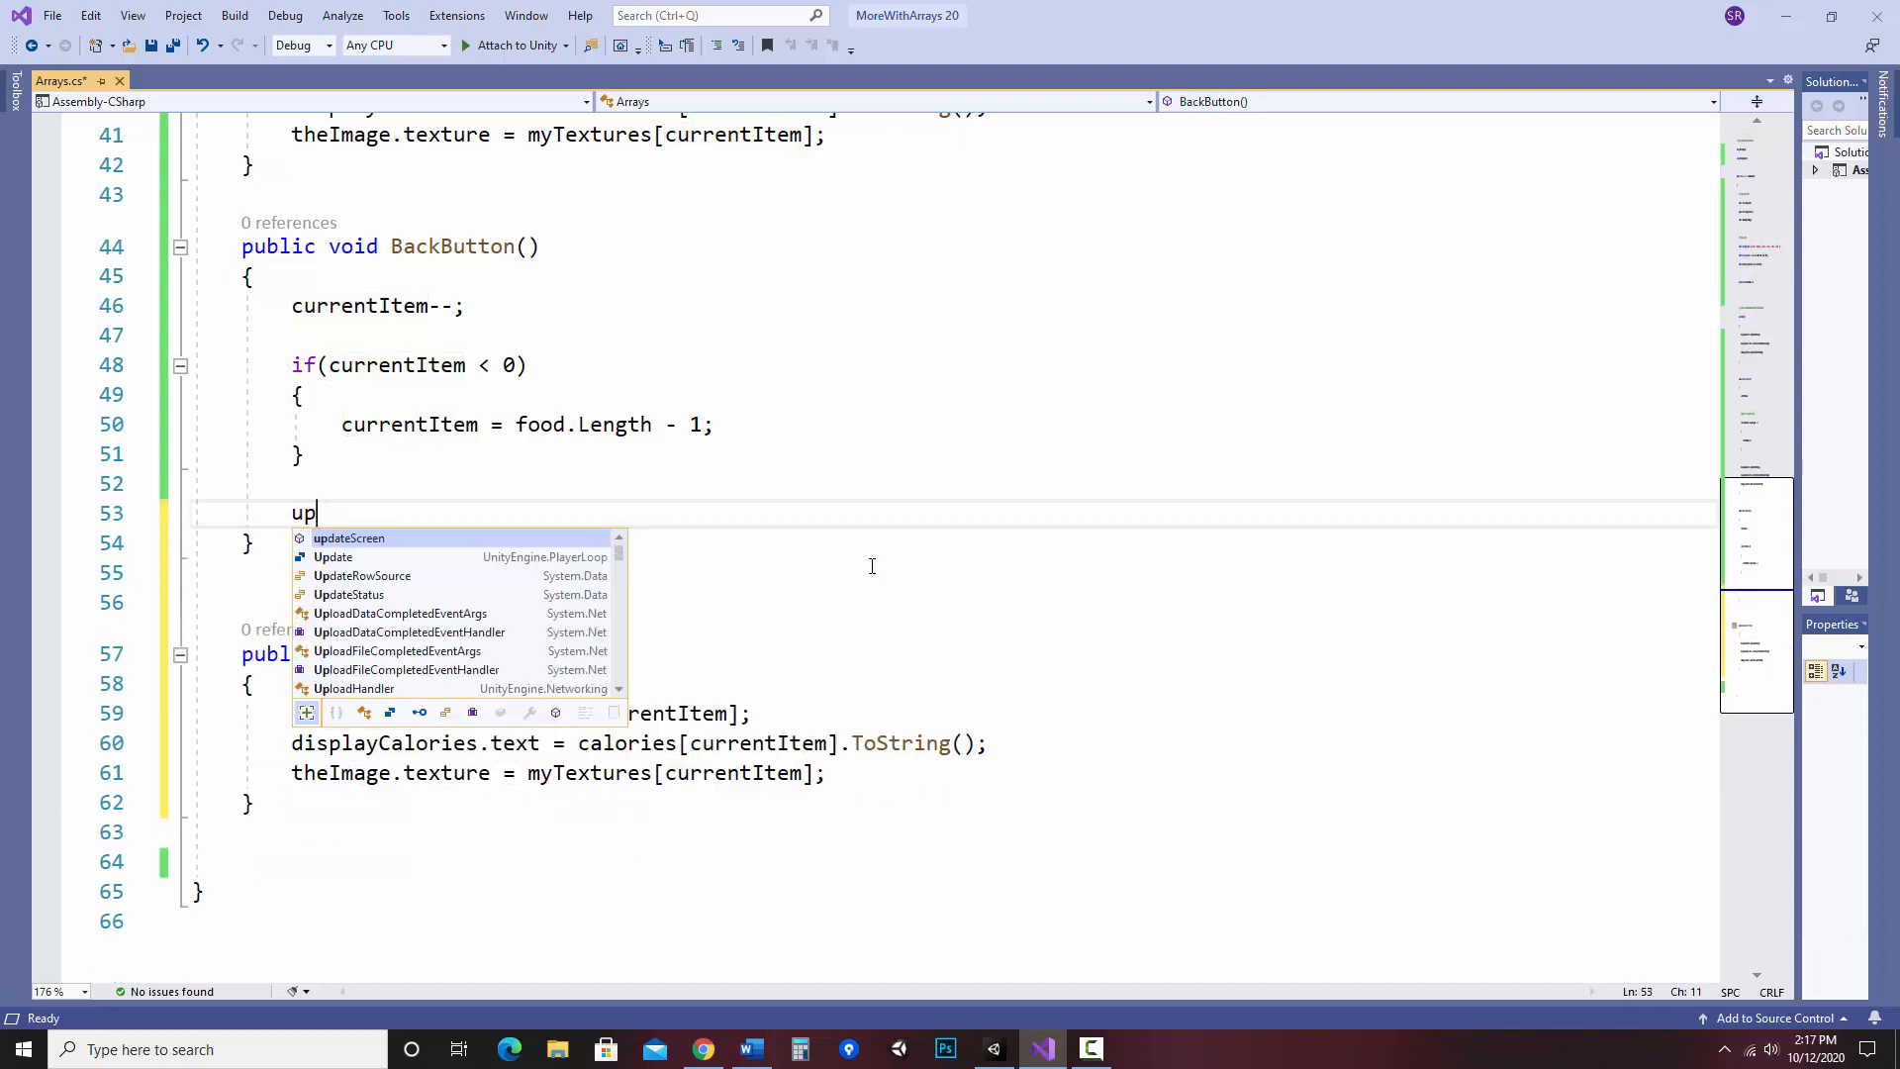
text(dateScreen()
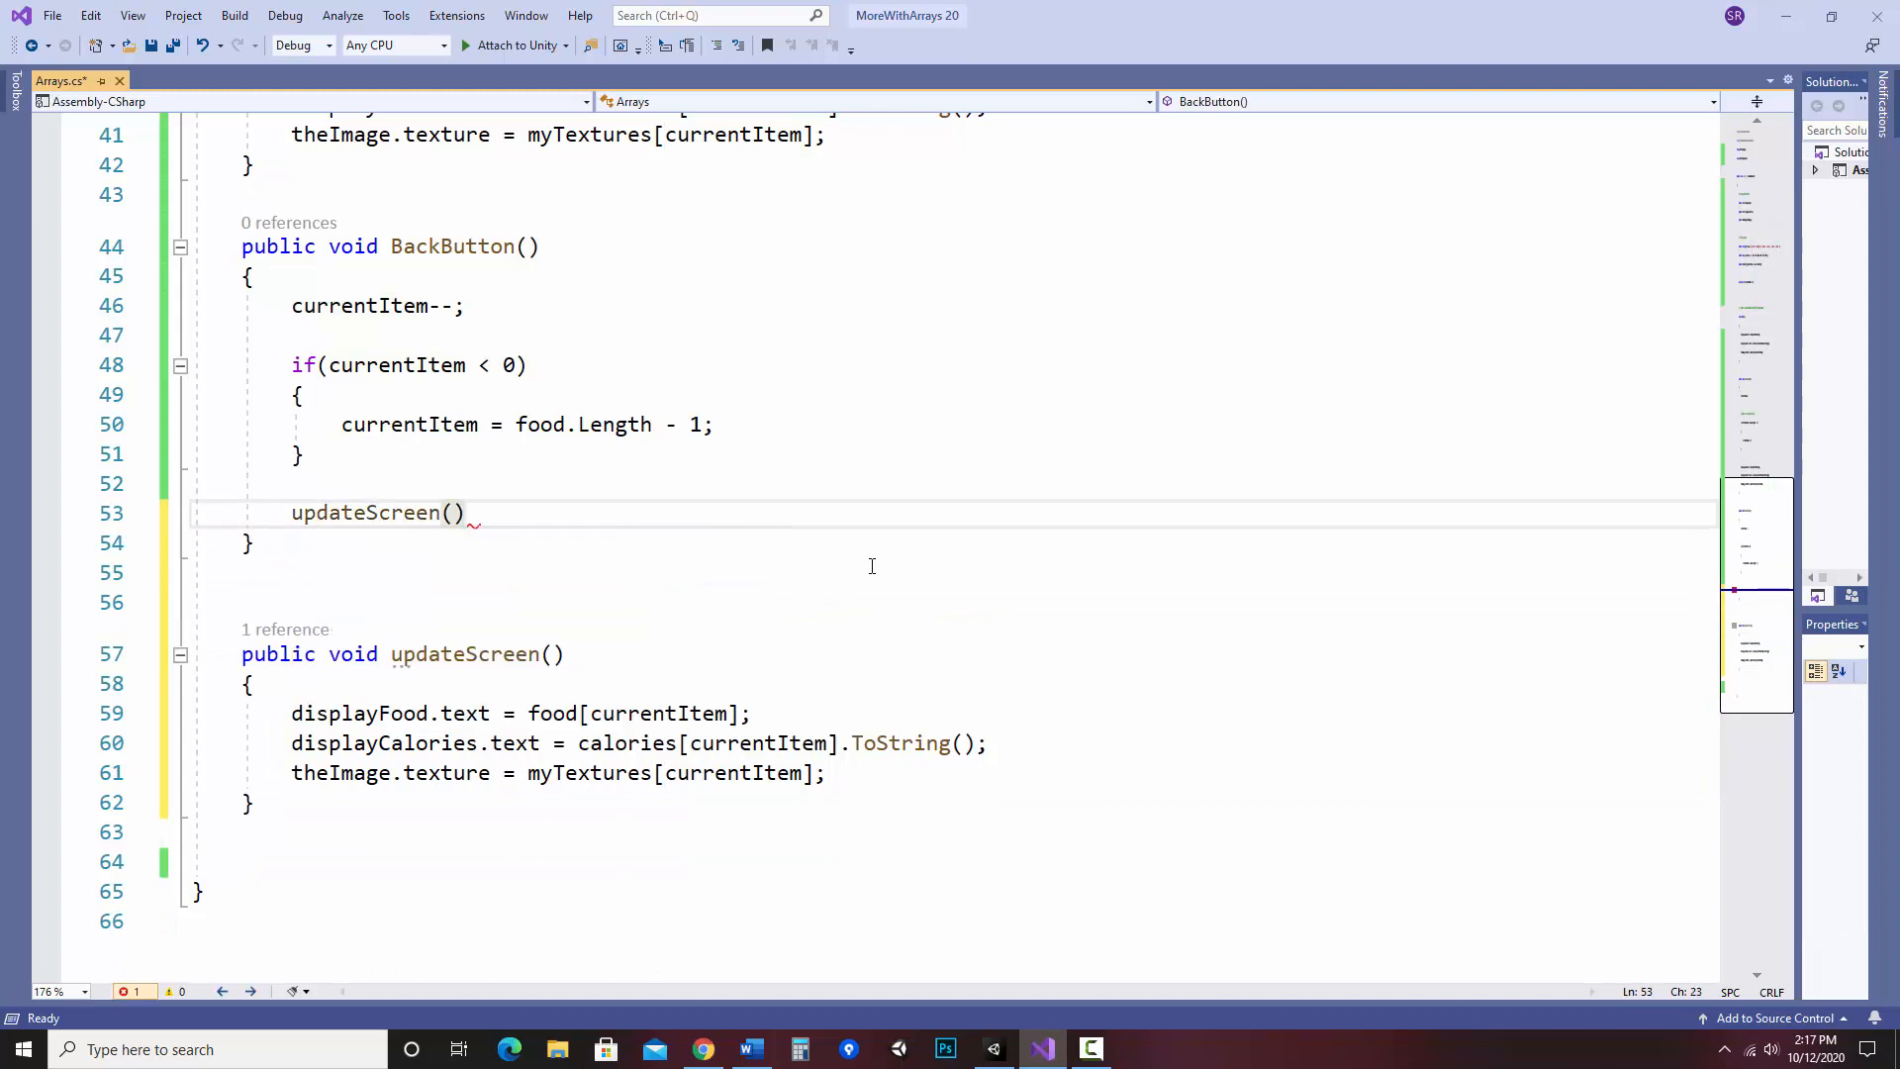
text(;)
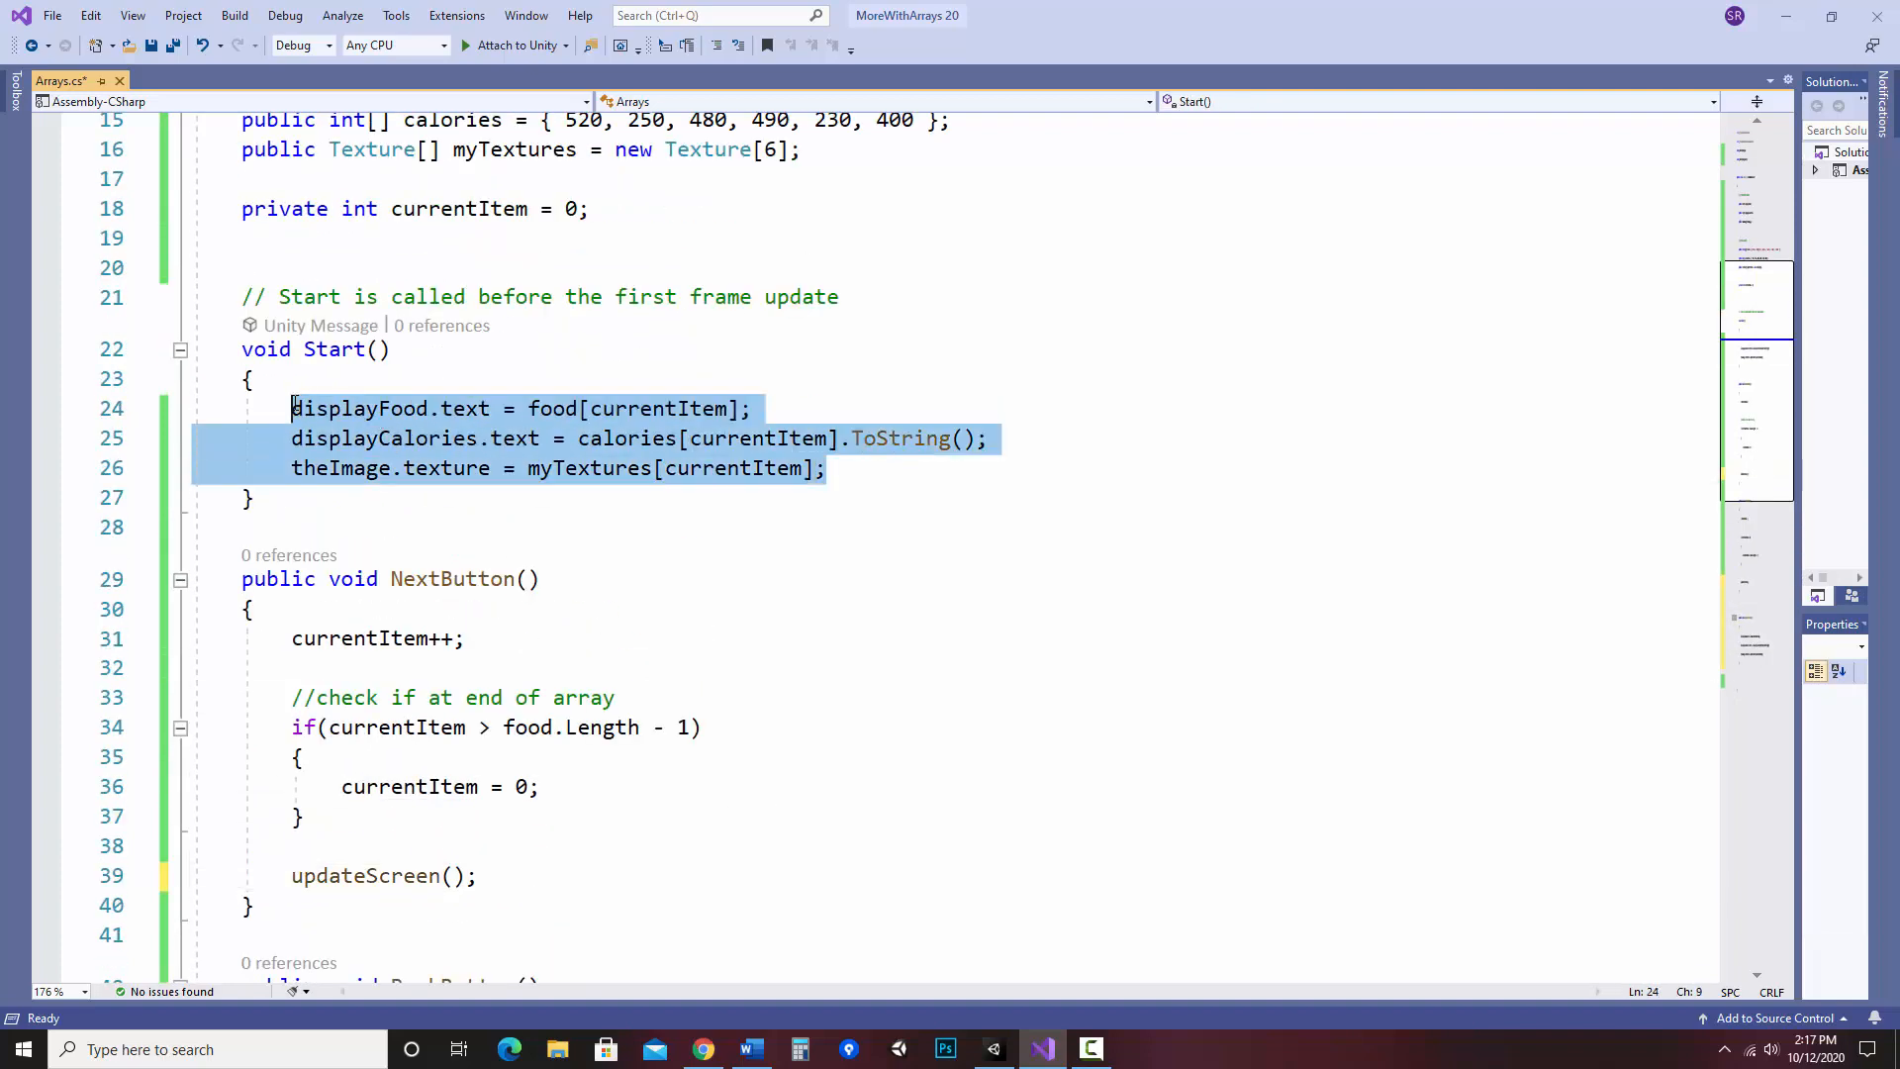
text(updateScreen();)
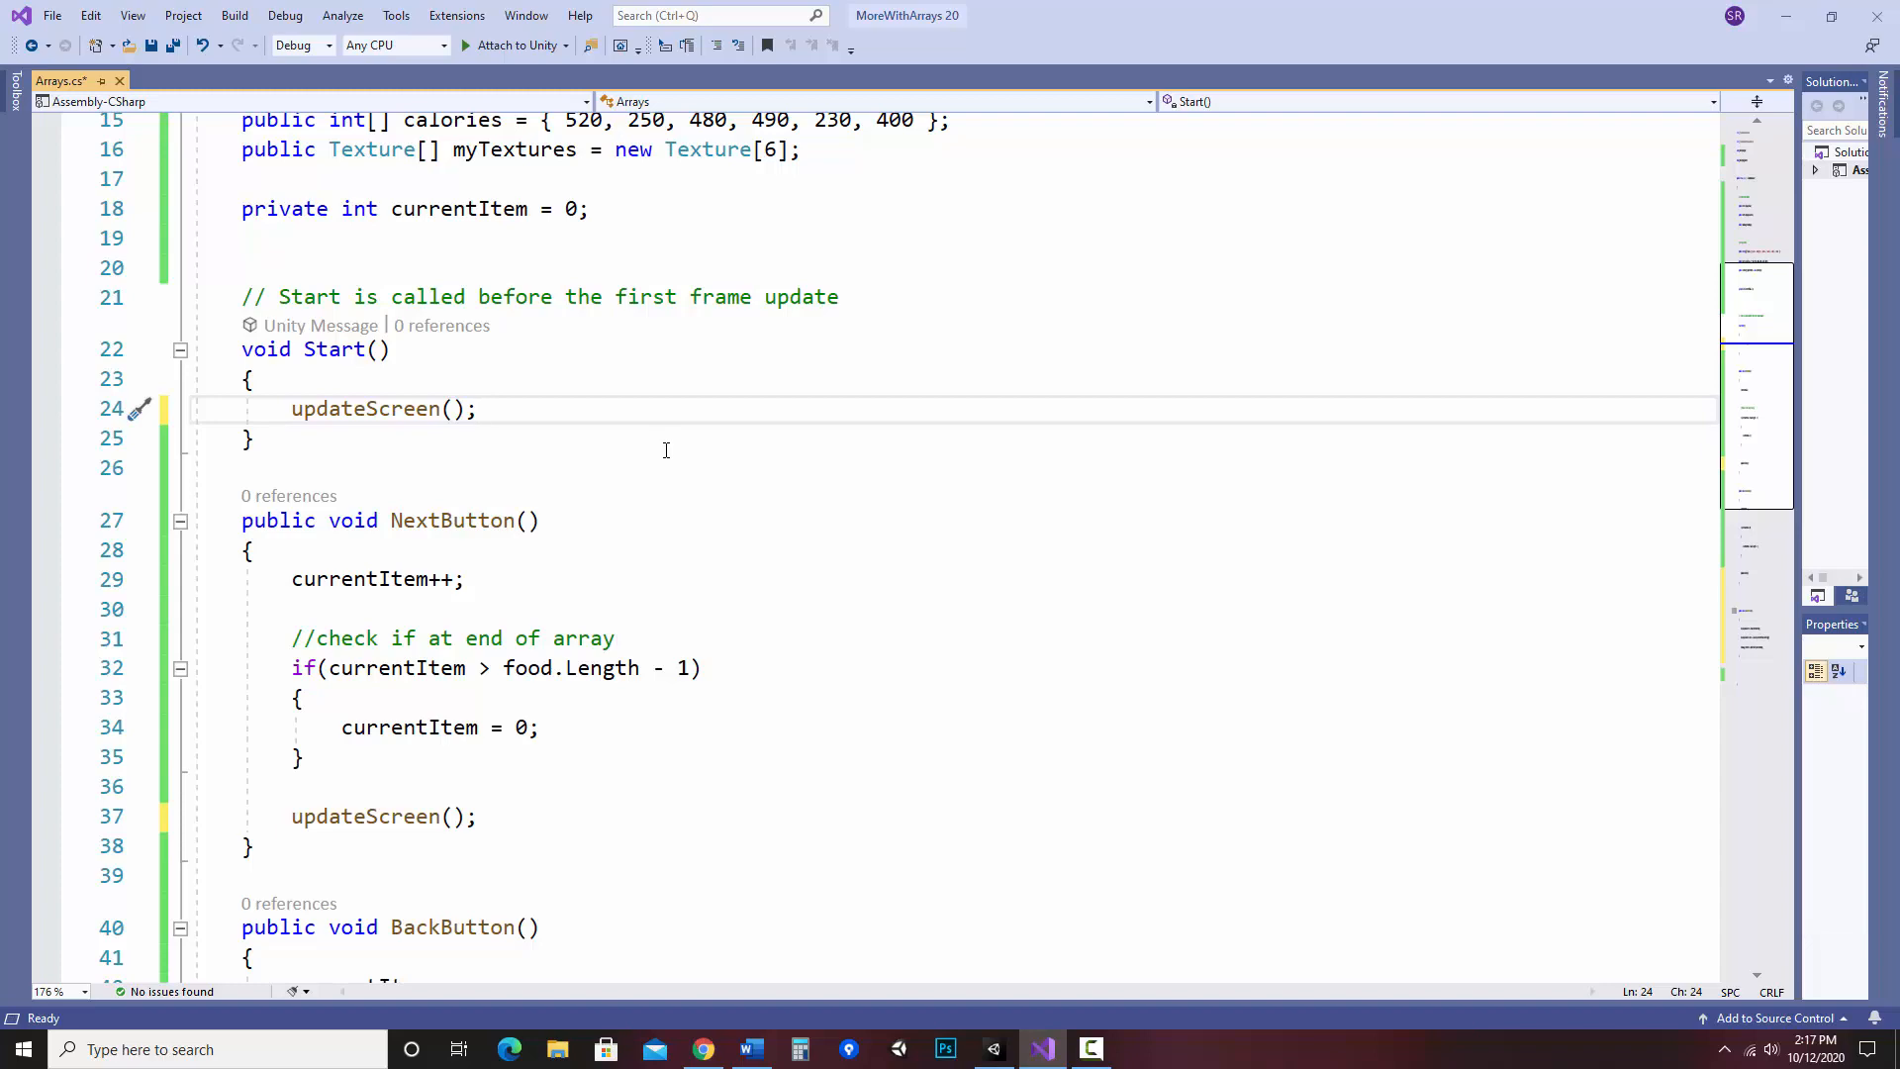
scroll(down, 3)
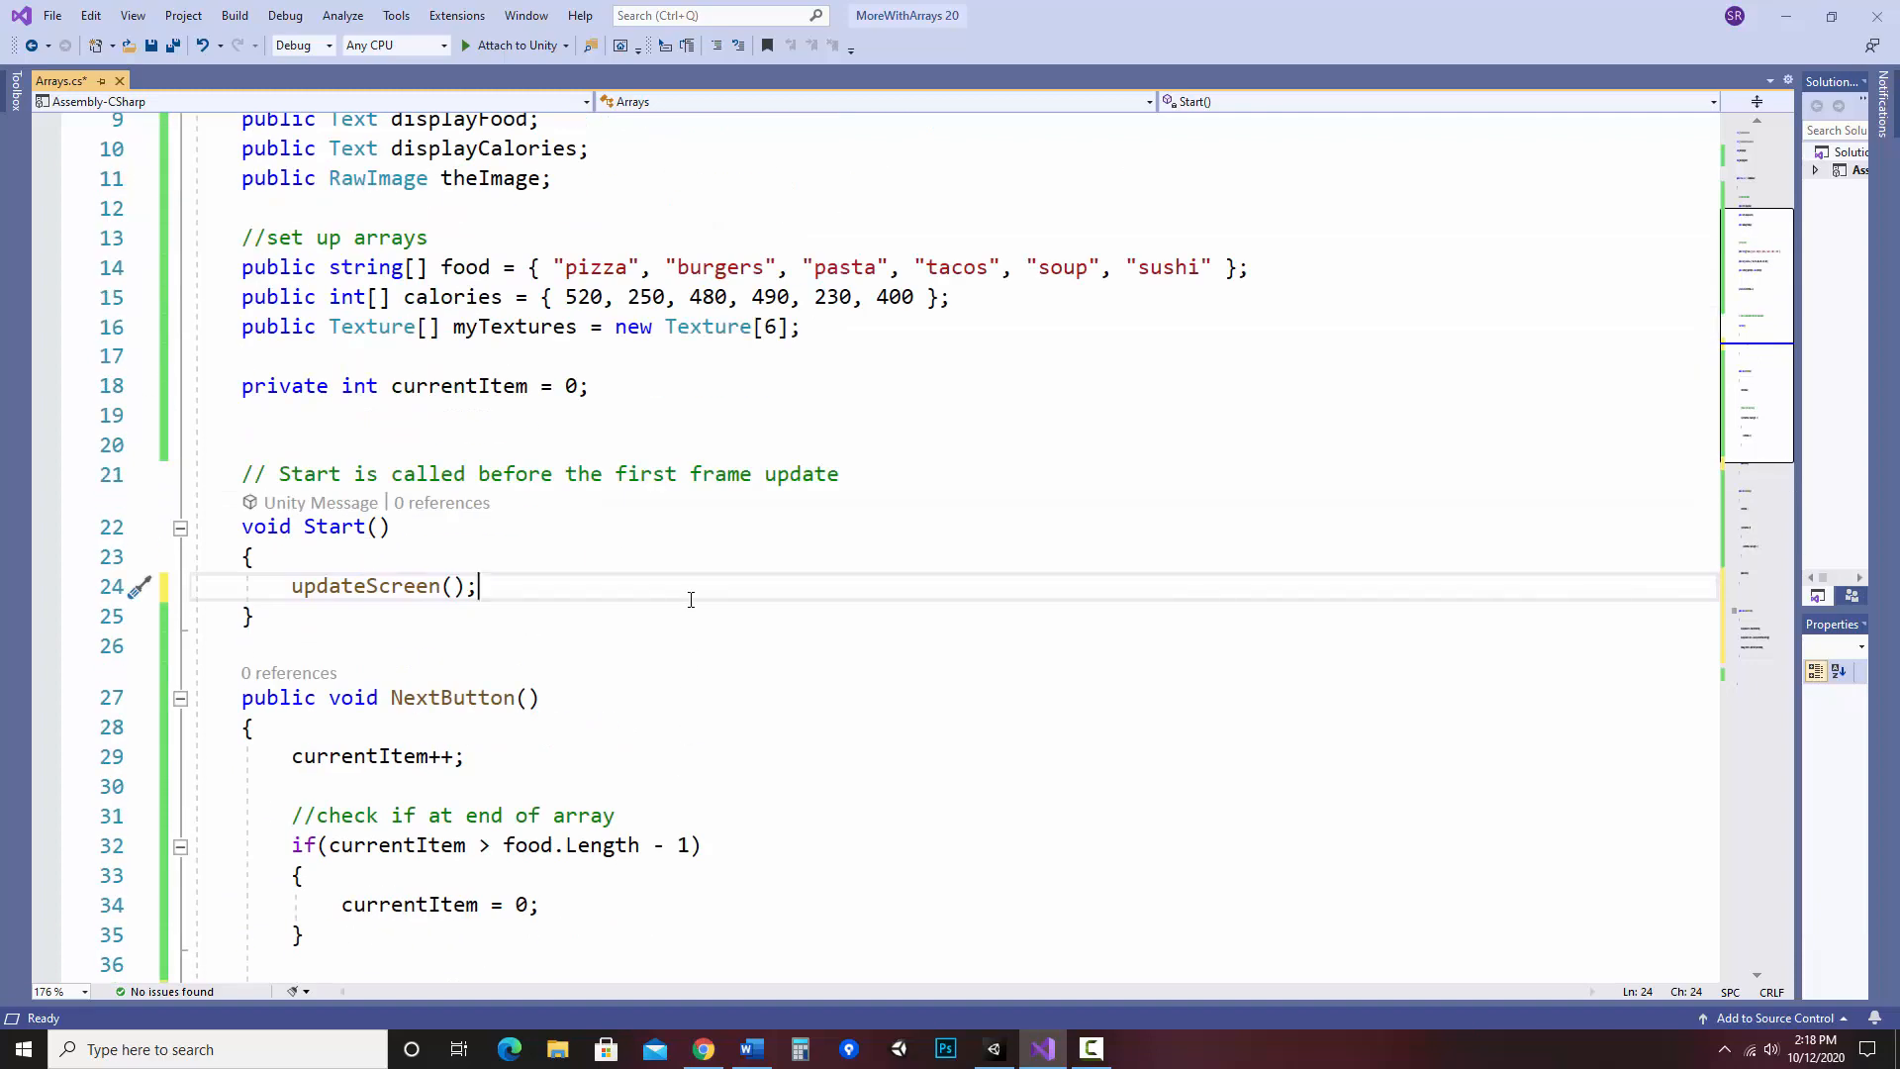
key(ctrl+s)
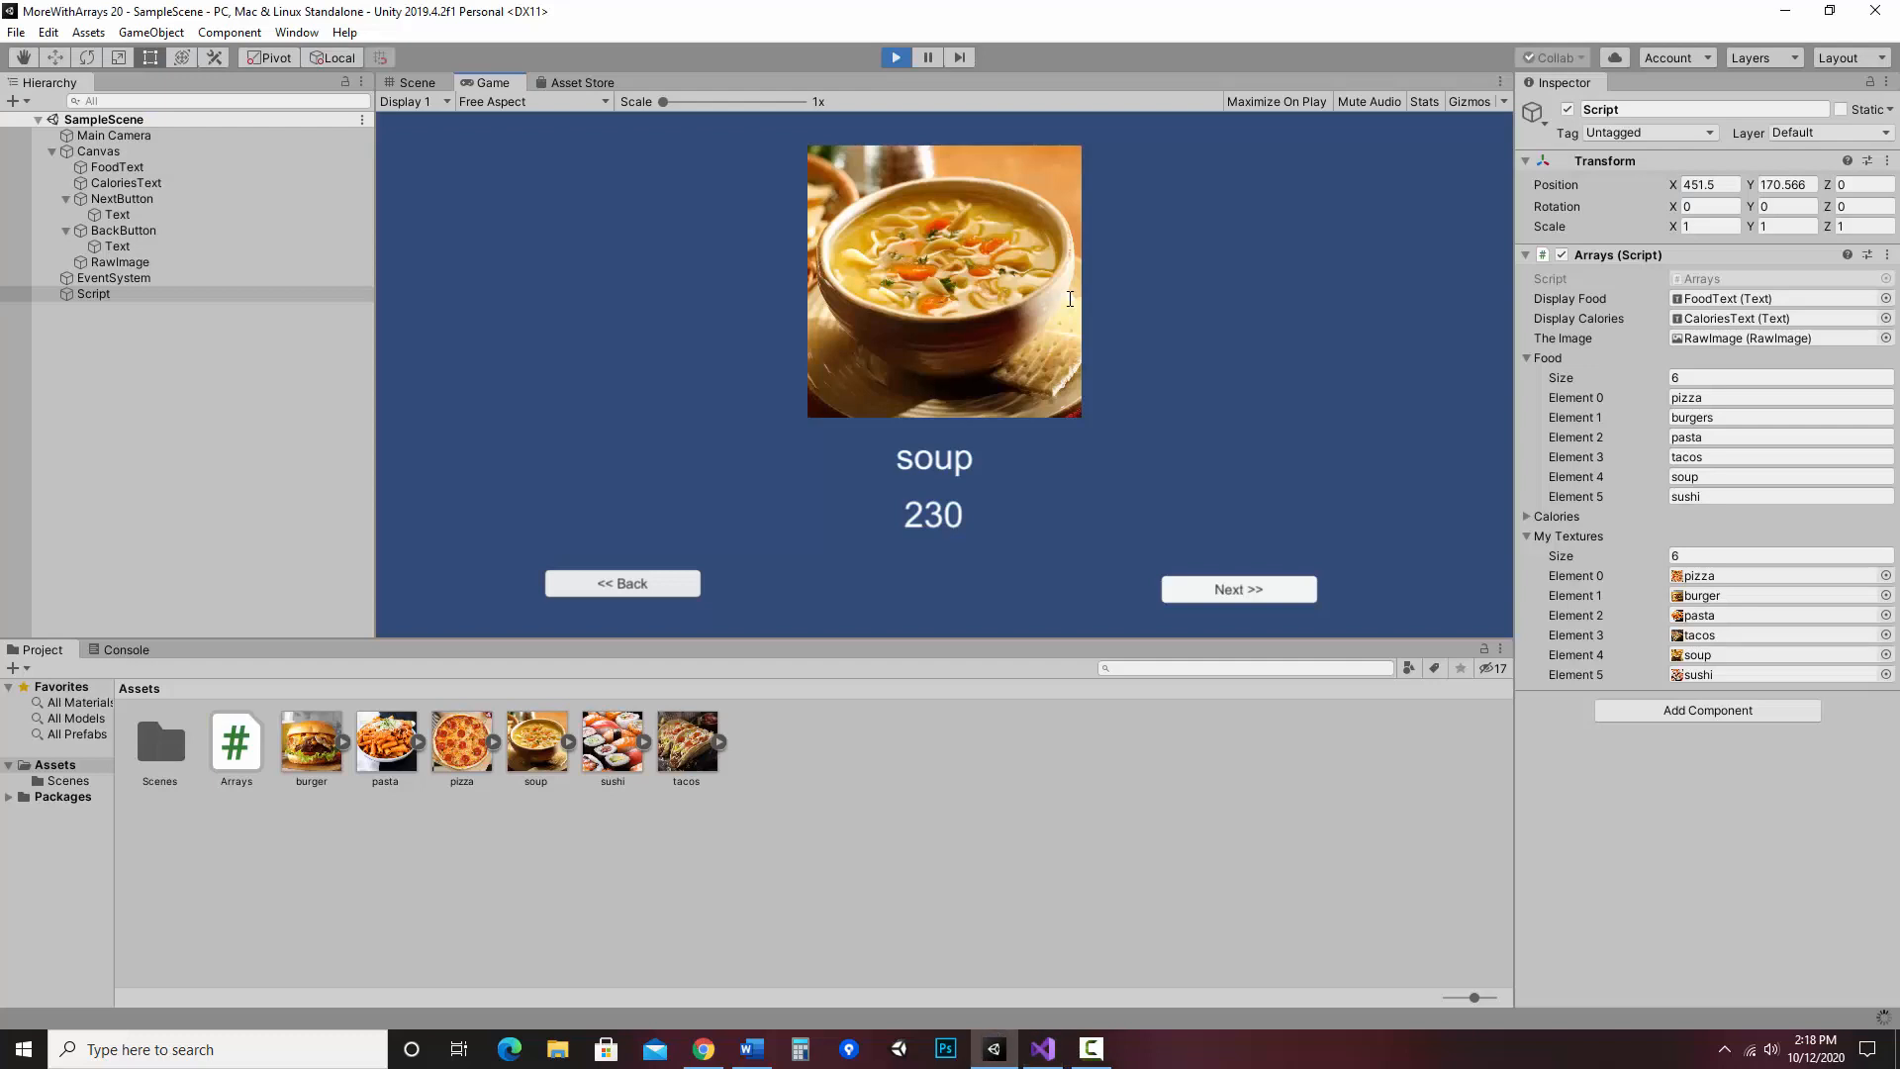
- Restart play mode and cycle Next/Back through pizza, tacos, sushi and burgers to verify the display
click(895, 57)
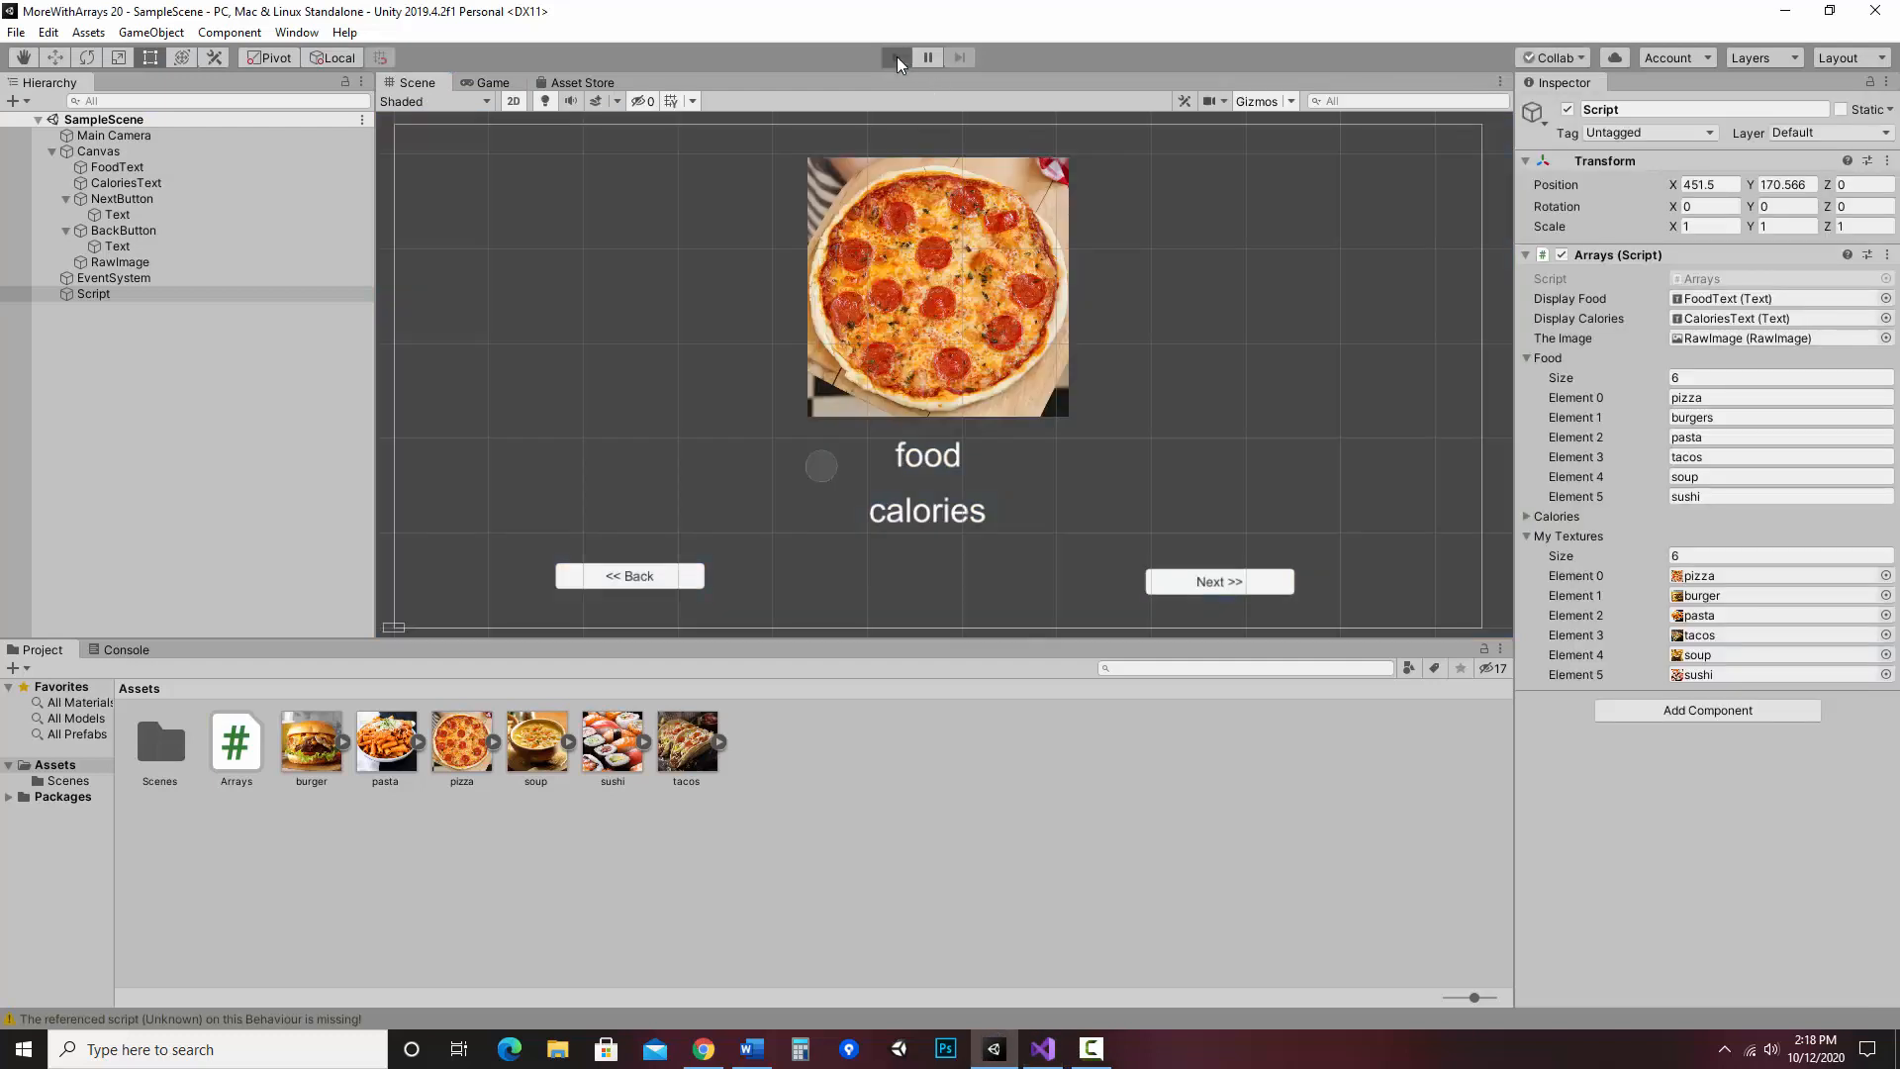
click(895, 57)
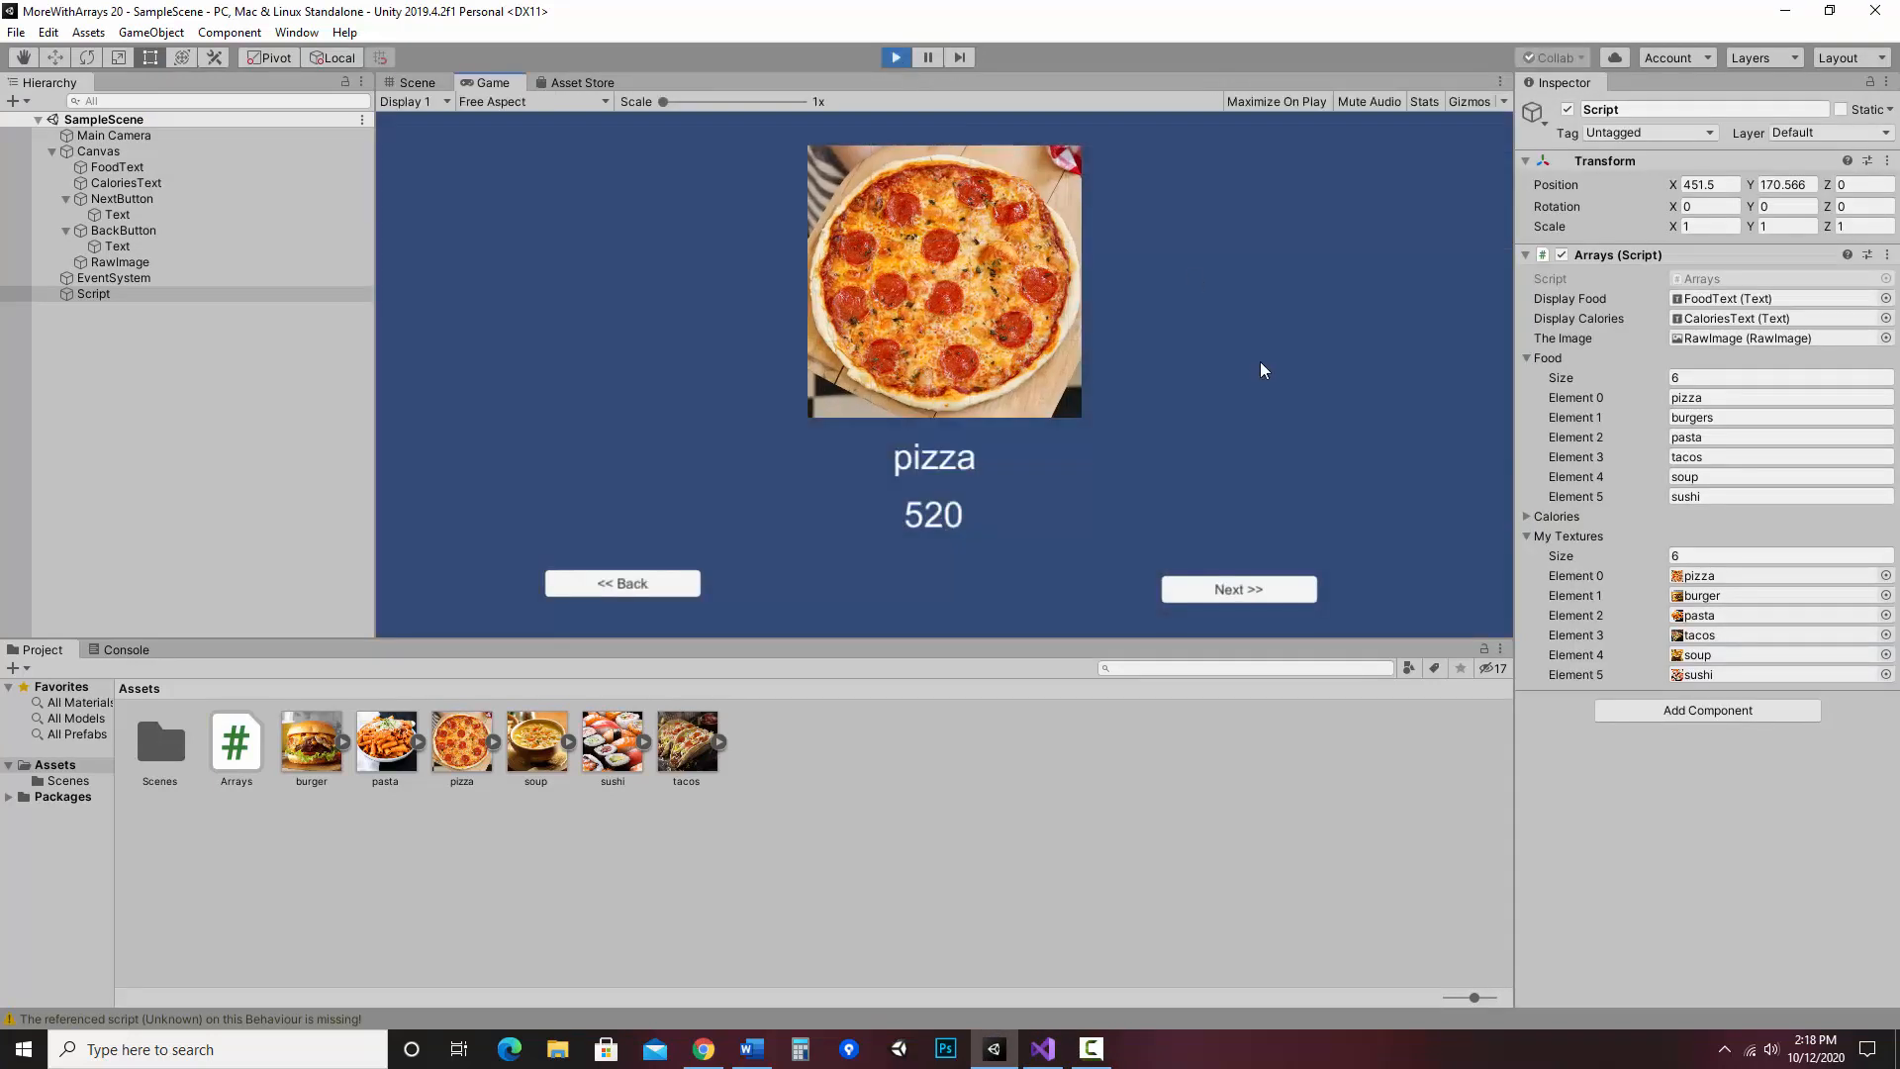
click(1237, 589)
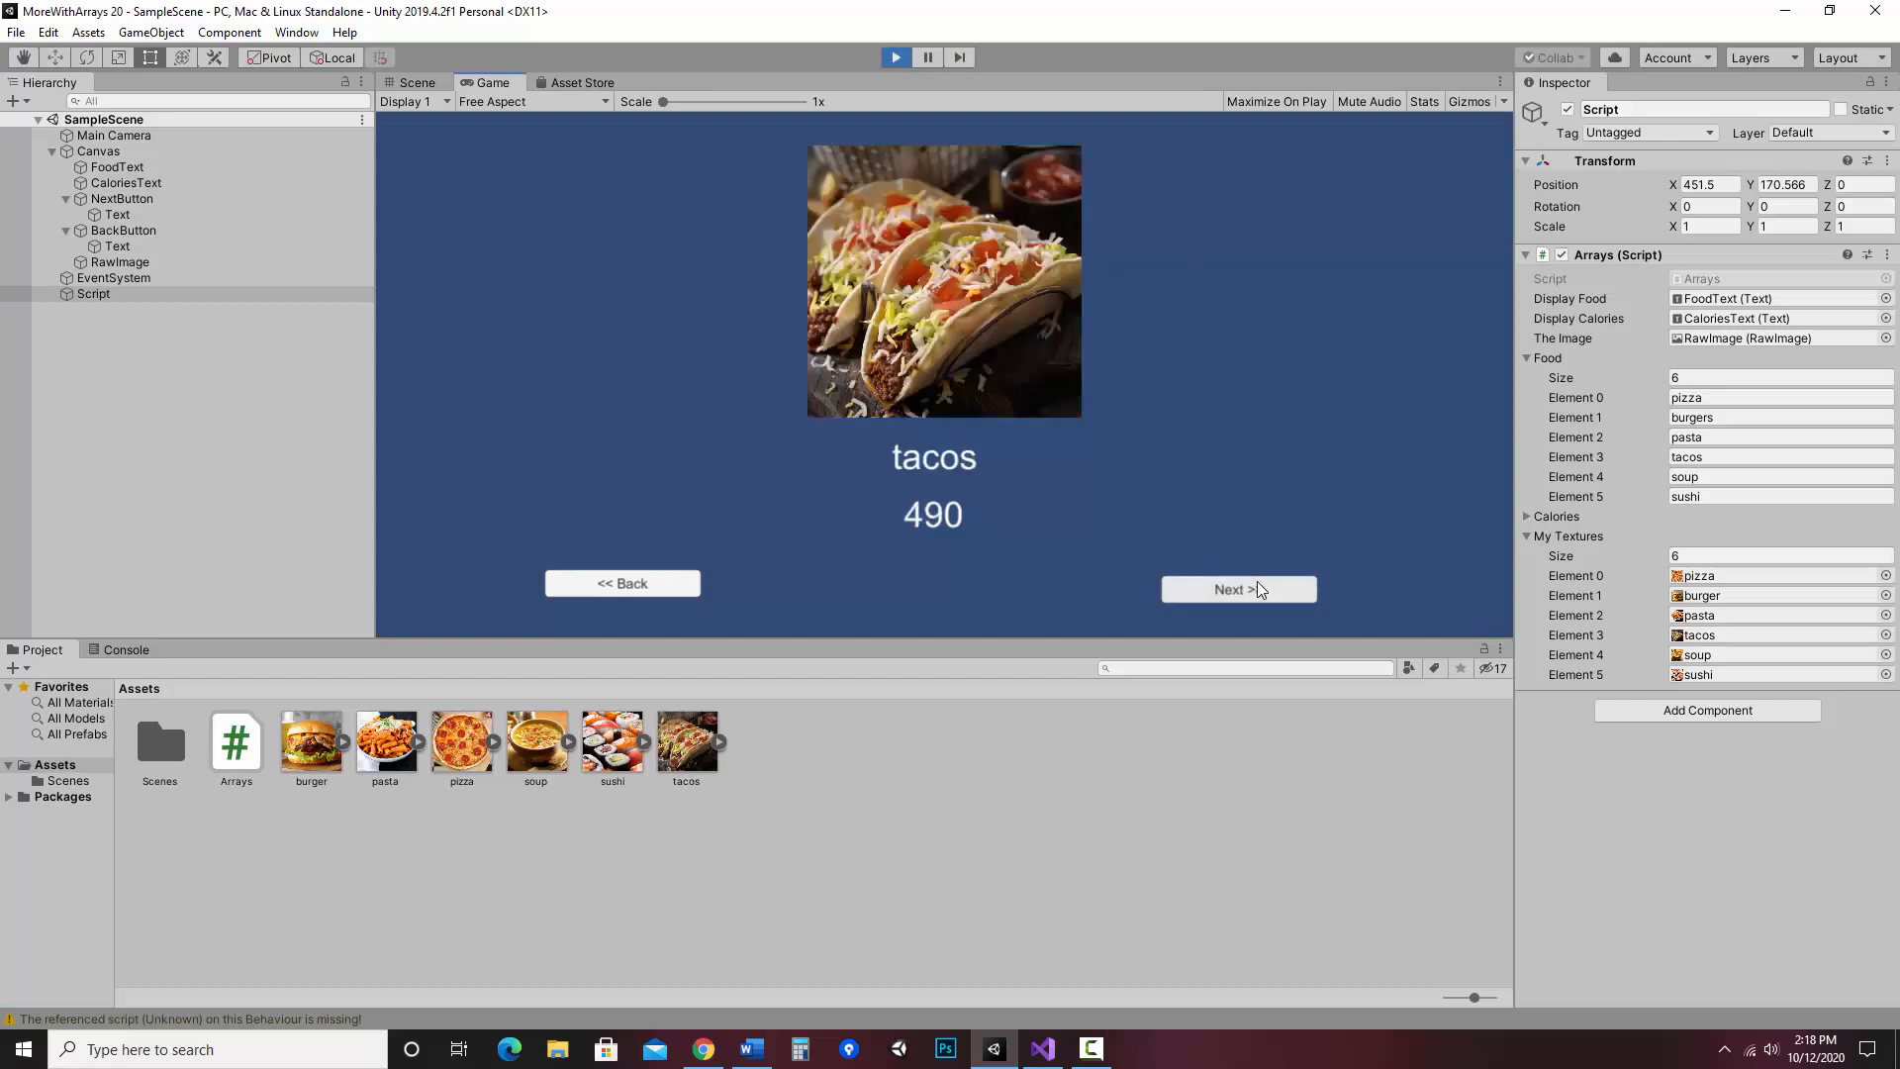
click(1235, 590)
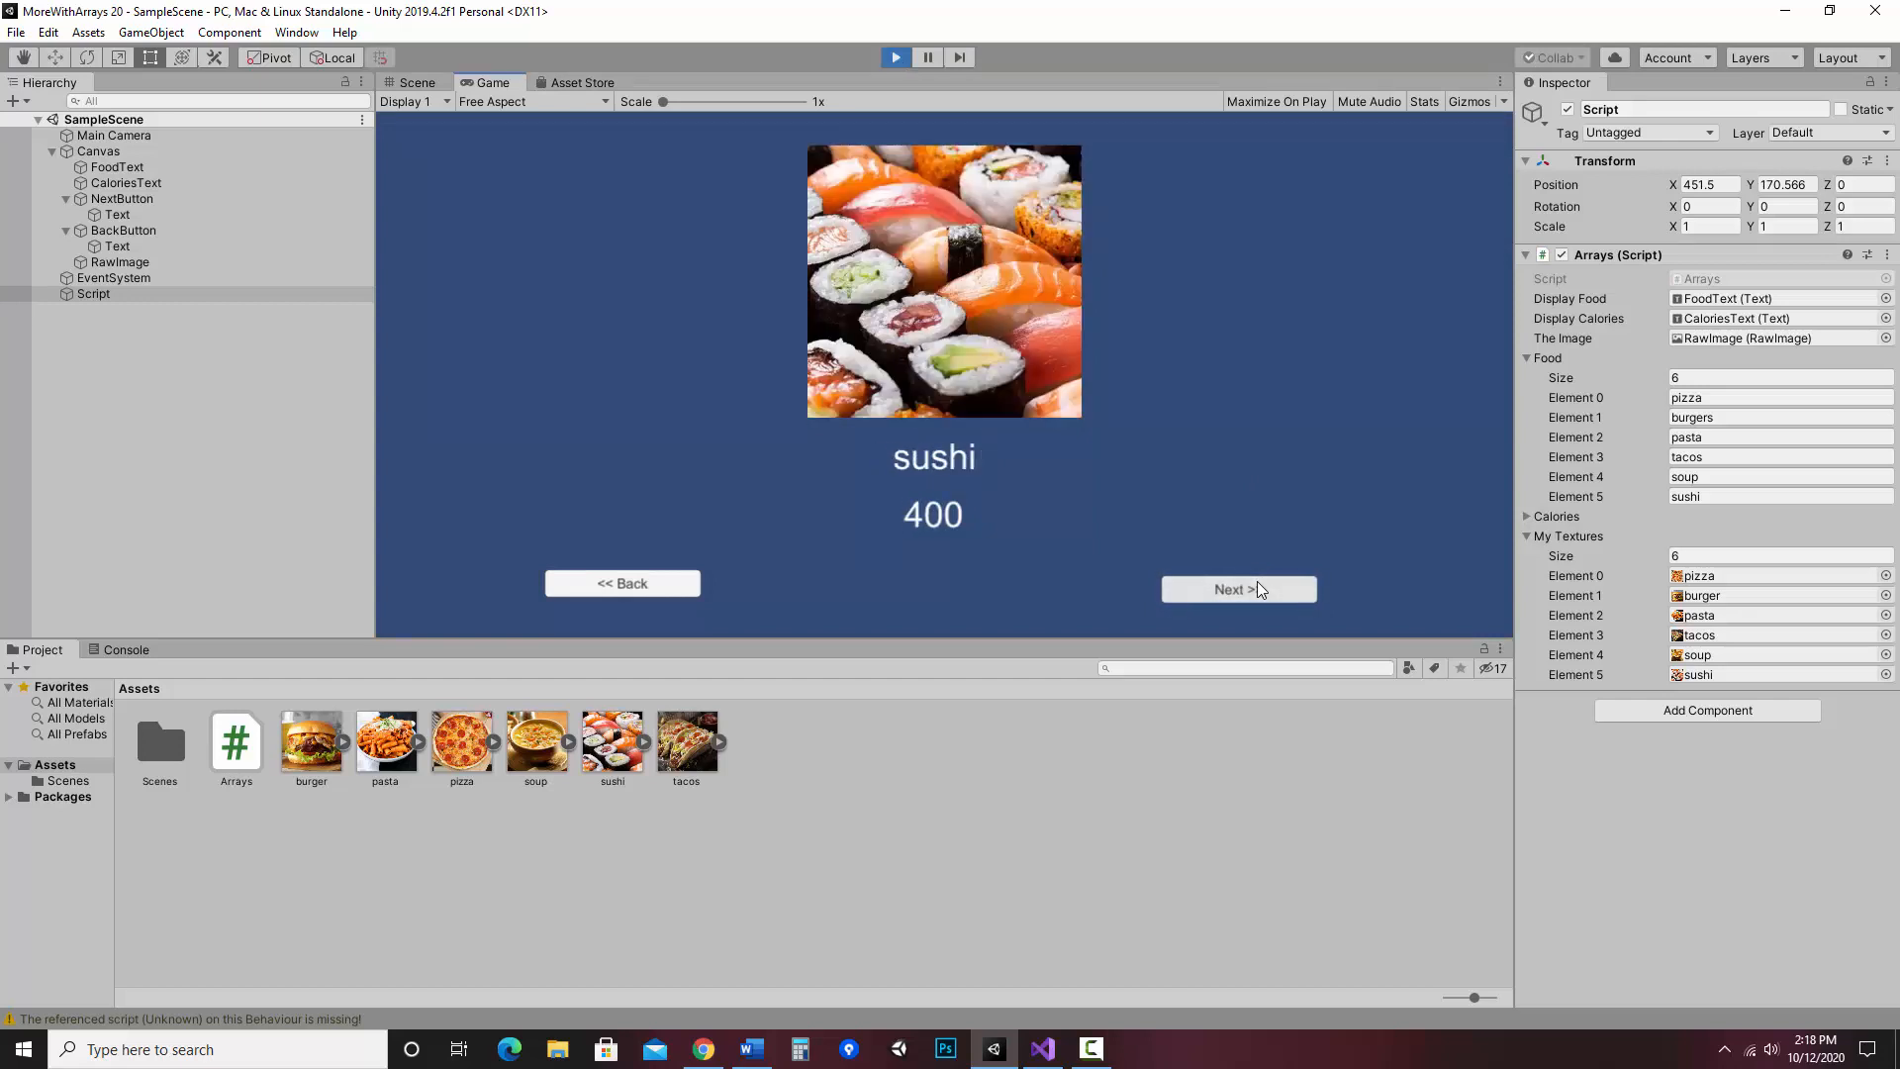
click(1237, 590)
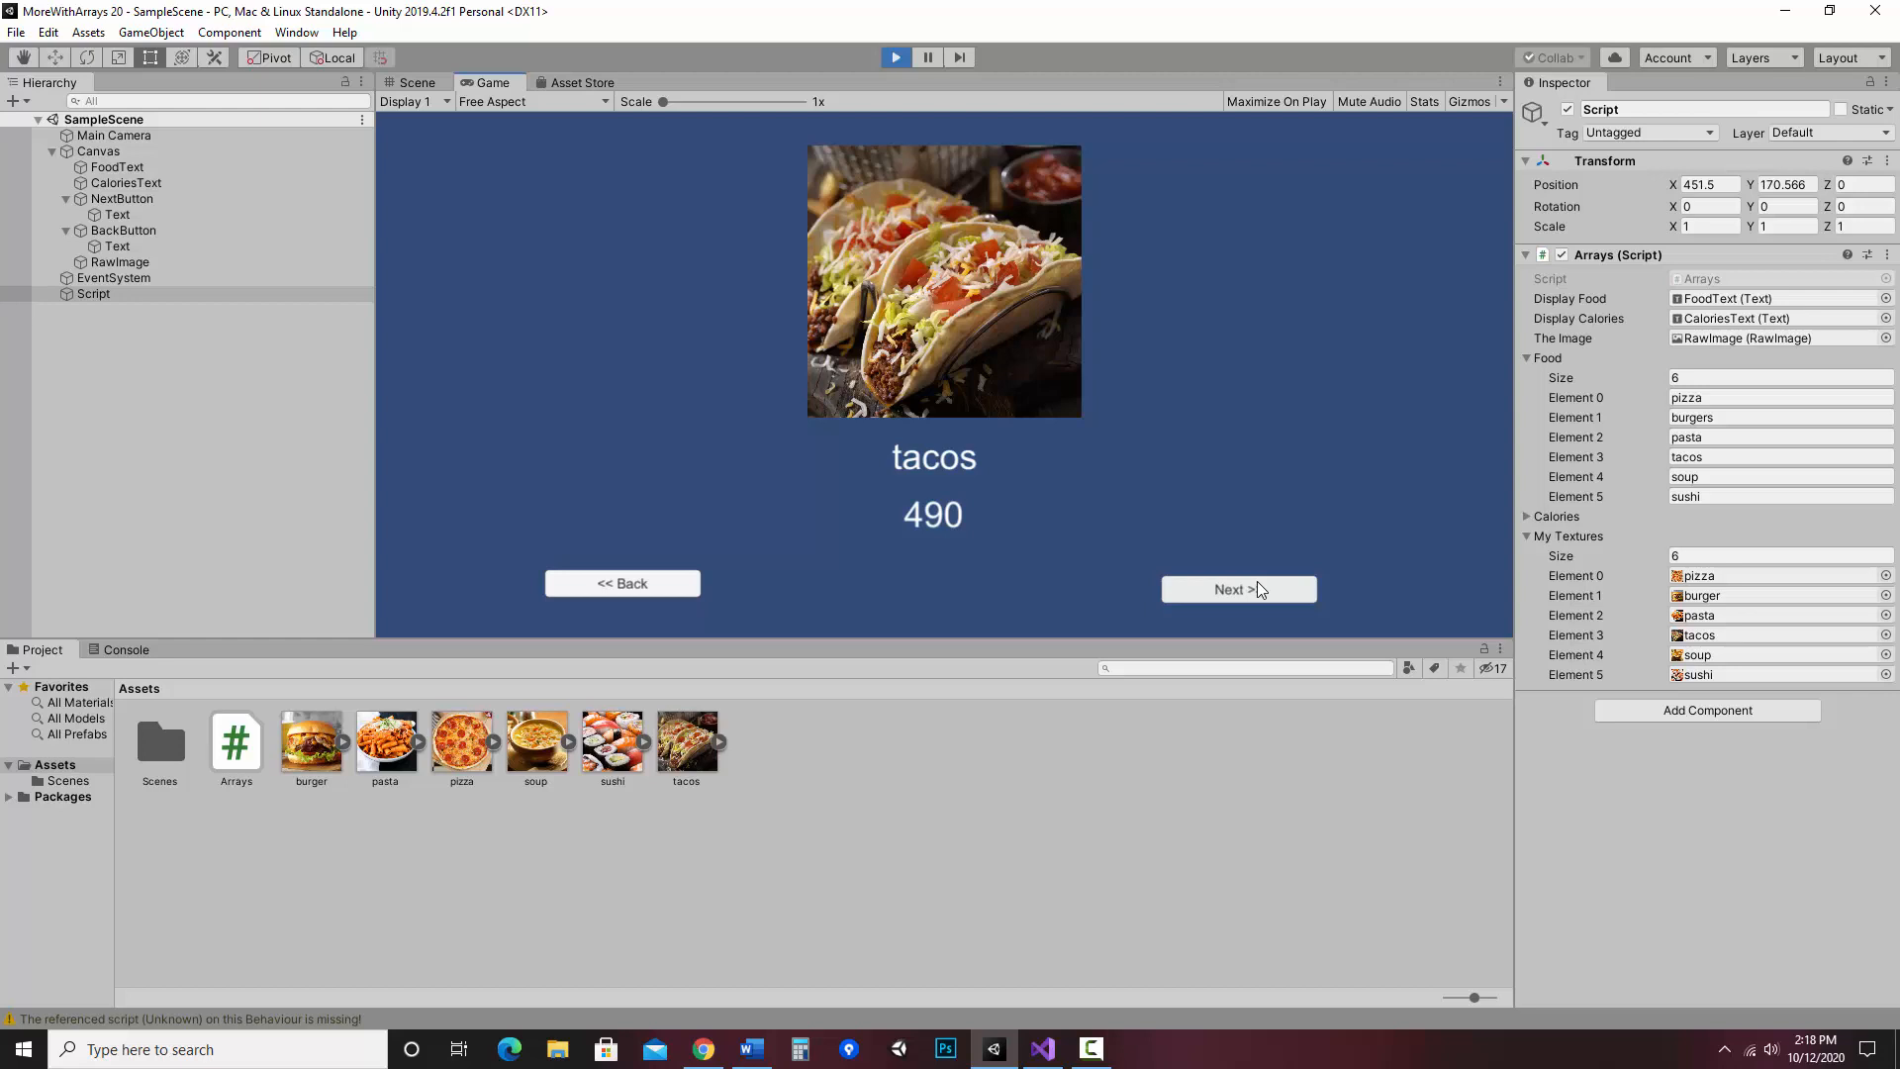
click(1237, 589)
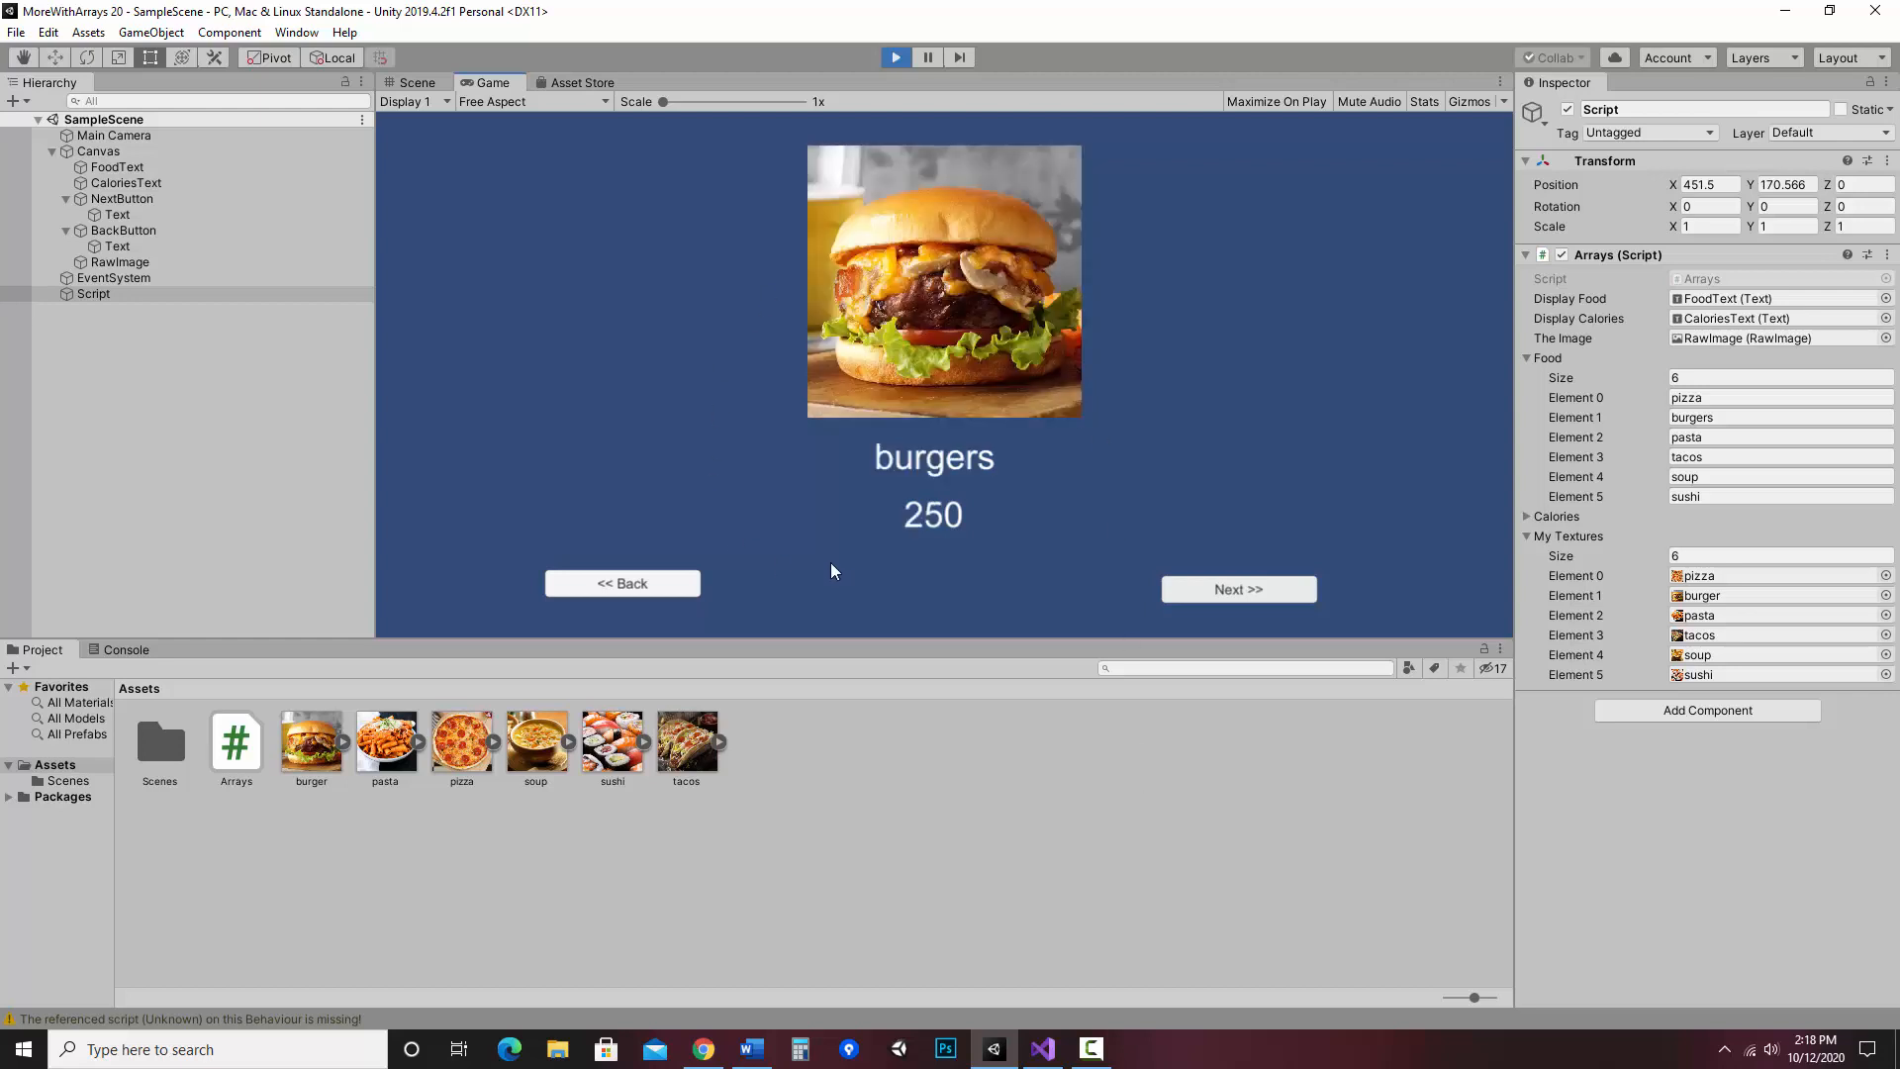
mouse_move(568, 348)
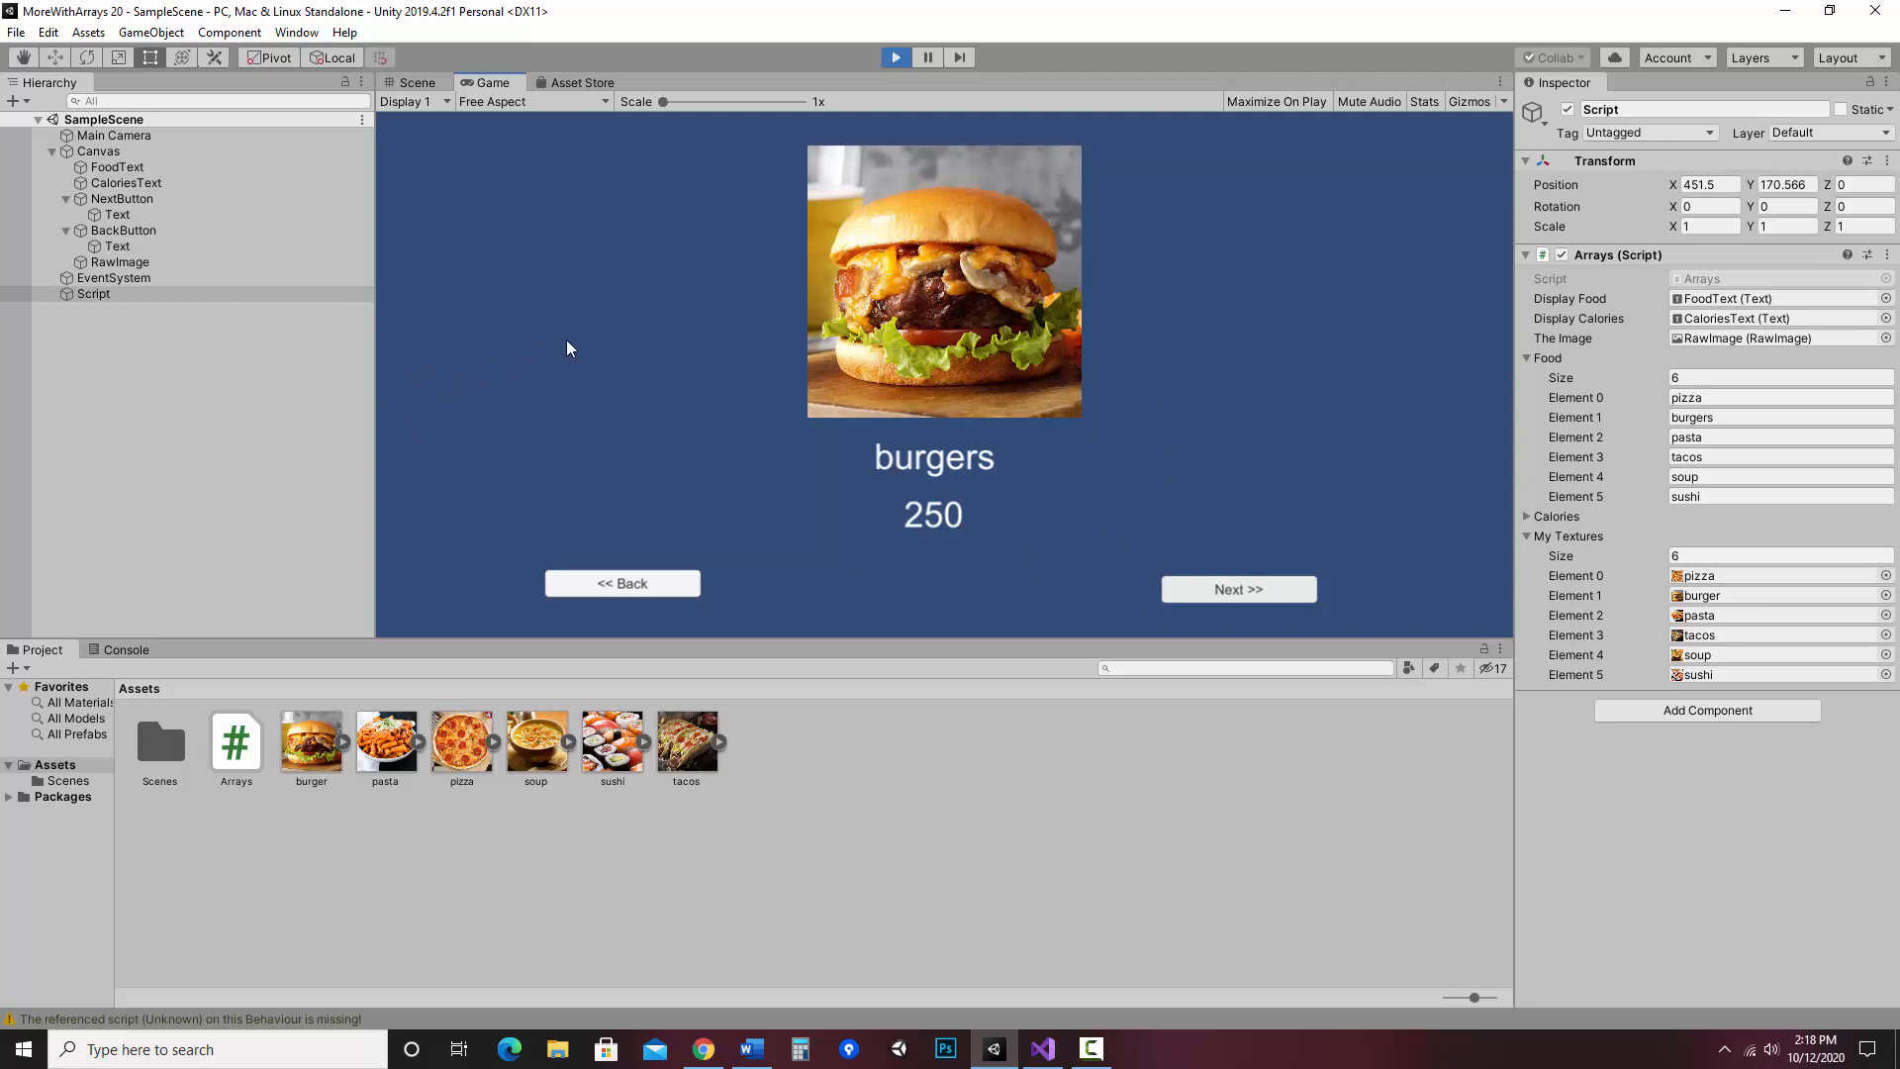
mouse_move(782, 635)
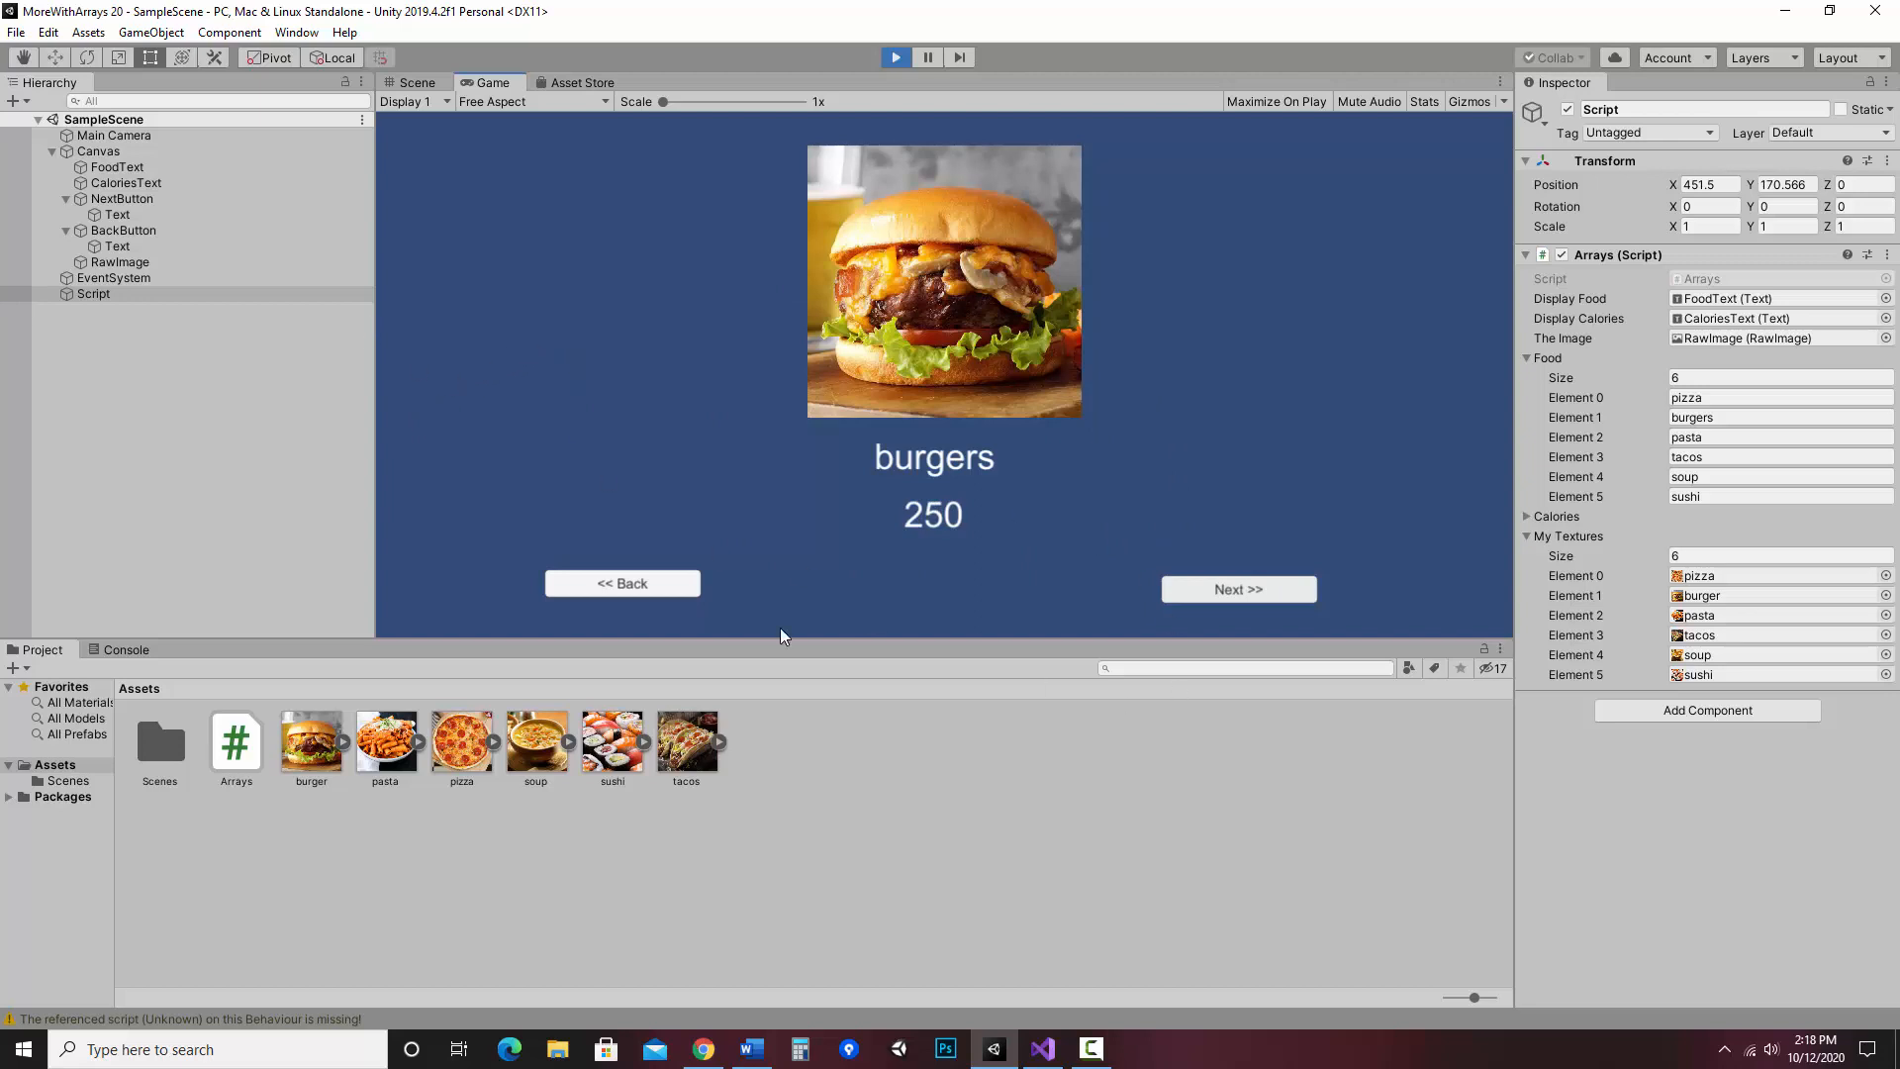
mouse_move(1116, 665)
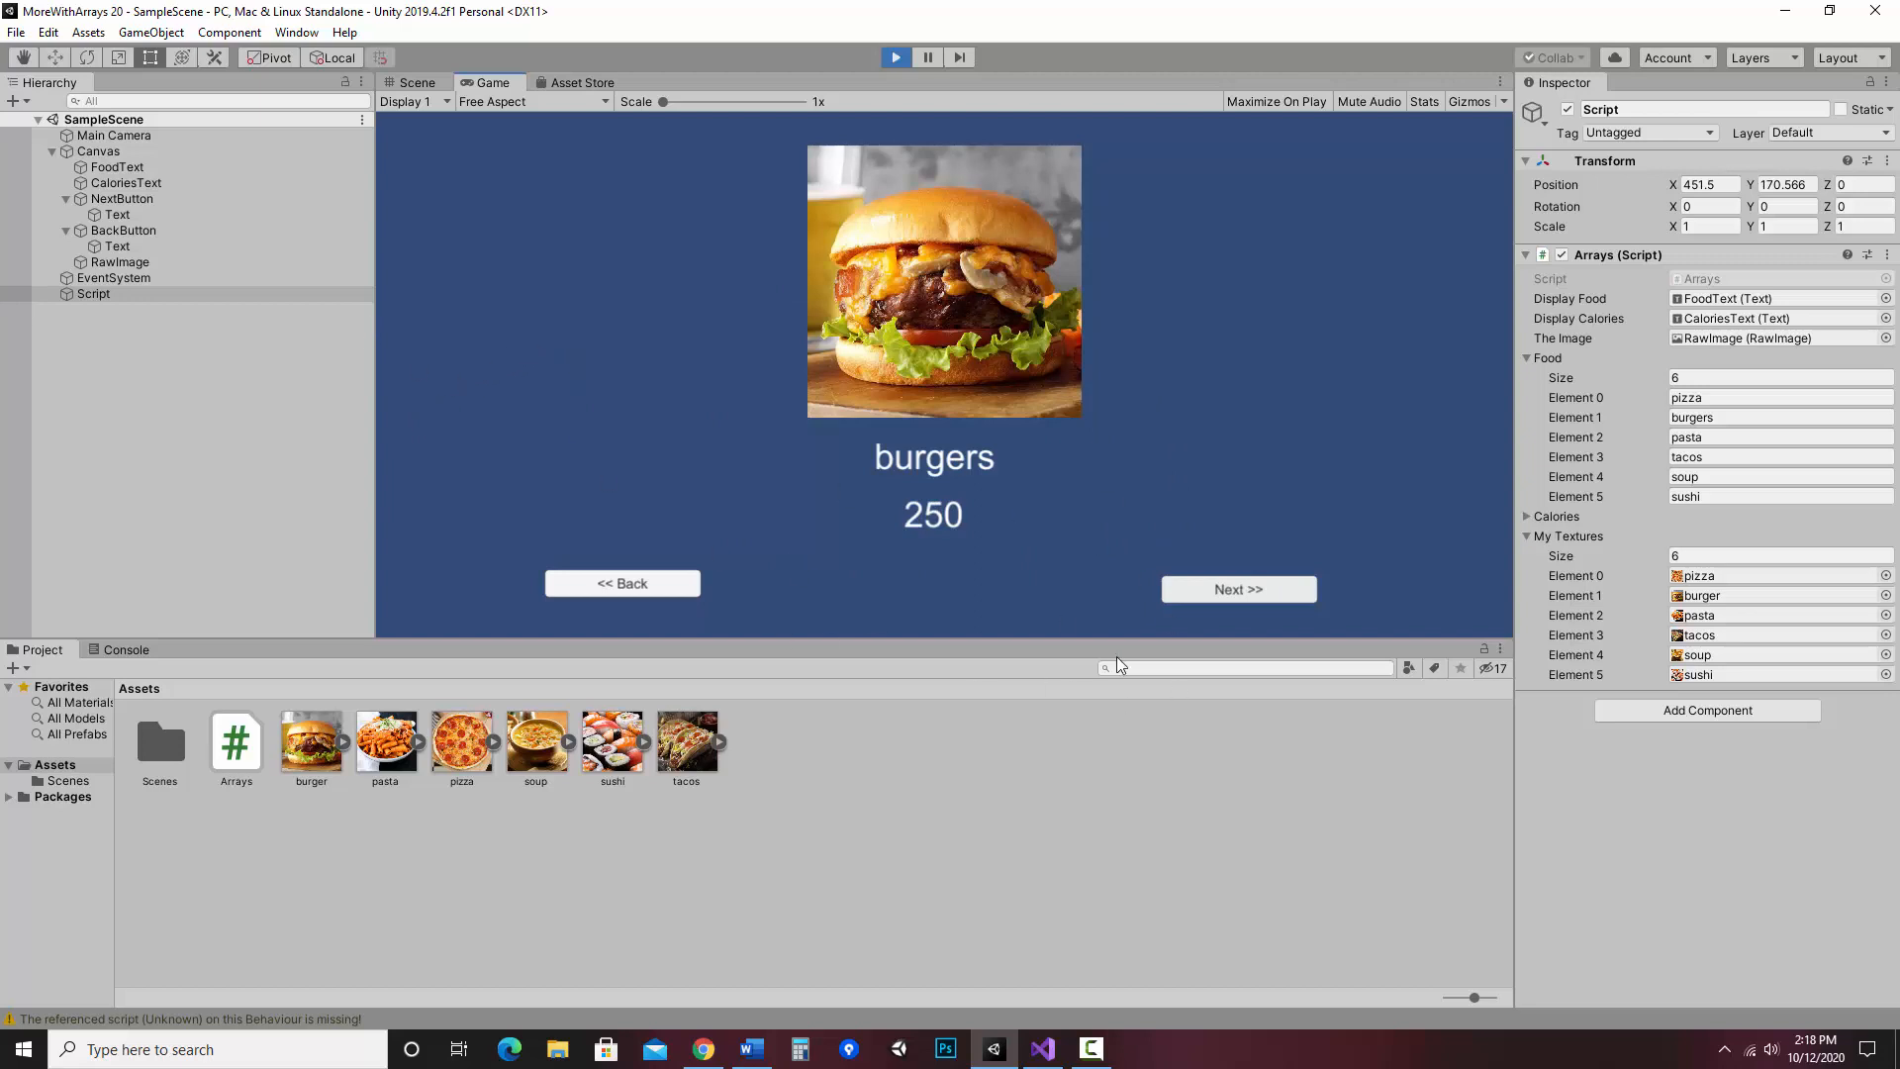